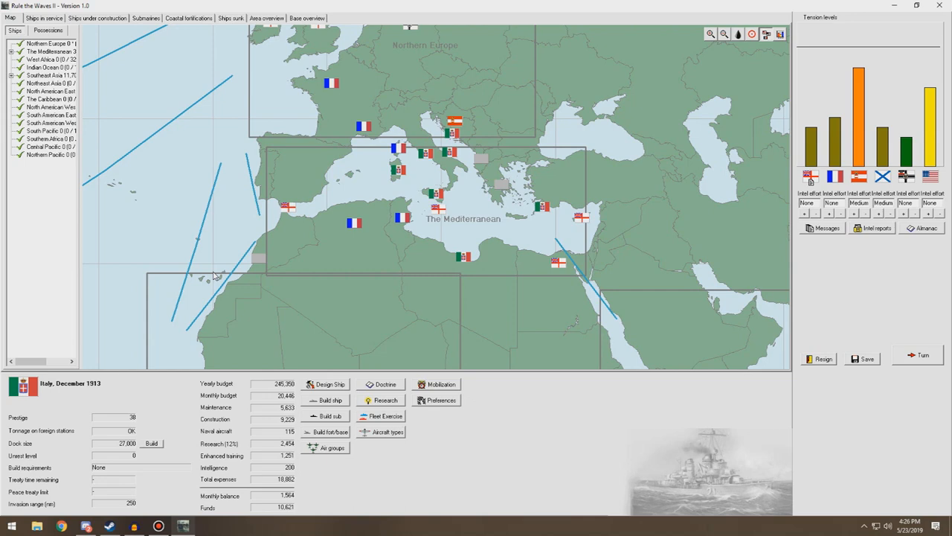
# Show the list of Italian ships currently under construction.
pyautogui.click(97, 18)
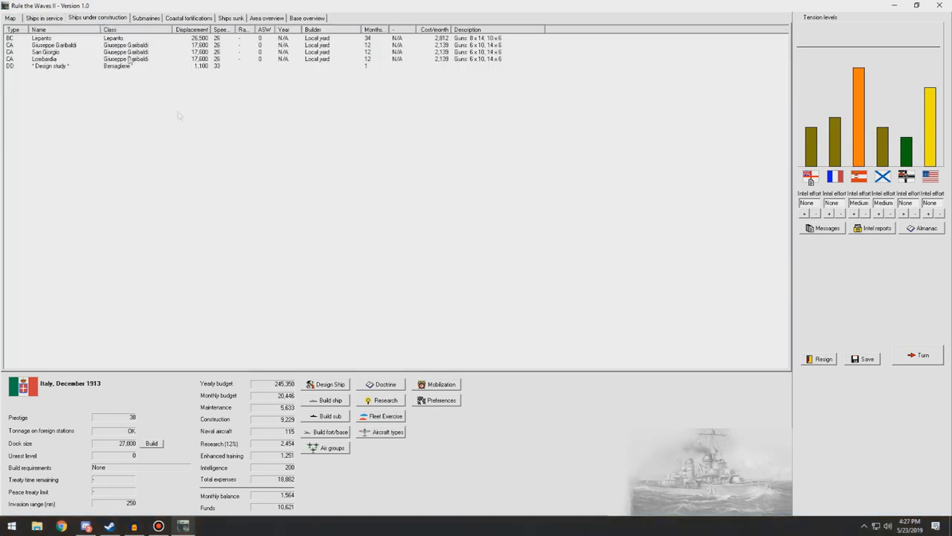
pyautogui.moveTo(261, 186)
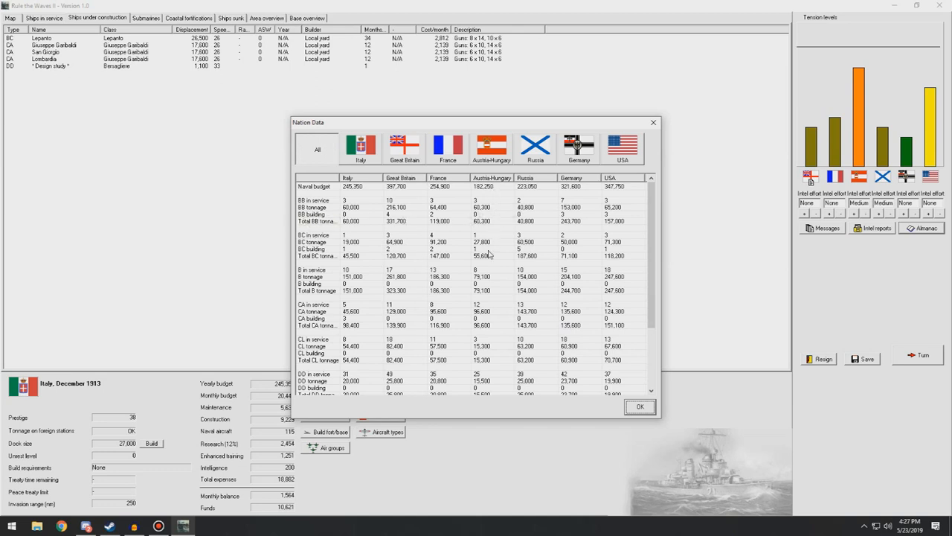
pyautogui.moveTo(360, 284)
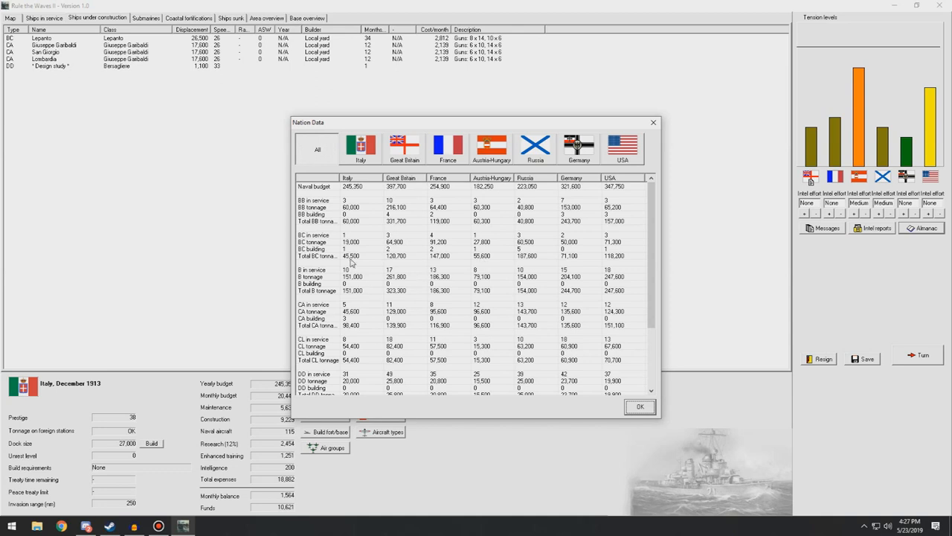
pyautogui.moveTo(330, 295)
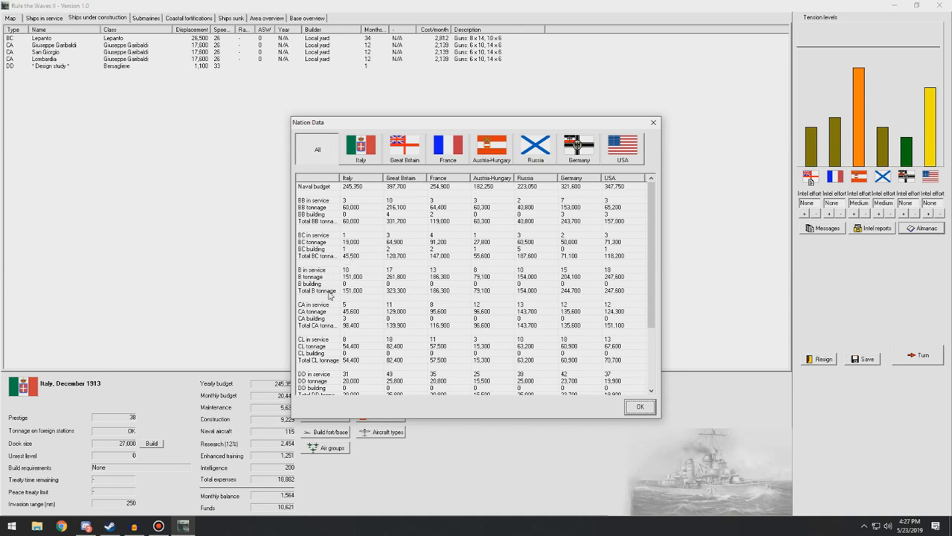
pyautogui.moveTo(342, 330)
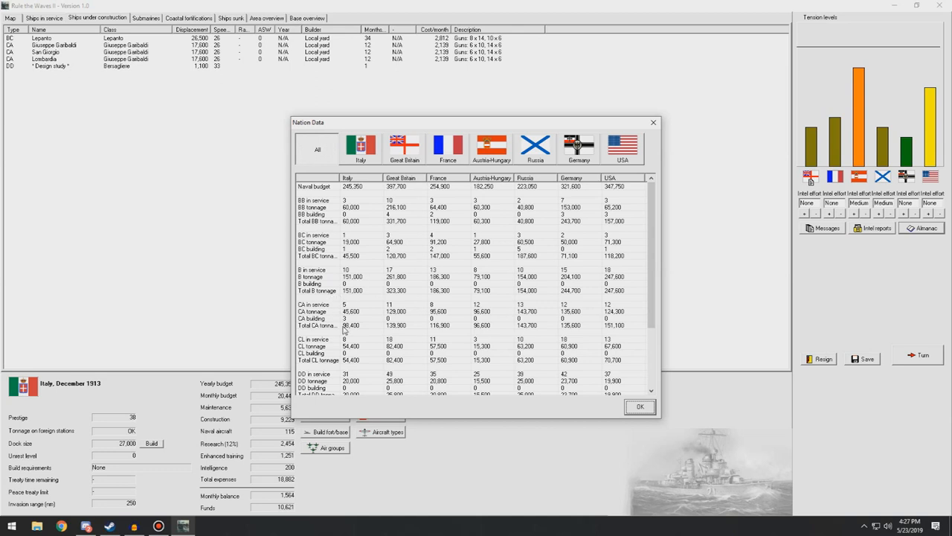
pyautogui.moveTo(348, 334)
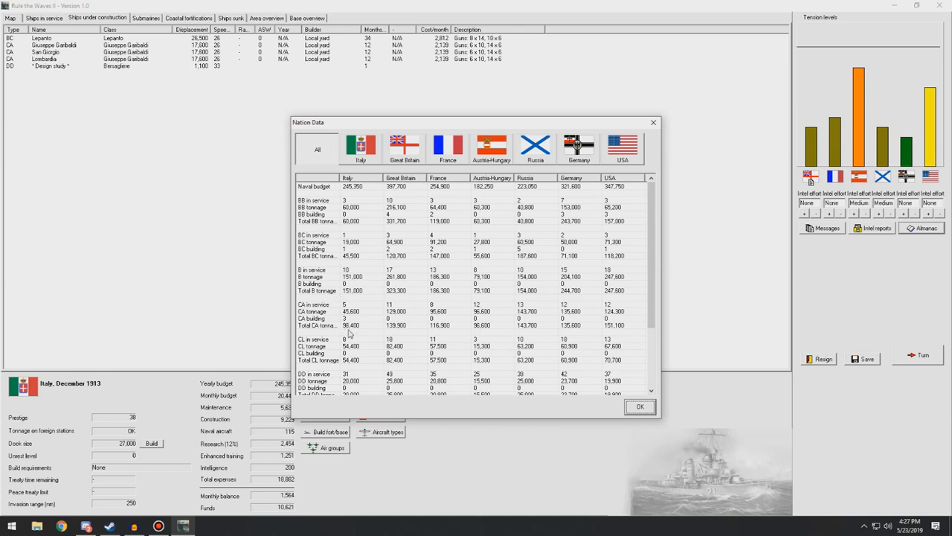
pyautogui.moveTo(340, 318)
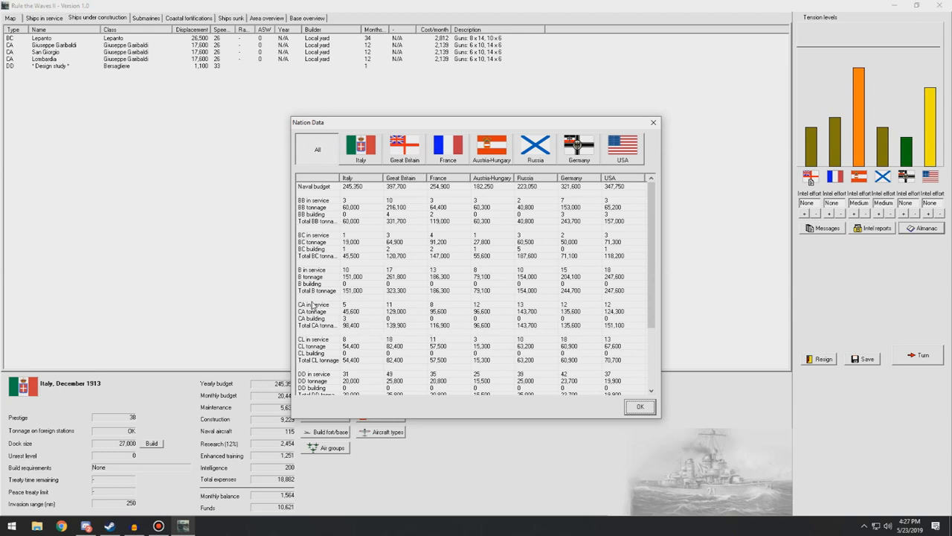
pyautogui.moveTo(324, 320)
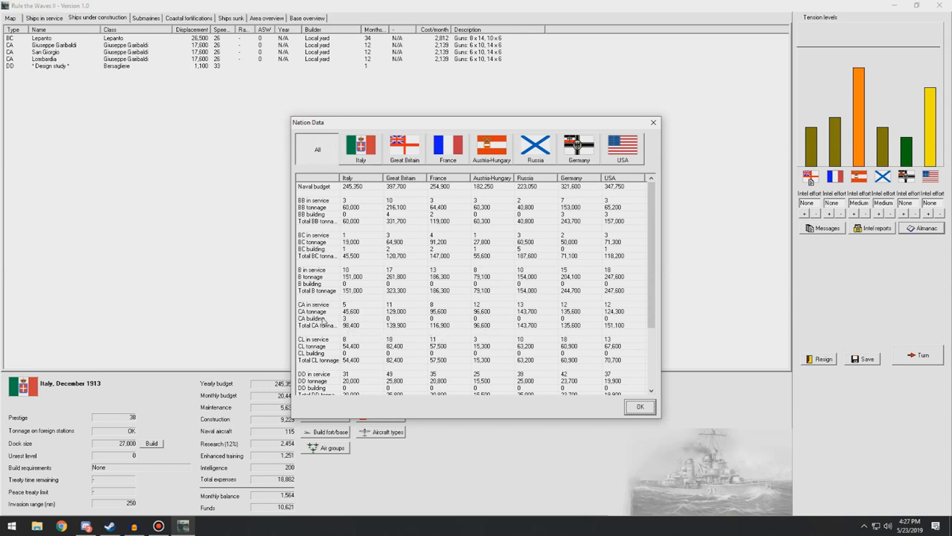
pyautogui.moveTo(335, 359)
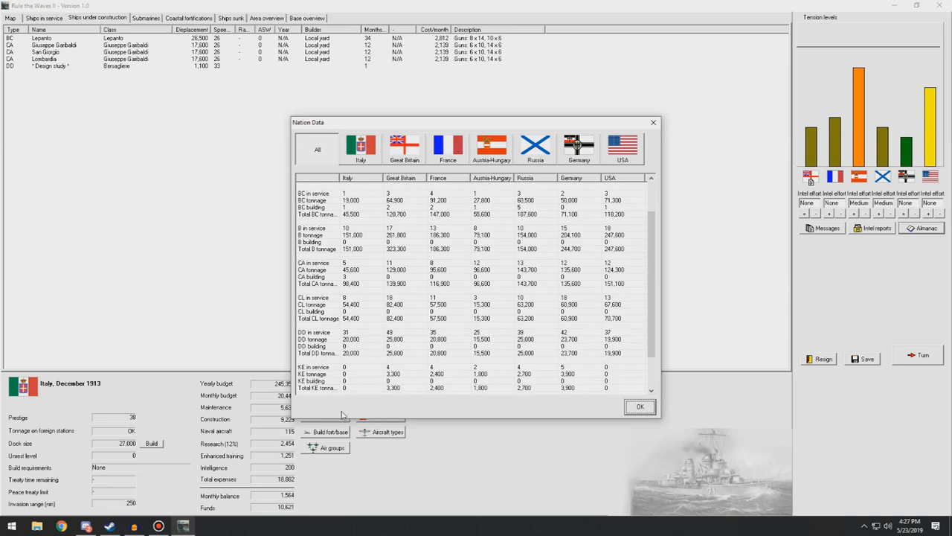
pyautogui.scroll(-3)
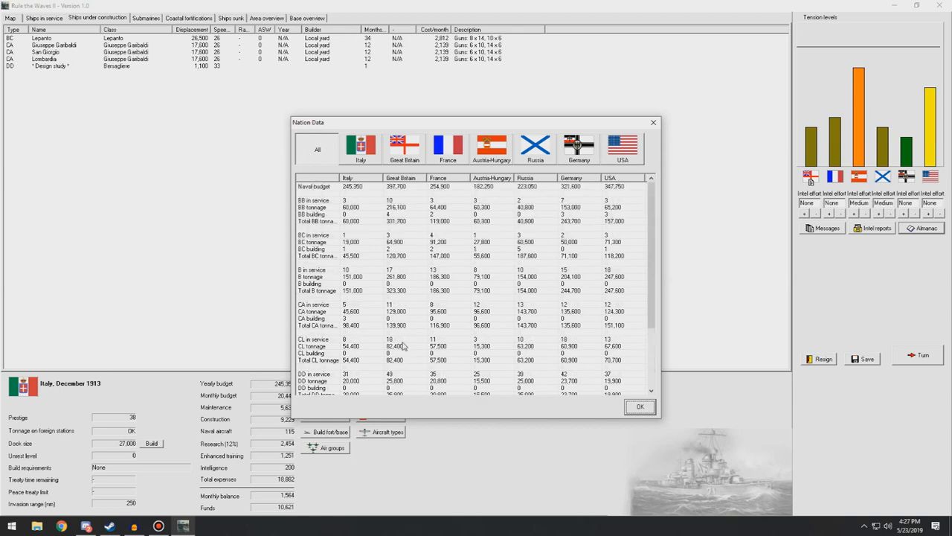
pyautogui.click(639, 406)
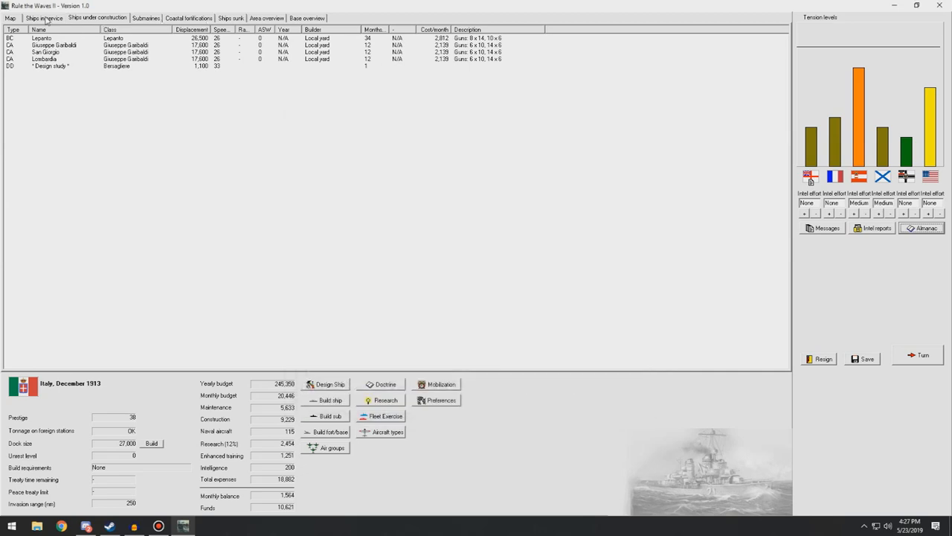
# Return to the strategic world map and close the Mediterranean area details.
pyautogui.click(9, 18)
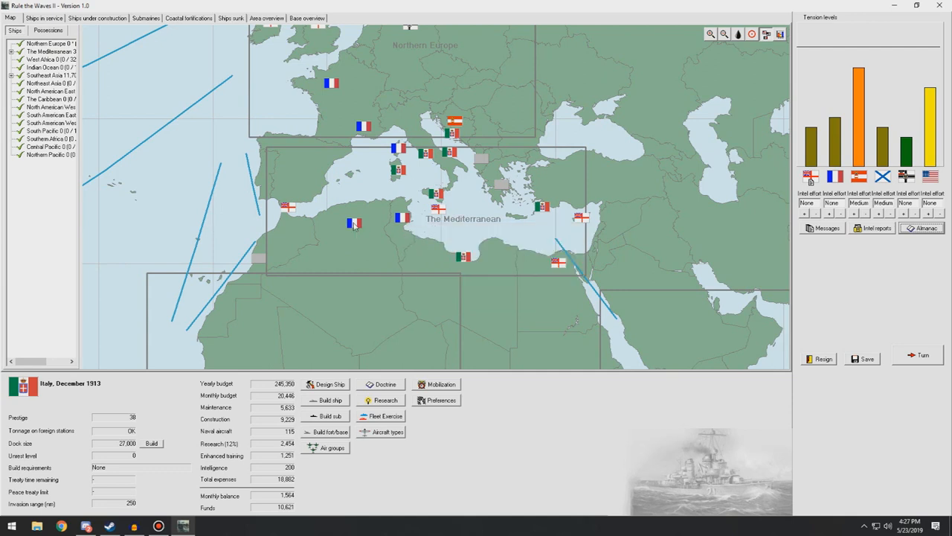
pyautogui.moveTo(408, 152)
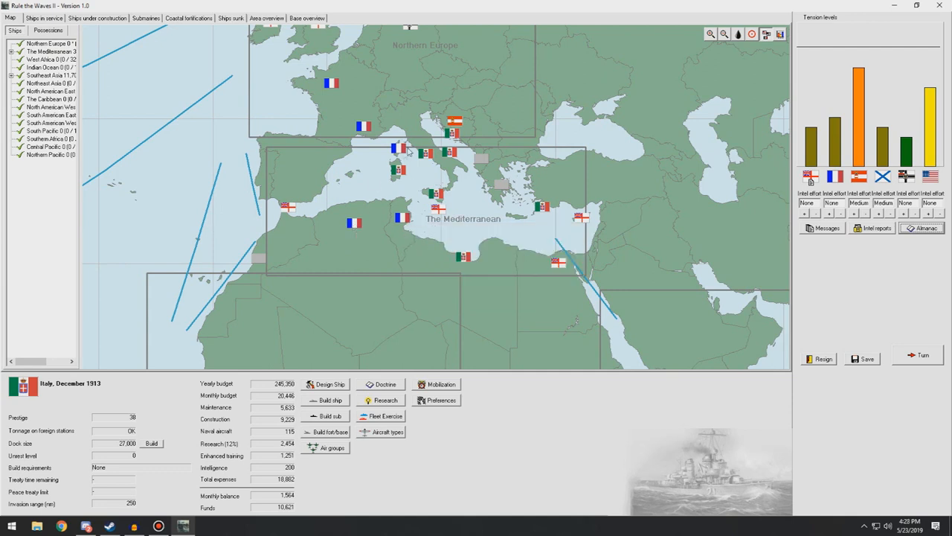
pyautogui.moveTo(360, 152)
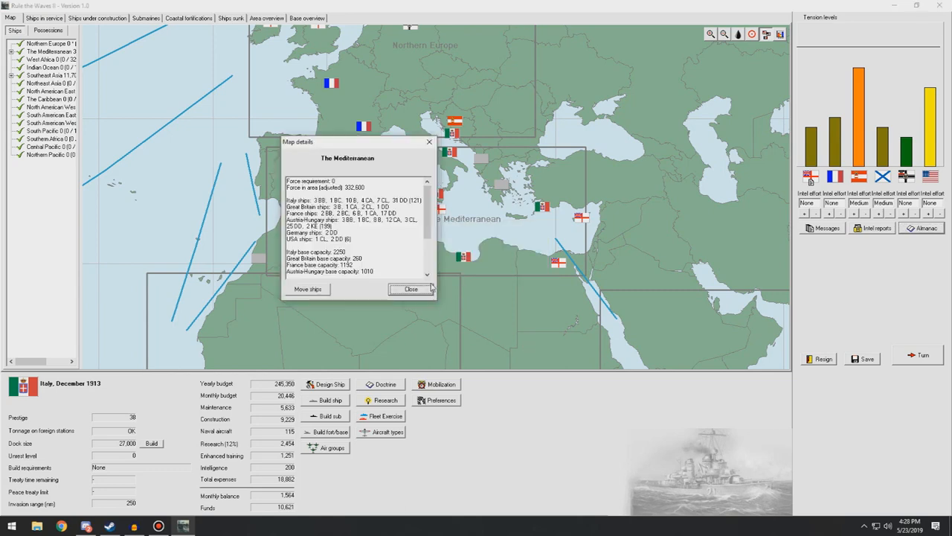
pyautogui.click(410, 289)
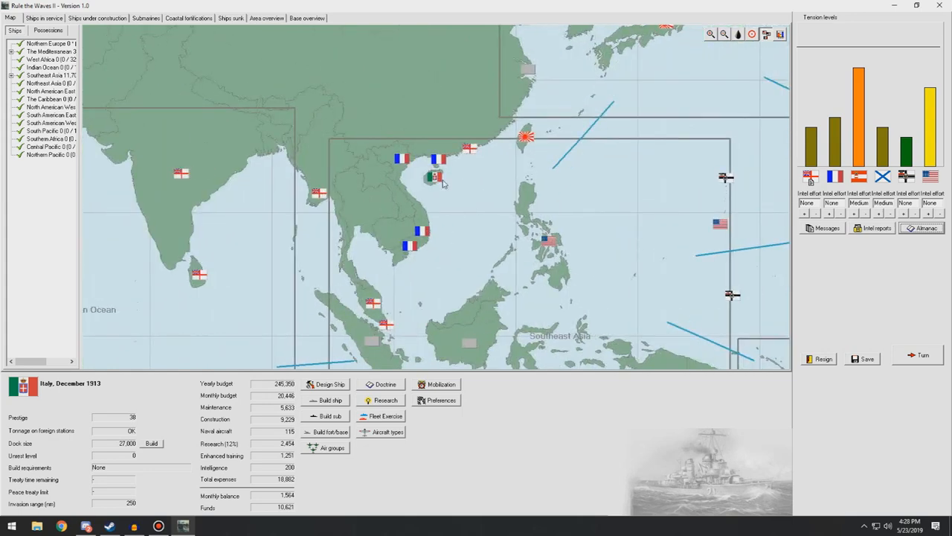
pyautogui.moveTo(434, 178)
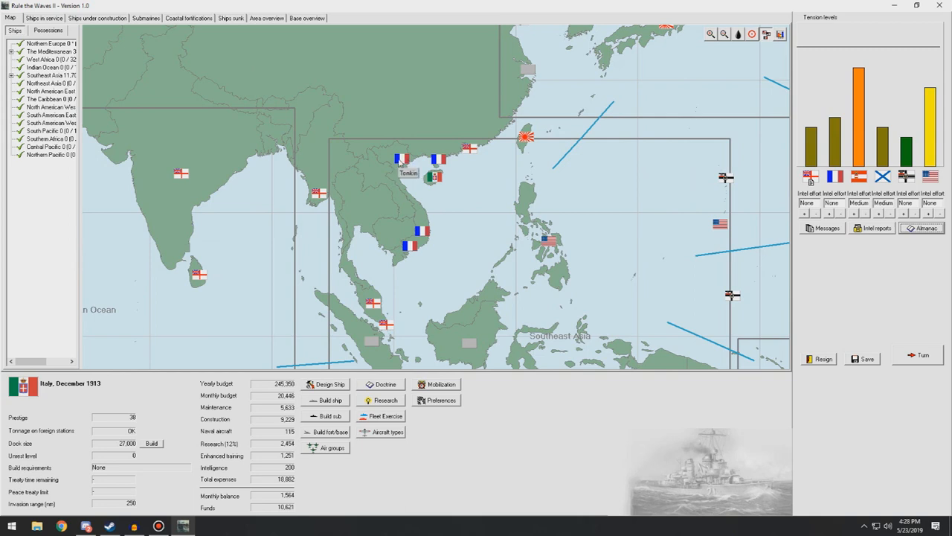
pyautogui.moveTo(419, 232)
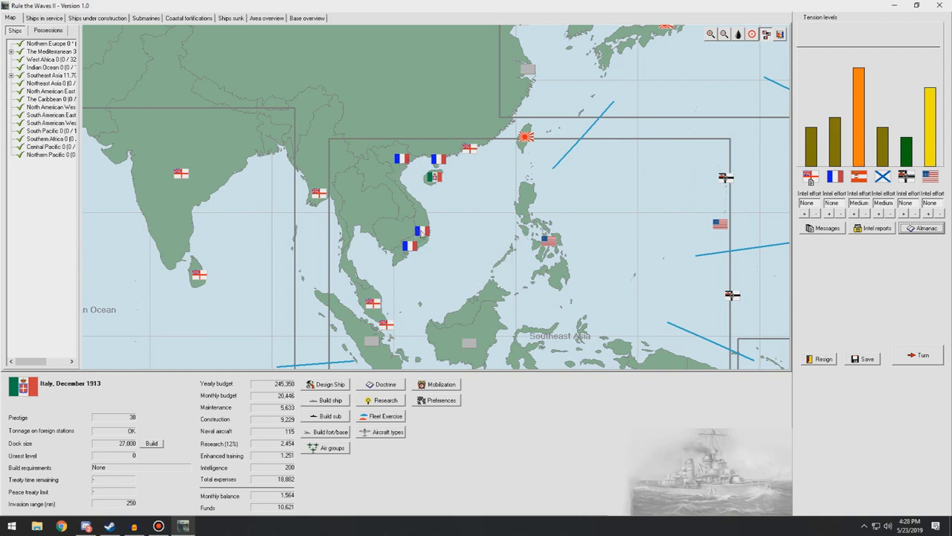
pyautogui.moveTo(414, 244)
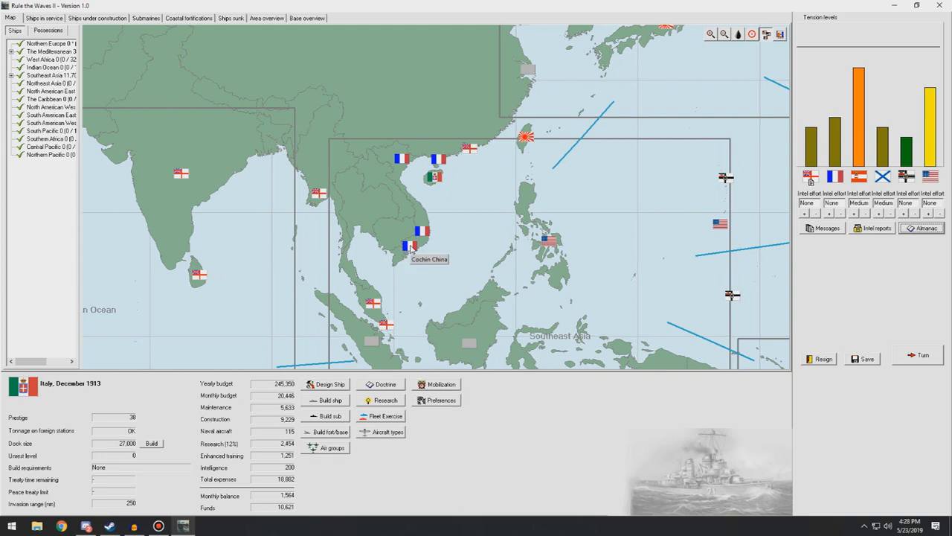
pyautogui.moveTo(443, 162)
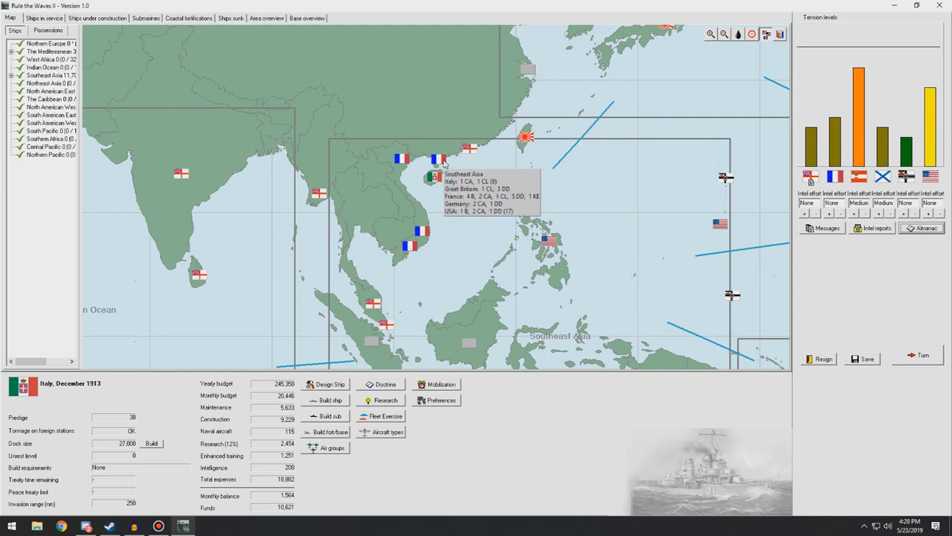
pyautogui.moveTo(434, 177)
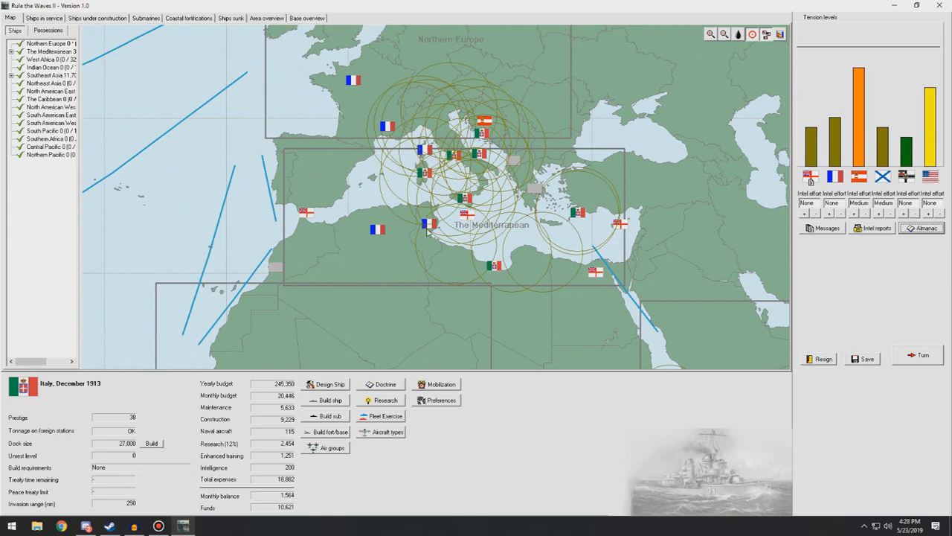
pyautogui.moveTo(424, 315)
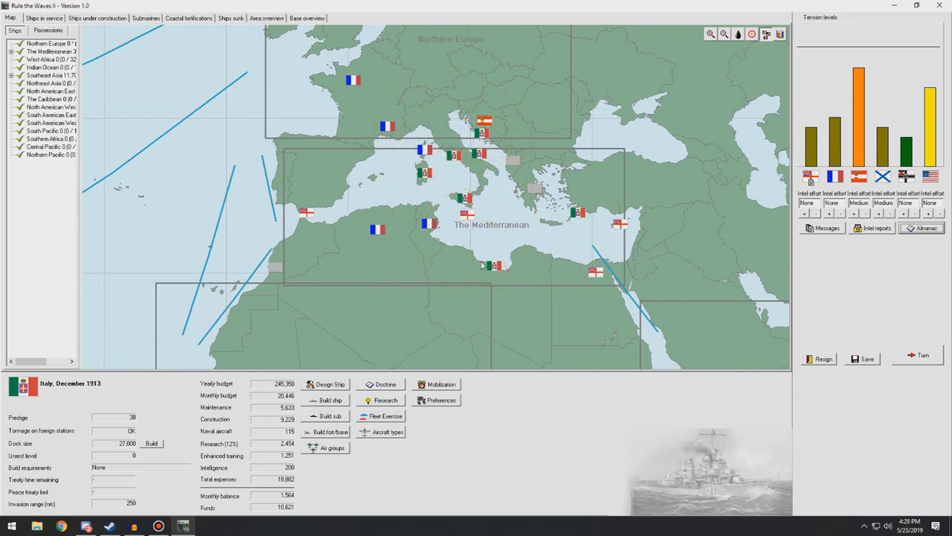
pyautogui.moveTo(483, 264)
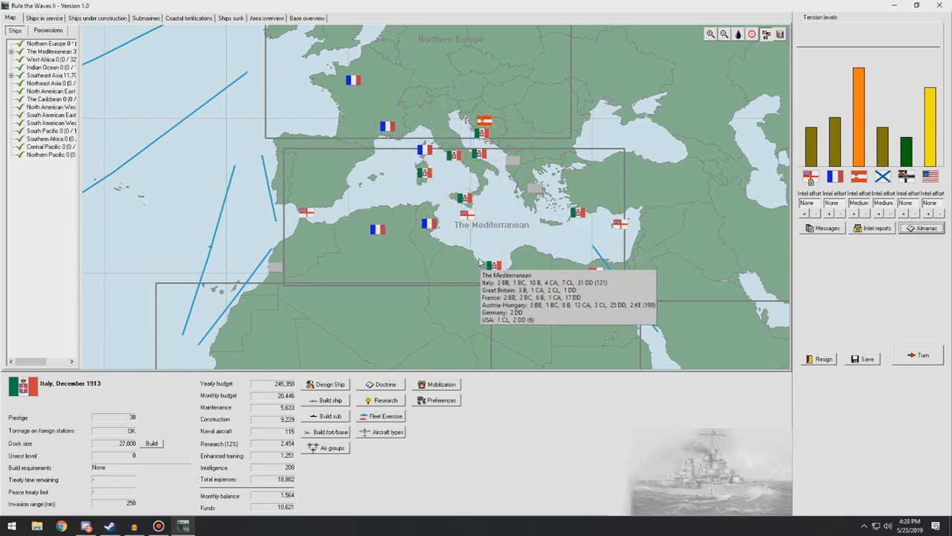
# Review the ships-in-service roster, selecting Marsala-class light cruisers.
pyautogui.click(97, 18)
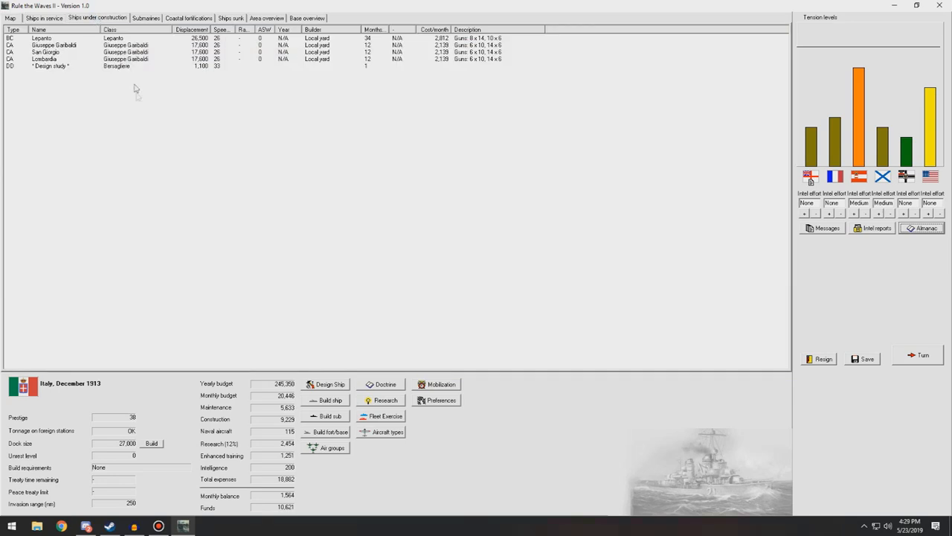
pyautogui.moveTo(101, 60)
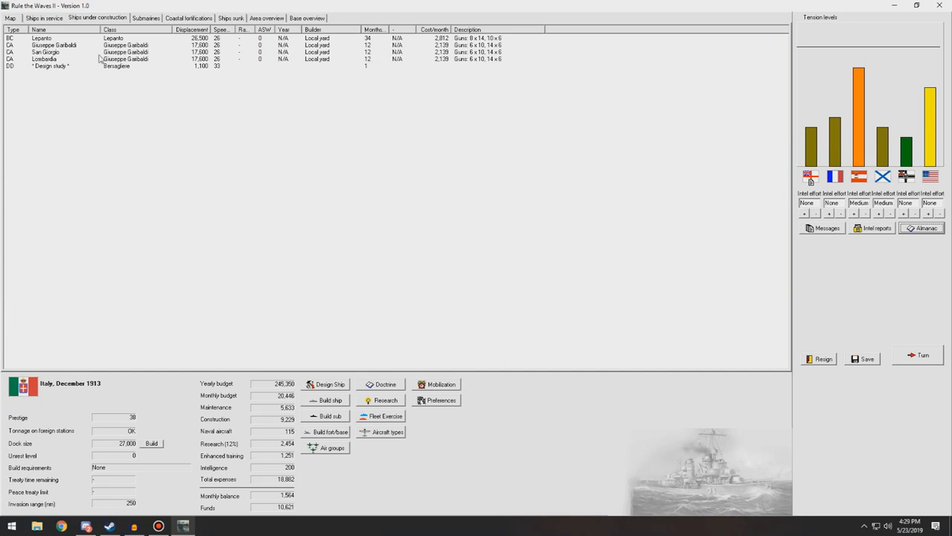
pyautogui.click(43, 18)
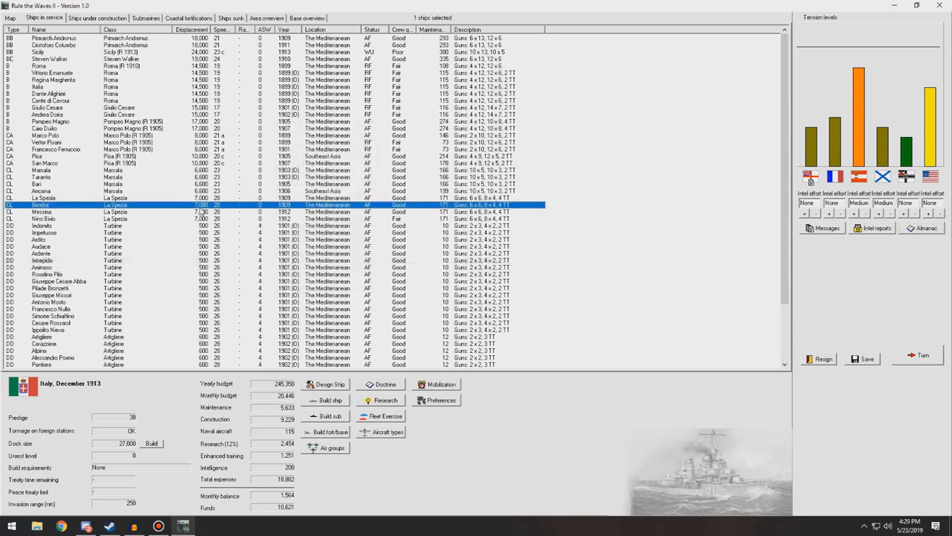
pyautogui.scroll(-3)
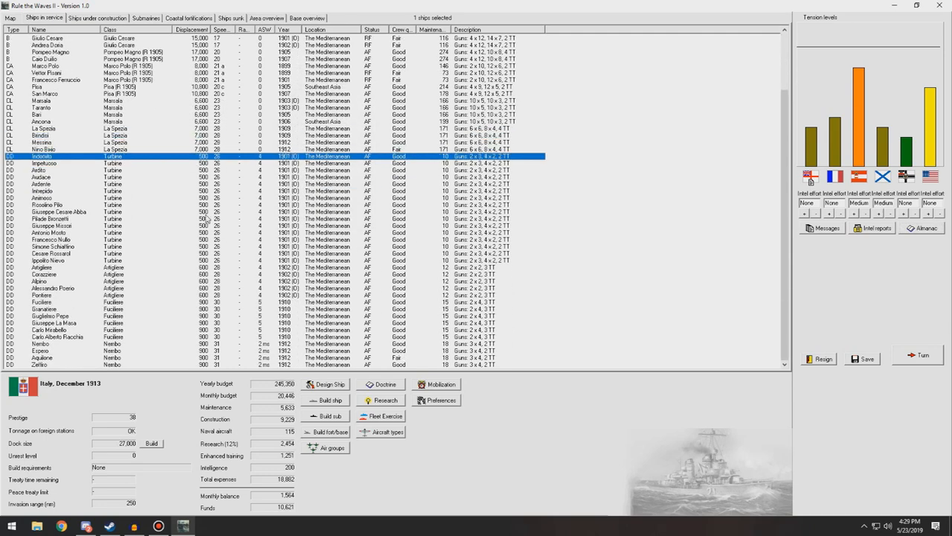
pyautogui.moveTo(205, 256)
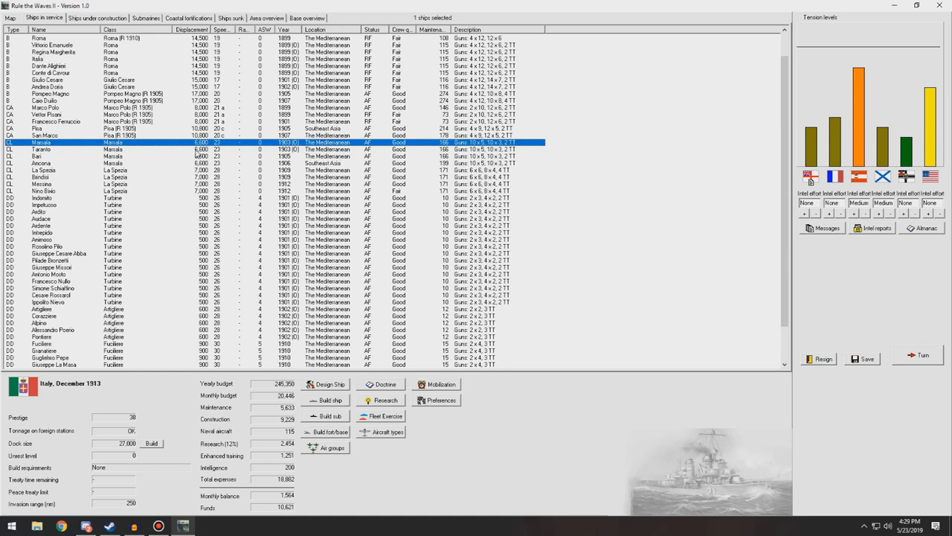
pyautogui.click(41, 162)
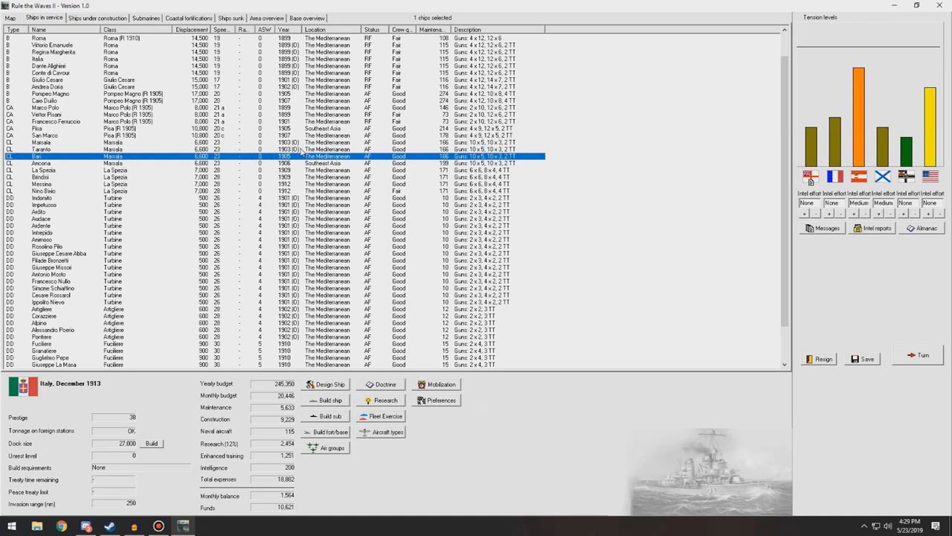
pyautogui.moveTo(301, 151)
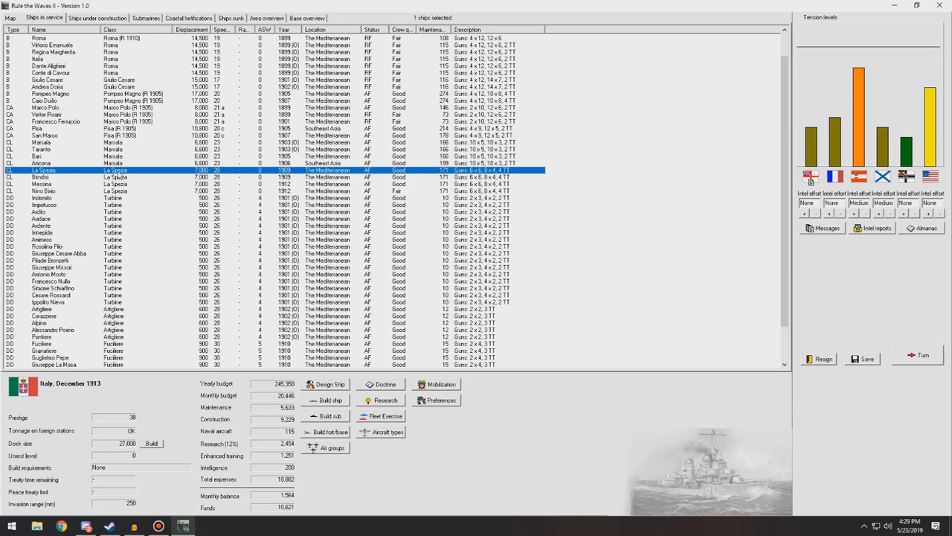
pyautogui.moveTo(158, 191)
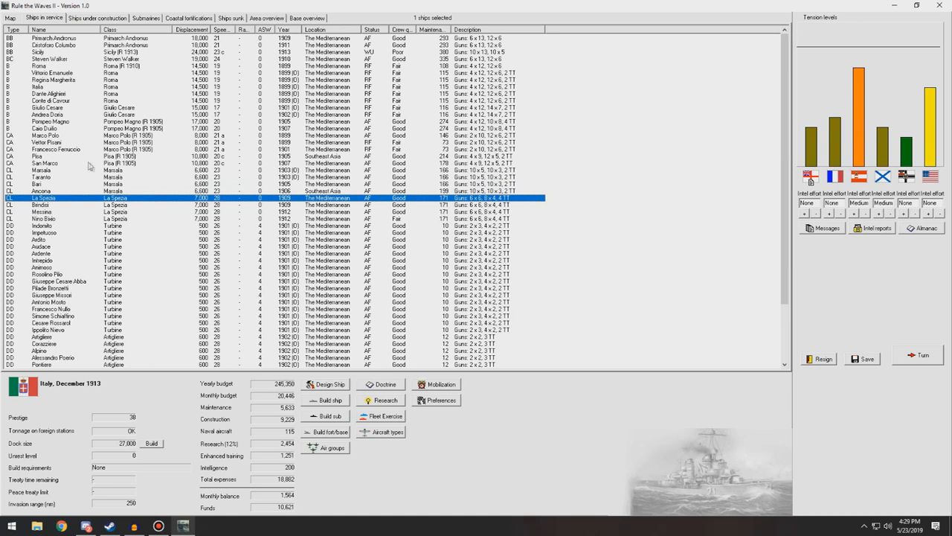
pyautogui.moveTo(87, 218)
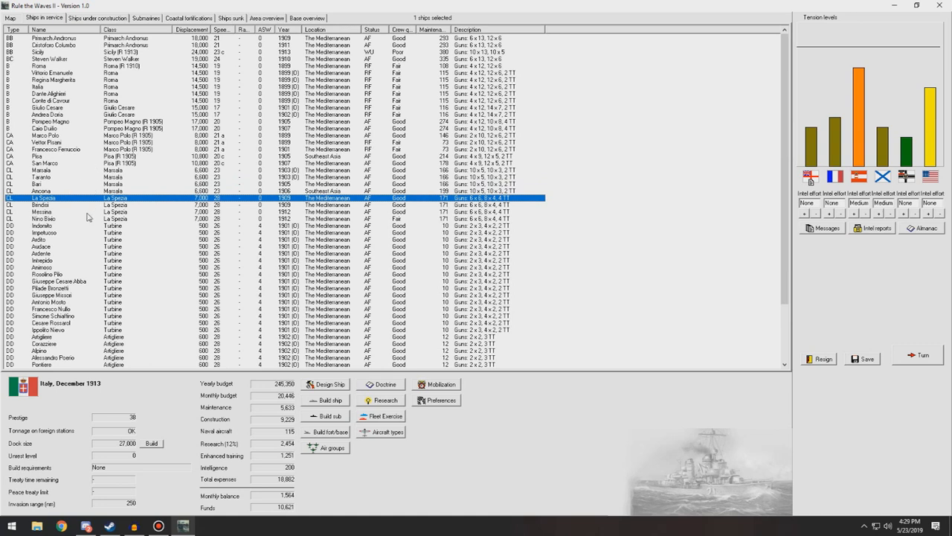
pyautogui.click(119, 107)
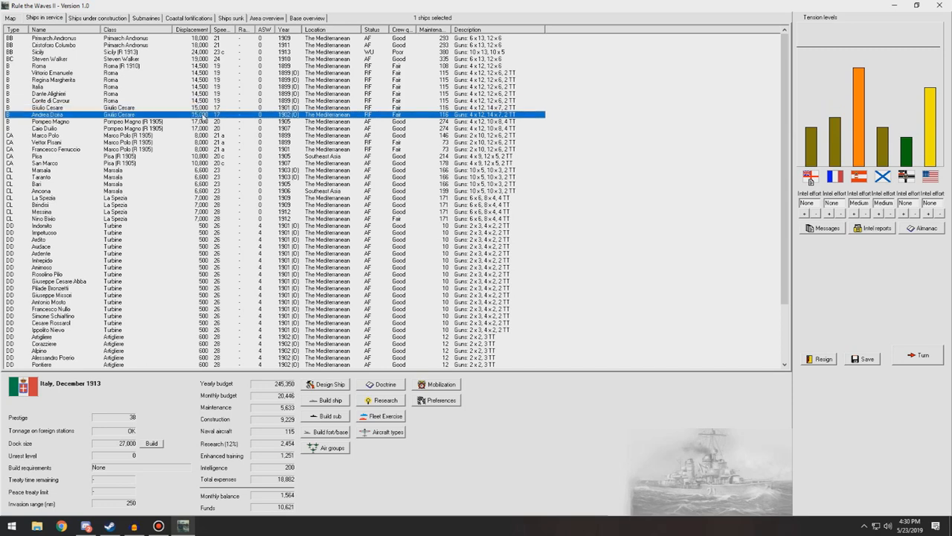
# Switch to the strategic map showing Europe and the Mediterranean.
pyautogui.click(9, 18)
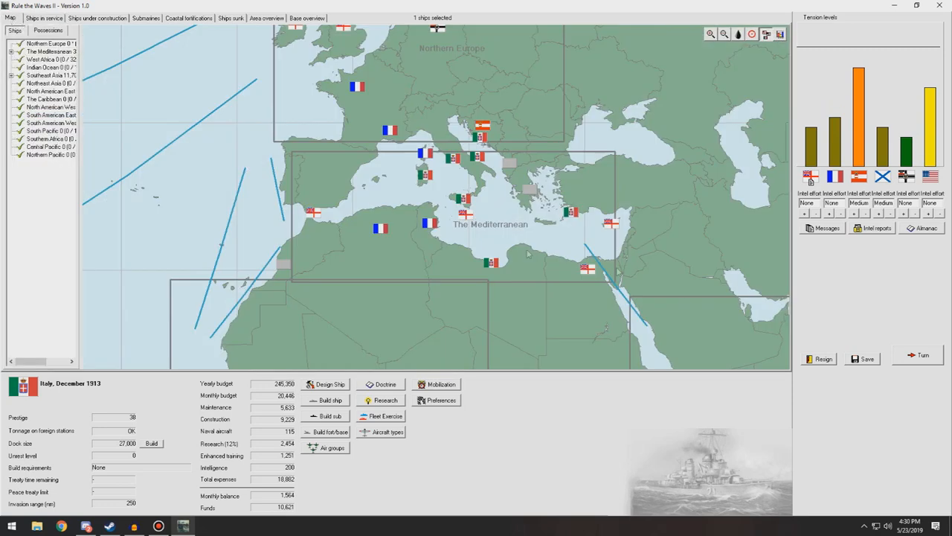
# End the December 1913 turn and acknowledge the dock size increase notice.
pyautogui.click(97, 18)
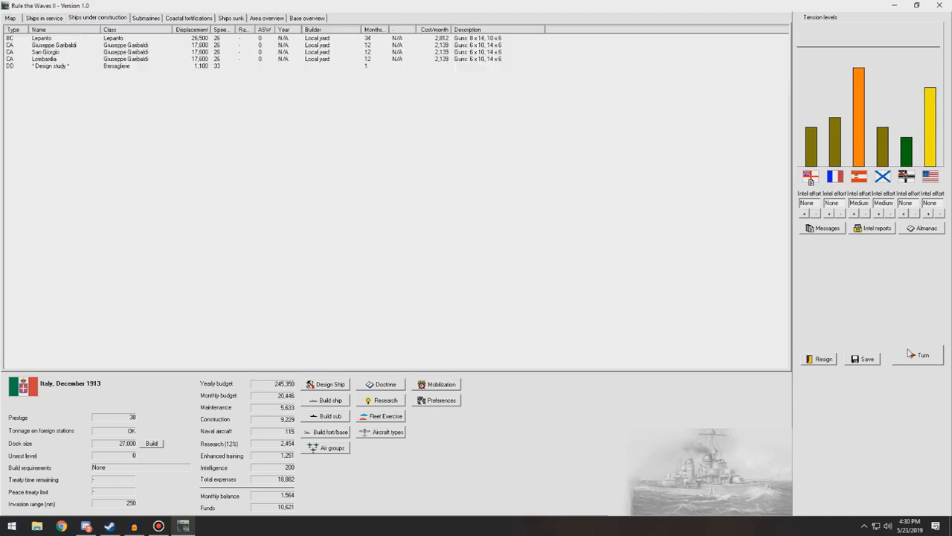
pyautogui.click(923, 355)
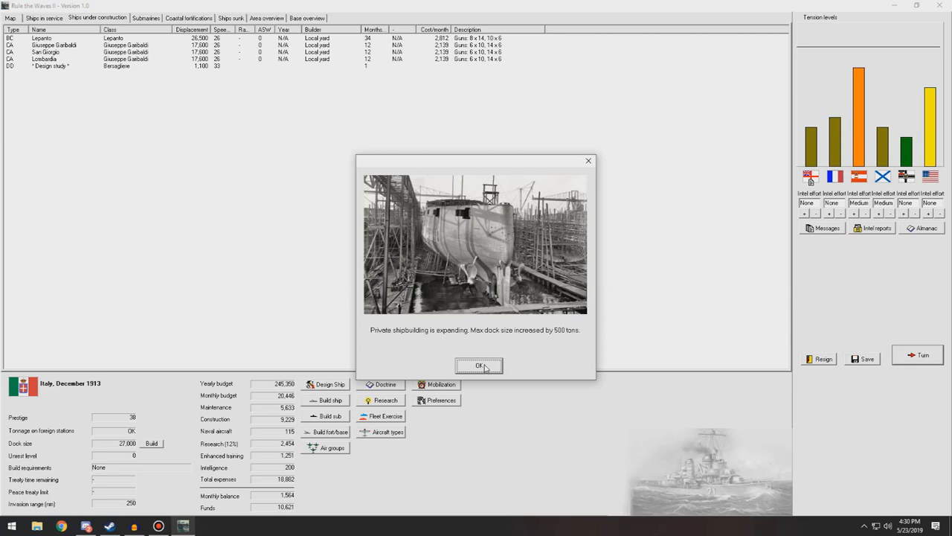
pyautogui.click(479, 366)
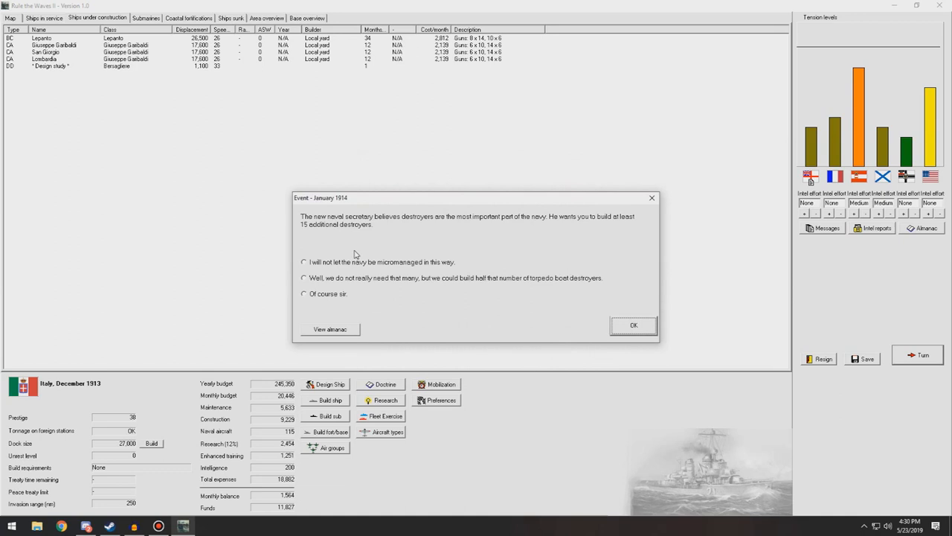
pyautogui.moveTo(317, 245)
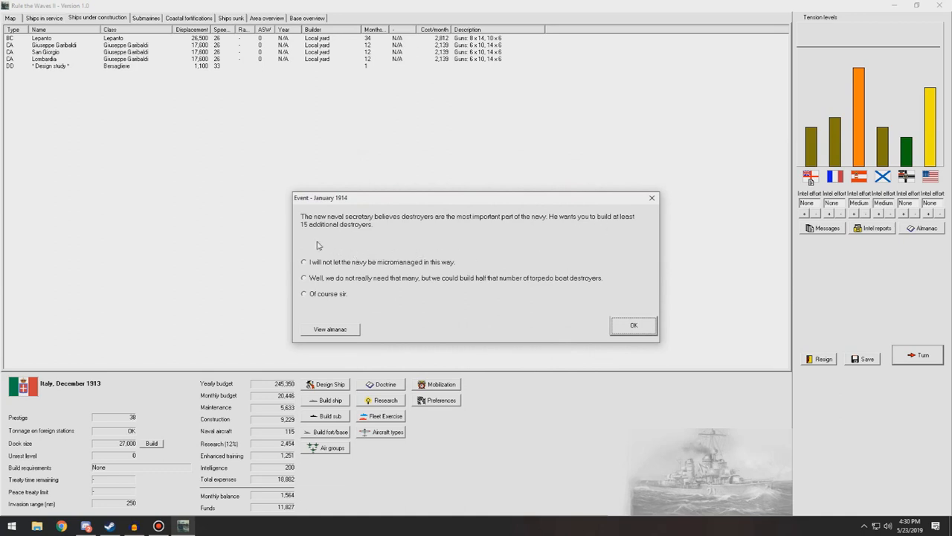
pyautogui.moveTo(329, 279)
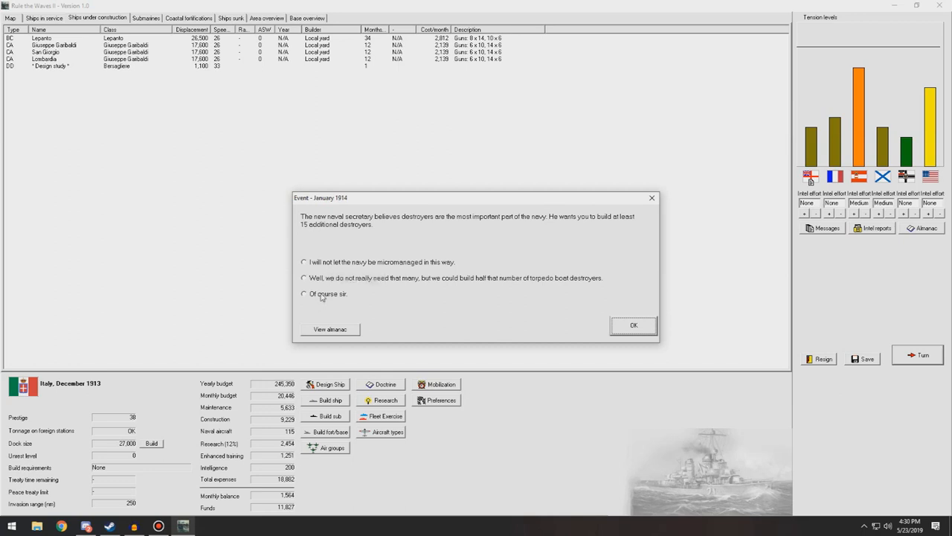
# Agree to build the extra destroyers and dismiss the turrets research breakthrough.
pyautogui.click(304, 294)
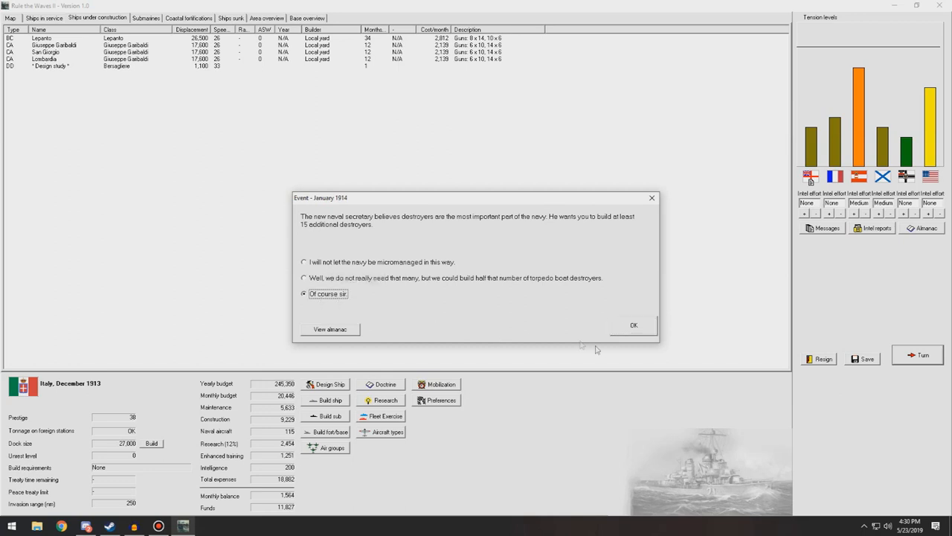
pyautogui.click(634, 325)
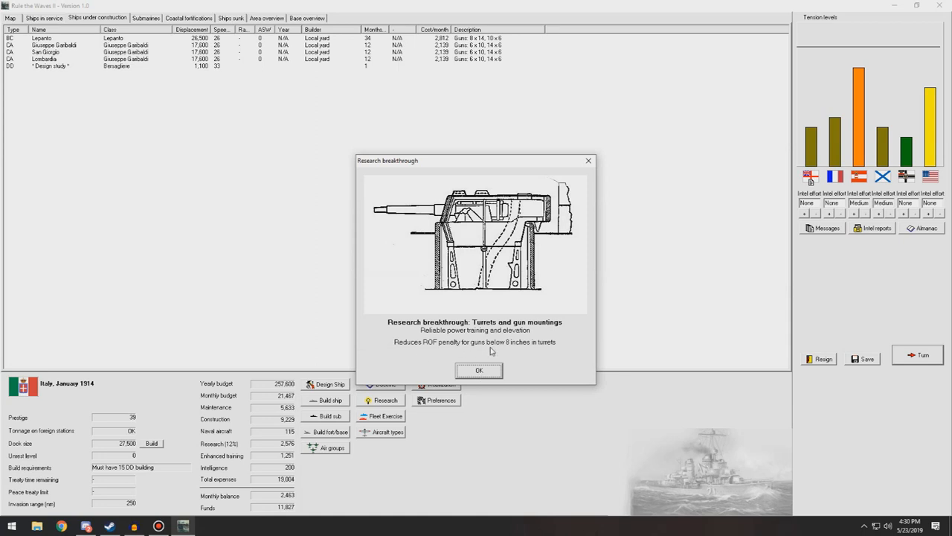
pyautogui.moveTo(523, 353)
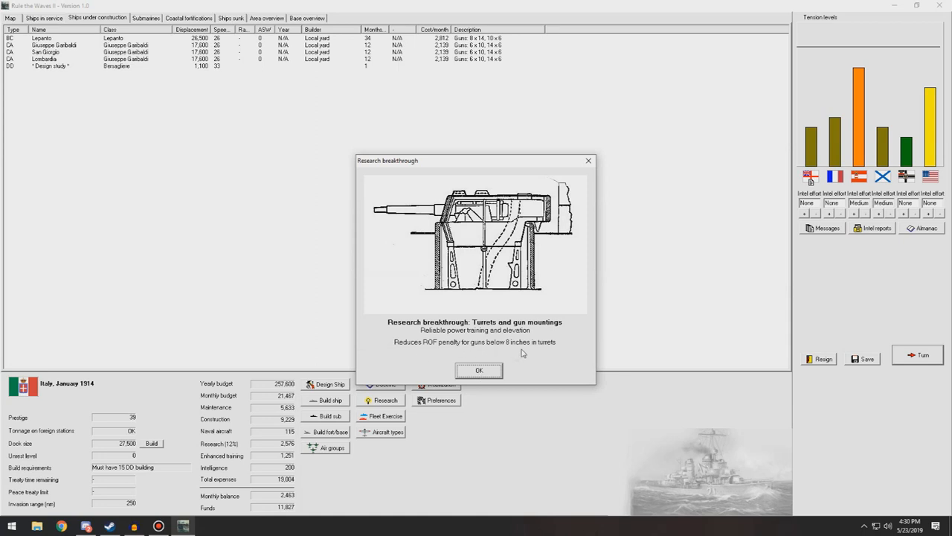
pyautogui.click(479, 369)
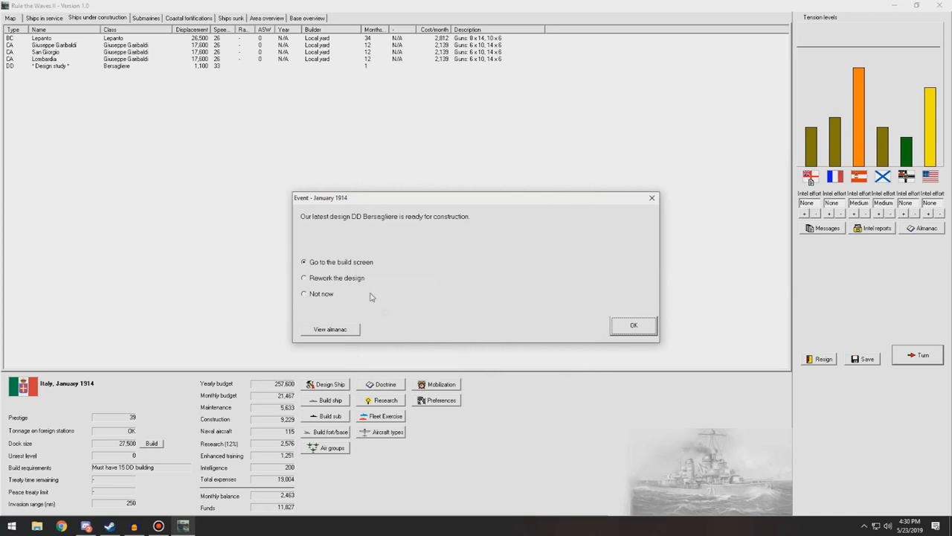
# Order the first batch of Bersagliere destroyers and close the turn messages.
pyautogui.click(634, 324)
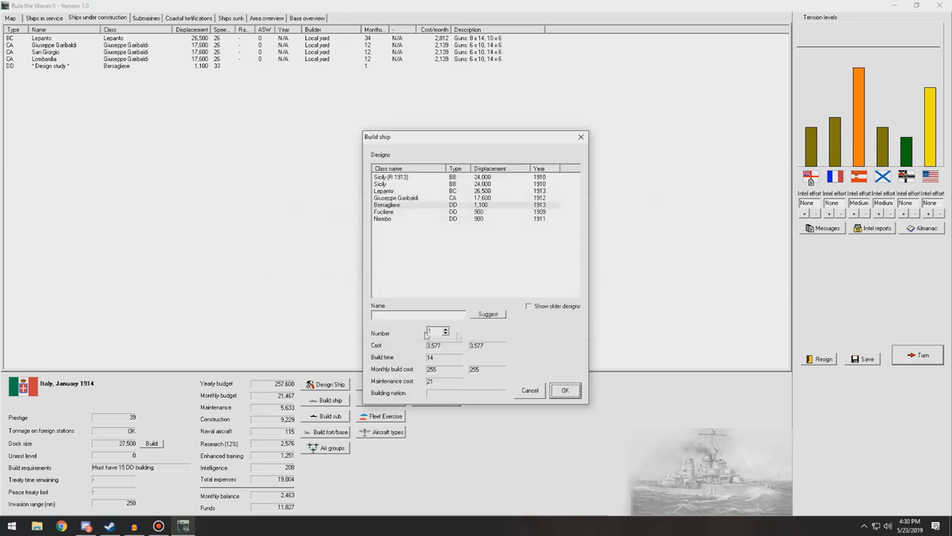
pyautogui.click(447, 330)
pyautogui.write('0')
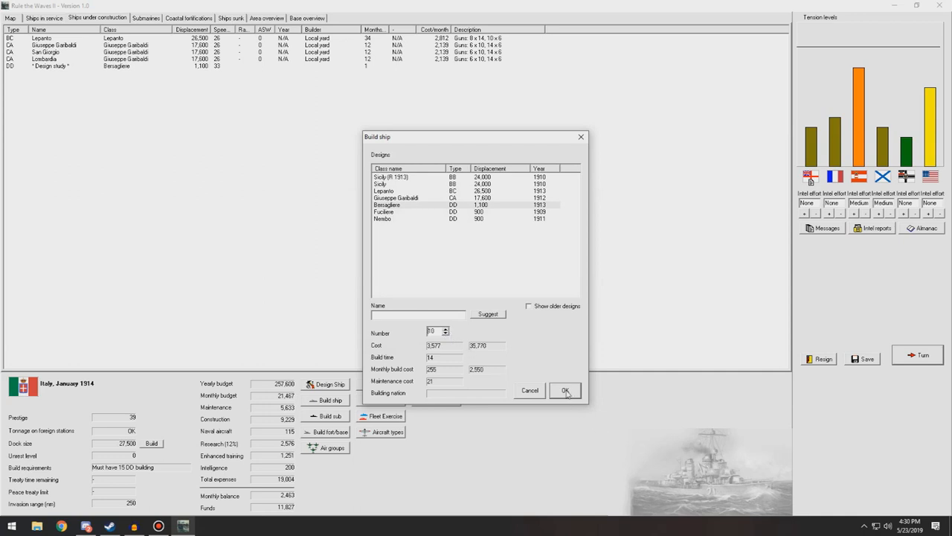
pyautogui.click(565, 390)
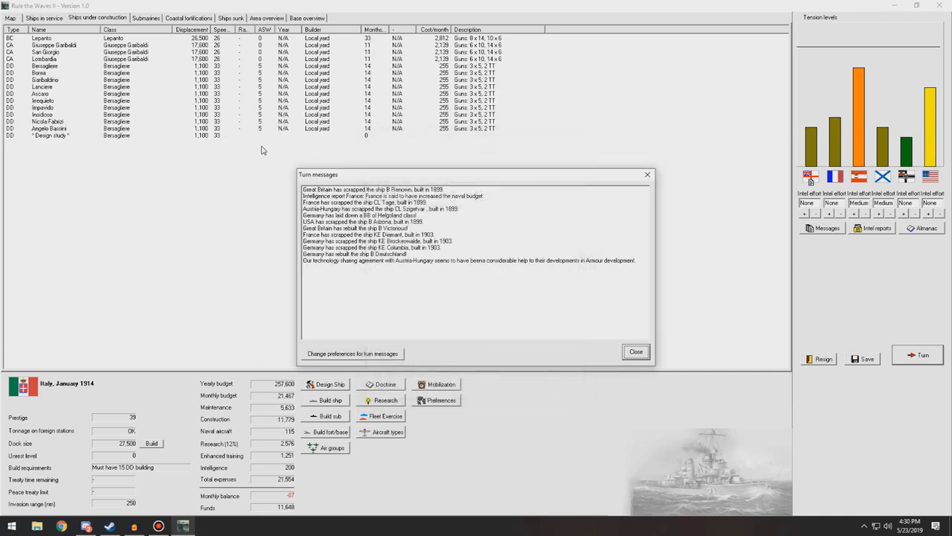
pyautogui.click(636, 351)
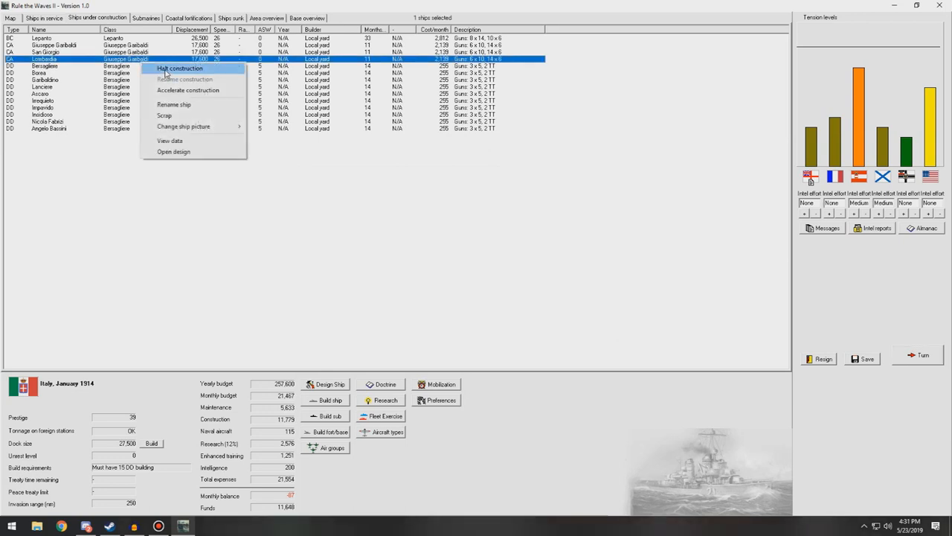
# Halt the armoured cruiser's construction and order a second Bersagliere destroyer batch.
pyautogui.click(330, 398)
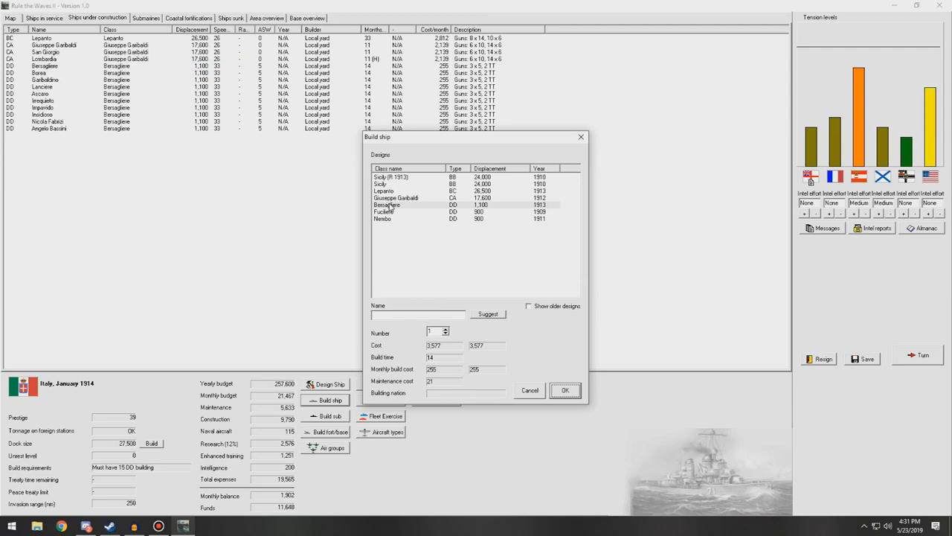
pyautogui.click(387, 205)
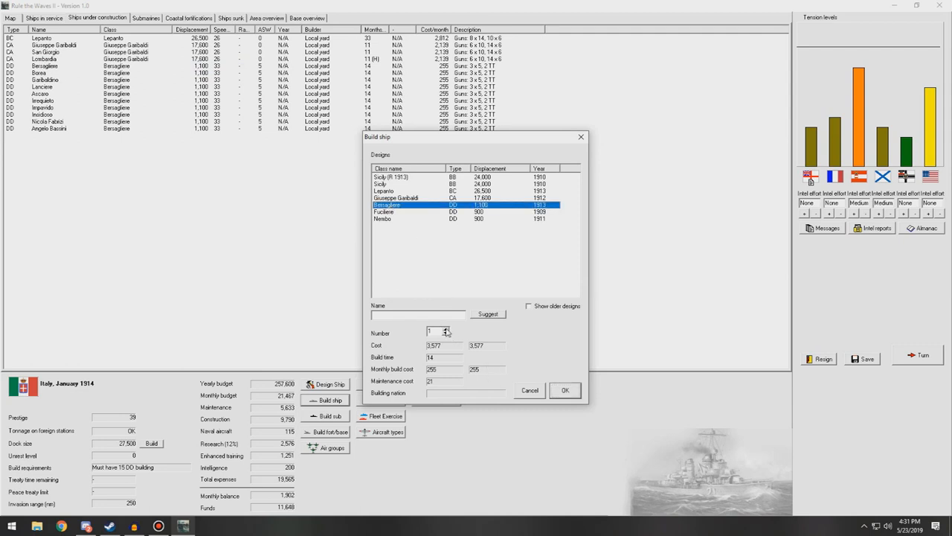
pyautogui.click(446, 330)
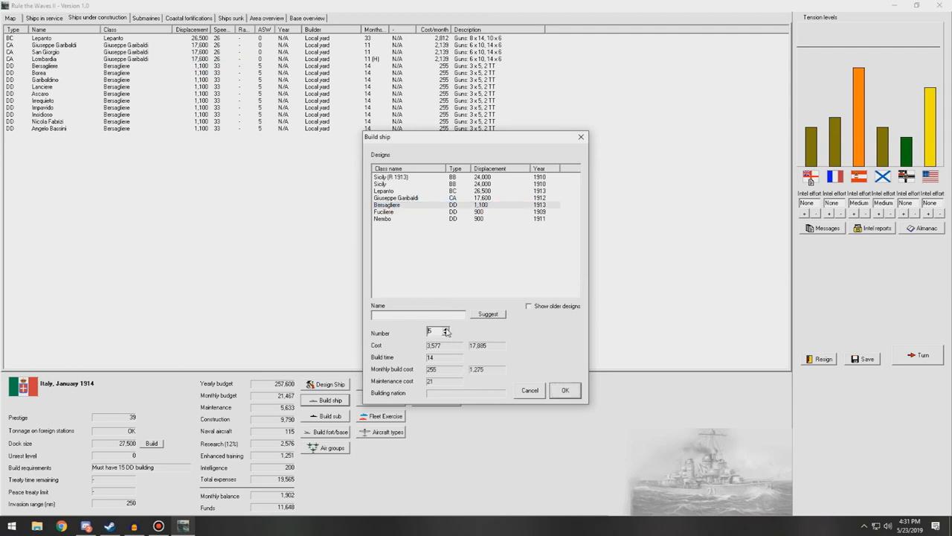
pyautogui.click(565, 389)
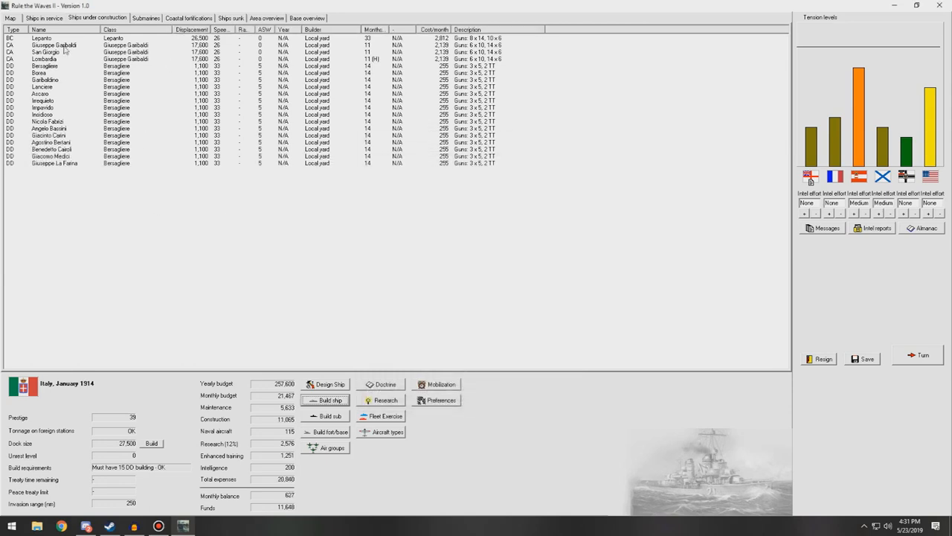
# Scrap the eleven chosen old destroyers from the in-service fleet.
pyautogui.click(41, 18)
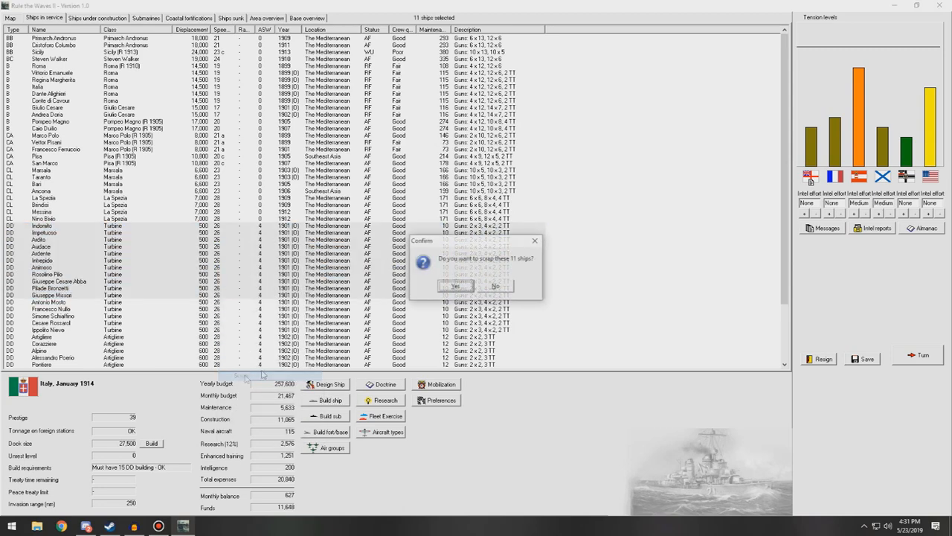
pyautogui.click(455, 285)
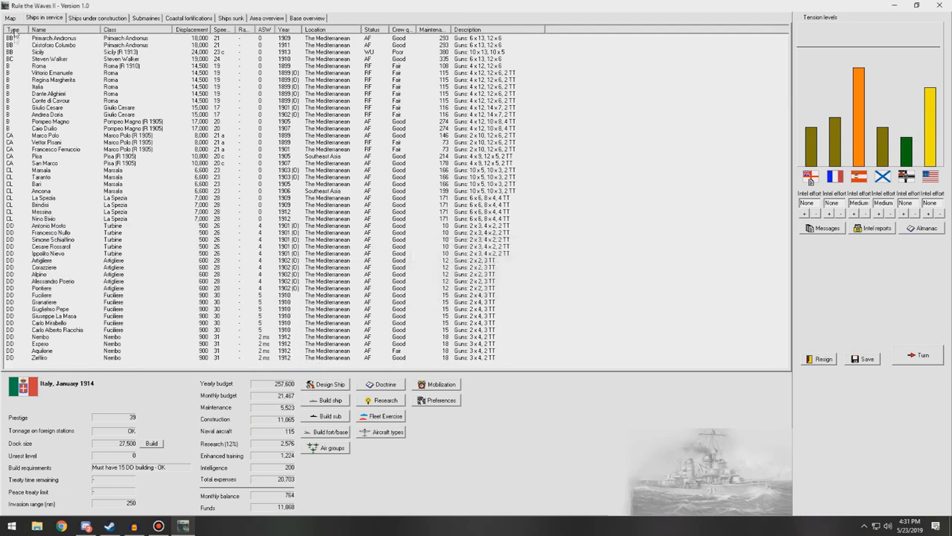
pyautogui.click(97, 18)
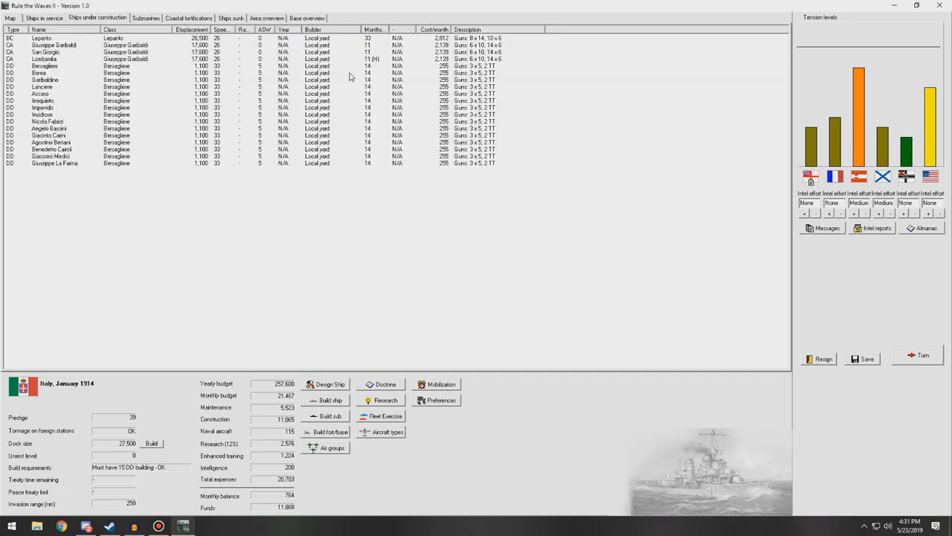
pyautogui.moveTo(262, 506)
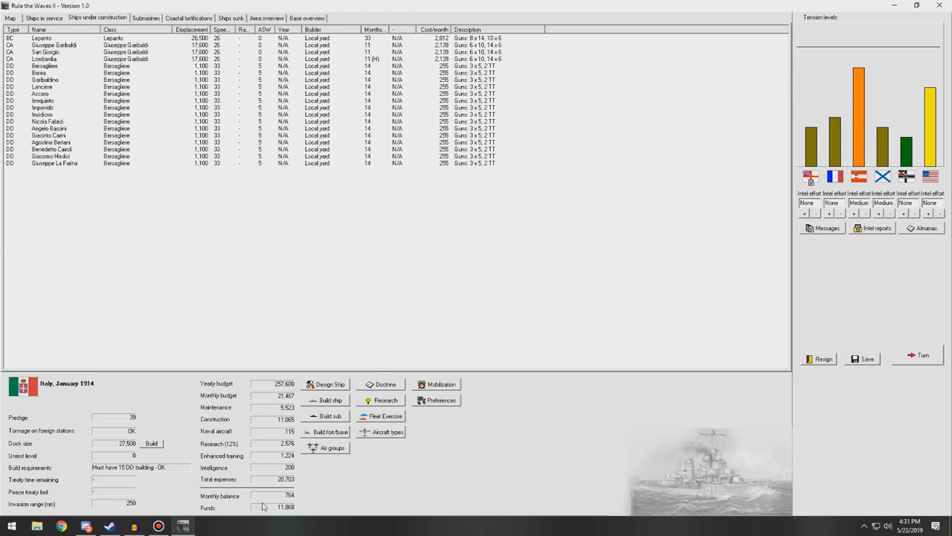
pyautogui.moveTo(271, 509)
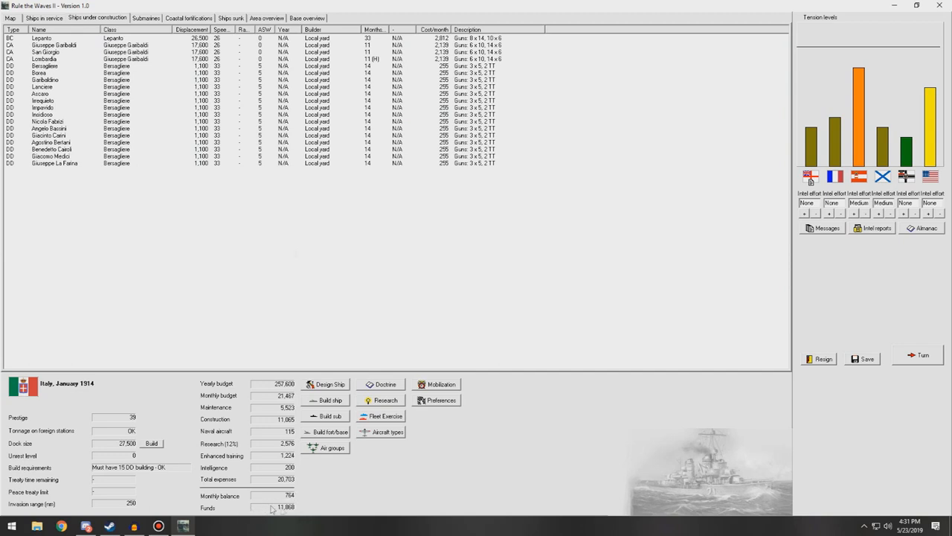
pyautogui.moveTo(374, 68)
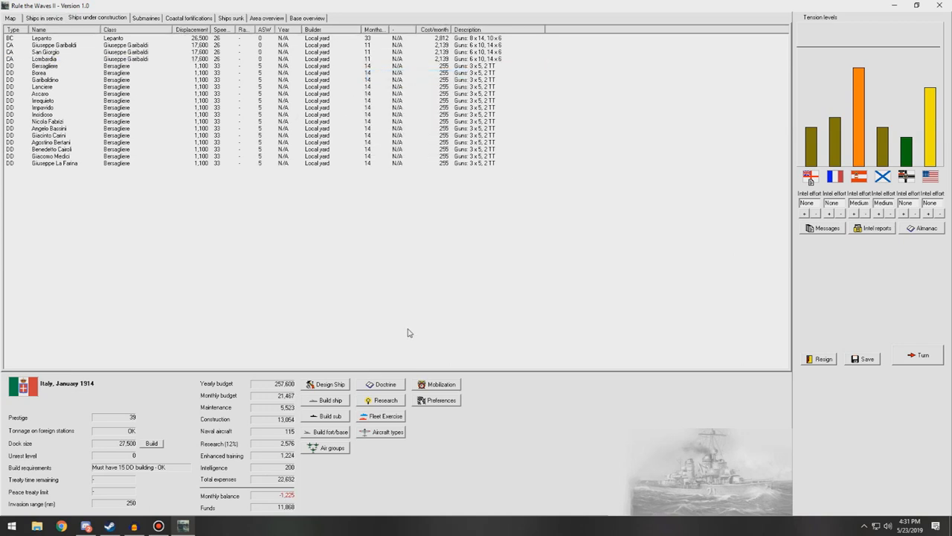
pyautogui.moveTo(303, 69)
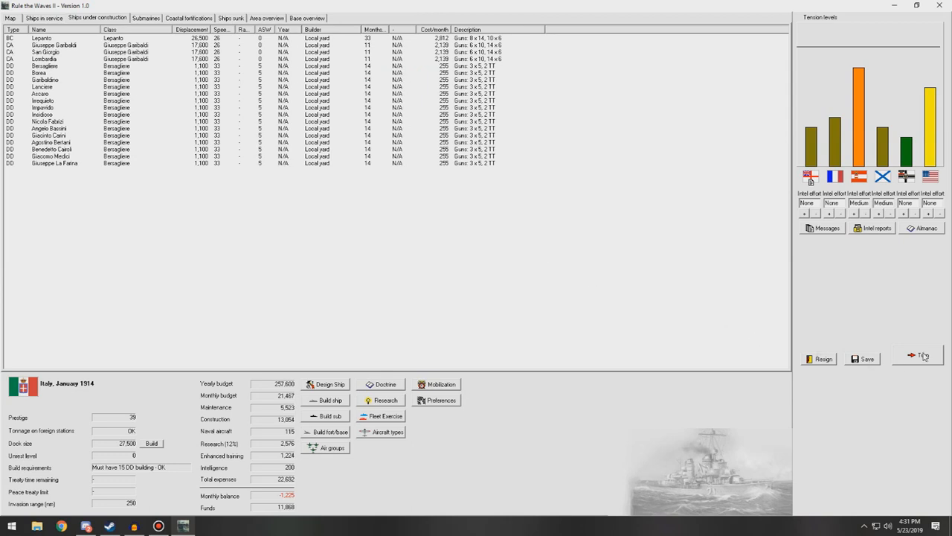
# Advance to January then February 1914, checking a battleship in service between turns.
pyautogui.click(922, 354)
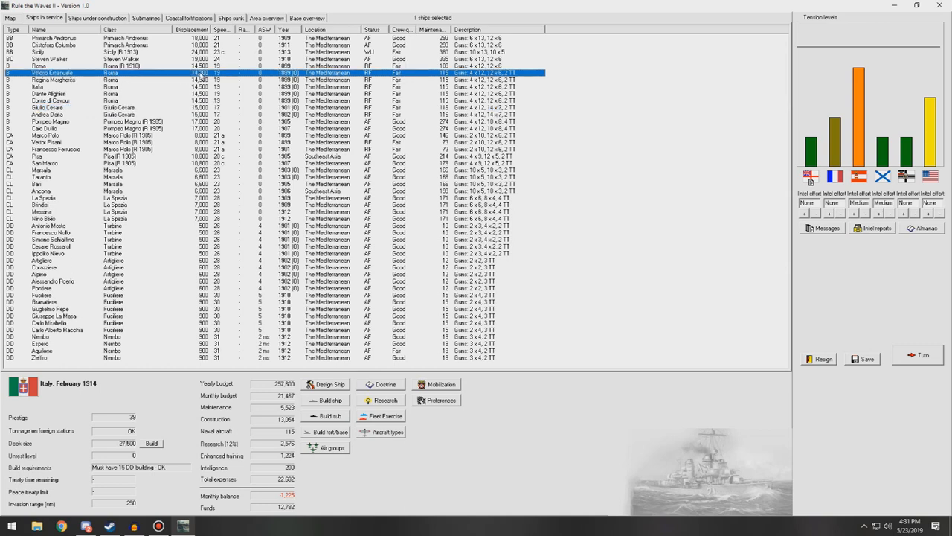
pyautogui.click(42, 65)
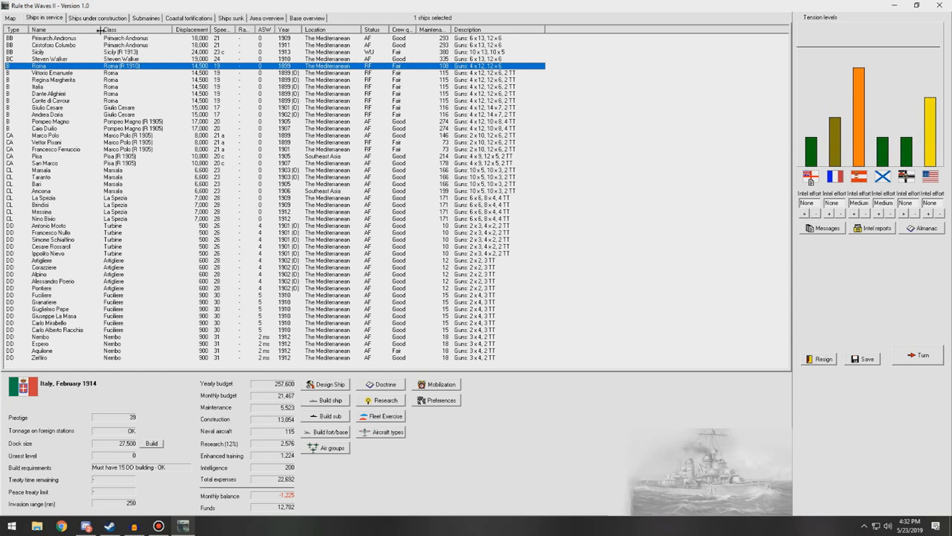
pyautogui.click(96, 18)
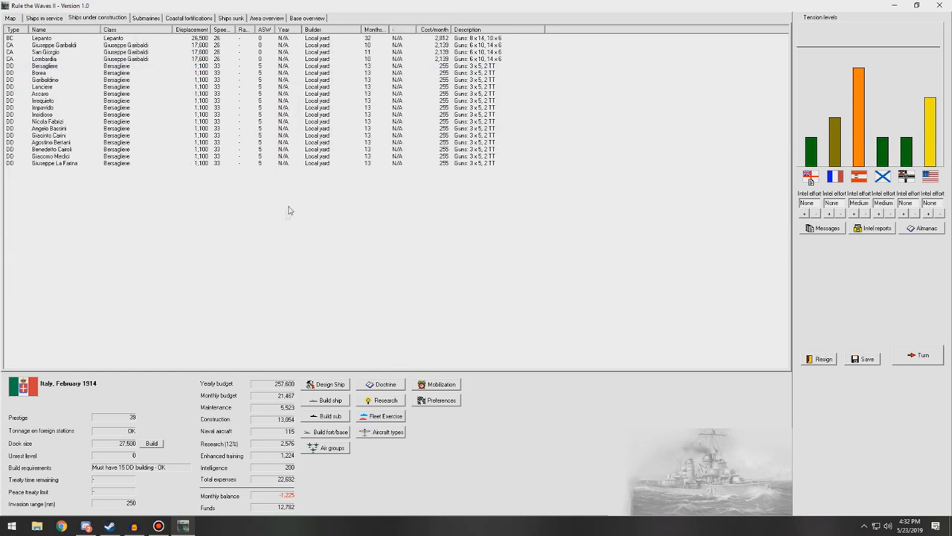
pyautogui.moveTo(885, 389)
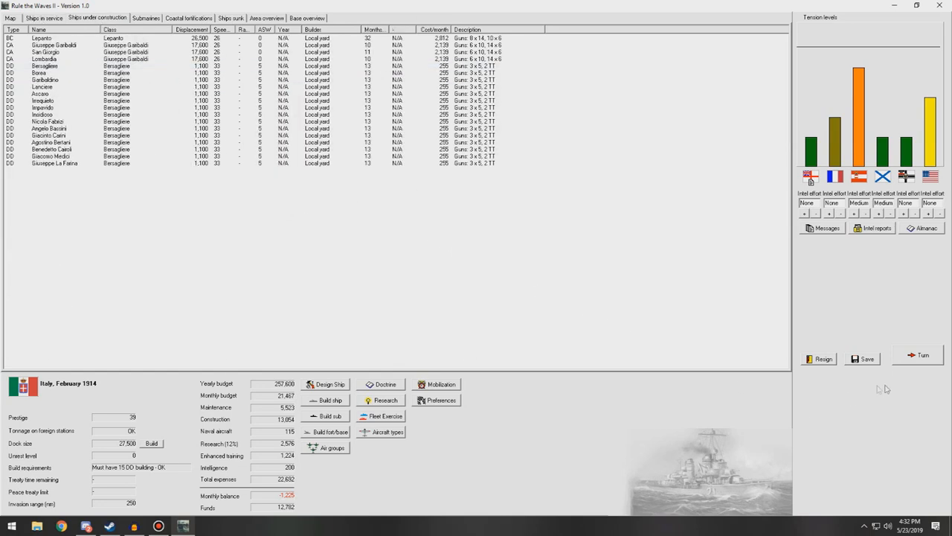
pyautogui.click(923, 355)
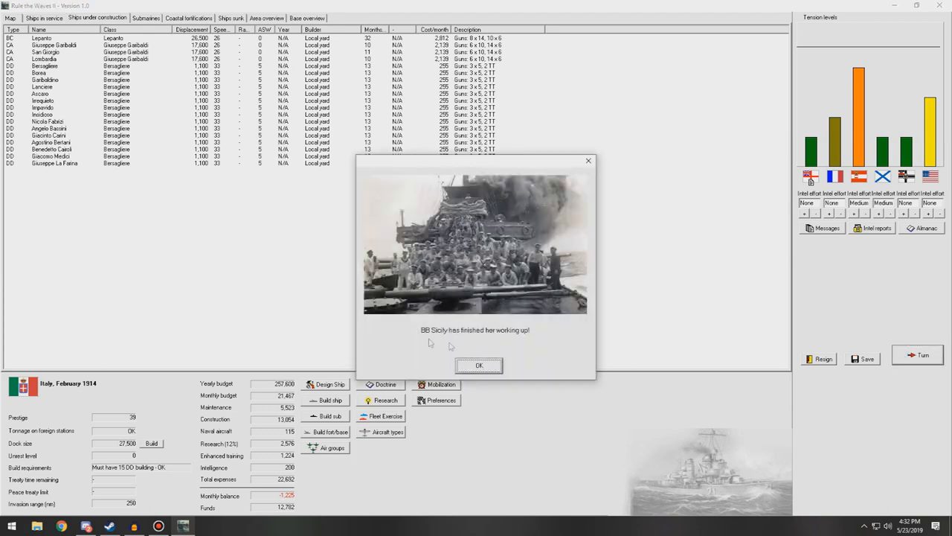
# Acknowledge the worked-up battleship, close turn messages and the naval comparison, adjust intelligence effort.
pyautogui.click(479, 366)
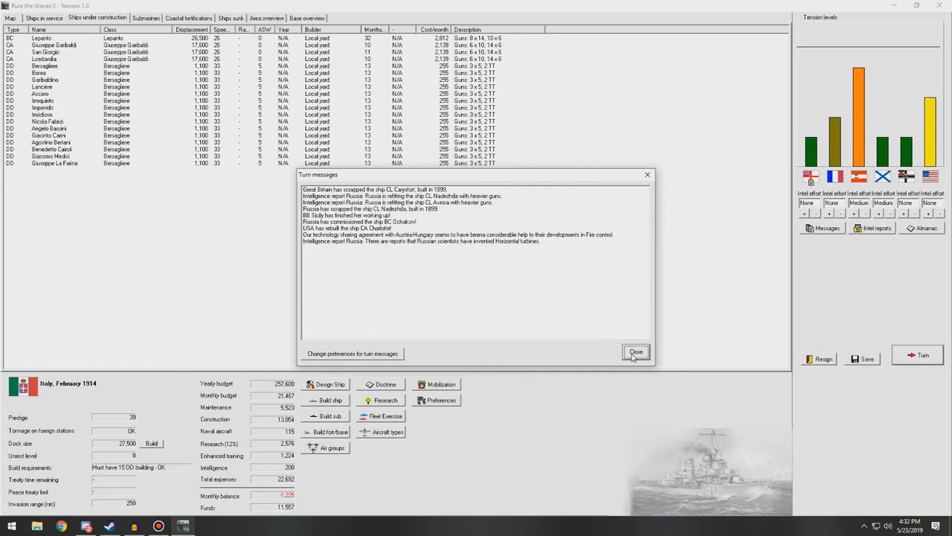
pyautogui.click(636, 351)
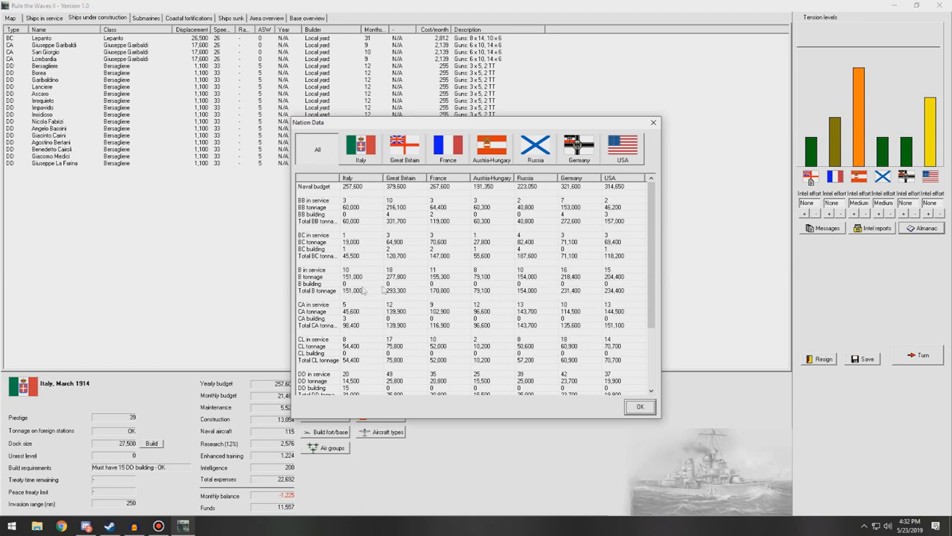
pyautogui.moveTo(375, 312)
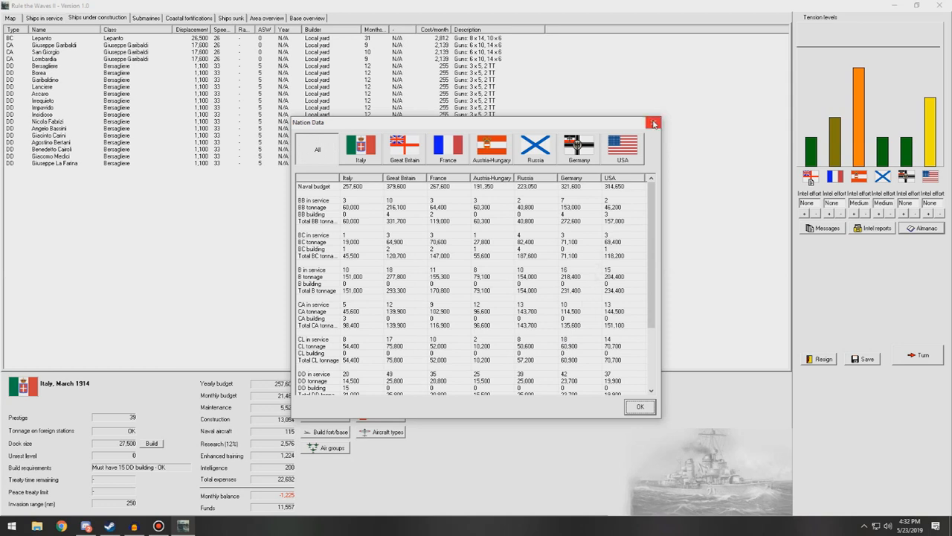
pyautogui.click(655, 122)
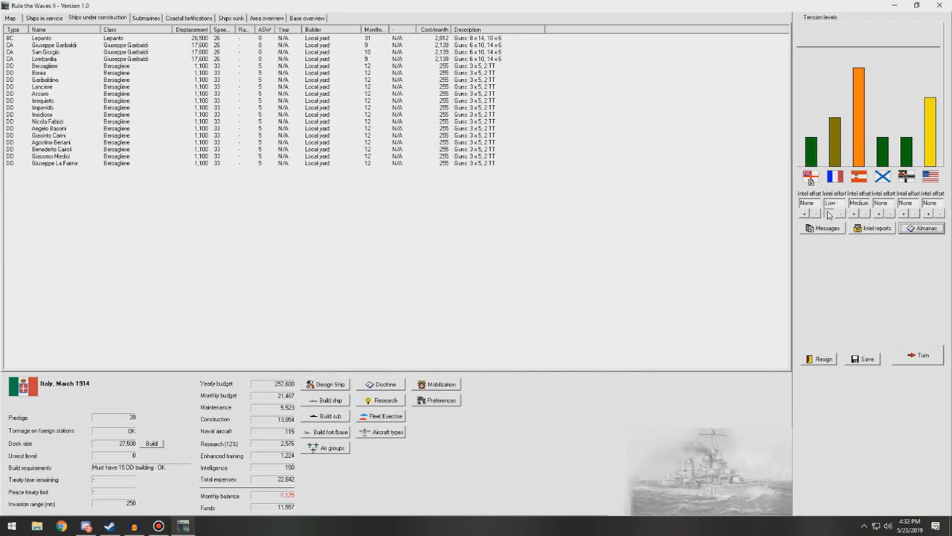
pyautogui.click(830, 214)
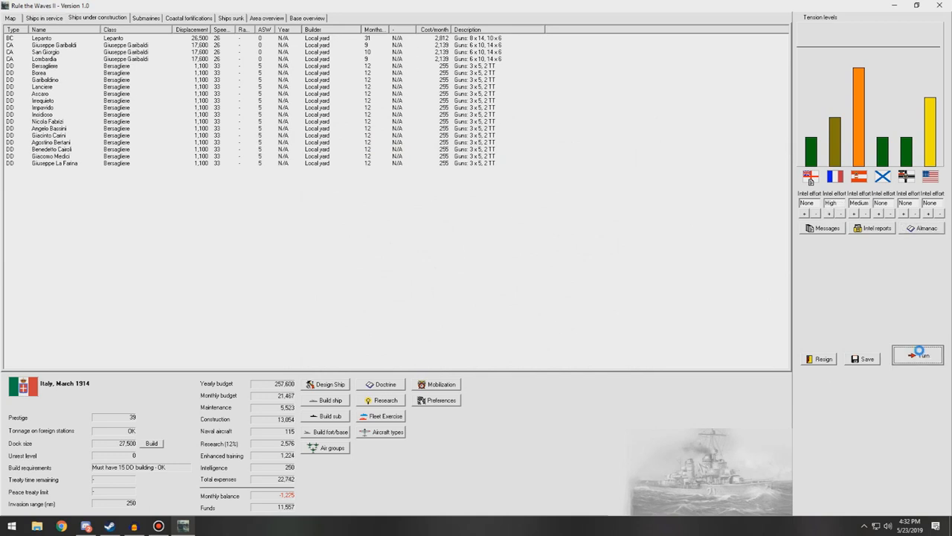
# Advance to April 1914 and review Leopardo's construction options without changes.
pyautogui.click(916, 354)
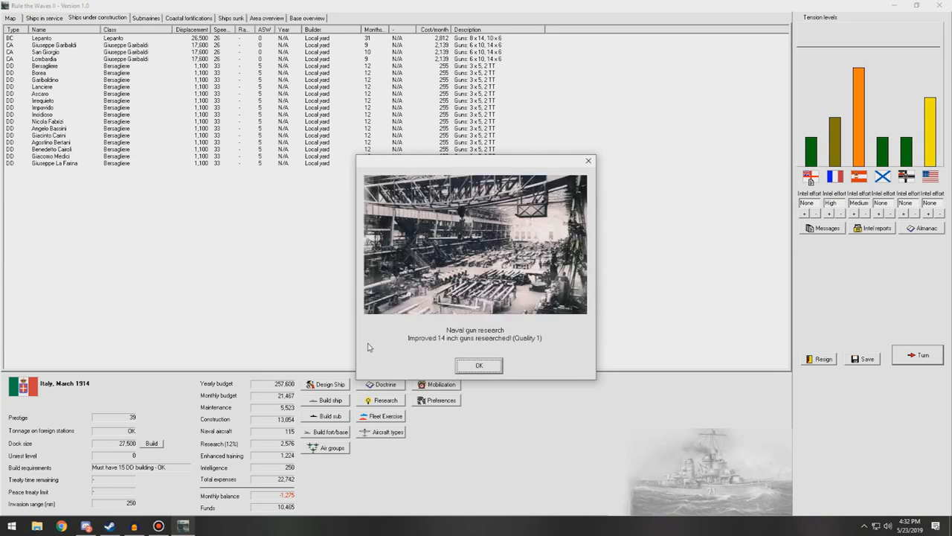
pyautogui.moveTo(528, 347)
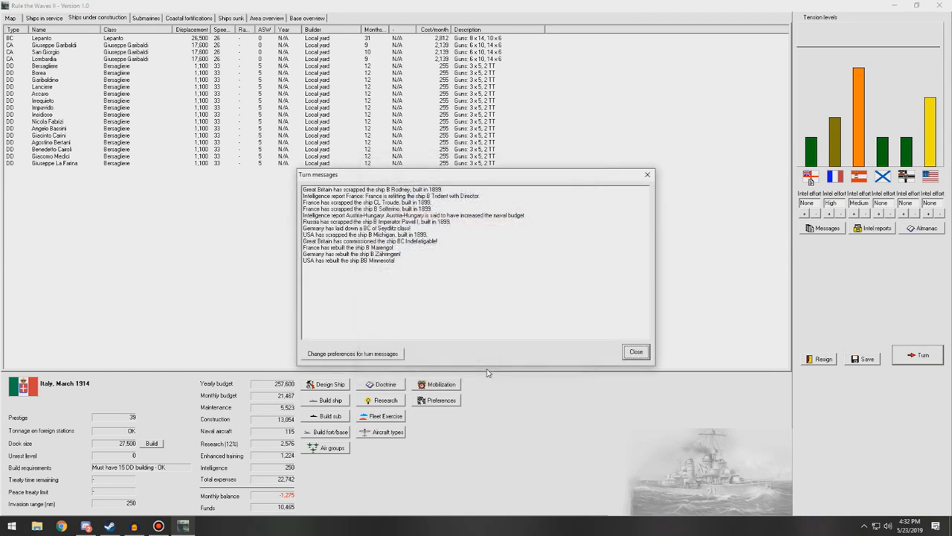
pyautogui.moveTo(378, 47)
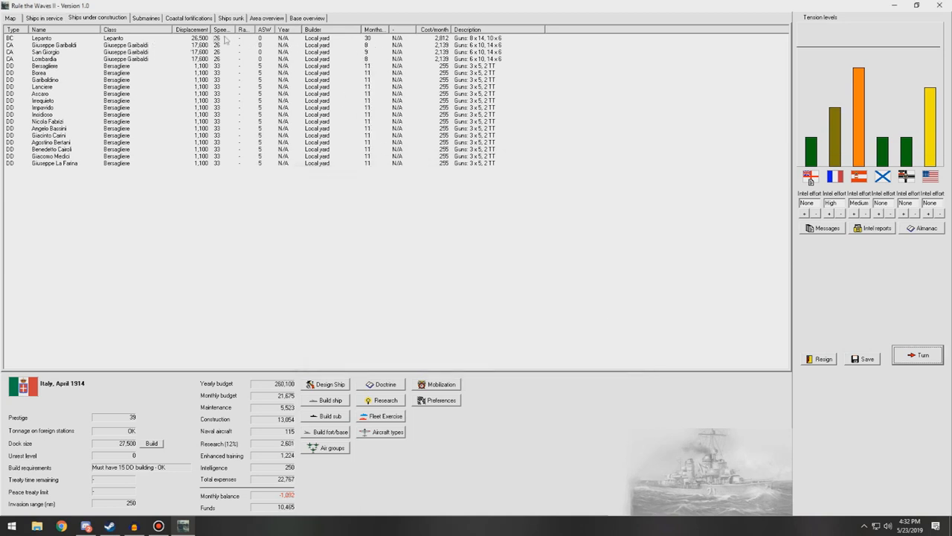
pyautogui.click(42, 39)
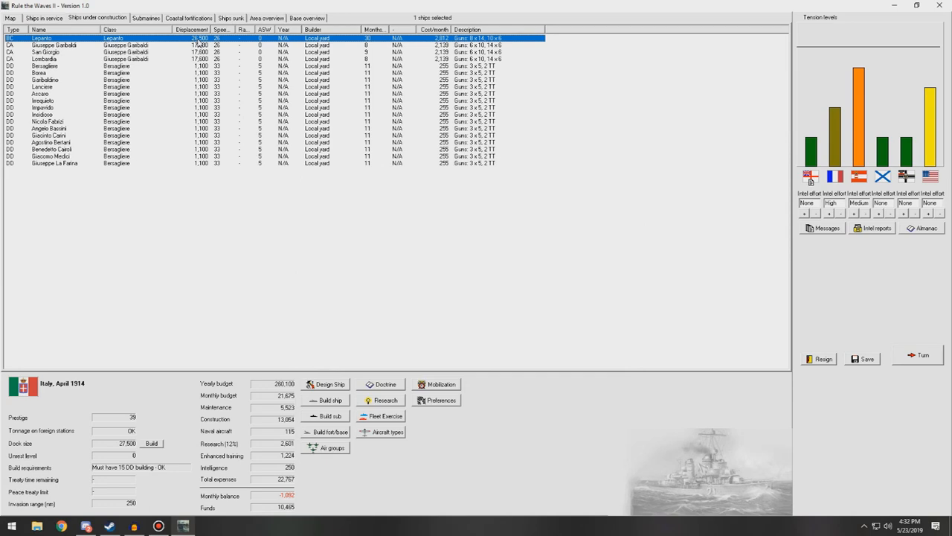
pyautogui.click(329, 384)
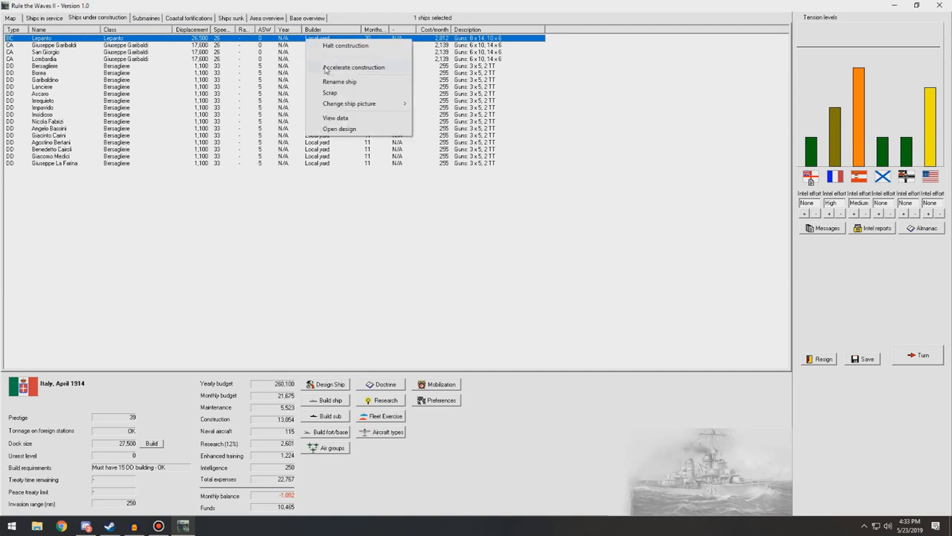
pyautogui.click(339, 128)
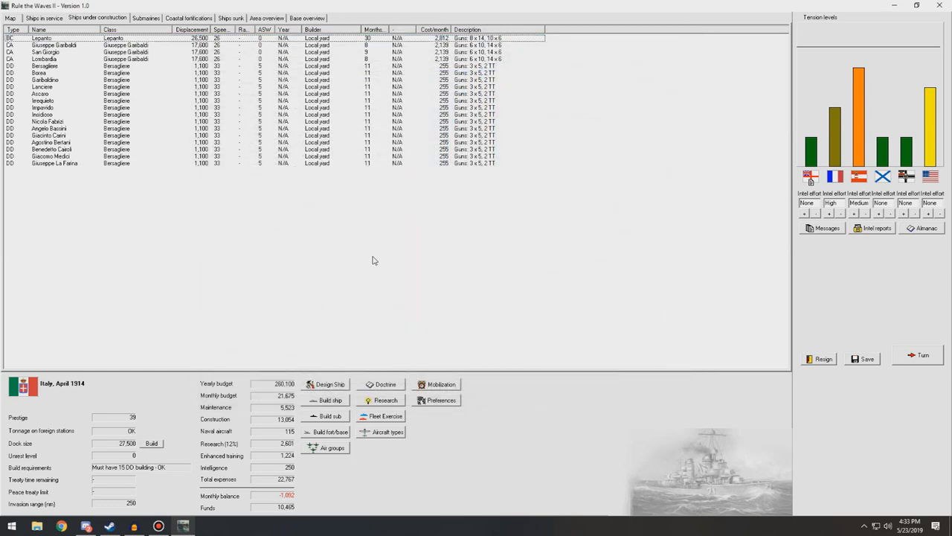
# Advance to May 1914, acknowledge AP Projectiles and elevation research reports, show the naval comparison.
pyautogui.click(923, 354)
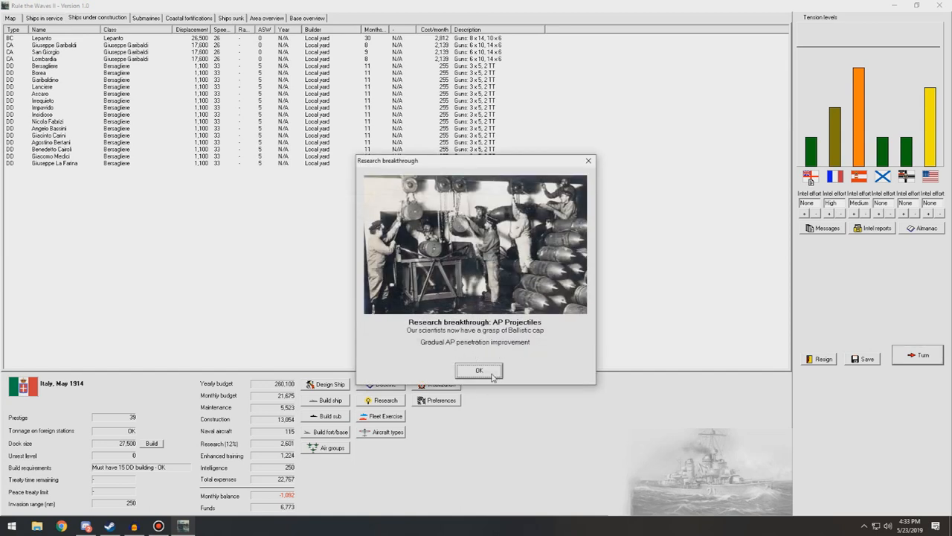
pyautogui.click(479, 371)
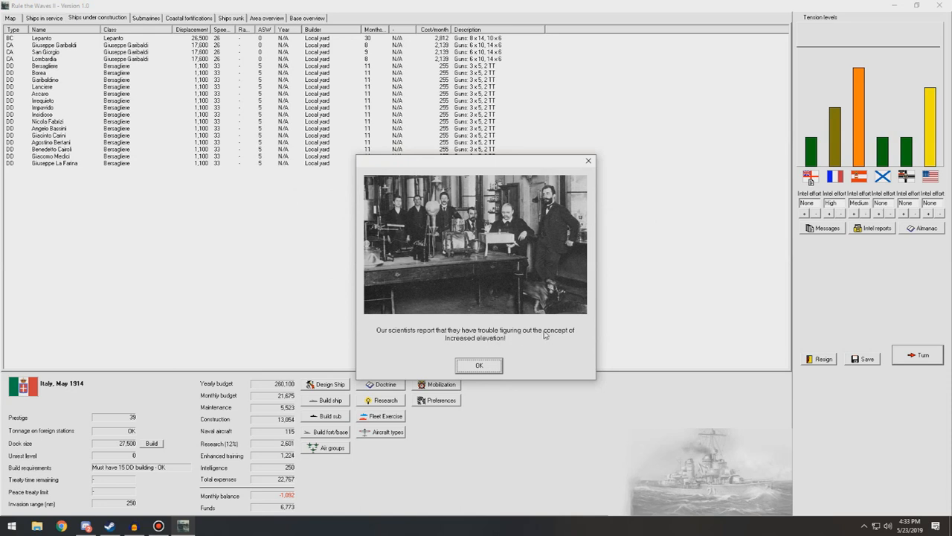
pyautogui.click(479, 366)
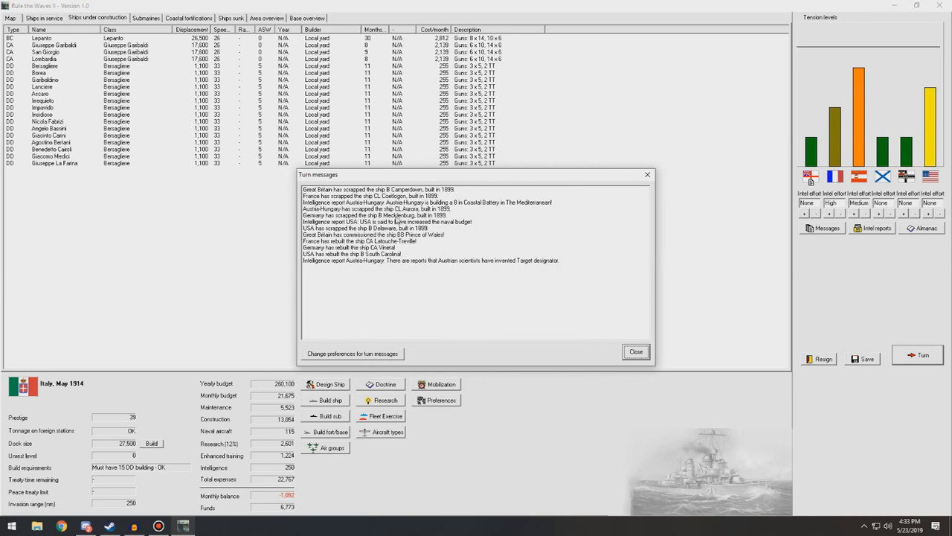
pyautogui.moveTo(438, 298)
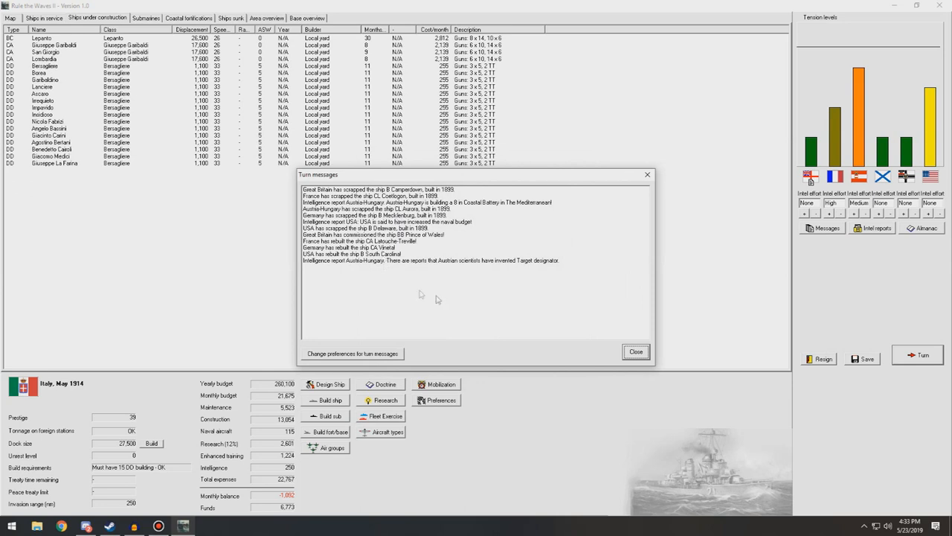
pyautogui.click(635, 351)
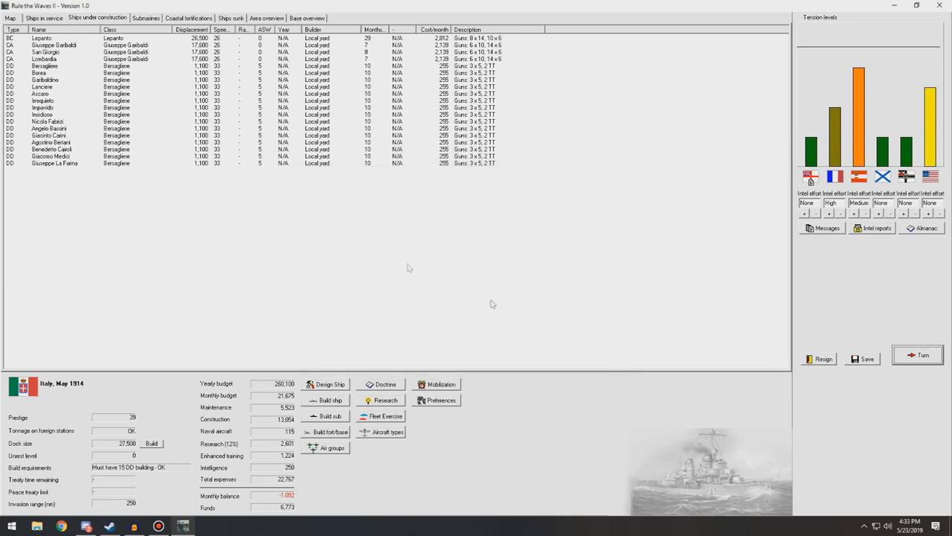
pyautogui.click(925, 227)
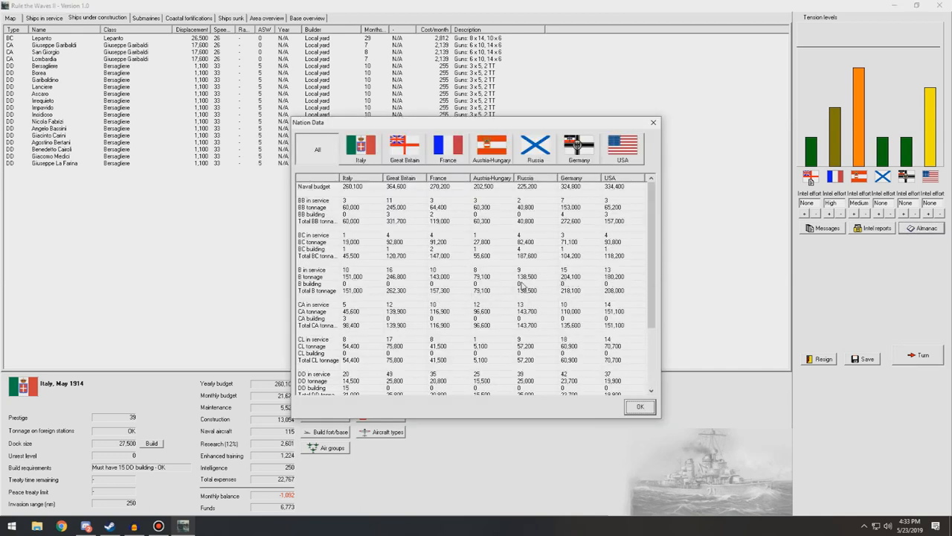
pyautogui.moveTo(454, 298)
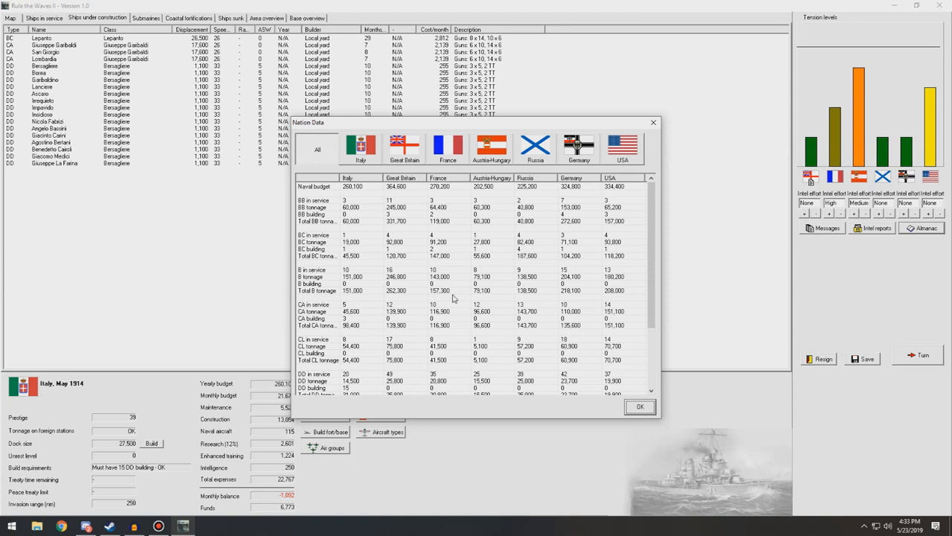
pyautogui.moveTo(573, 324)
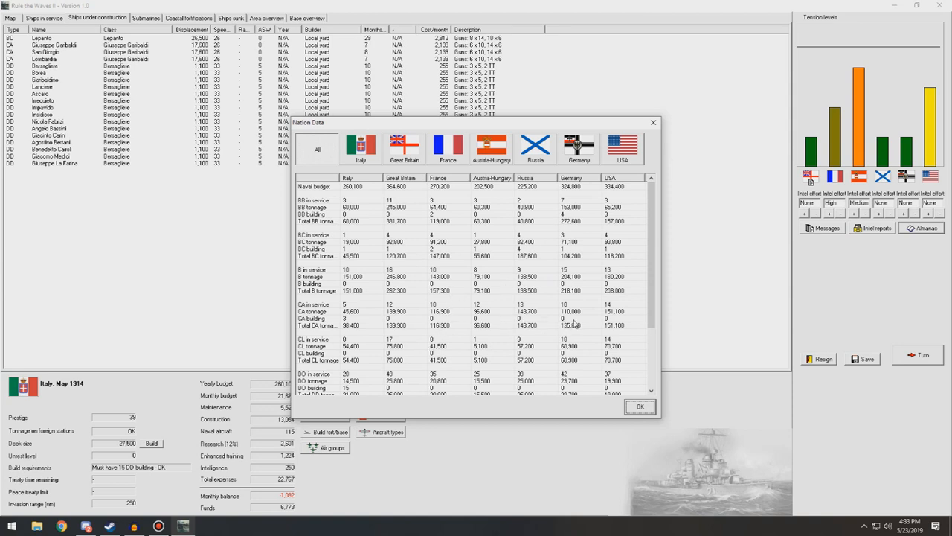
pyautogui.moveTo(668, 139)
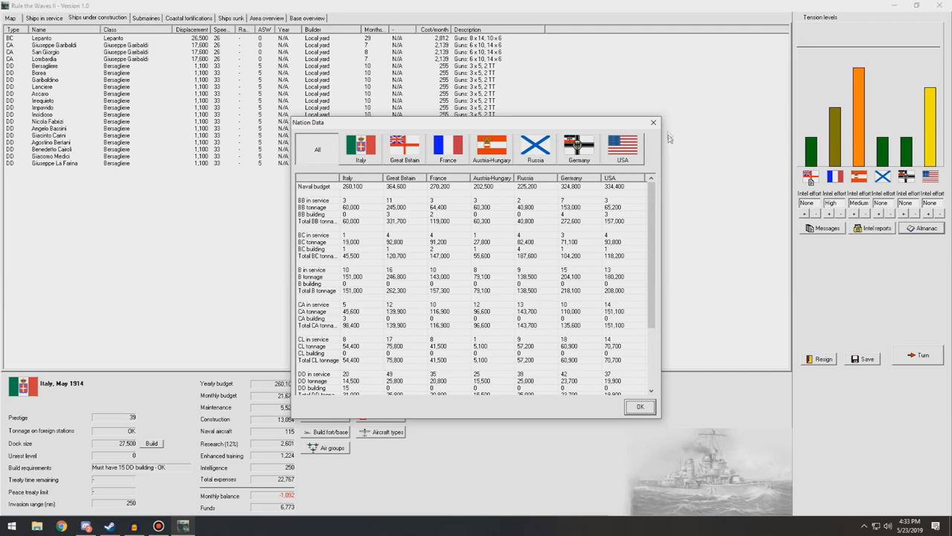
# Review the ships-in-service roster, then return to the ships under construction list.
pyautogui.click(638, 406)
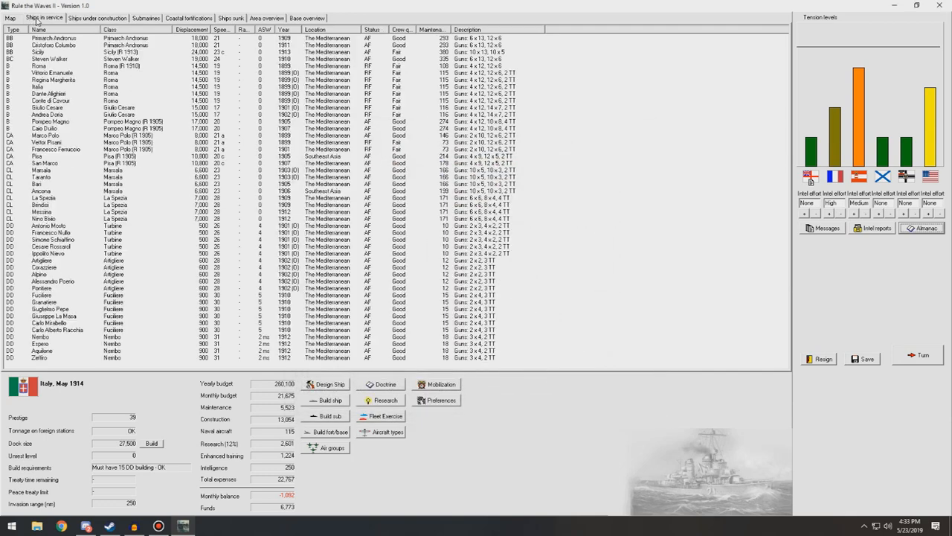
pyautogui.moveTo(137, 193)
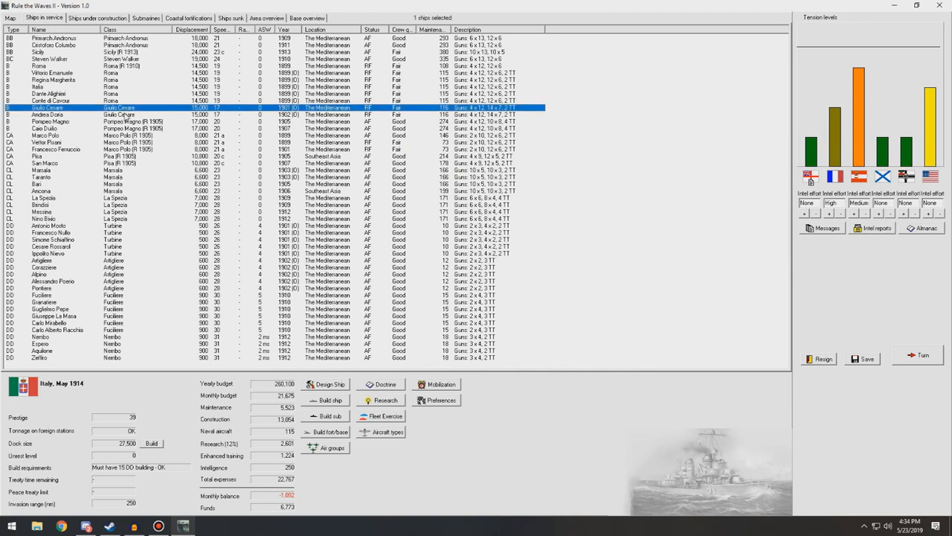
pyautogui.moveTo(126, 116)
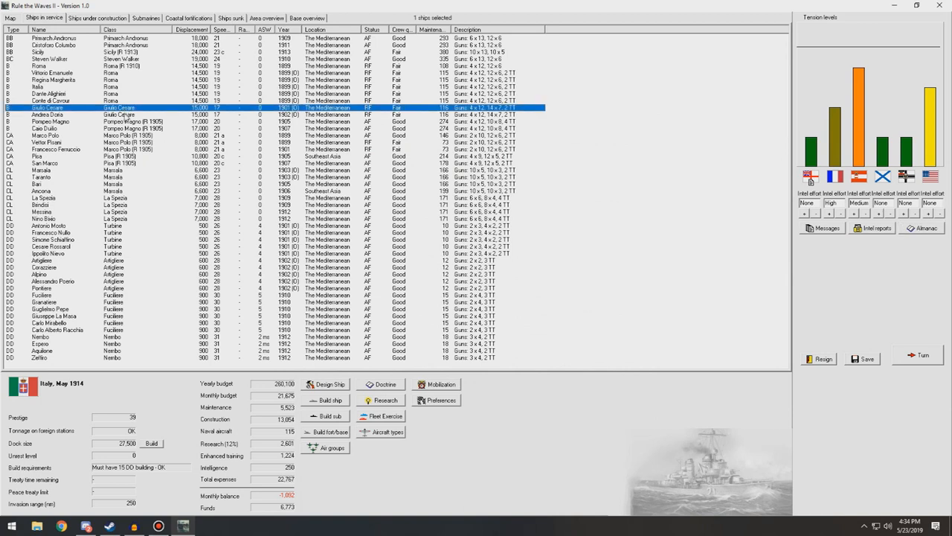
pyautogui.moveTo(125, 118)
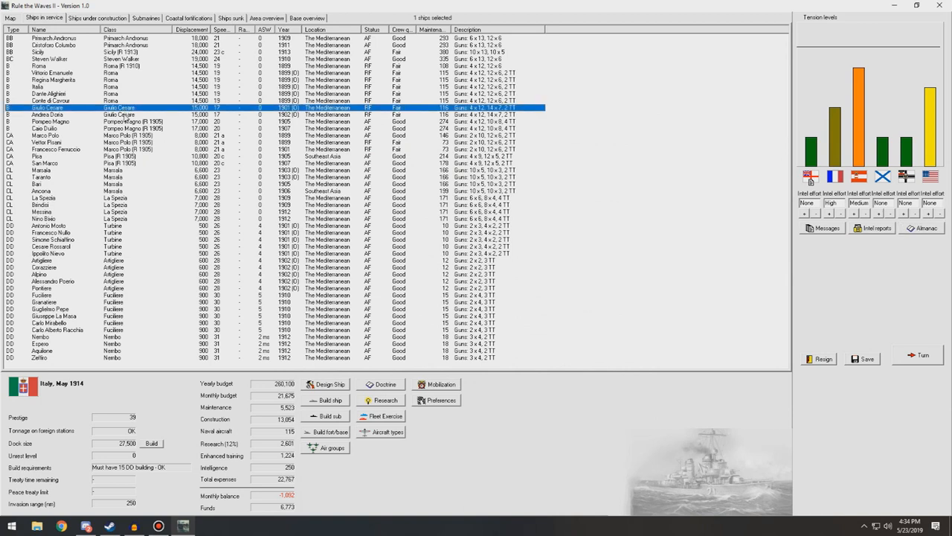
pyautogui.click(97, 18)
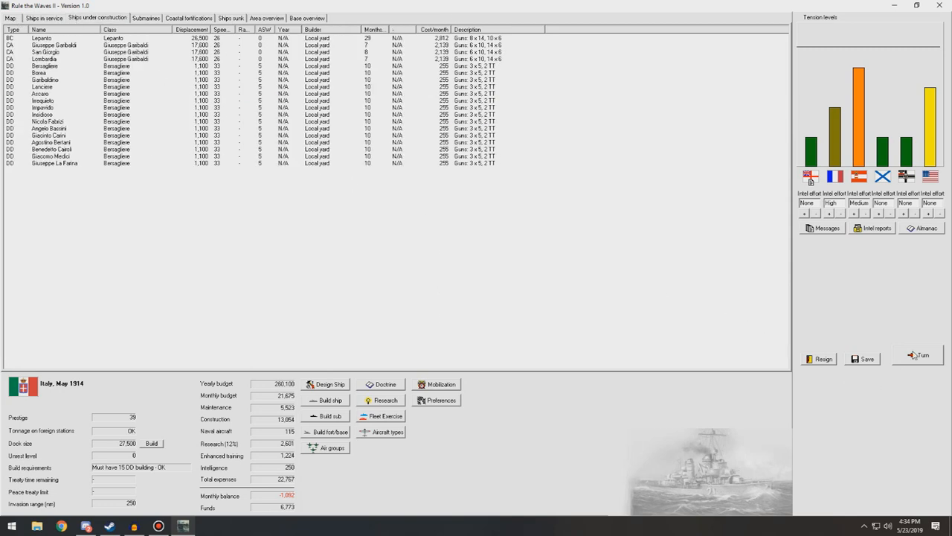
# End the month to June 1914 and acknowledge the spy report on the French battlecruiser Marseille.
pyautogui.click(918, 354)
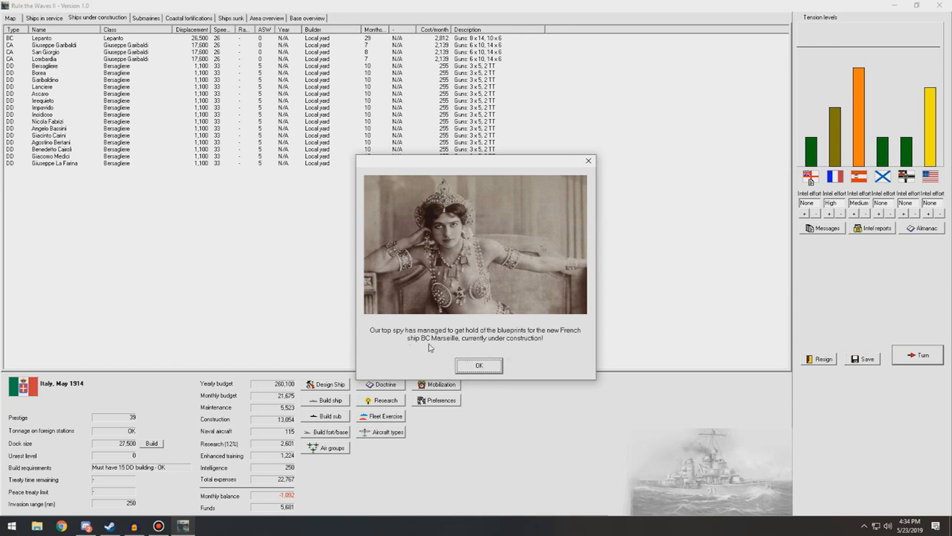
pyautogui.click(479, 366)
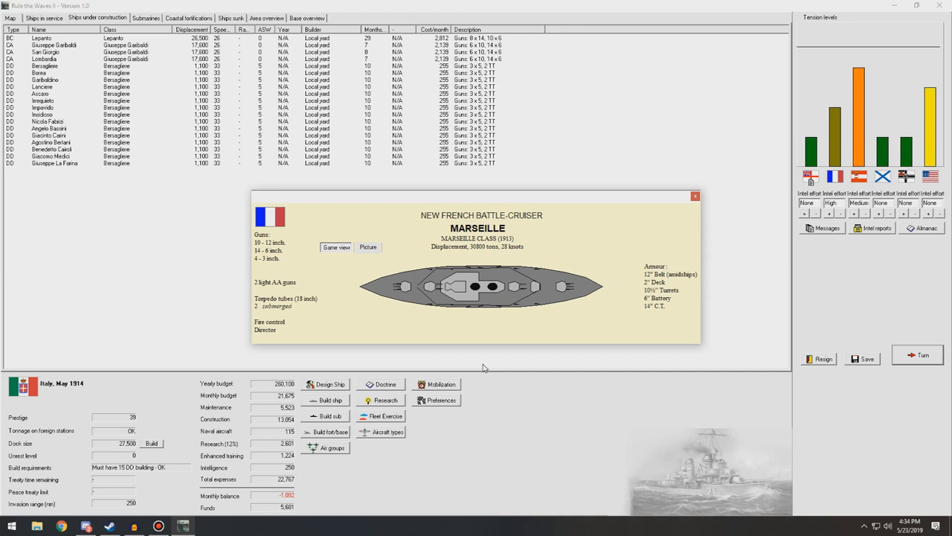
pyautogui.moveTo(682, 280)
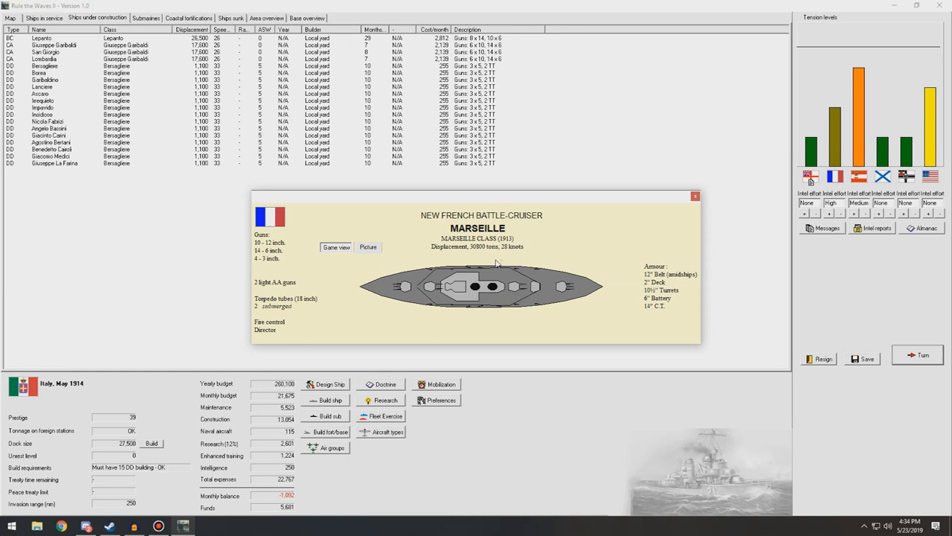
pyautogui.moveTo(496, 252)
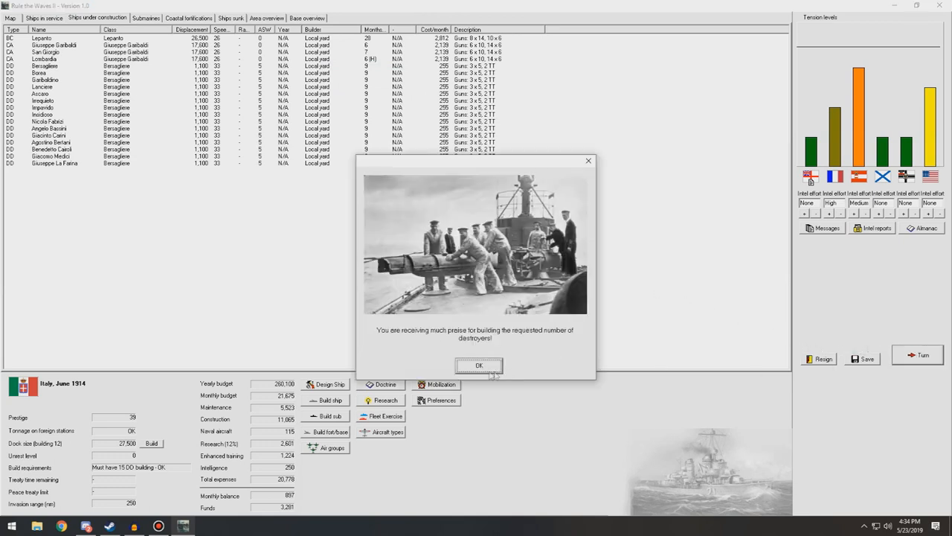
# Acknowledge the destroyer praise, expired British arrangement, Germany taking Norway, and the double bottom and shipboard aircraft research notices.
pyautogui.click(480, 366)
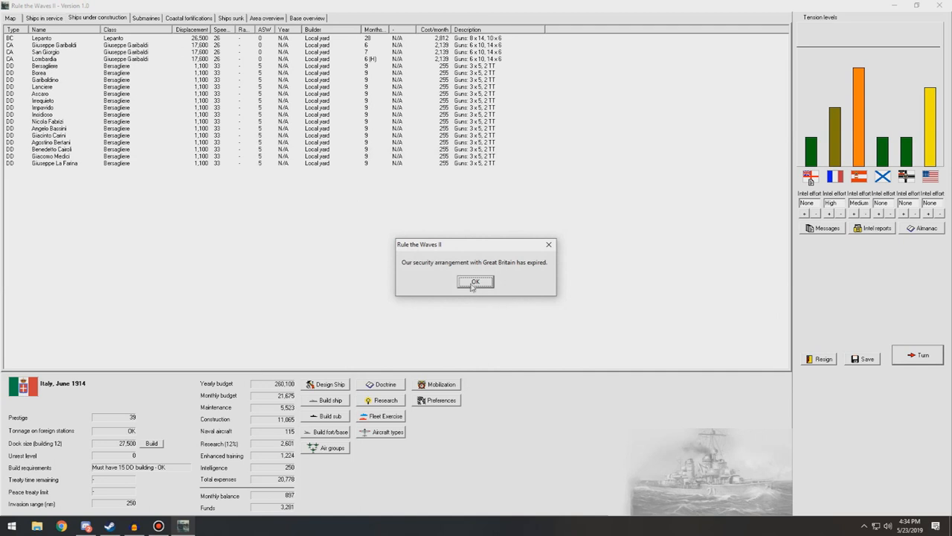
pyautogui.click(476, 282)
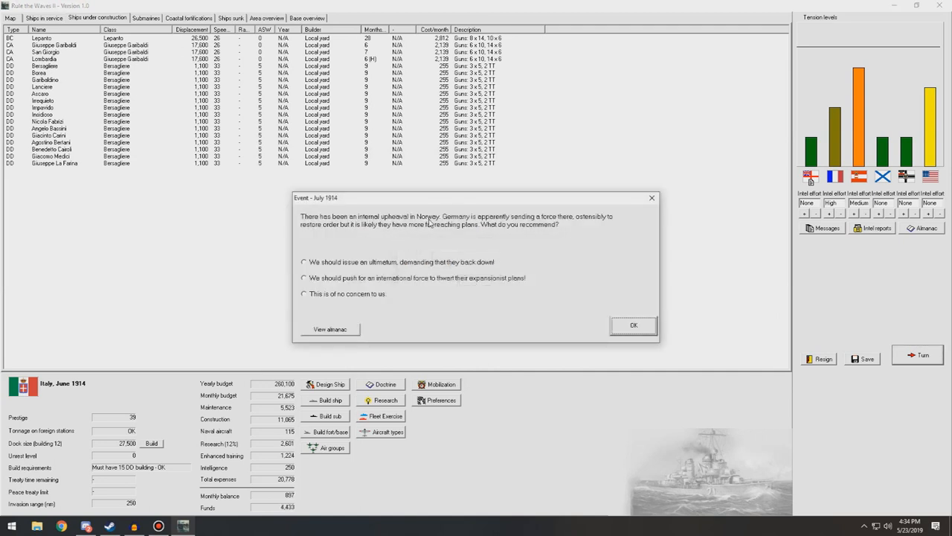
pyautogui.moveTo(320, 299)
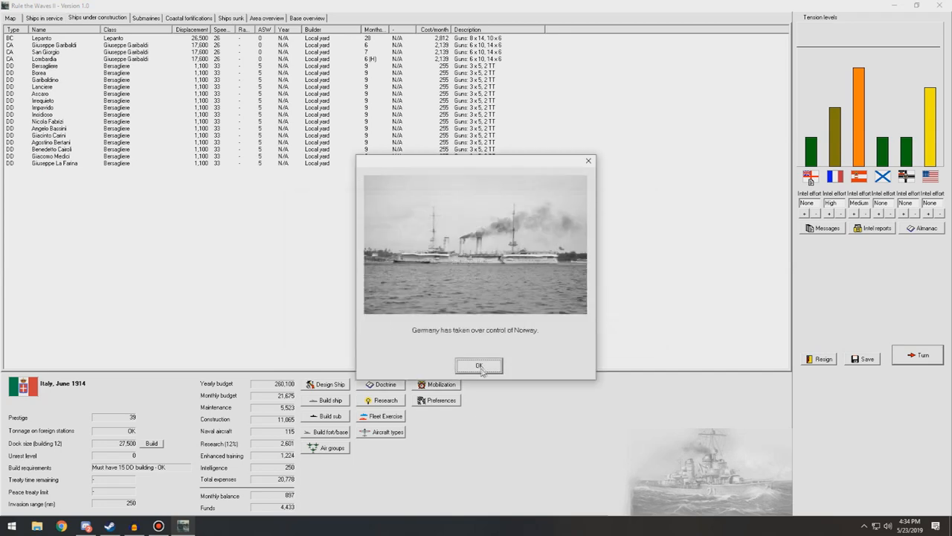
pyautogui.click(479, 366)
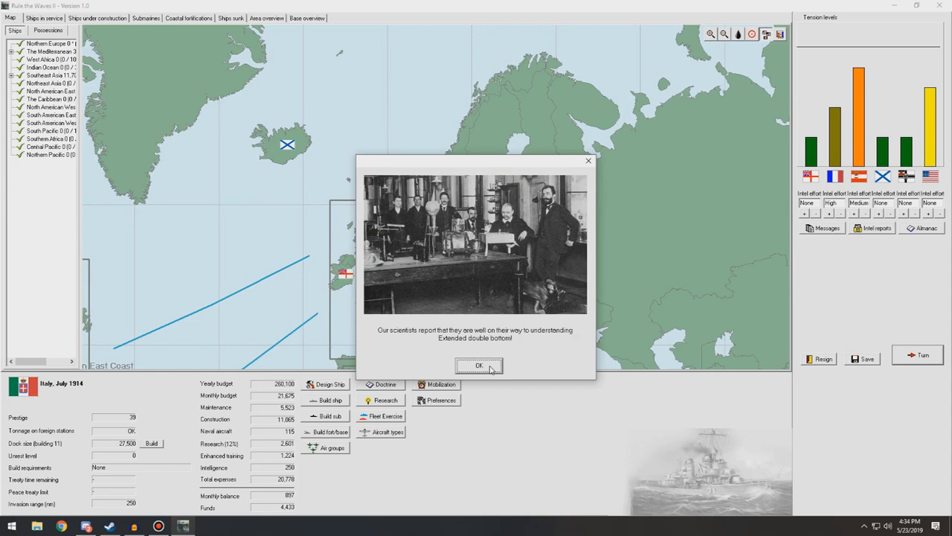
pyautogui.click(479, 366)
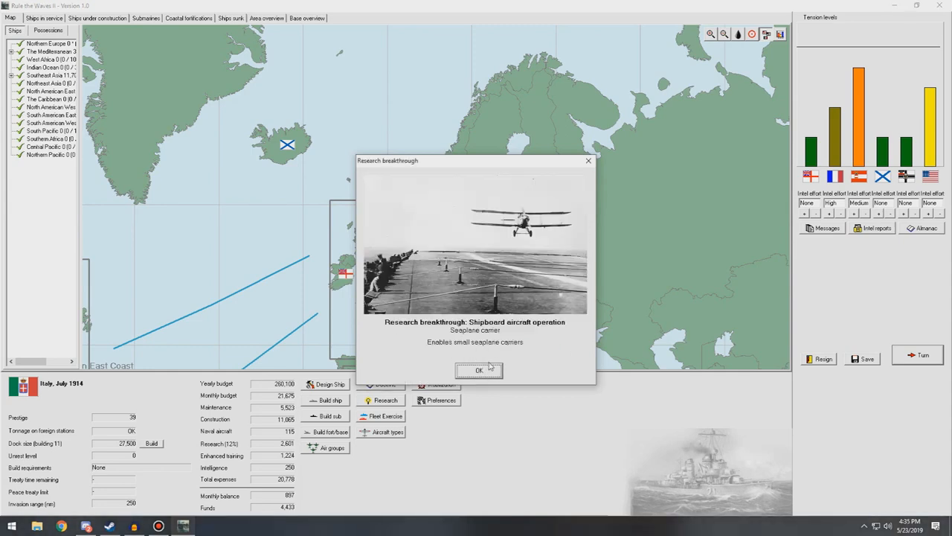
pyautogui.click(479, 370)
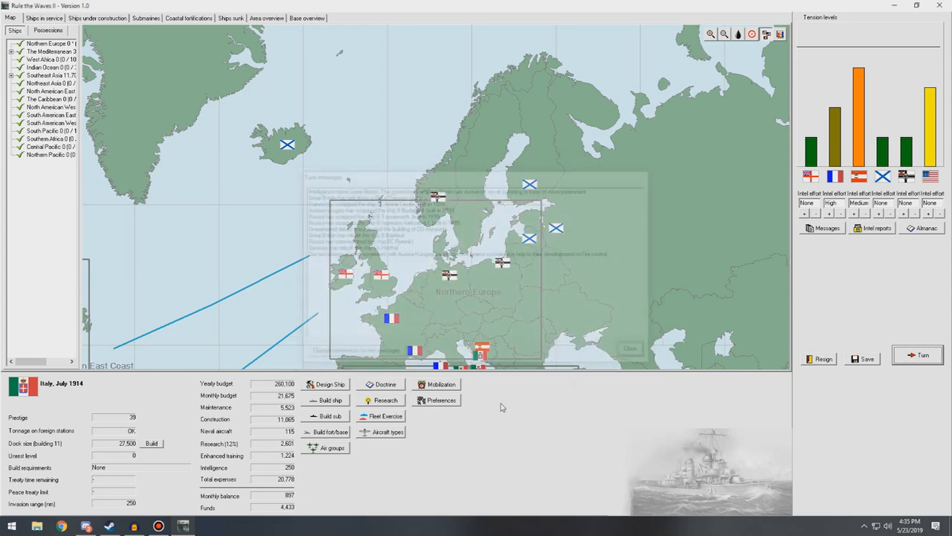
# Request proposals for a new aircraft with mission Floatplane scout and the first design priority.
pyautogui.click(384, 432)
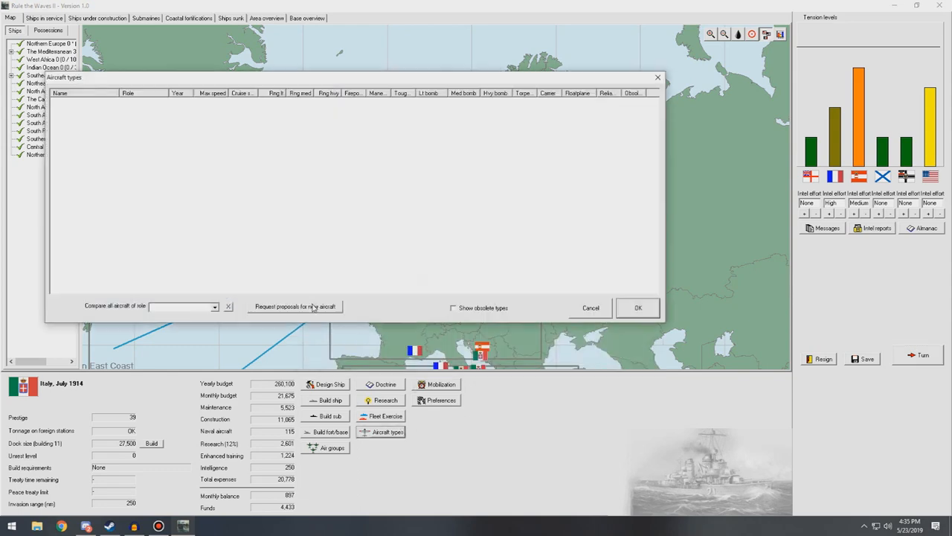
pyautogui.click(295, 307)
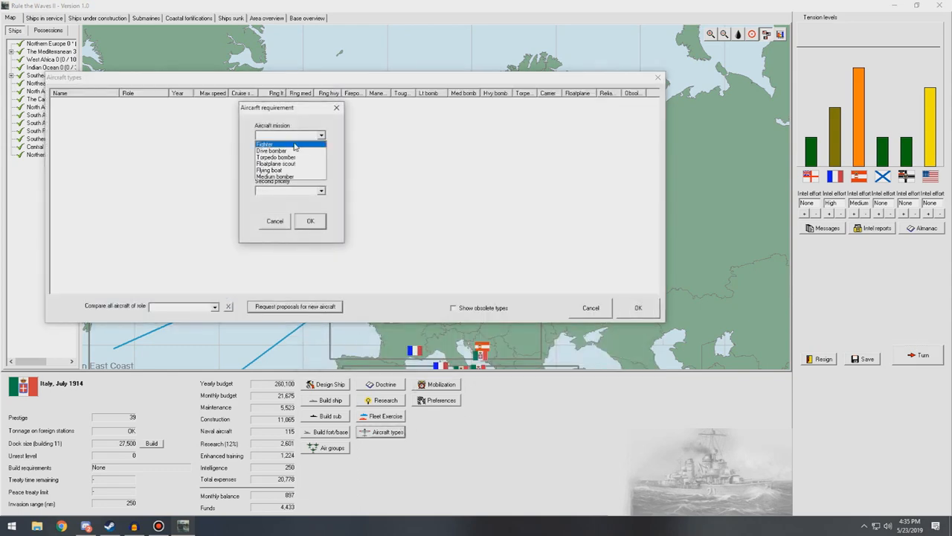
pyautogui.click(290, 162)
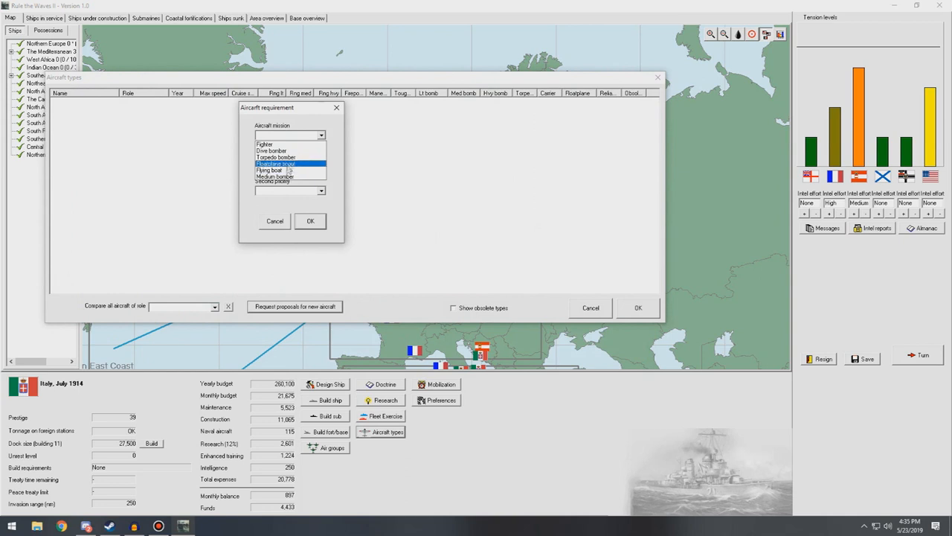
pyautogui.click(291, 170)
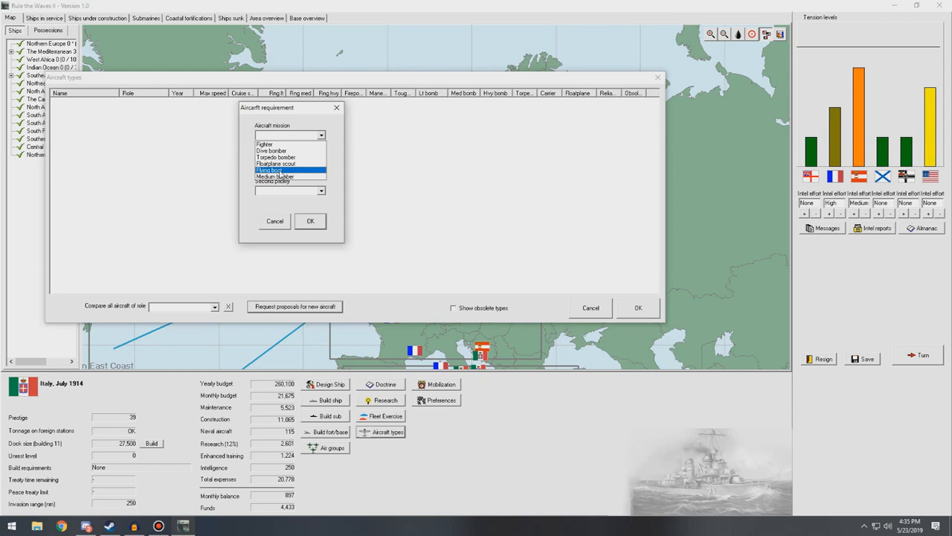
pyautogui.click(277, 162)
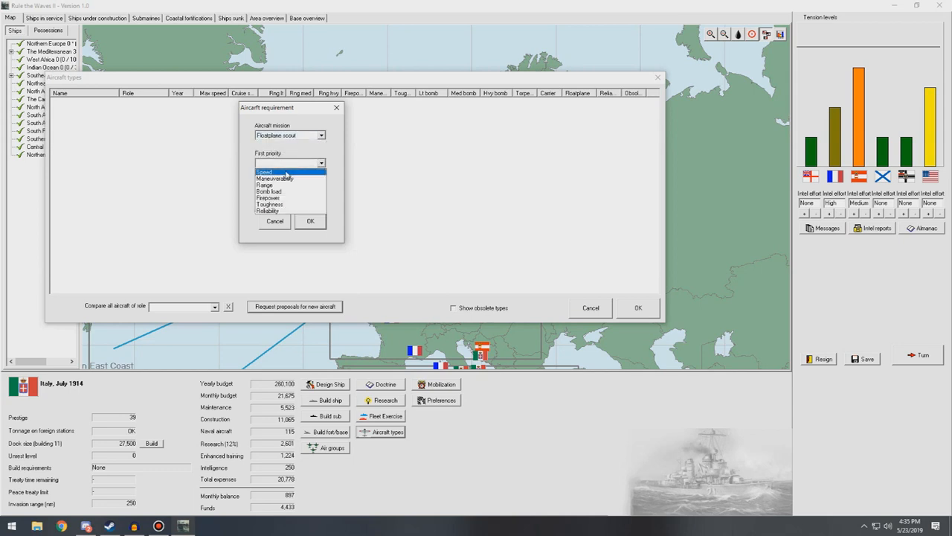
pyautogui.click(265, 184)
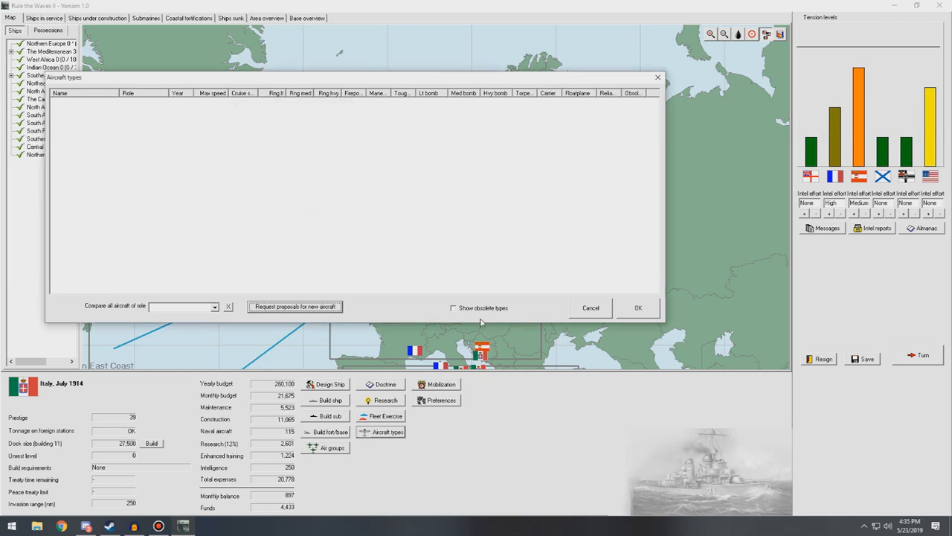
pyautogui.moveTo(634, 318)
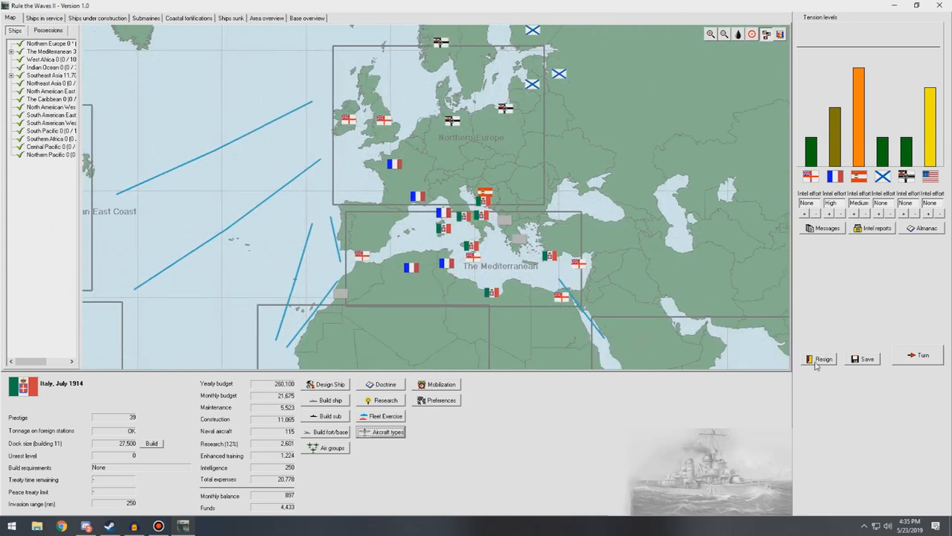
# Advance to August 1914, dismissing the Panama Canal and amphibious research notices, then view ships in service.
pyautogui.click(922, 354)
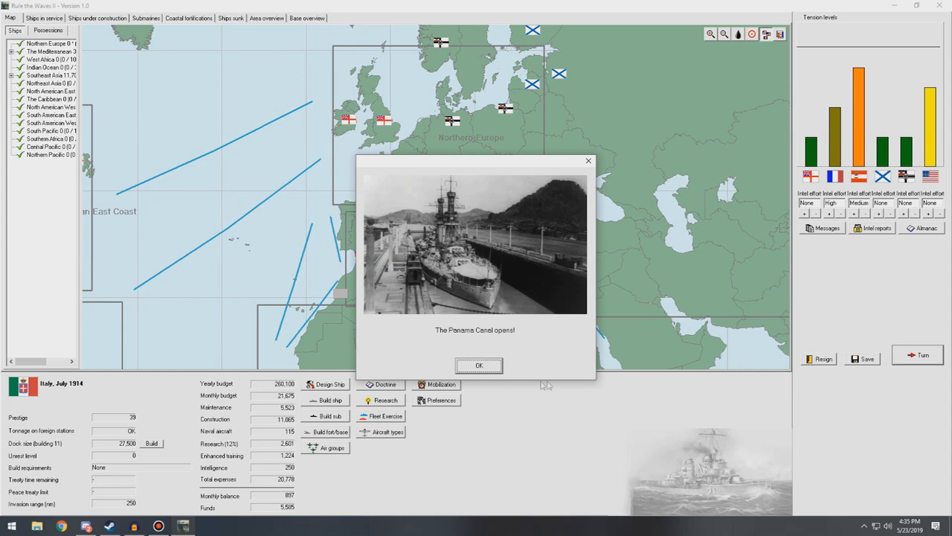
pyautogui.click(479, 365)
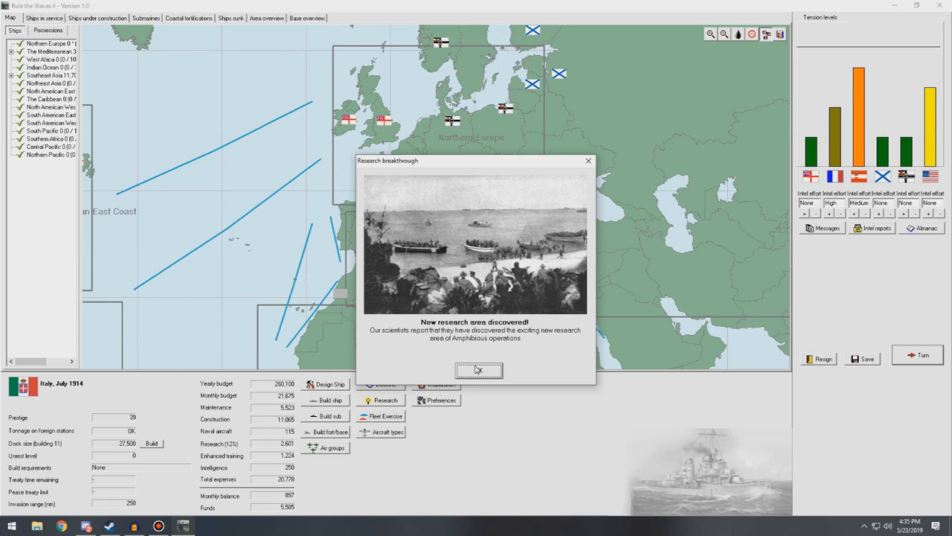
pyautogui.click(479, 369)
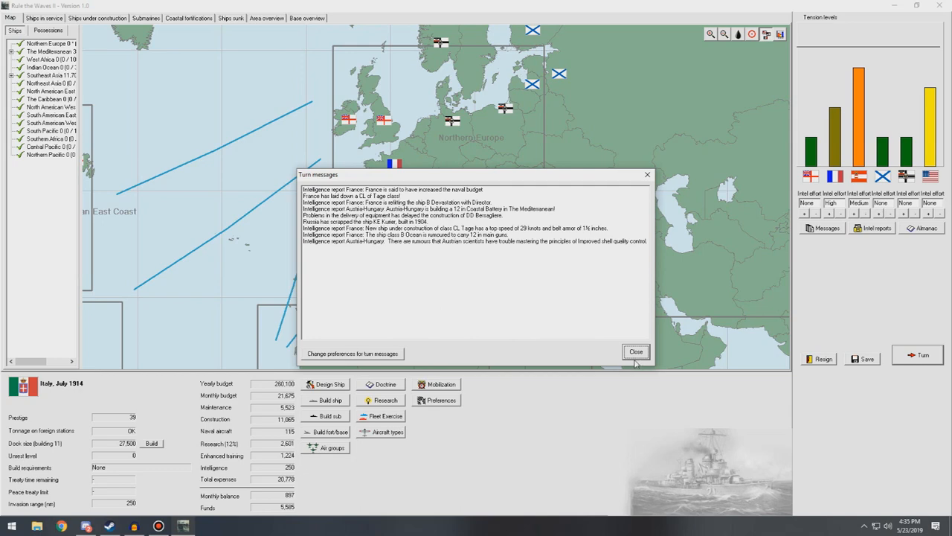
pyautogui.click(637, 352)
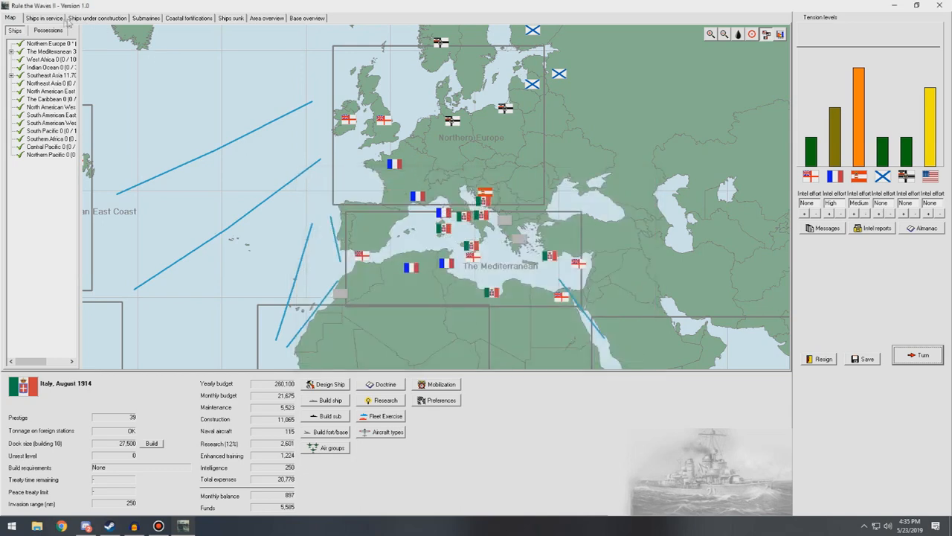
pyautogui.click(45, 18)
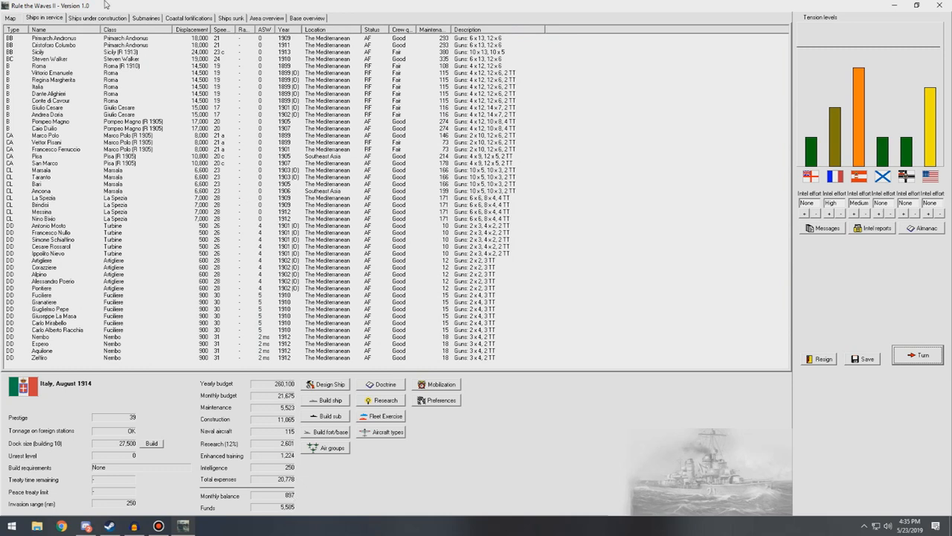
# Advance to September 1914, dismissing the industrial production notice and handling the USA spy quietly and discreetly.
pyautogui.click(97, 18)
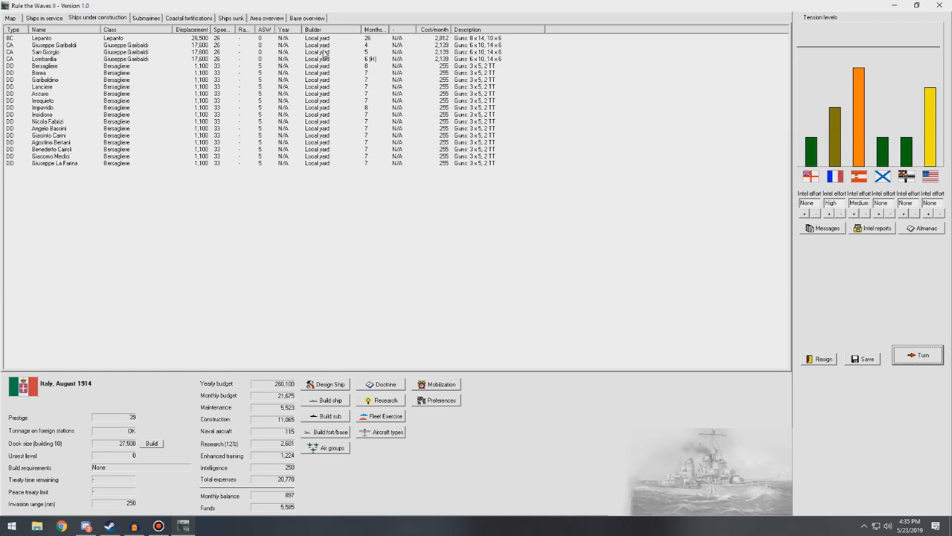
pyautogui.click(922, 354)
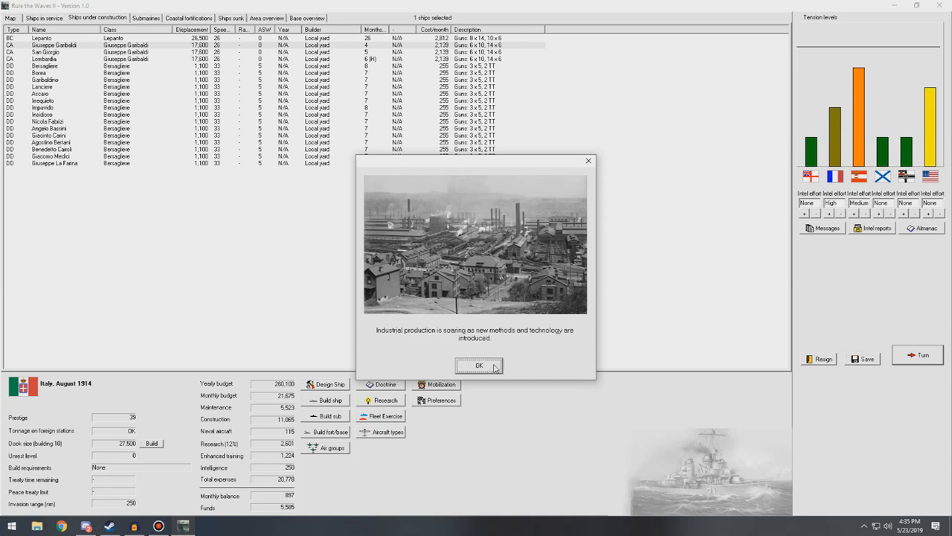
pyautogui.moveTo(494, 369)
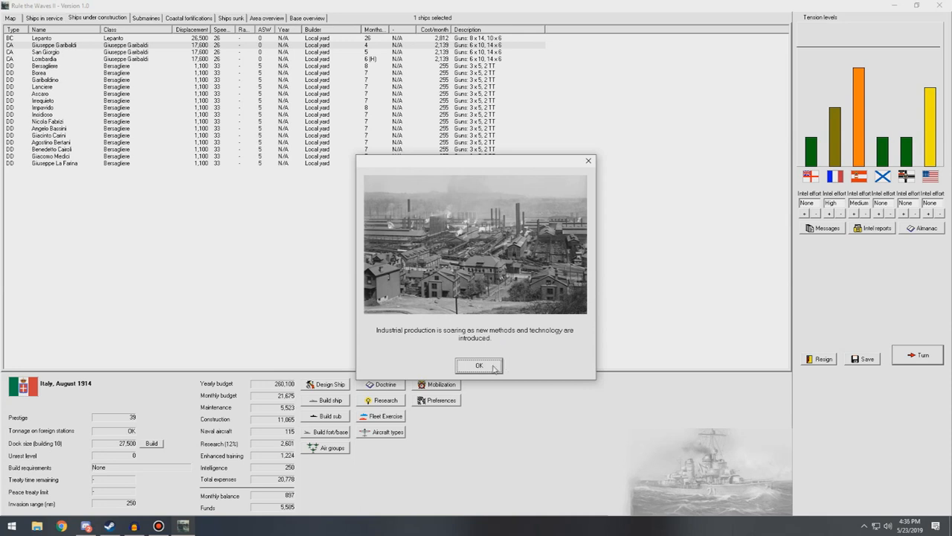
pyautogui.click(479, 366)
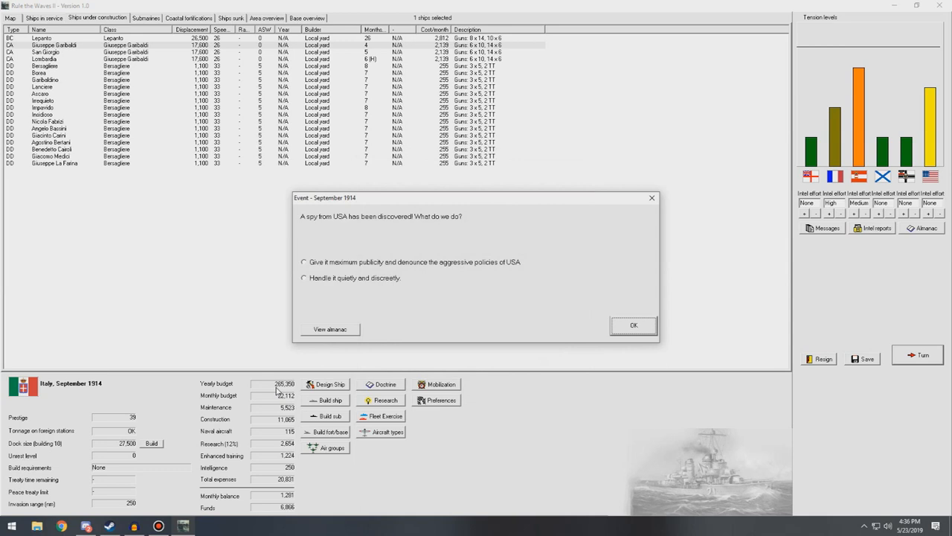
pyautogui.moveTo(399, 289)
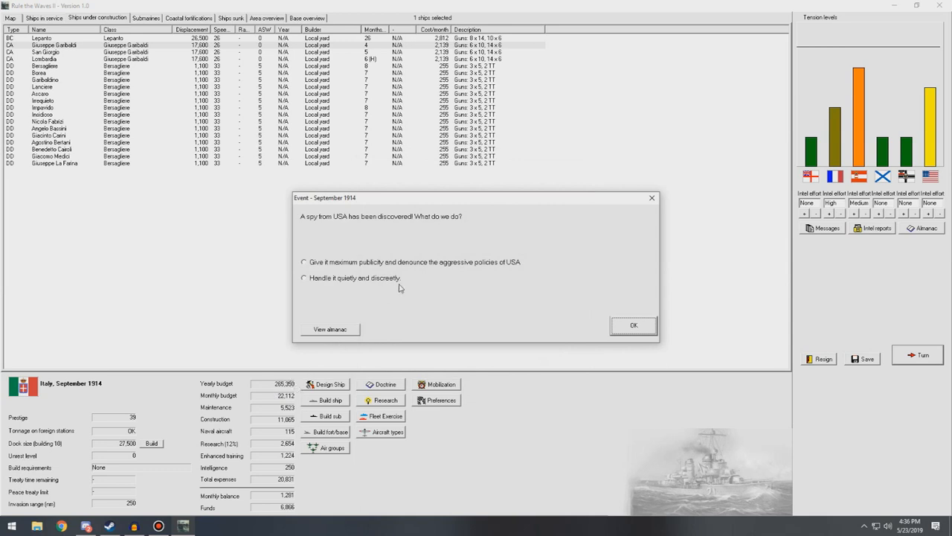
pyautogui.click(303, 279)
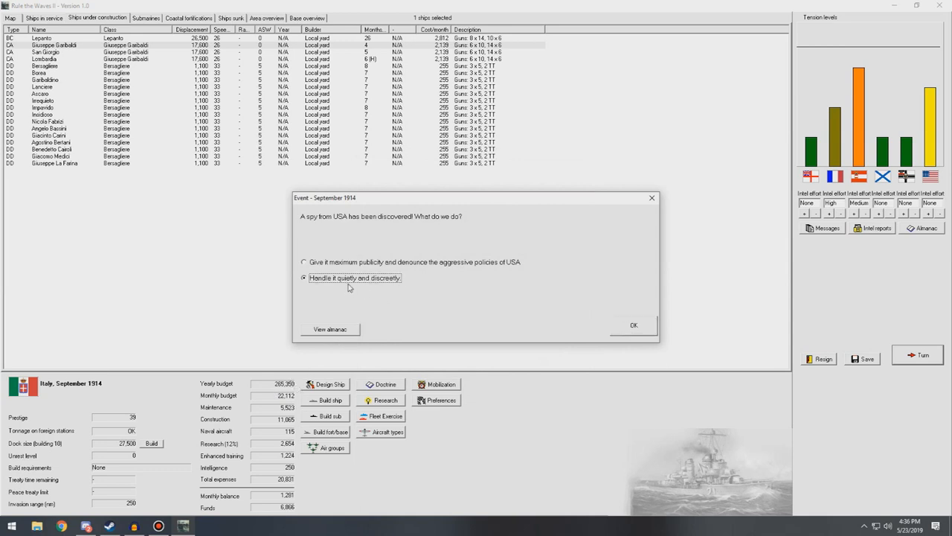
pyautogui.click(634, 324)
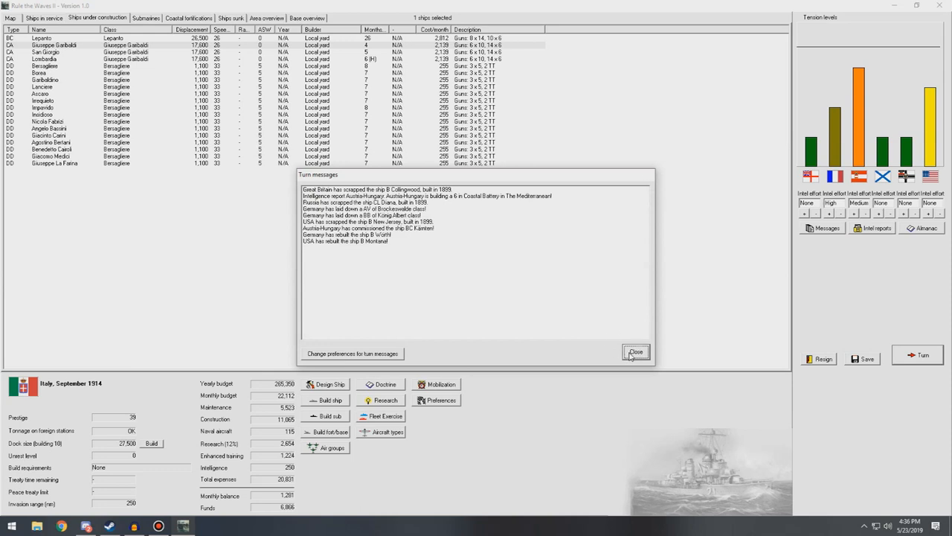
pyautogui.click(637, 351)
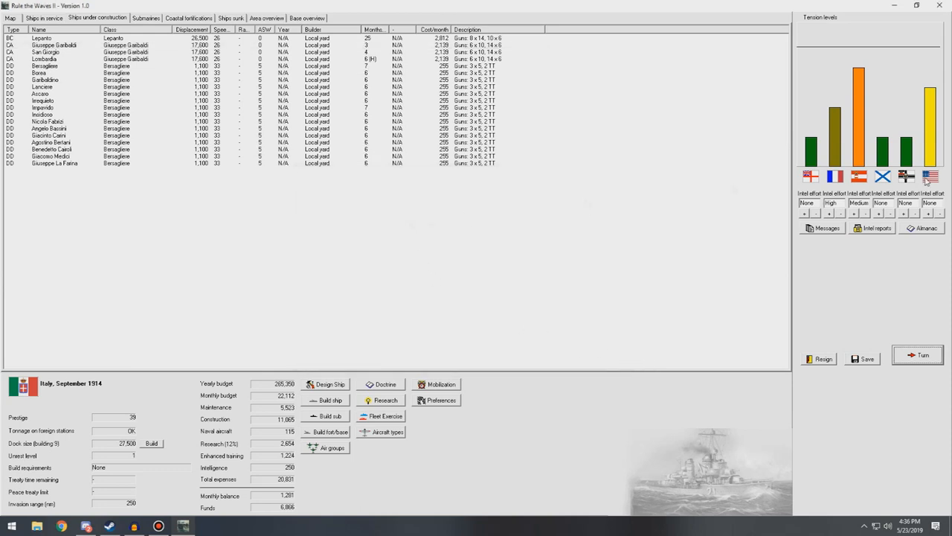
pyautogui.moveTo(566, 218)
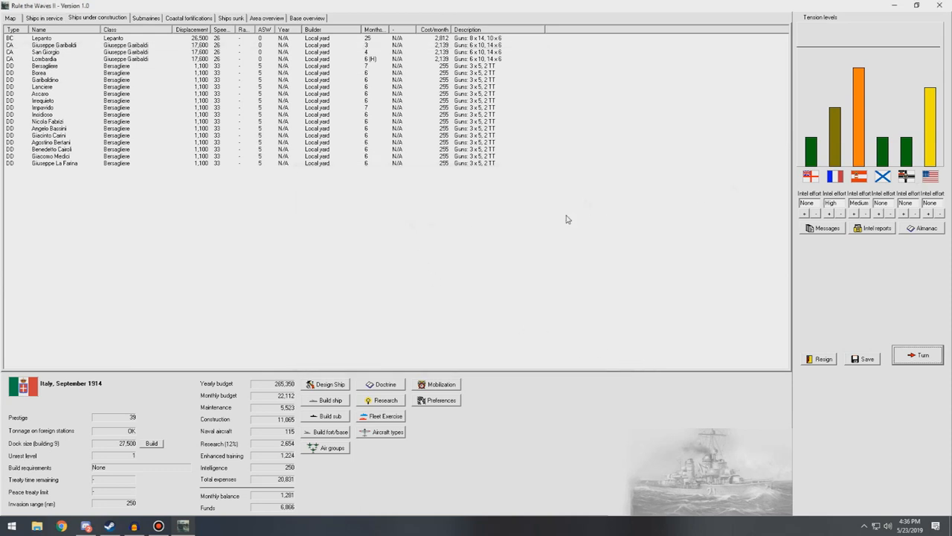
pyautogui.moveTo(231, 54)
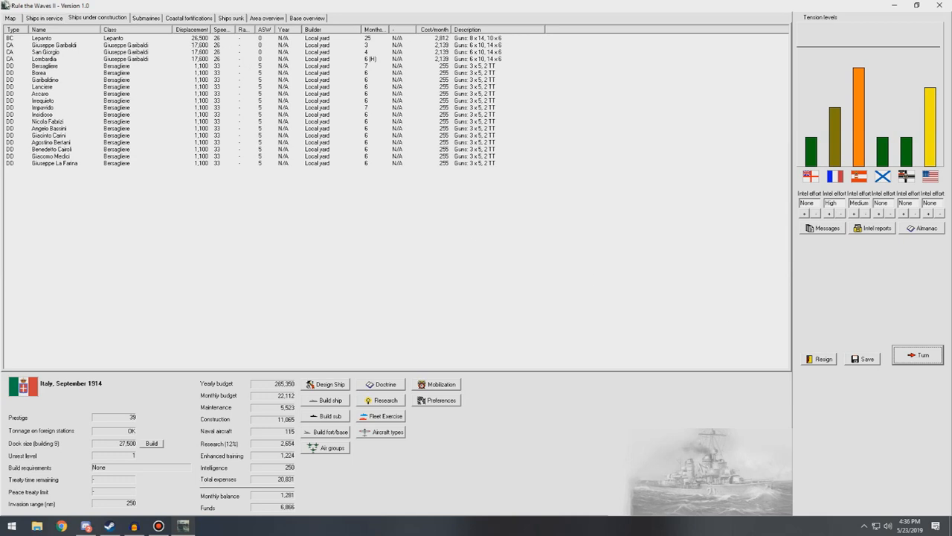
# From Coastal fortifications, build an Airship base on the Italian West Coast and return to the world map.
pyautogui.click(146, 18)
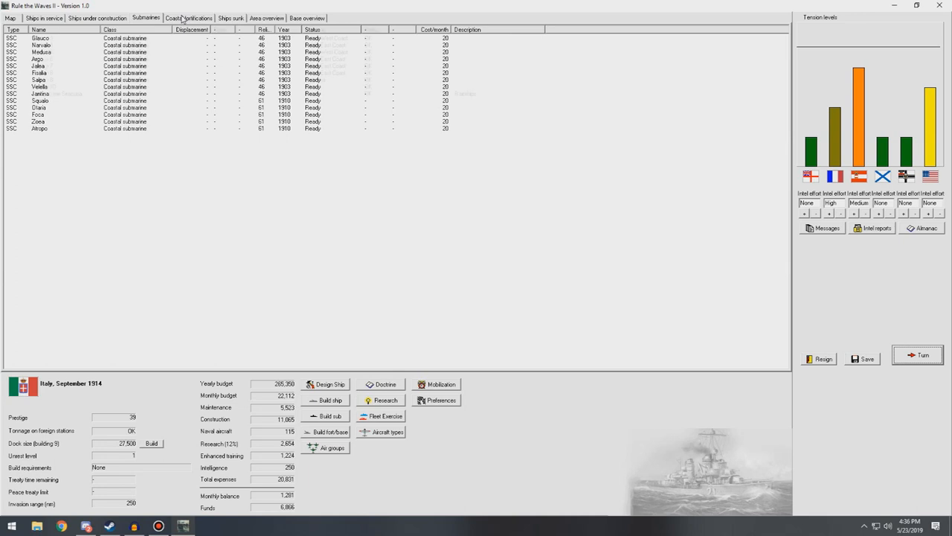
pyautogui.click(188, 18)
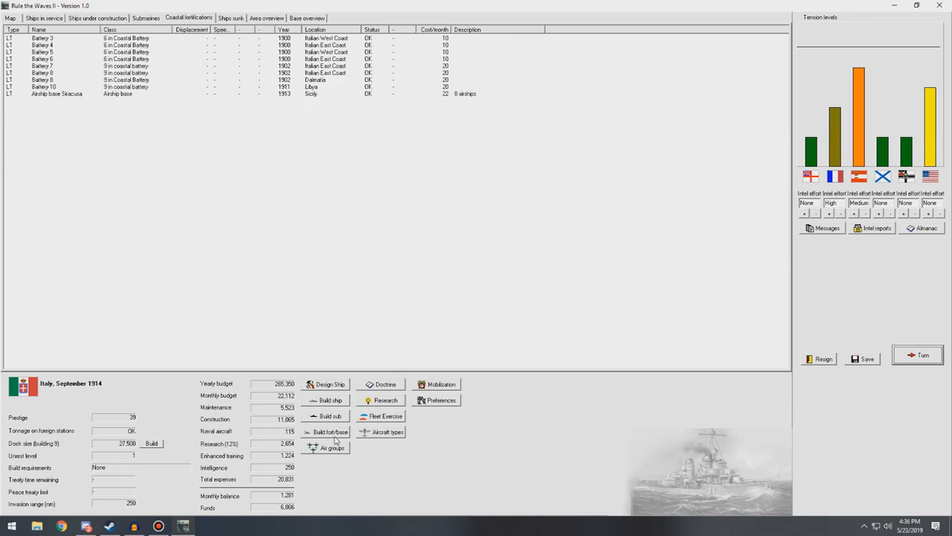
pyautogui.click(330, 431)
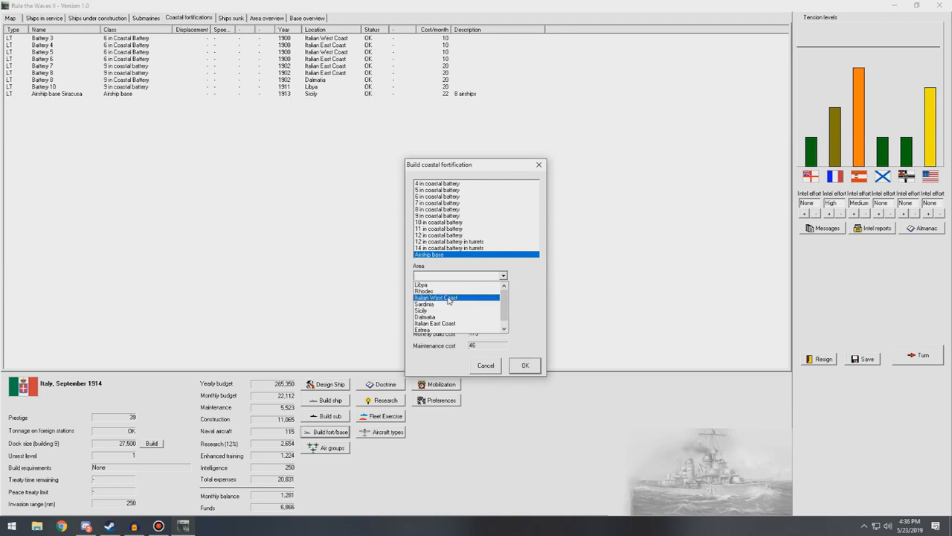
pyautogui.click(436, 297)
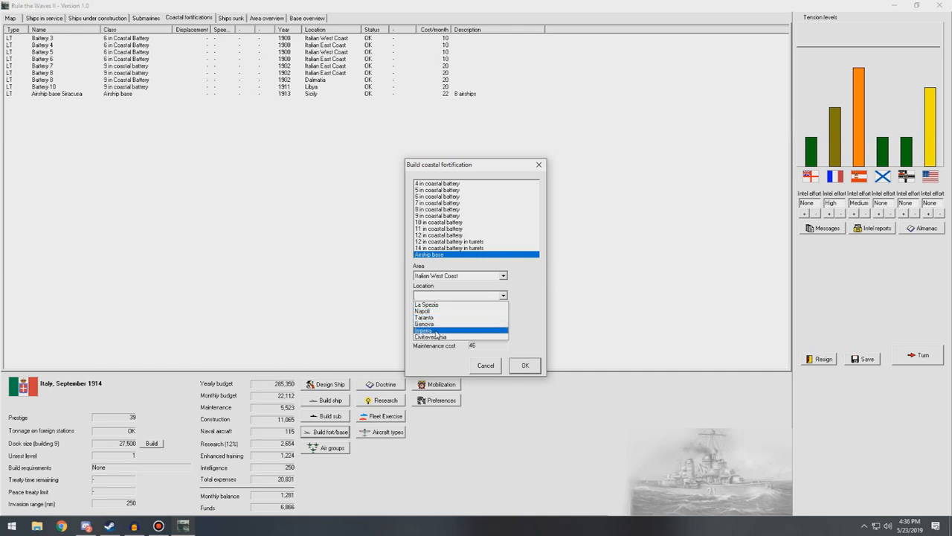
pyautogui.click(524, 366)
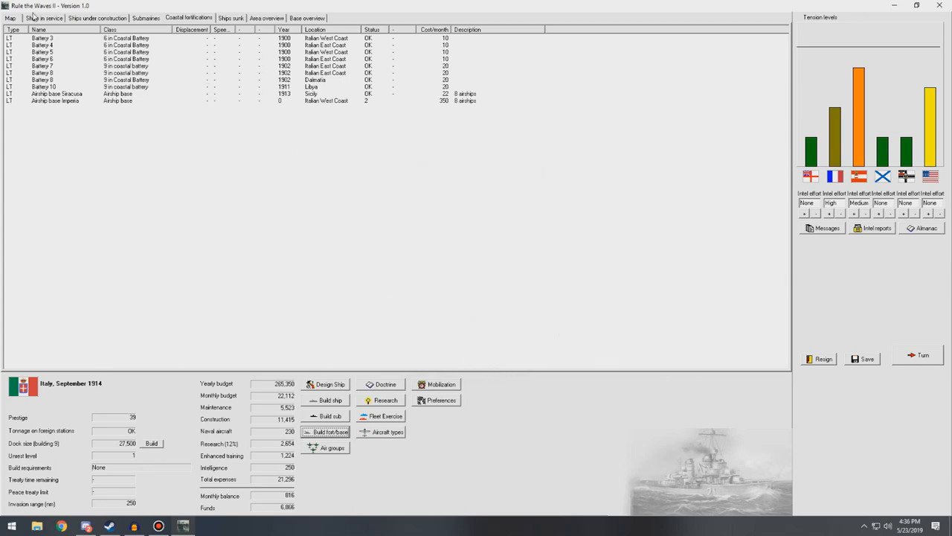
pyautogui.click(9, 18)
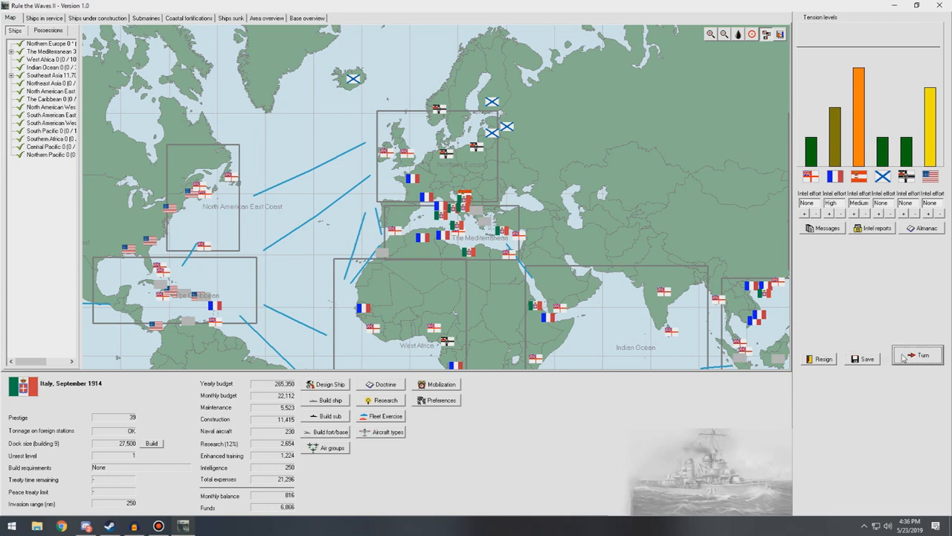
# Advance to October 1914, agree to finish the cruiser Giuseppe Garibaldi, and show the ships under construction.
pyautogui.click(916, 354)
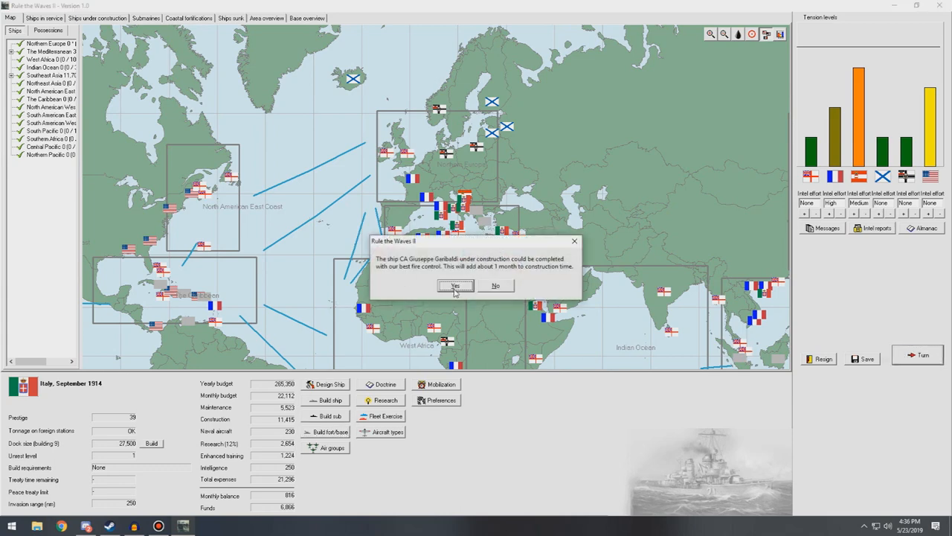
pyautogui.click(455, 286)
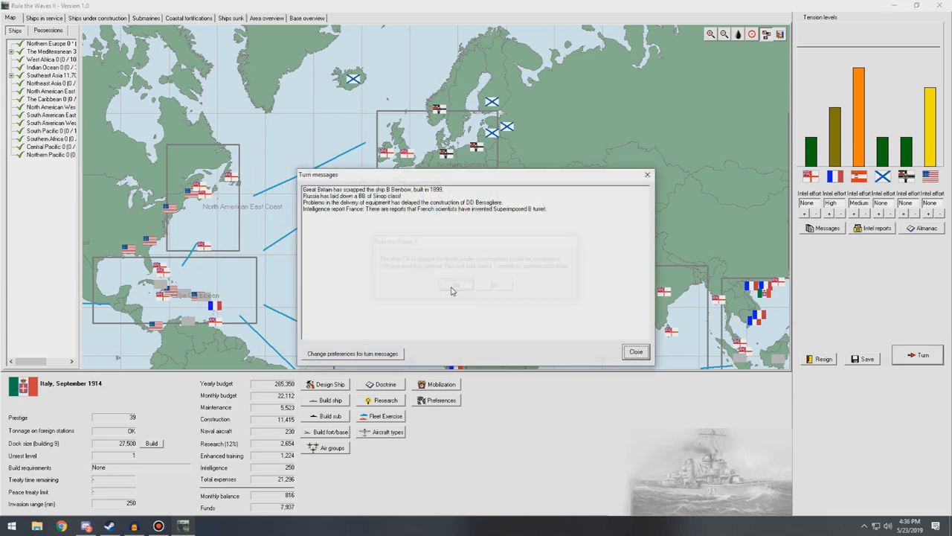
pyautogui.click(635, 351)
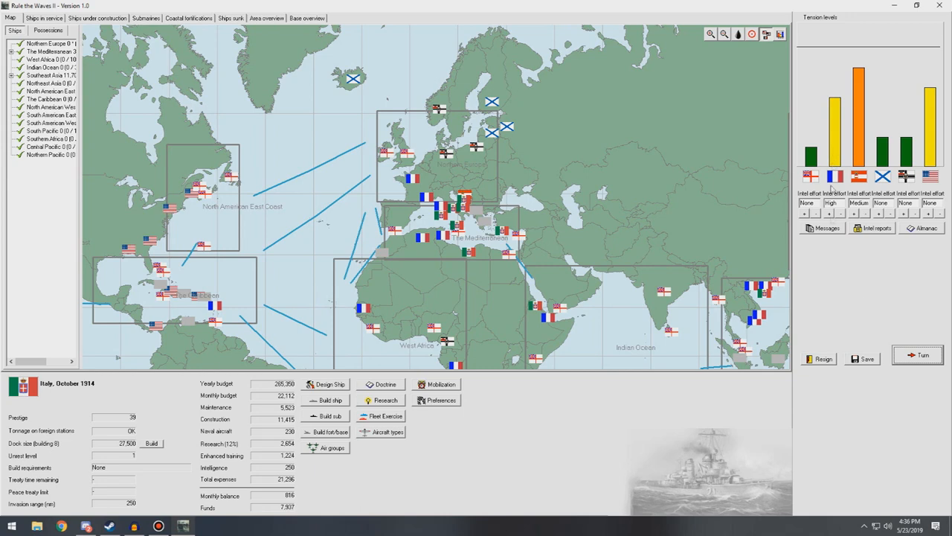
pyautogui.click(97, 17)
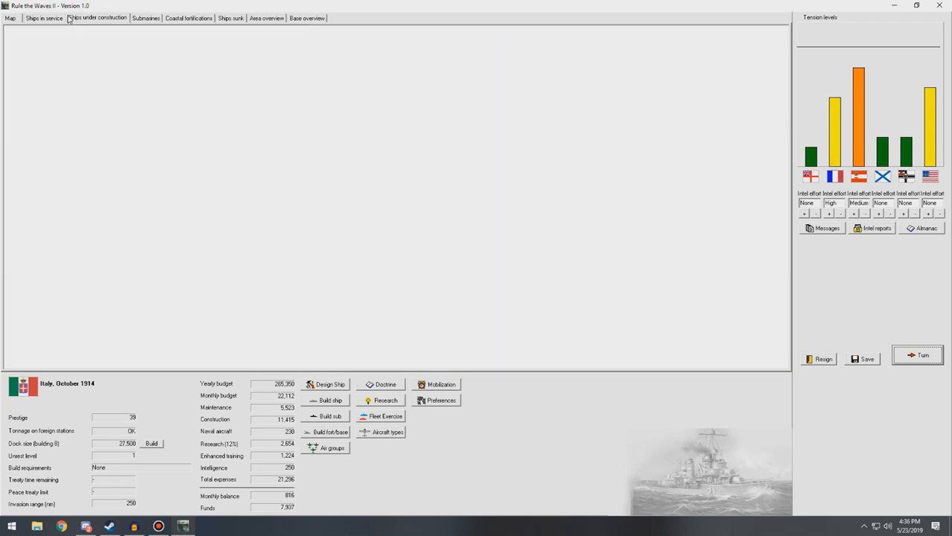
# Review the Statistical Data comparison of all navies and close it.
pyautogui.click(98, 18)
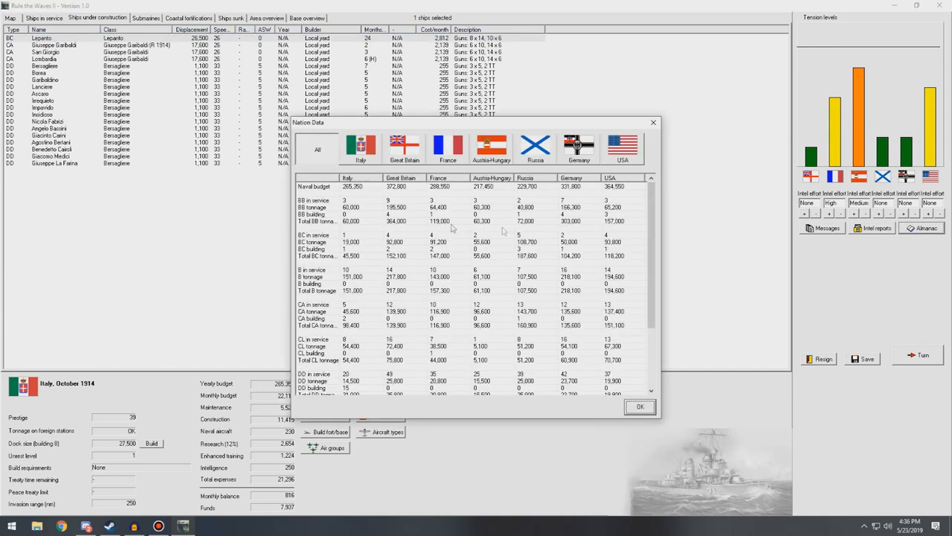
pyautogui.moveTo(443, 253)
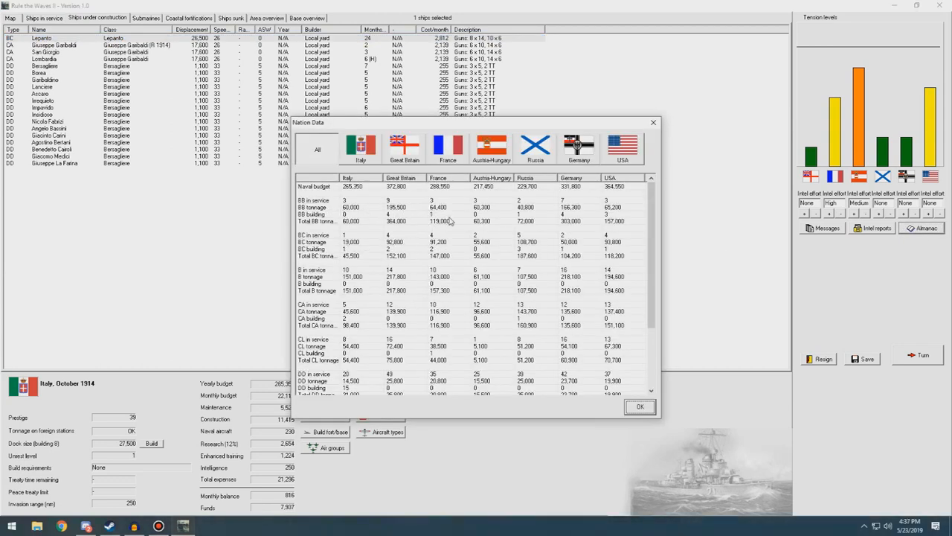
pyautogui.moveTo(439, 215)
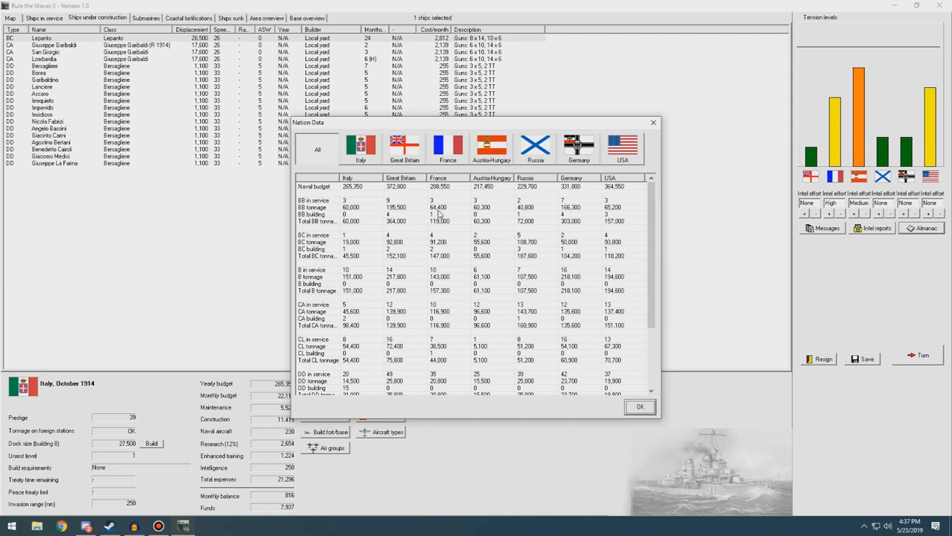
pyautogui.moveTo(420, 241)
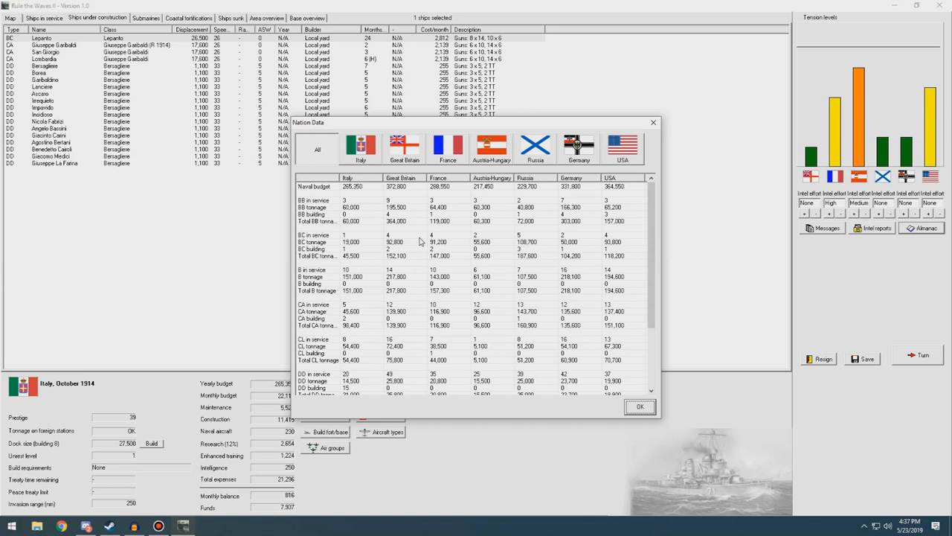
pyautogui.moveTo(654, 122)
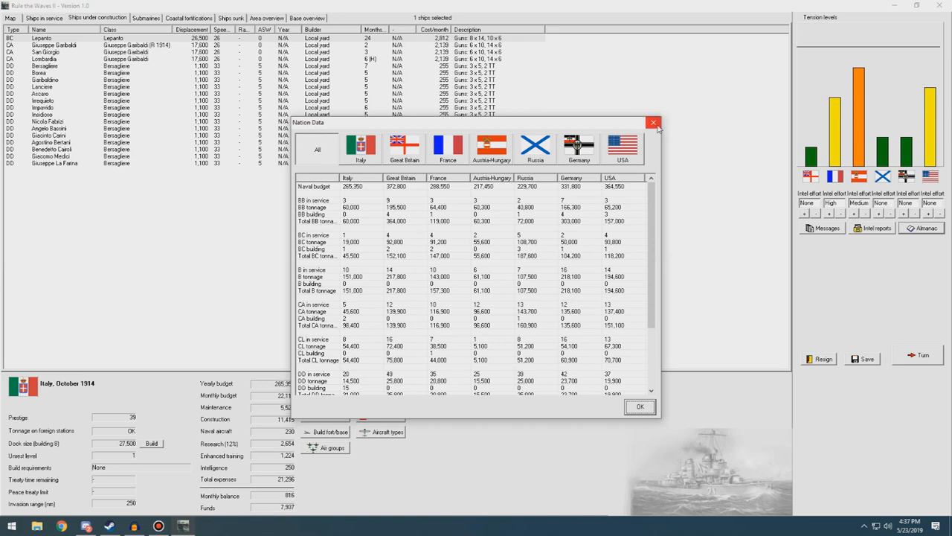
pyautogui.click(654, 122)
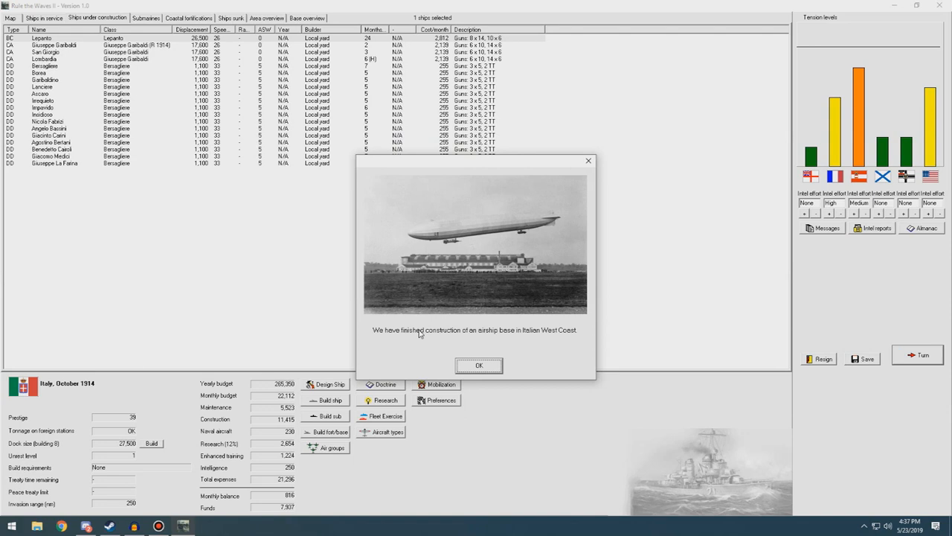
pyautogui.moveTo(476, 366)
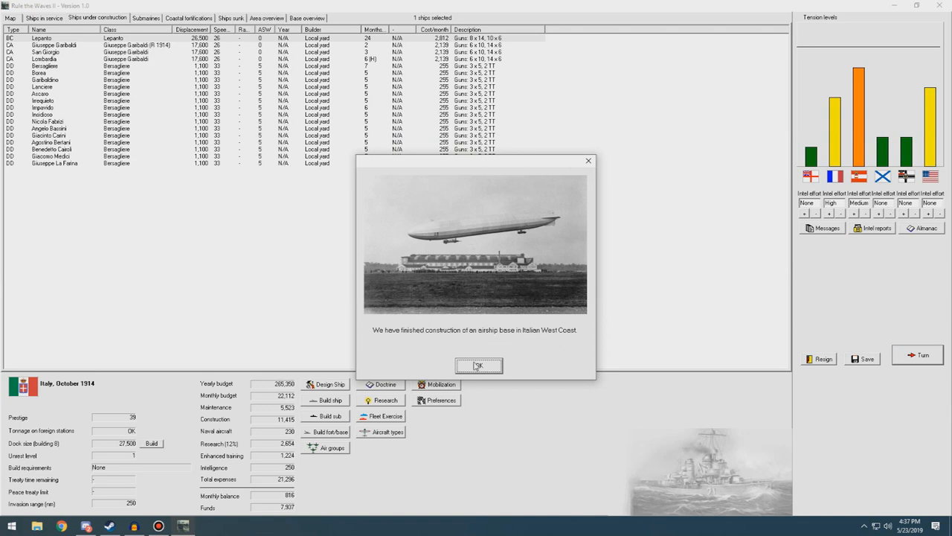
# Acknowledge the airship base, San Giorgio fire control, Aspern blueprint and AON armour notices, then resume San Giorgio's construction.
pyautogui.click(478, 364)
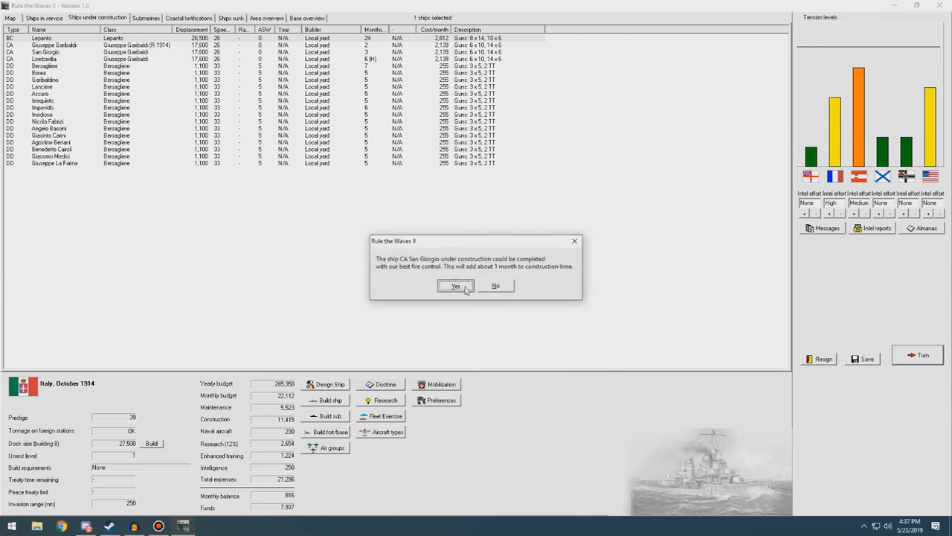
pyautogui.click(455, 286)
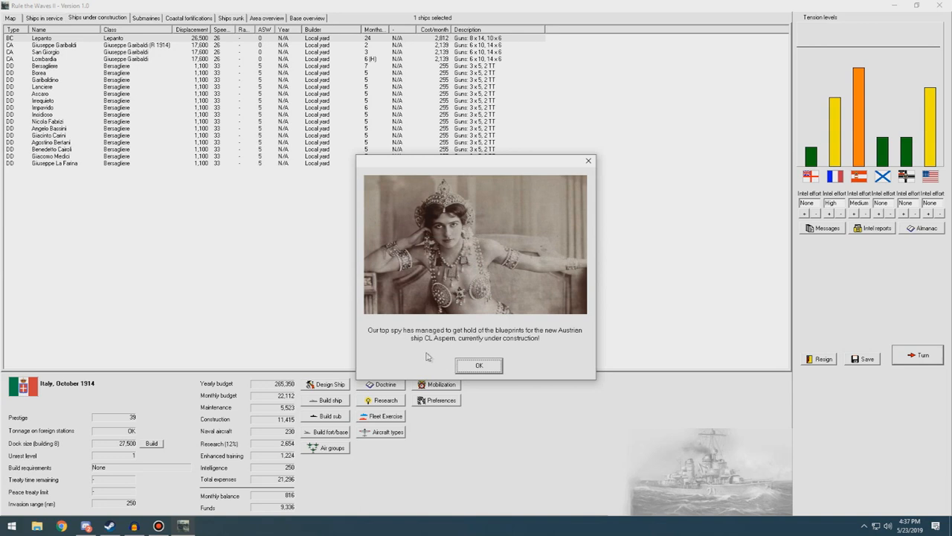
pyautogui.moveTo(434, 363)
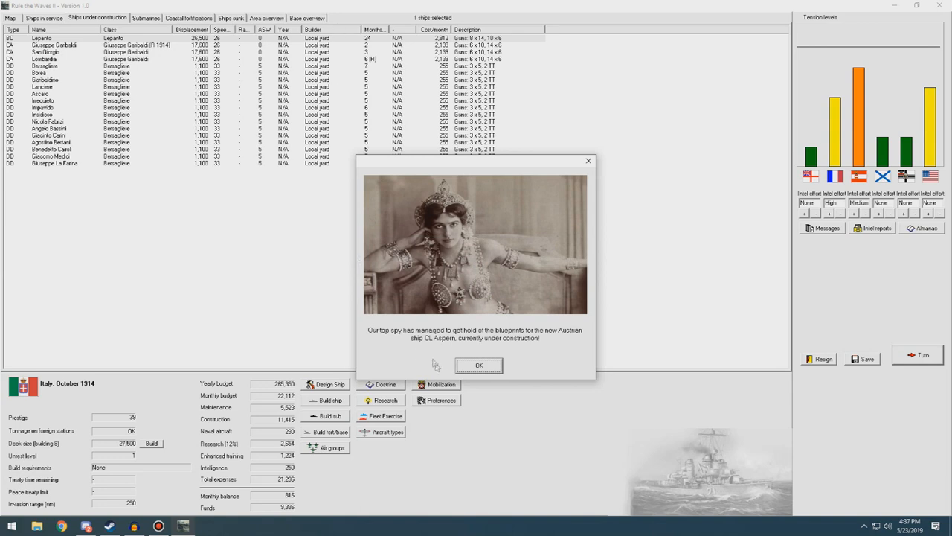
pyautogui.click(479, 365)
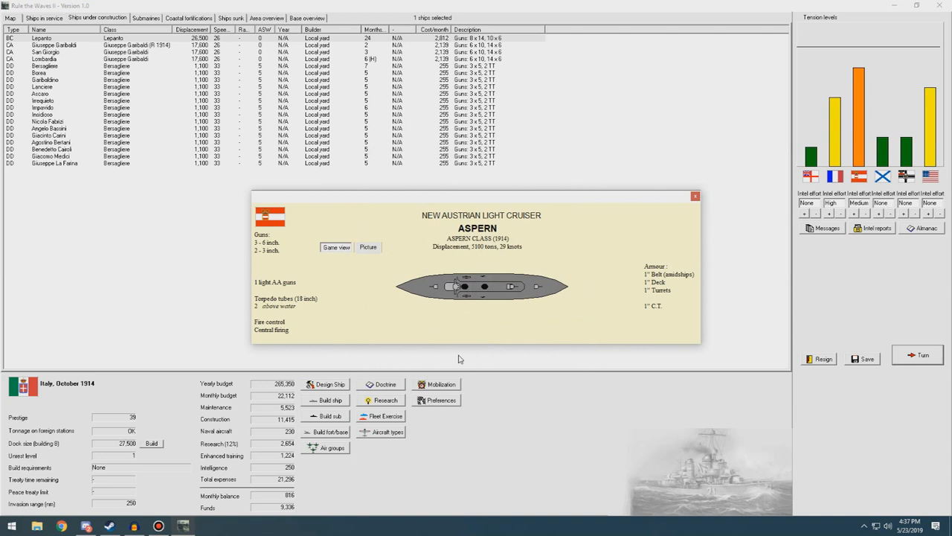
pyautogui.click(695, 196)
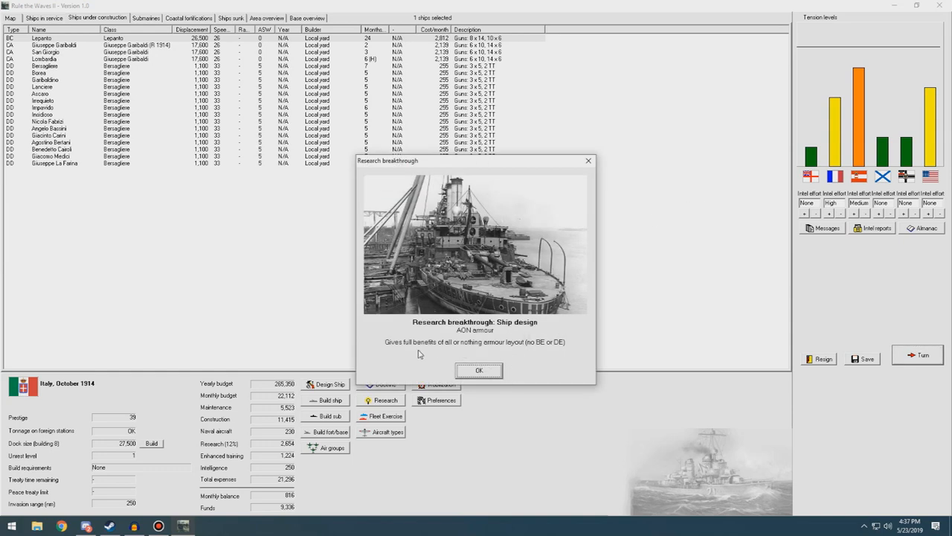
pyautogui.moveTo(450, 351)
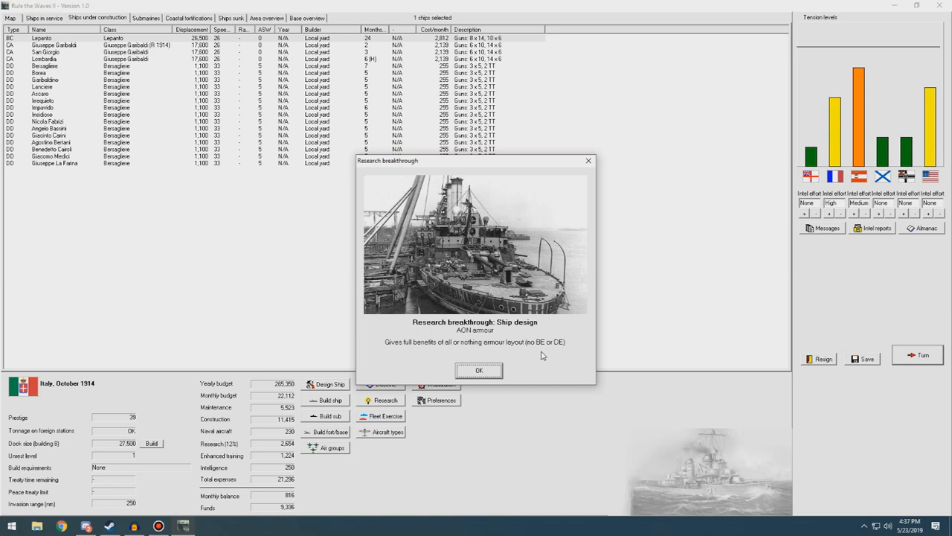
pyautogui.click(479, 371)
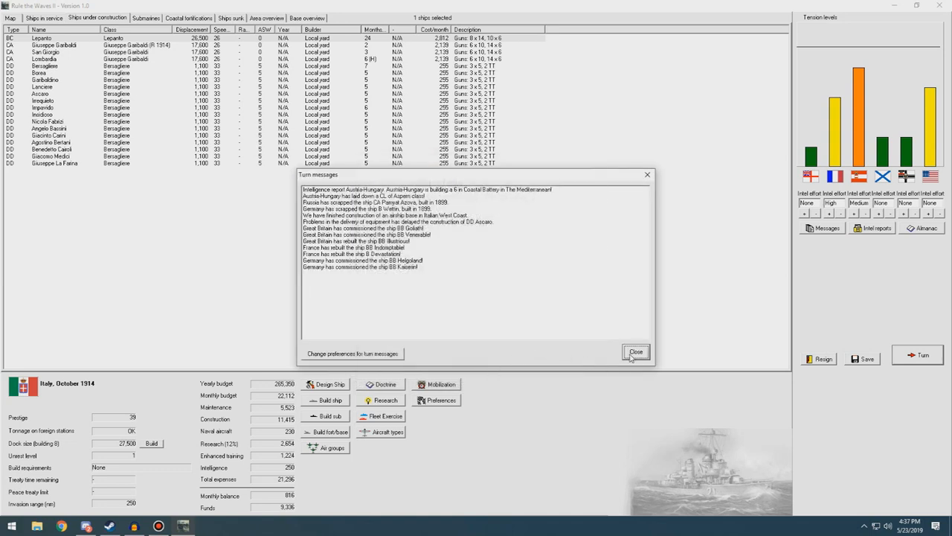
pyautogui.moveTo(647, 345)
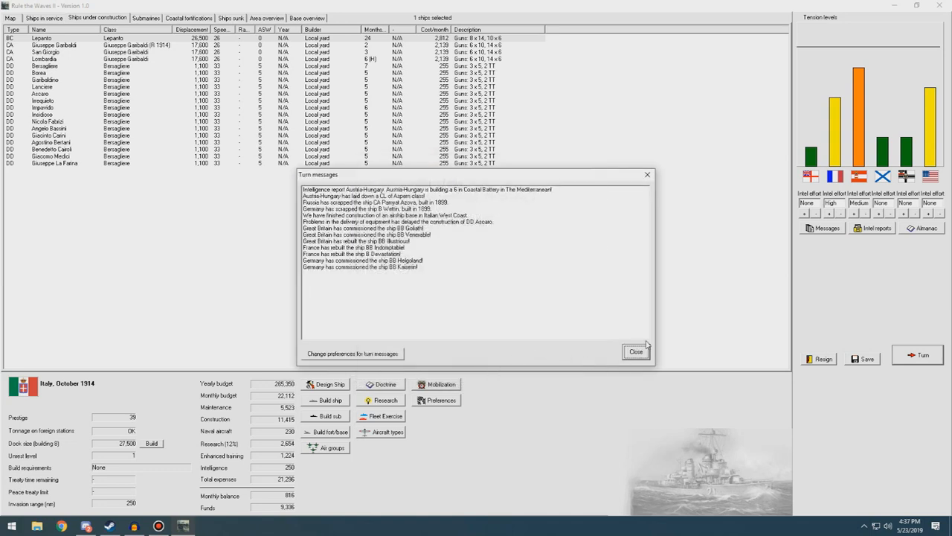
pyautogui.click(637, 351)
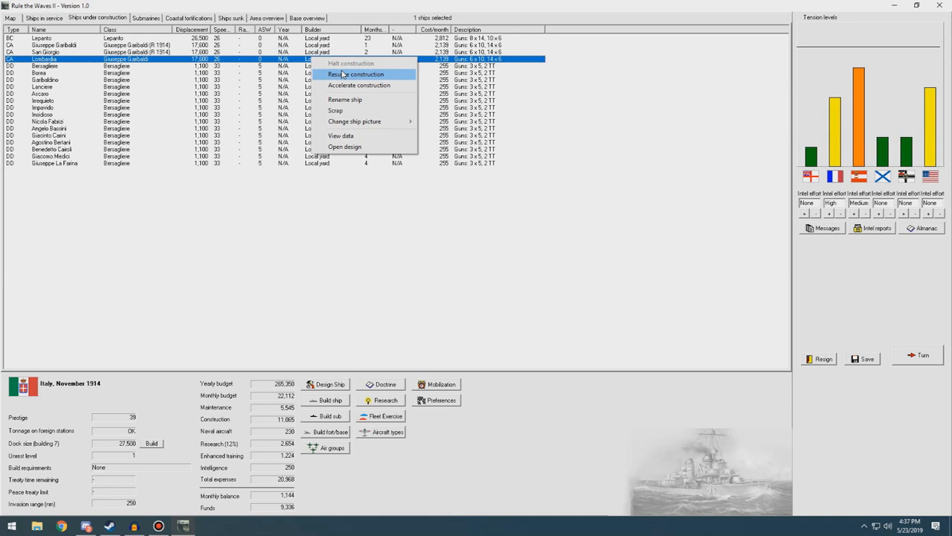
pyautogui.click(357, 74)
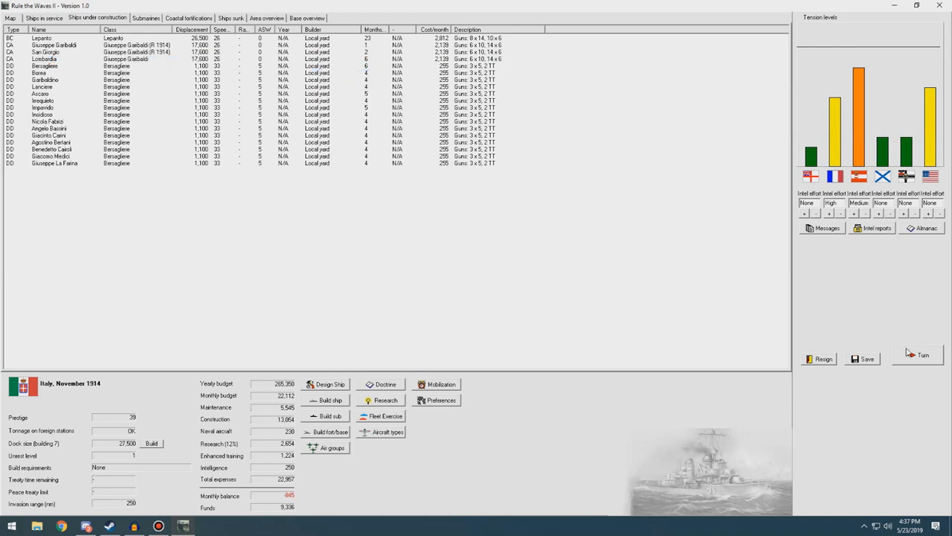
# Advance a turn, instructing the regatta crew to finish behind the host nation, and dismiss the damage control research notice.
pyautogui.click(922, 354)
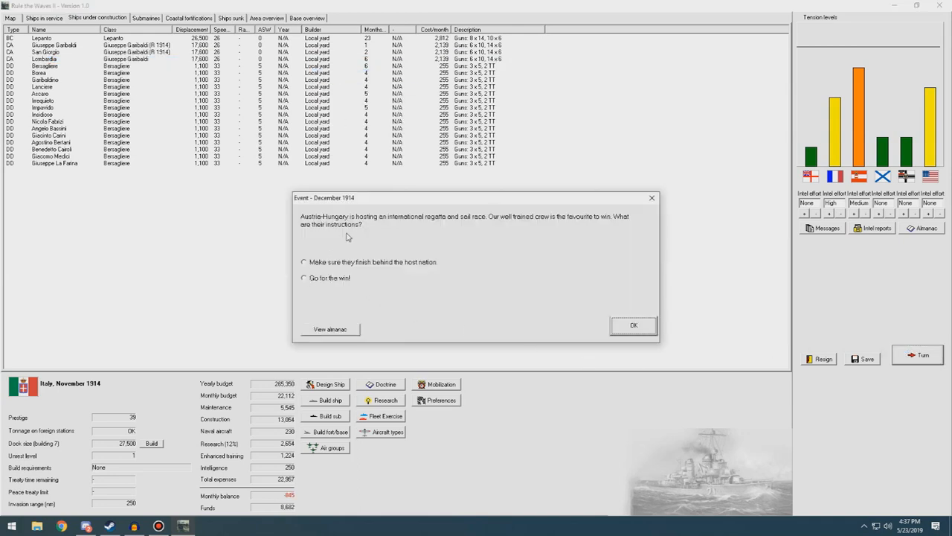
pyautogui.click(303, 261)
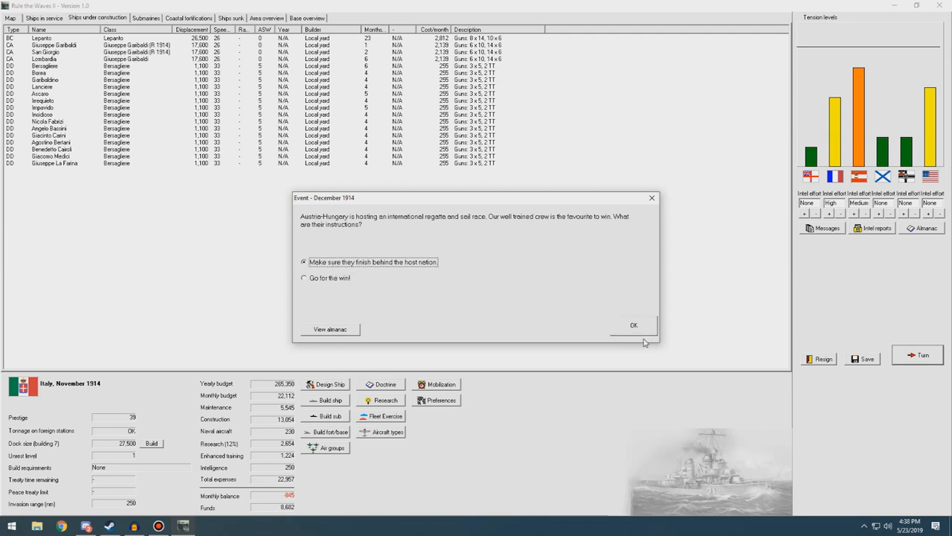
pyautogui.click(633, 325)
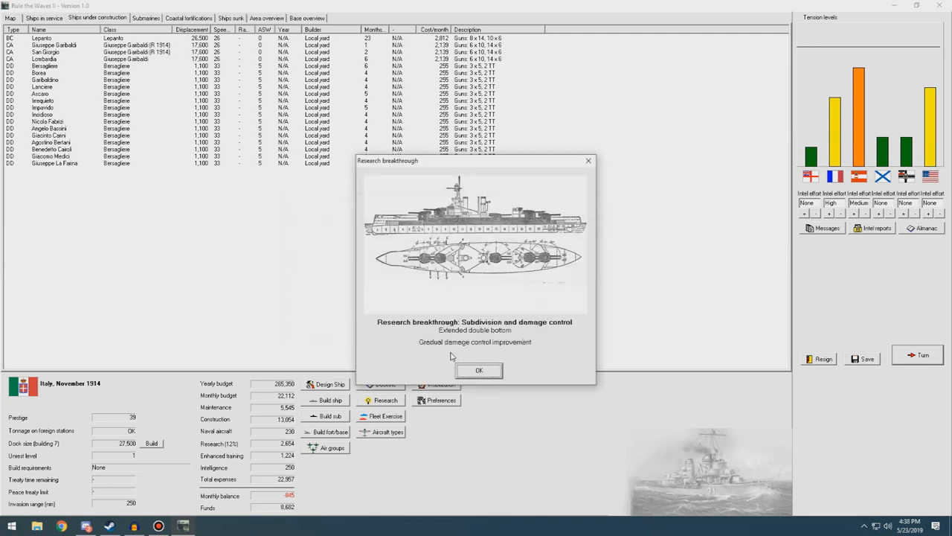
pyautogui.click(479, 371)
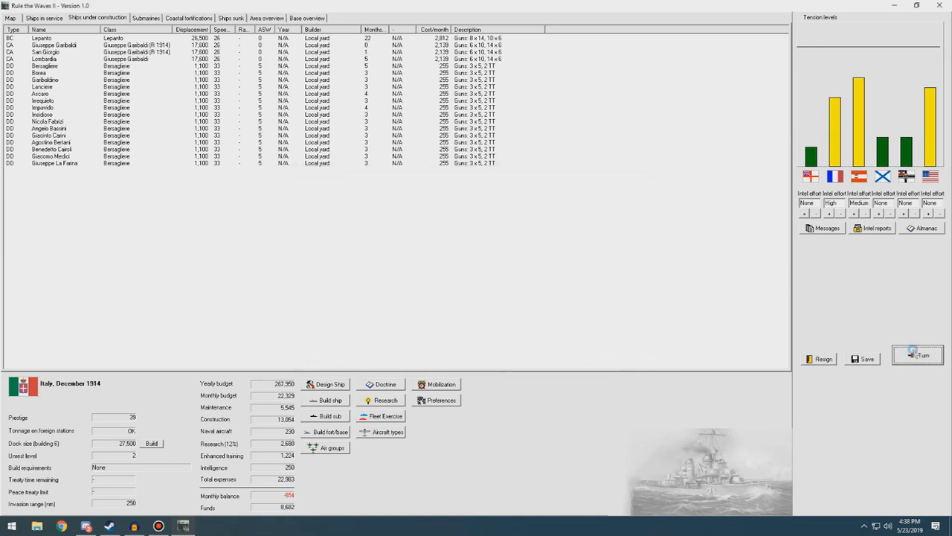
# Advance to January 1915, acknowledging Giuseppe Garibaldi's commissioning and the fleet tactics, seaplane, 15 inch gun and airbase notices.
pyautogui.click(918, 354)
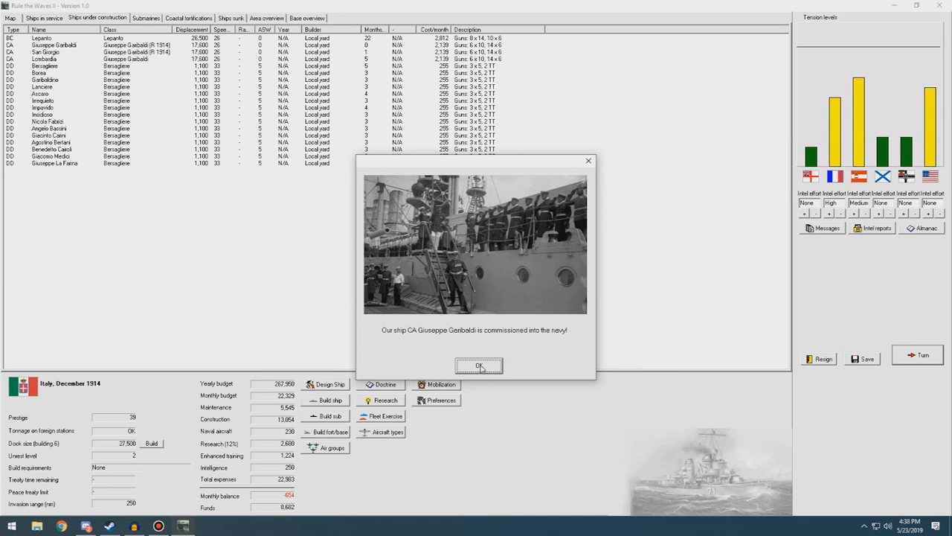
pyautogui.click(479, 366)
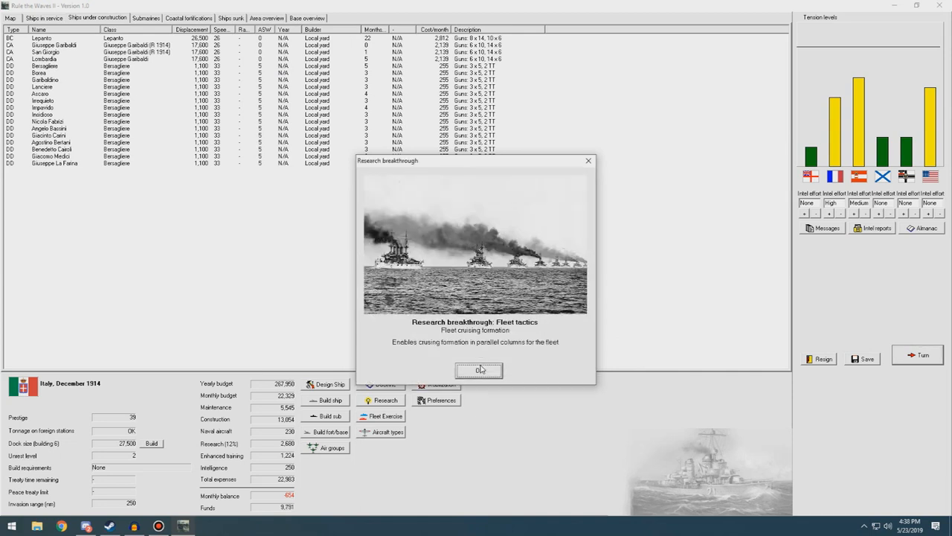
pyautogui.moveTo(431, 357)
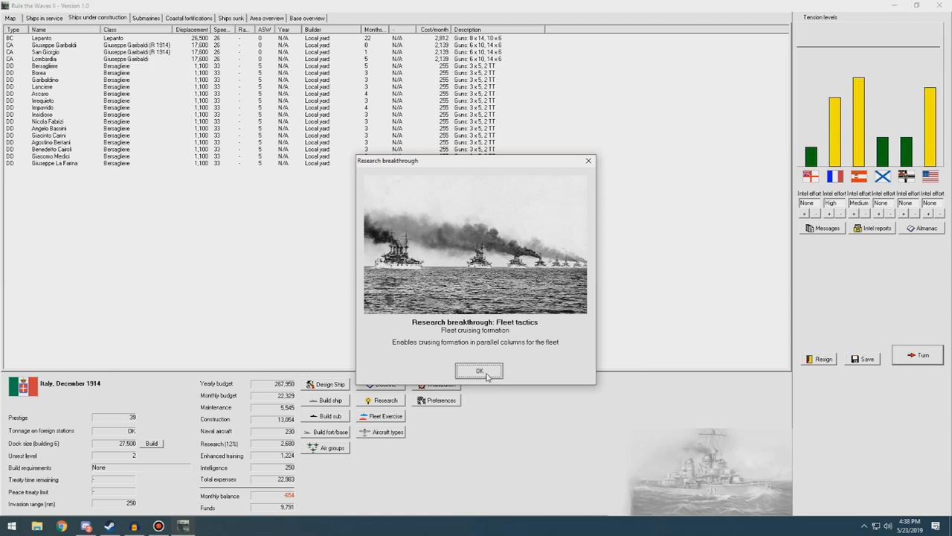
pyautogui.click(480, 370)
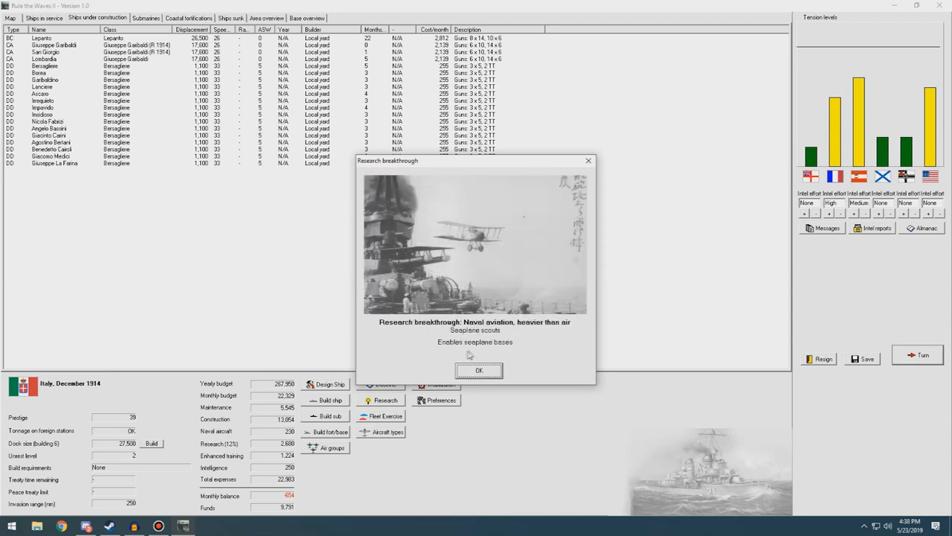
pyautogui.click(479, 369)
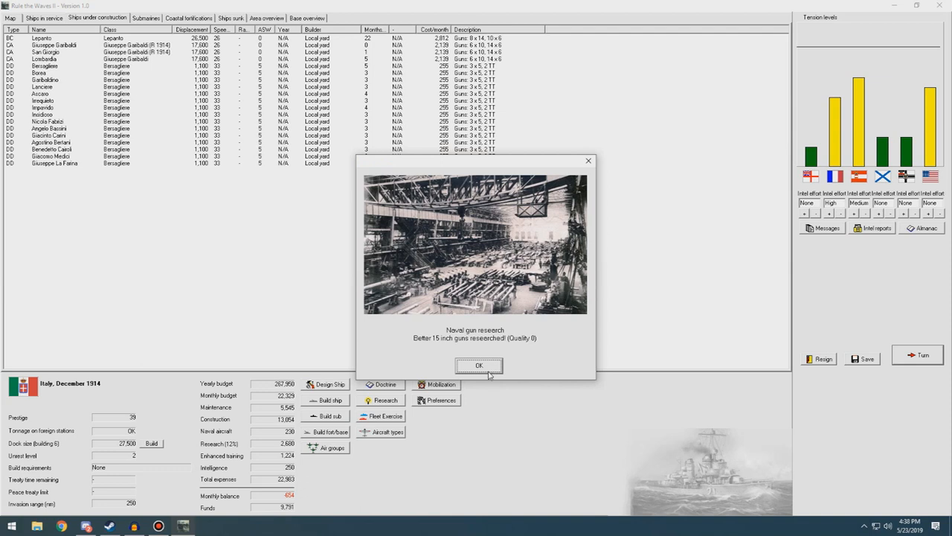
pyautogui.click(479, 366)
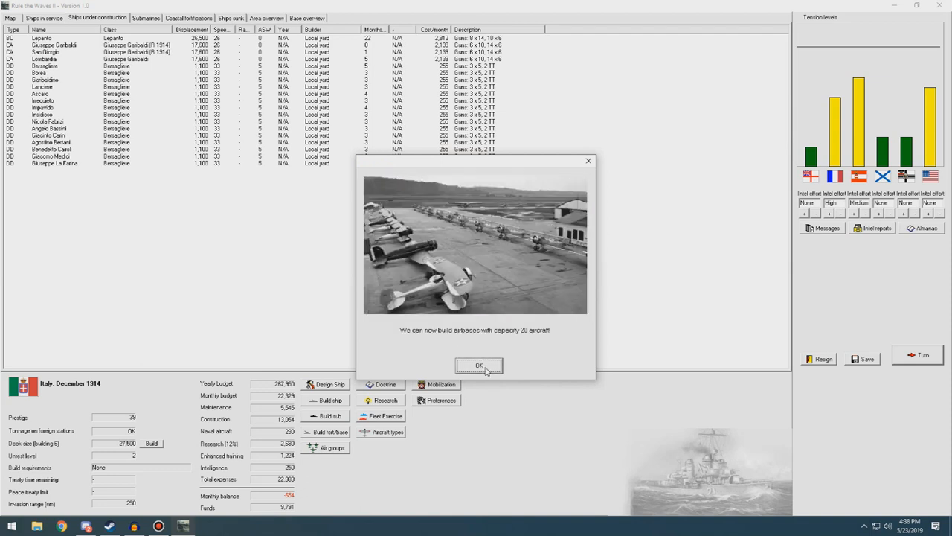
pyautogui.click(479, 366)
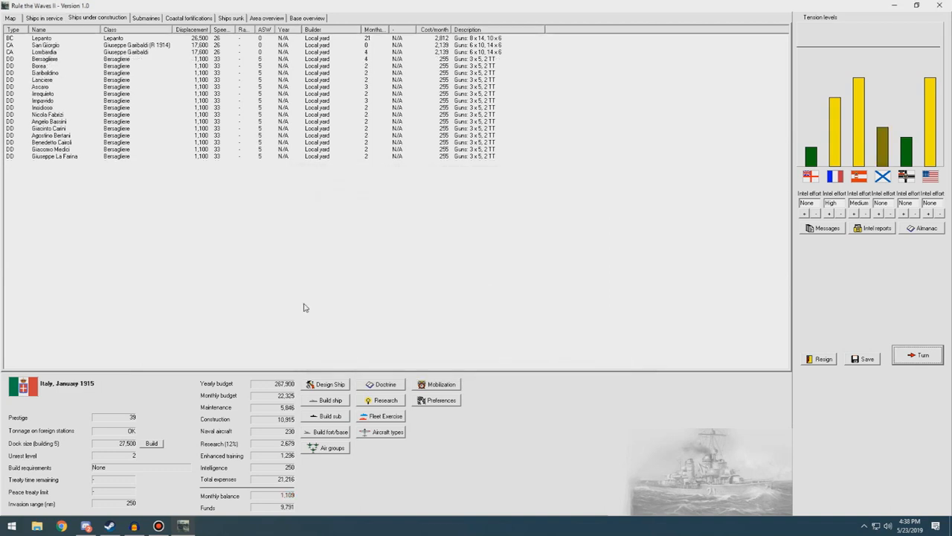
pyautogui.moveTo(330, 442)
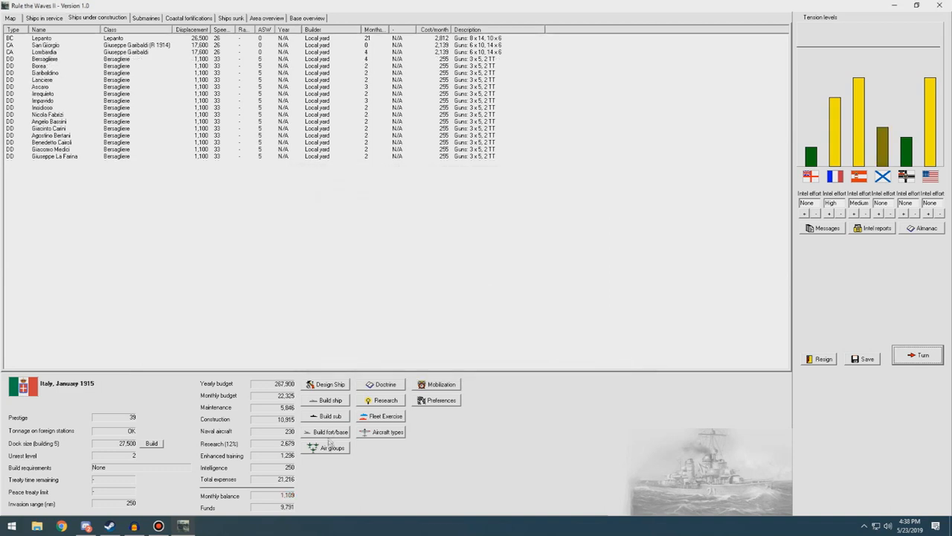
# Start a fort/base build and try a Sicily location for the new airbase.
pyautogui.click(330, 431)
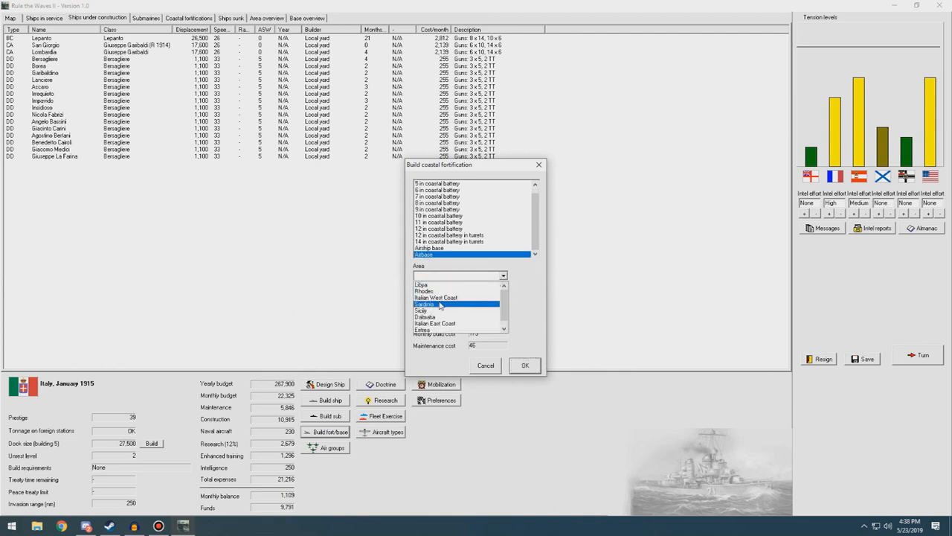
pyautogui.click(421, 311)
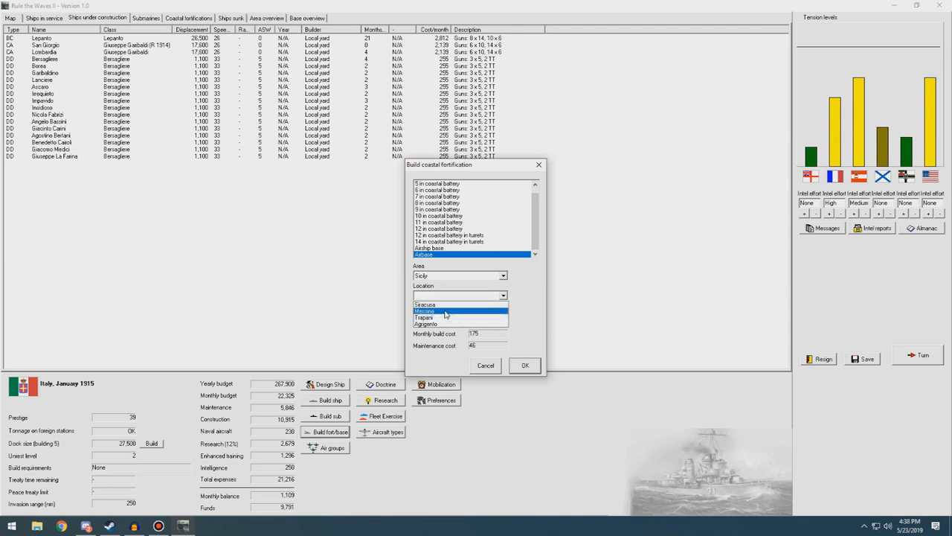
pyautogui.click(424, 310)
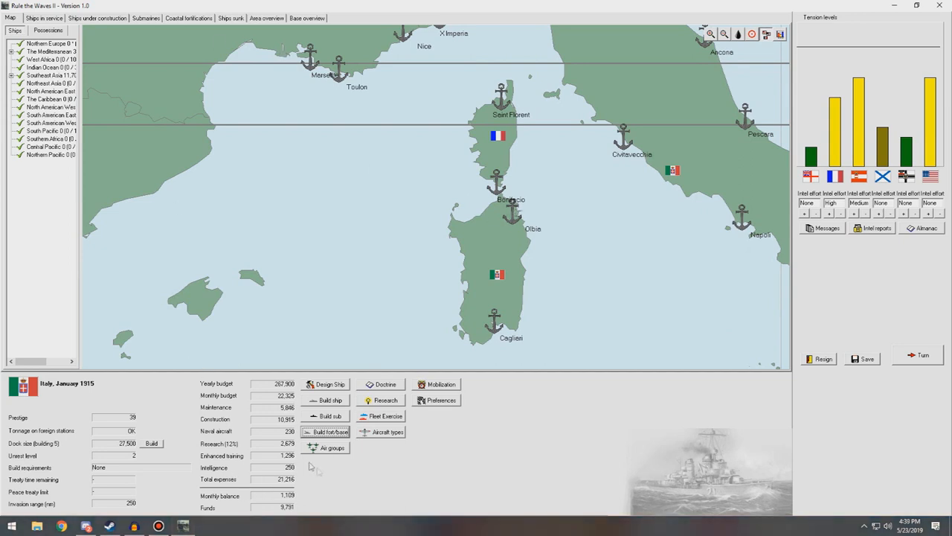
# Order an airbase at Olbia, Sardinia, return to the map and advance the turn.
pyautogui.click(331, 432)
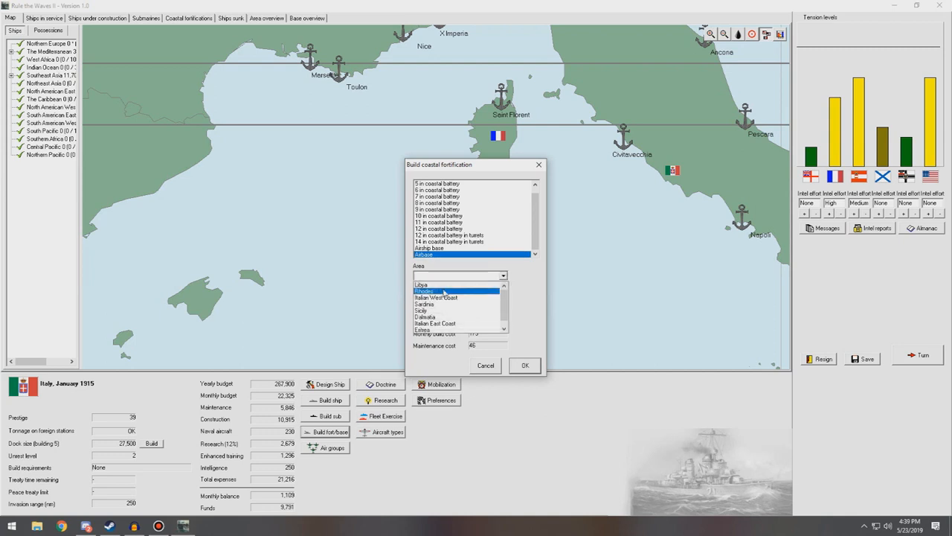
pyautogui.click(424, 304)
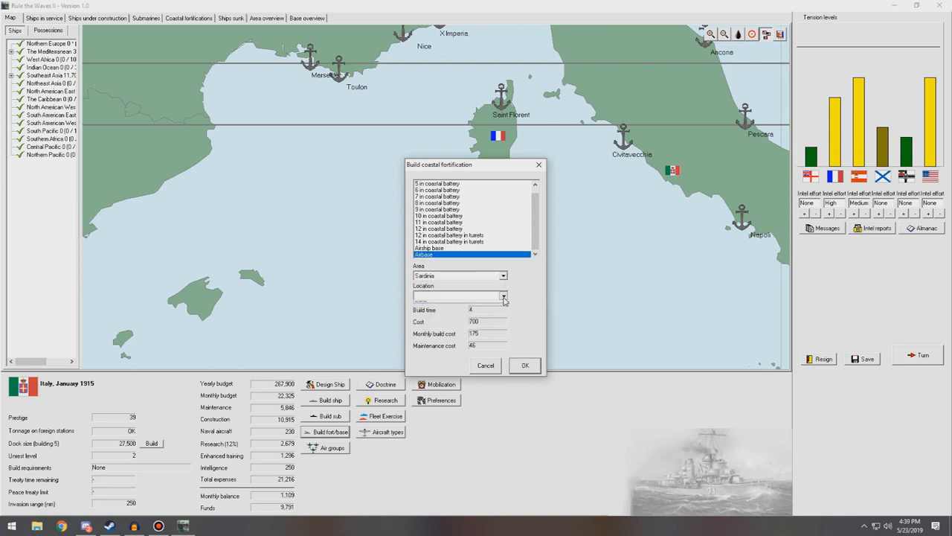
pyautogui.click(503, 295)
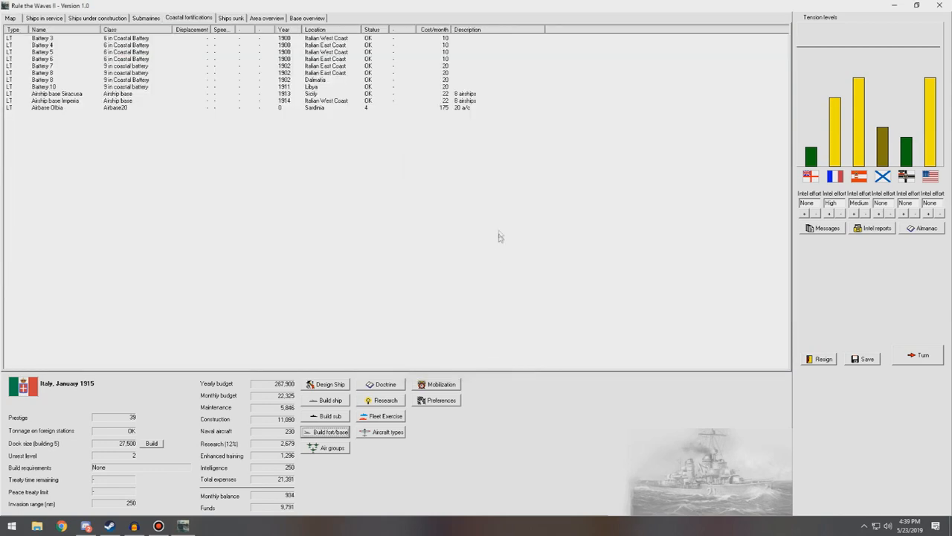
pyautogui.click(11, 18)
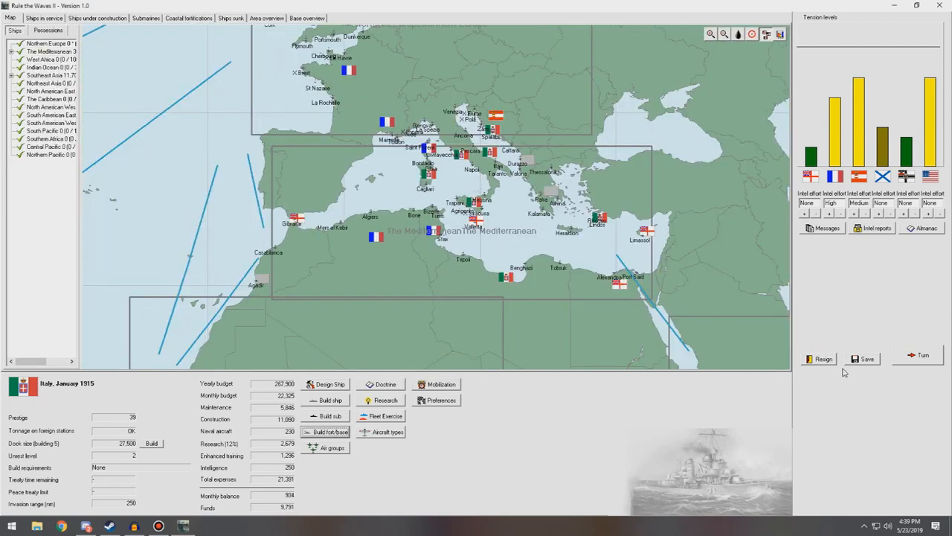
pyautogui.click(96, 18)
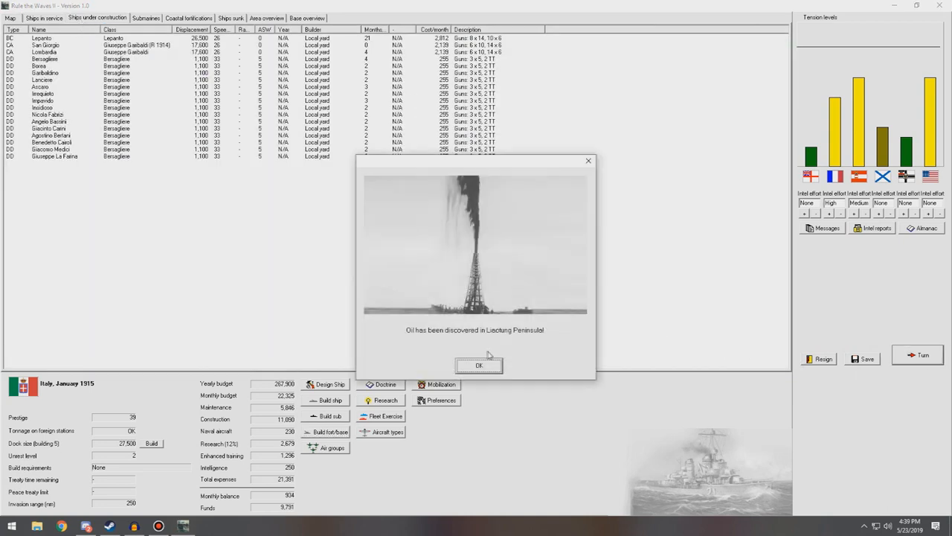
pyautogui.moveTo(497, 350)
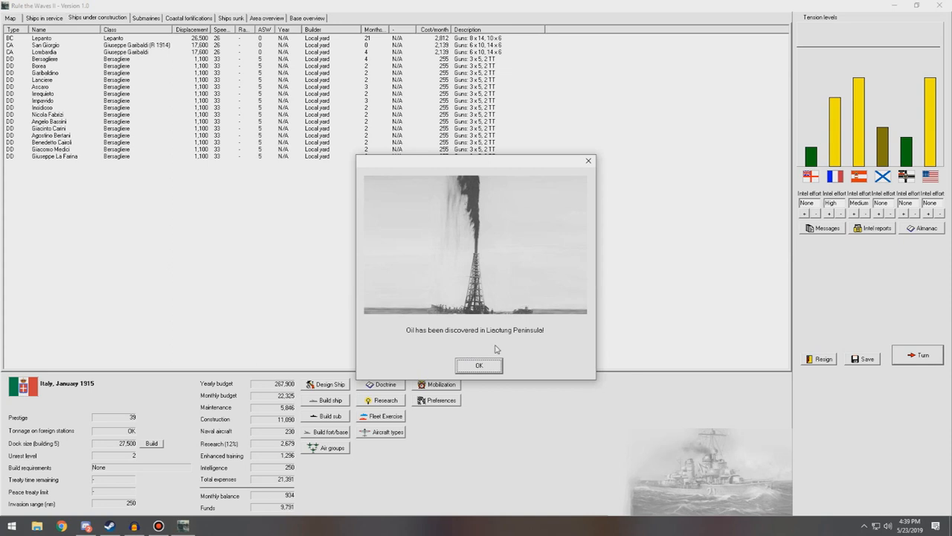
# Acknowledge the oil discovery, San Giorgio's commissioning and the Austria-Hungary–France treaty.
pyautogui.click(479, 366)
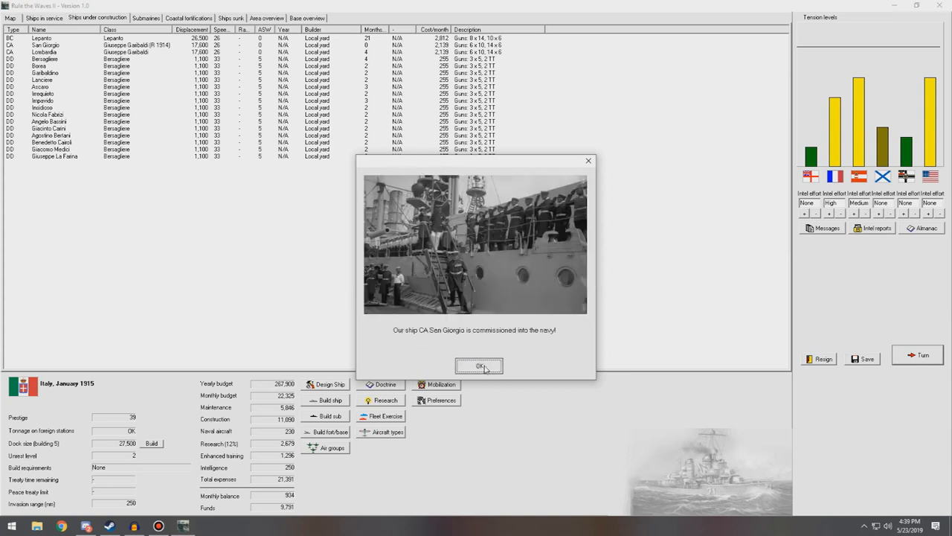
pyautogui.click(479, 366)
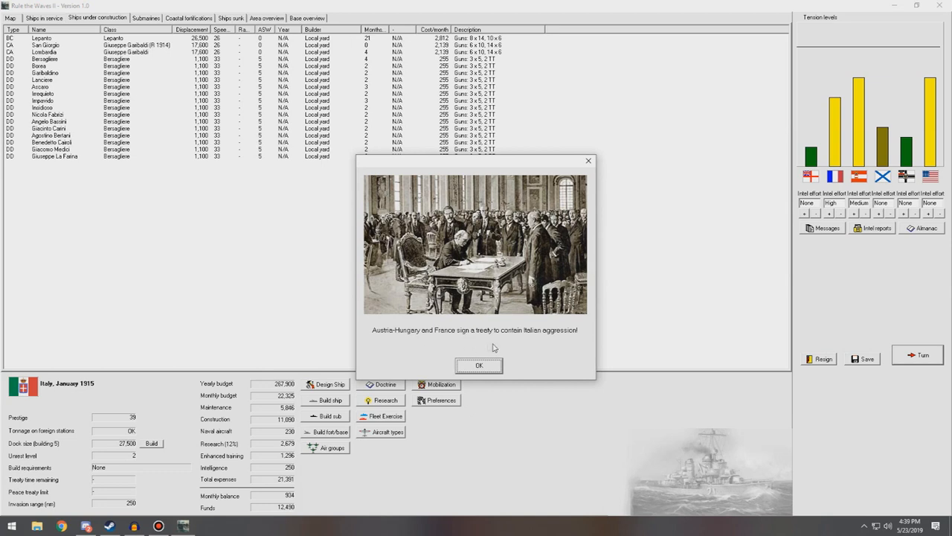
pyautogui.moveTo(520, 348)
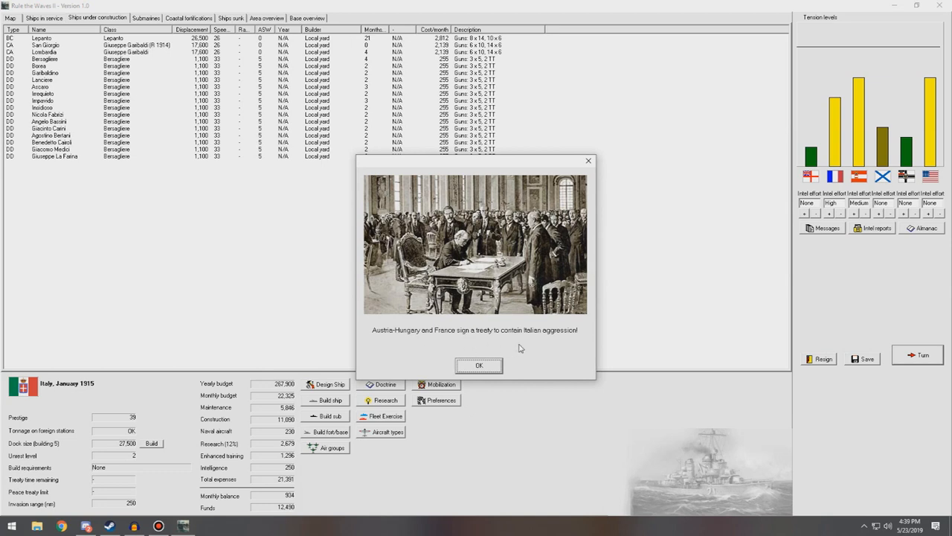
pyautogui.click(479, 366)
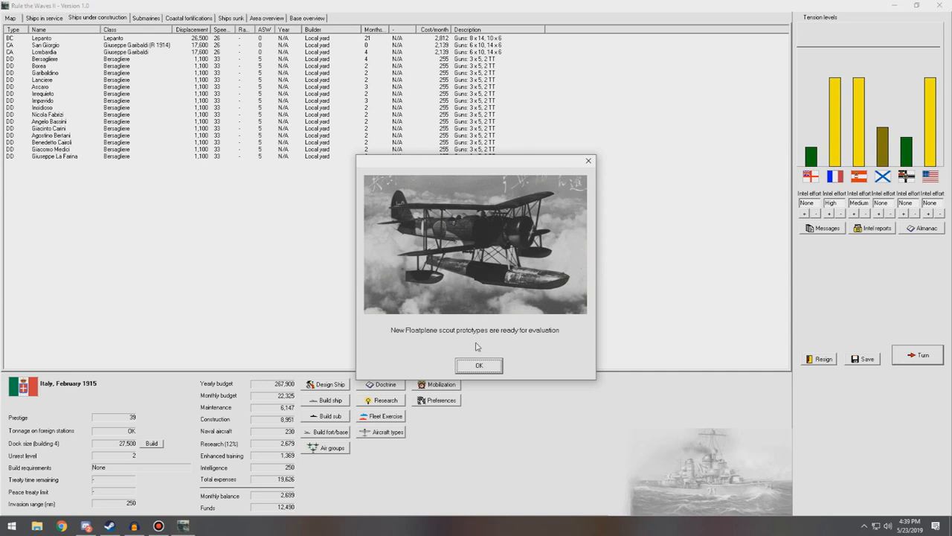
# Acknowledge the floatplane prototype announcement and select the Ansaldo AC.82 design.
pyautogui.click(479, 366)
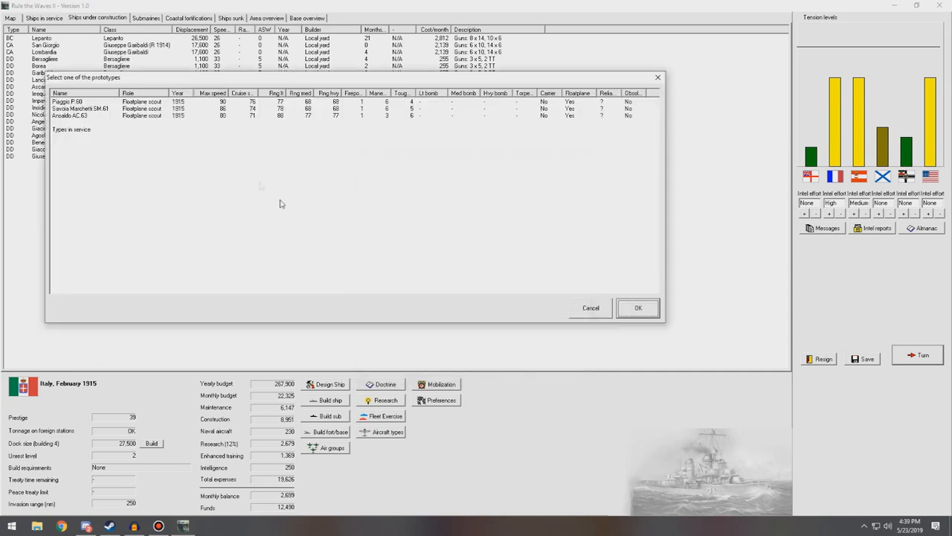
pyautogui.click(71, 128)
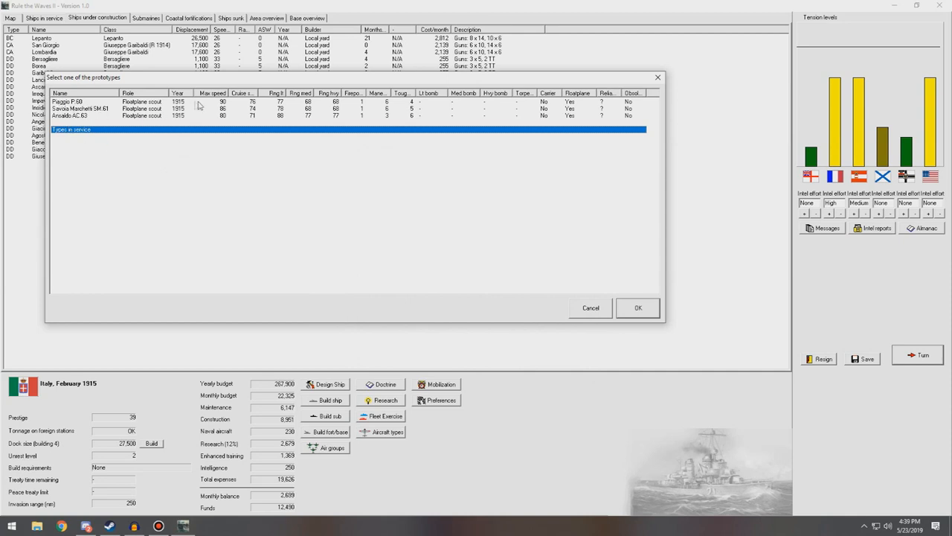
pyautogui.moveTo(204, 120)
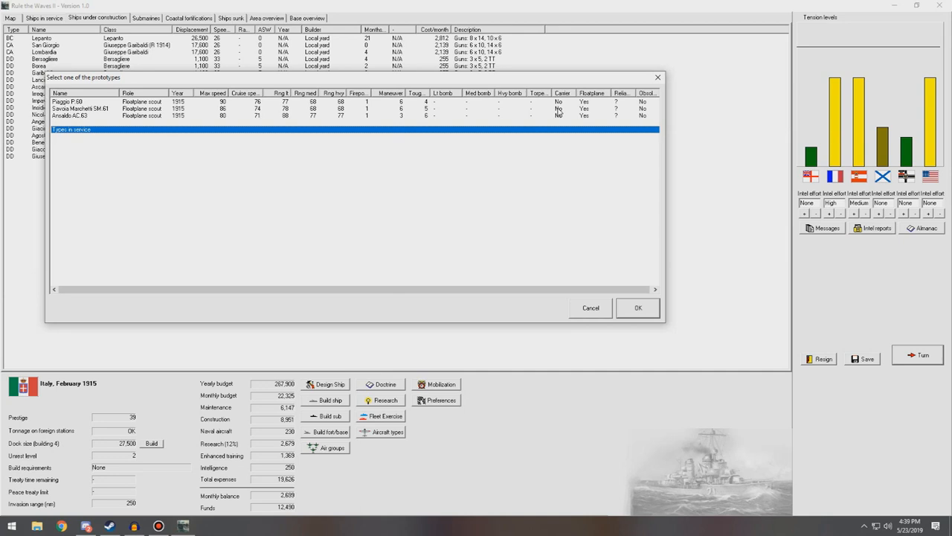
pyautogui.moveTo(509, 160)
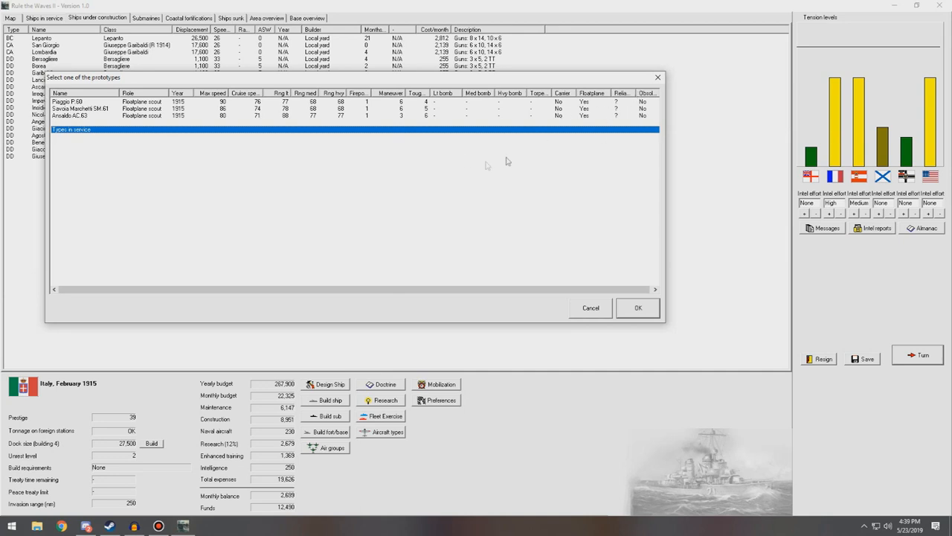
pyautogui.moveTo(191, 125)
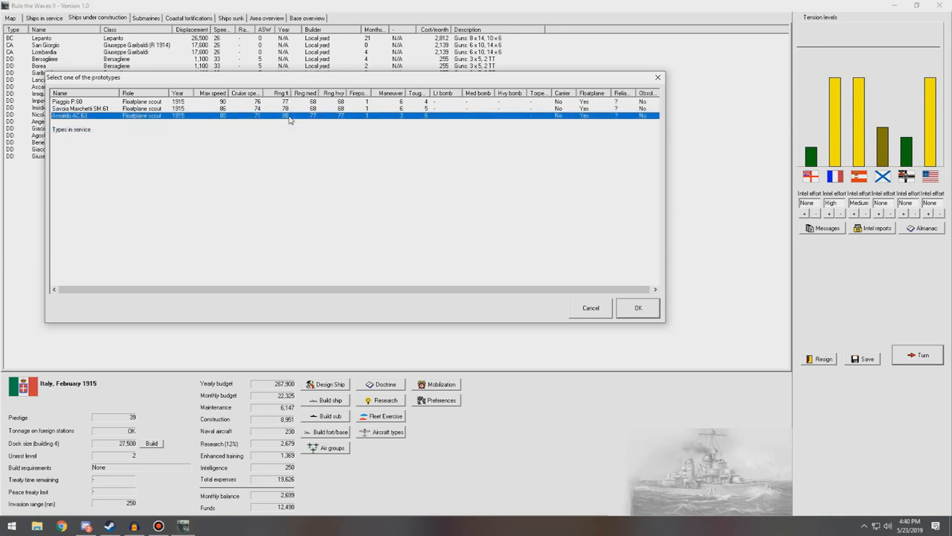
pyautogui.moveTo(77, 122)
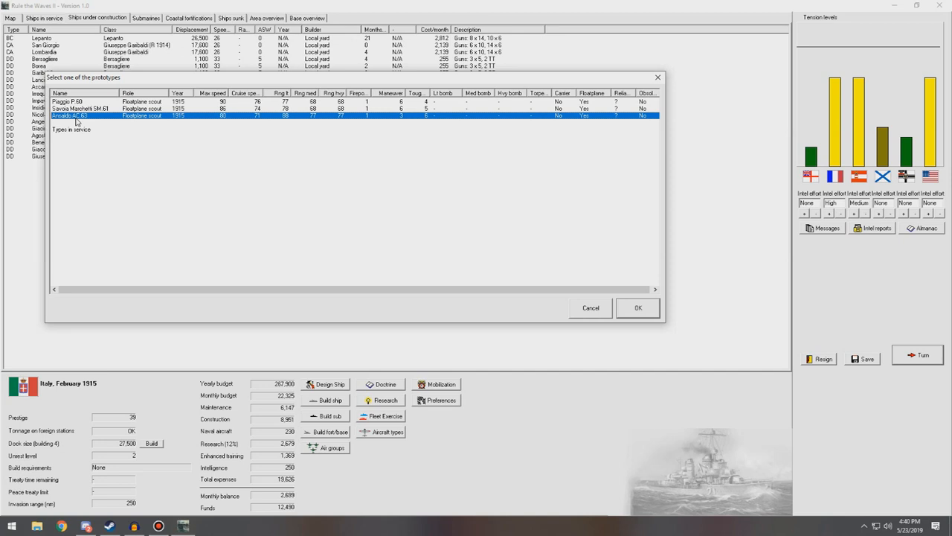
pyautogui.moveTo(105, 122)
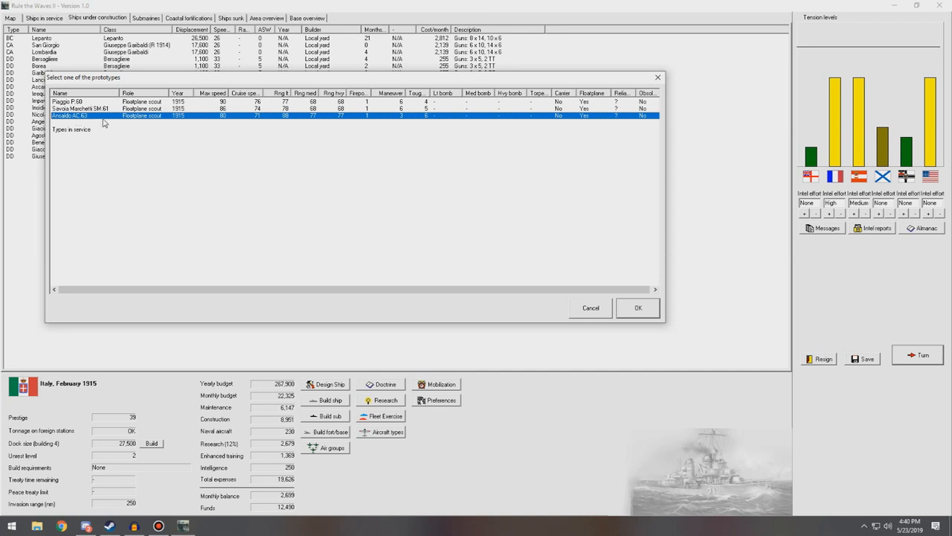
pyautogui.moveTo(631, 315)
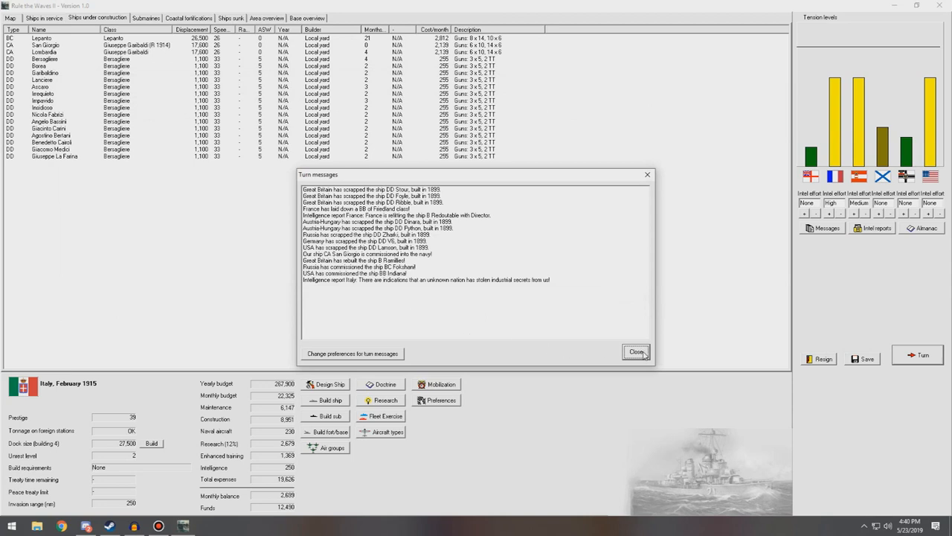
# Request a new Flying boat design with Range first priority and Reliability second.
pyautogui.click(637, 351)
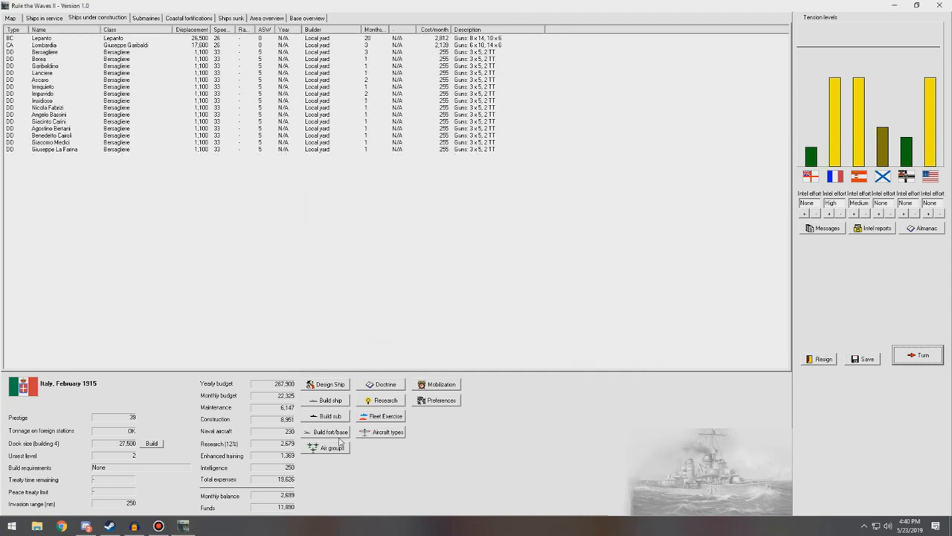
pyautogui.click(387, 431)
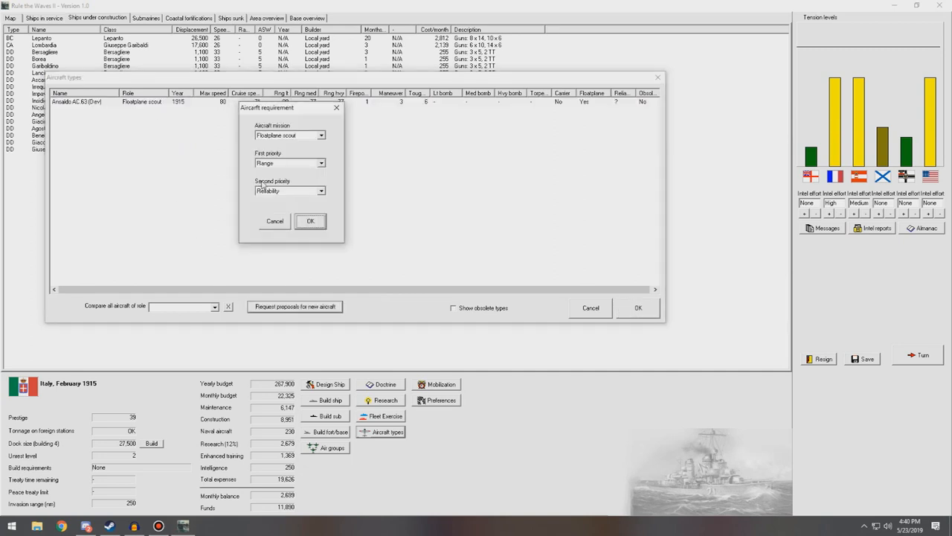
pyautogui.click(322, 134)
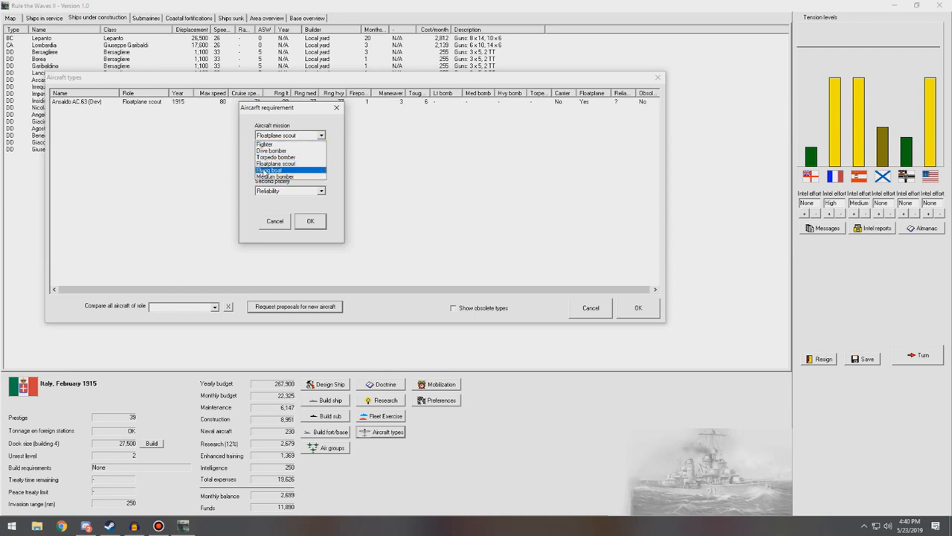
pyautogui.click(268, 169)
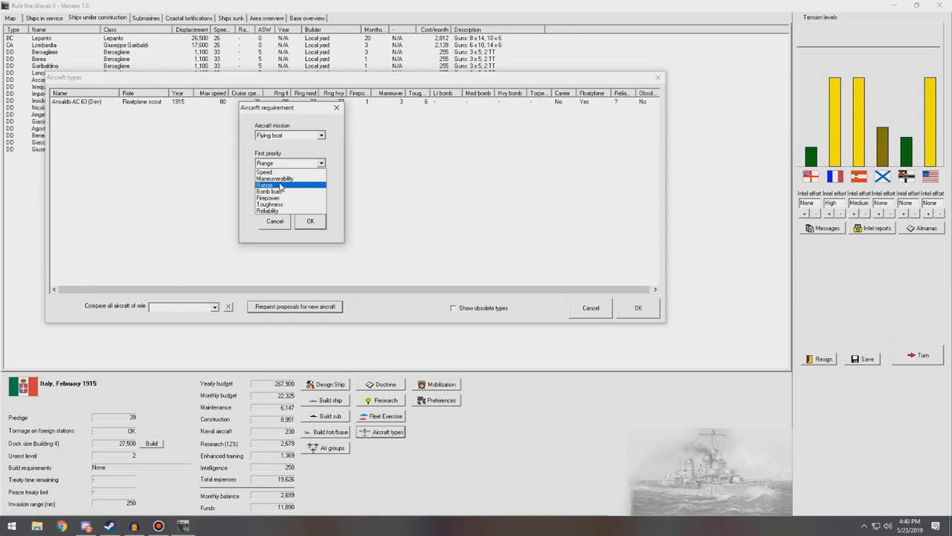
pyautogui.click(265, 185)
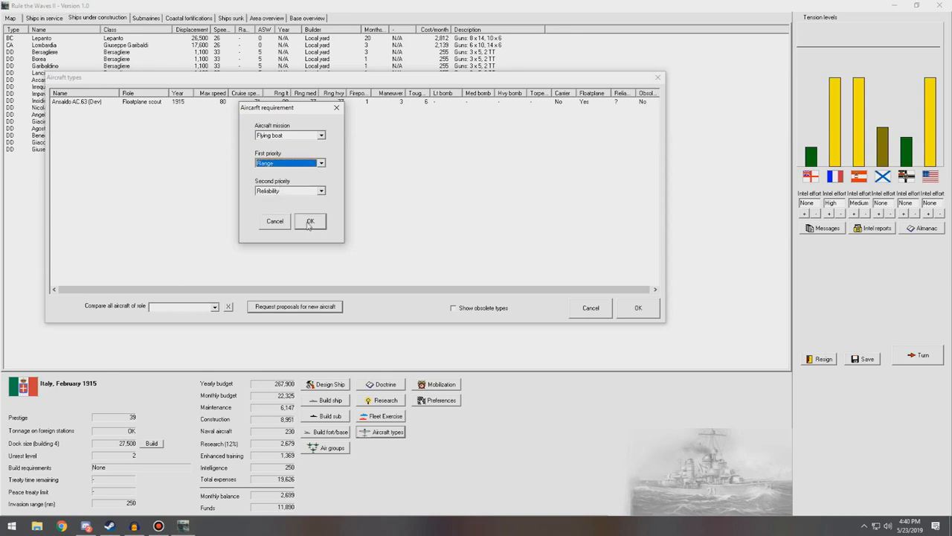
pyautogui.click(309, 220)
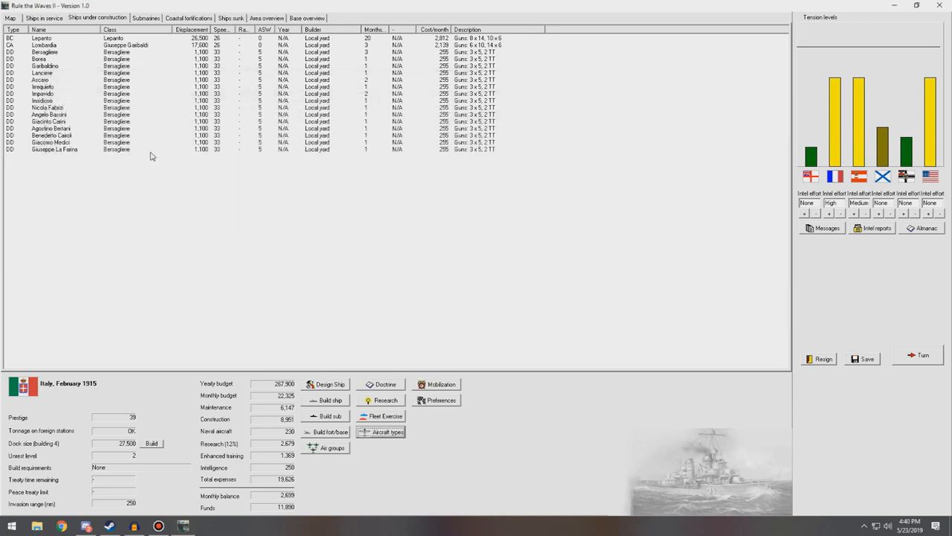
pyautogui.moveTo(413, 185)
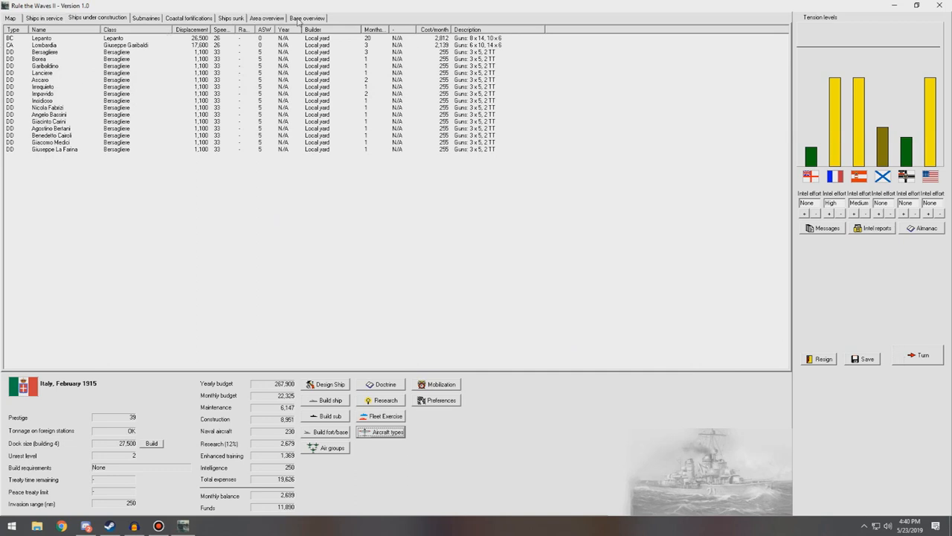
pyautogui.click(306, 18)
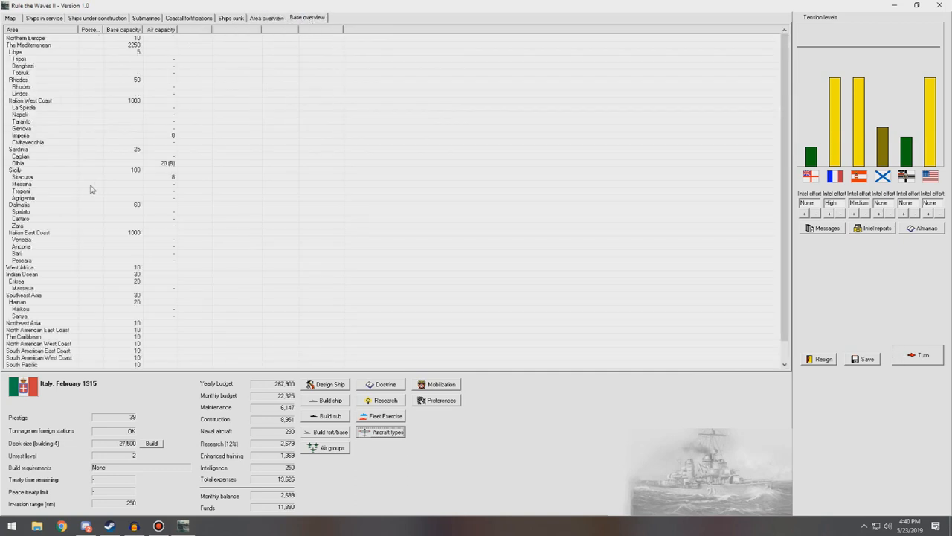
pyautogui.click(18, 162)
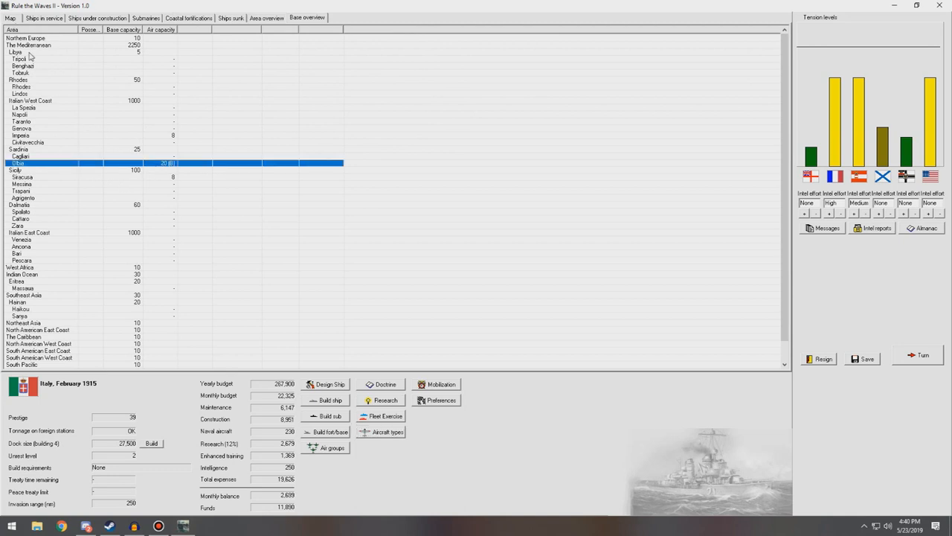
pyautogui.click(9, 17)
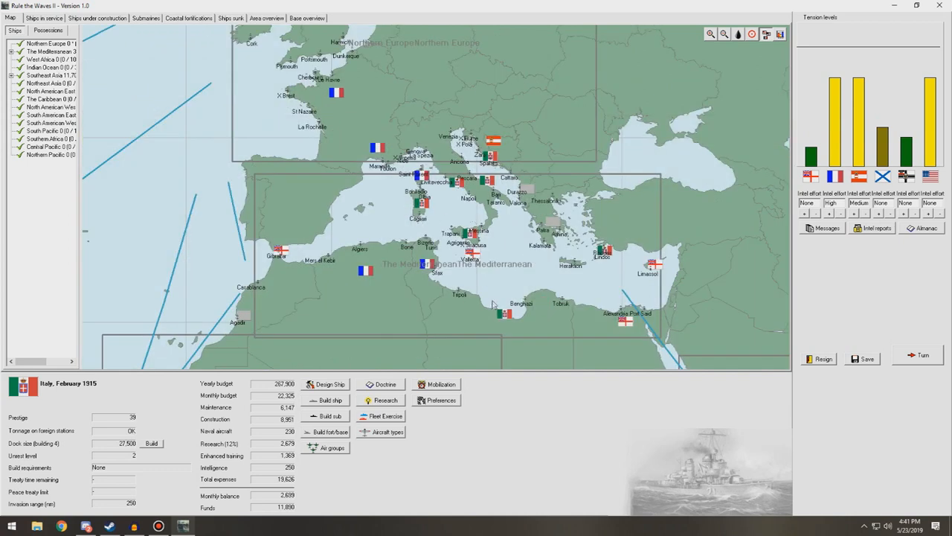
pyautogui.click(97, 18)
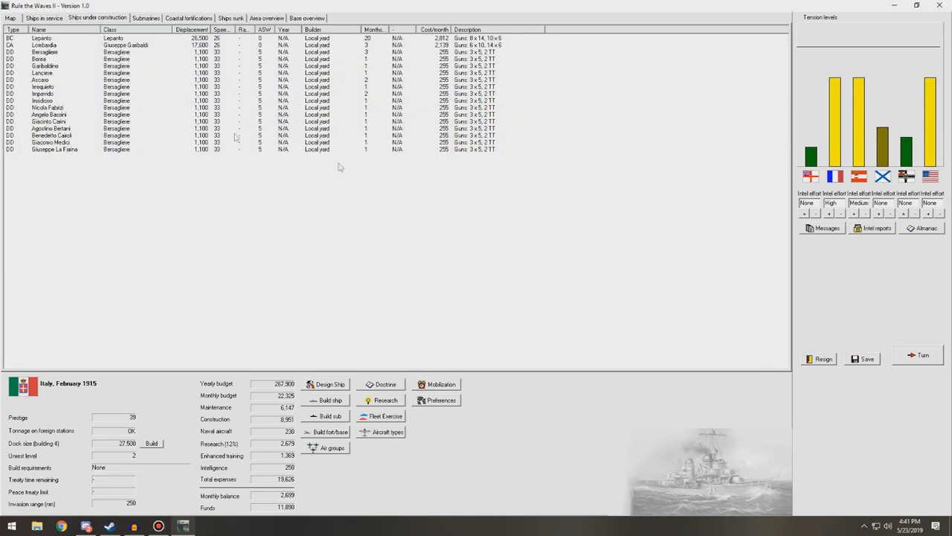
pyautogui.moveTo(309, 391)
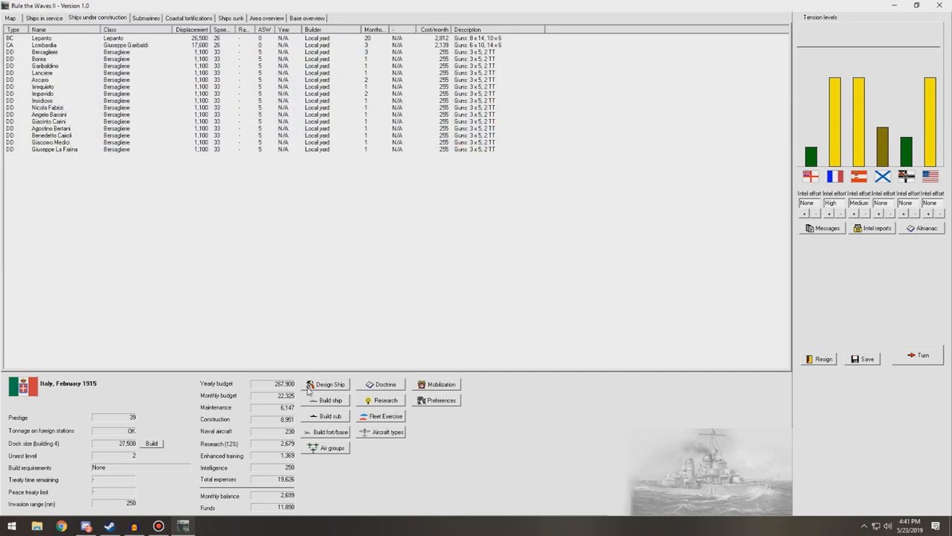
pyautogui.moveTo(327, 384)
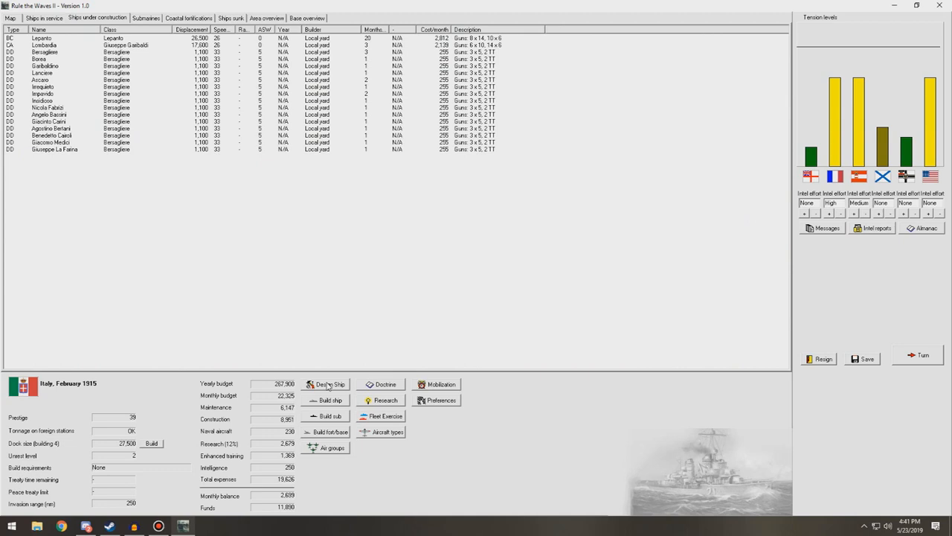
pyautogui.click(330, 399)
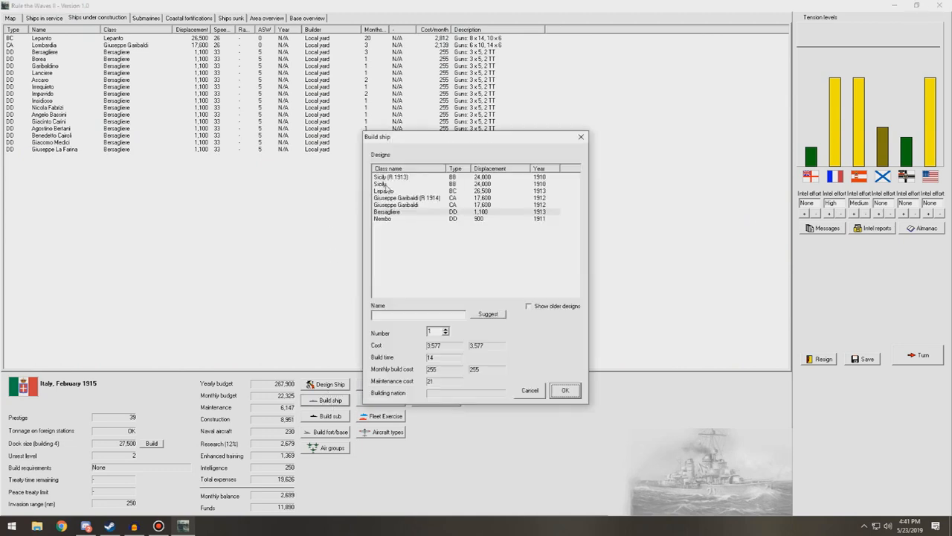
pyautogui.click(409, 191)
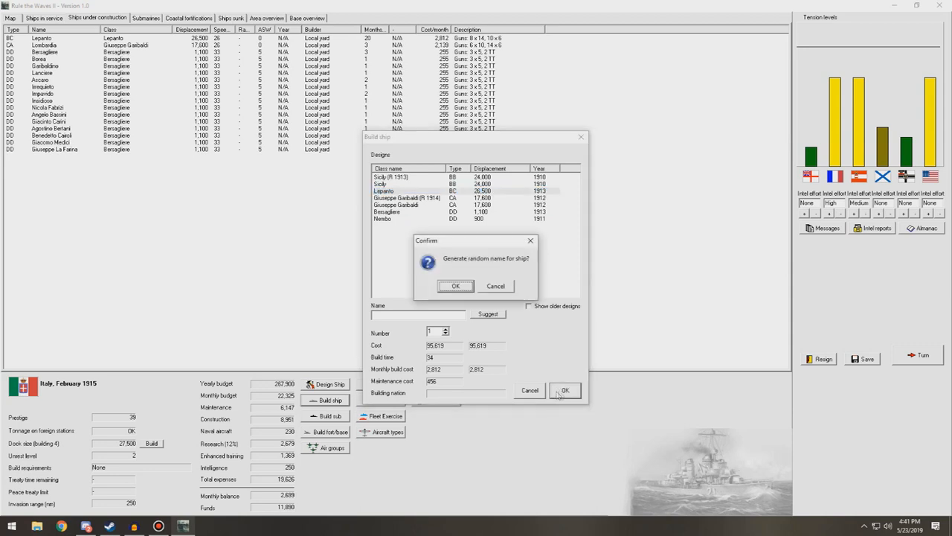
pyautogui.click(456, 286)
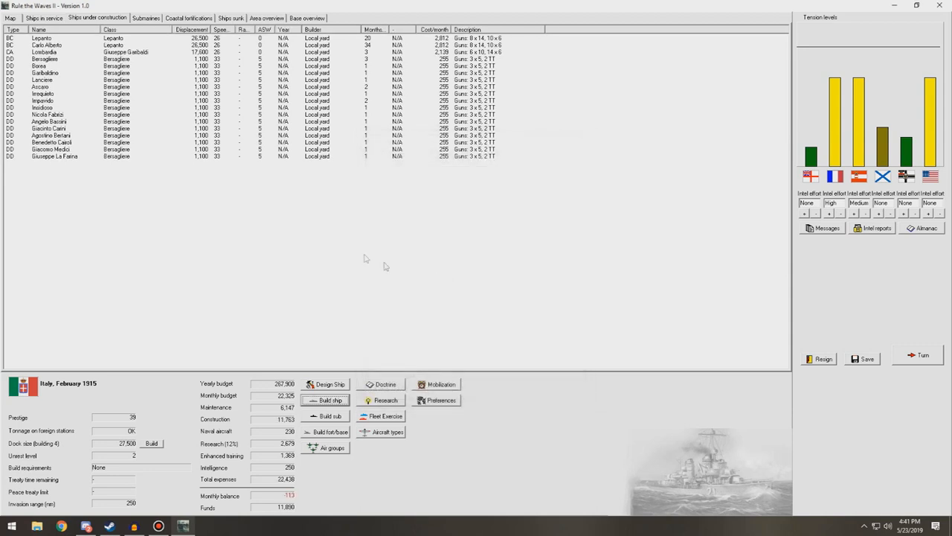
pyautogui.moveTo(247, 77)
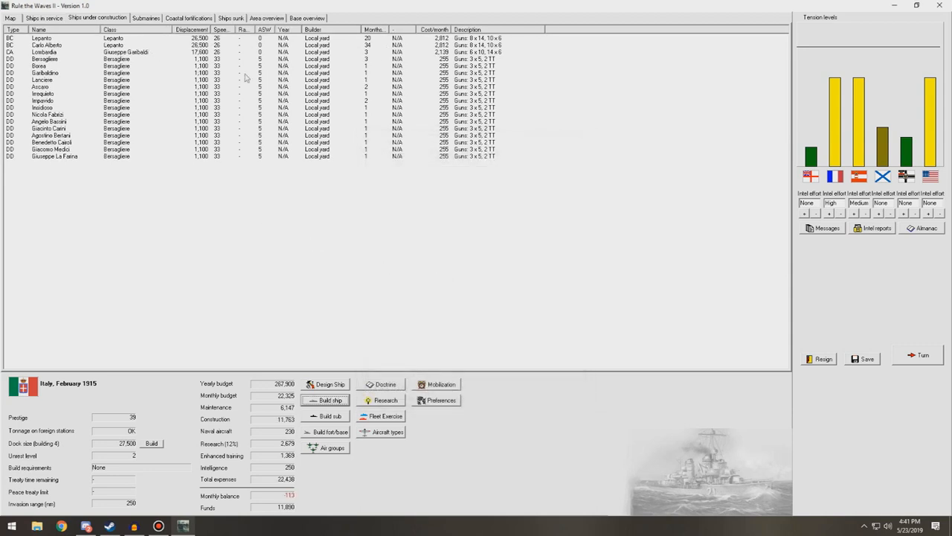
pyautogui.rightClick(46, 44)
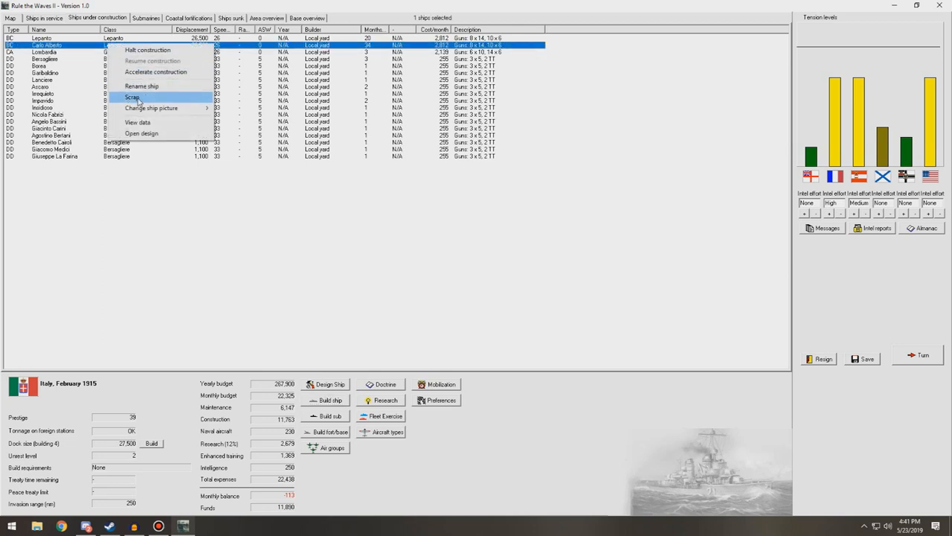
pyautogui.click(133, 98)
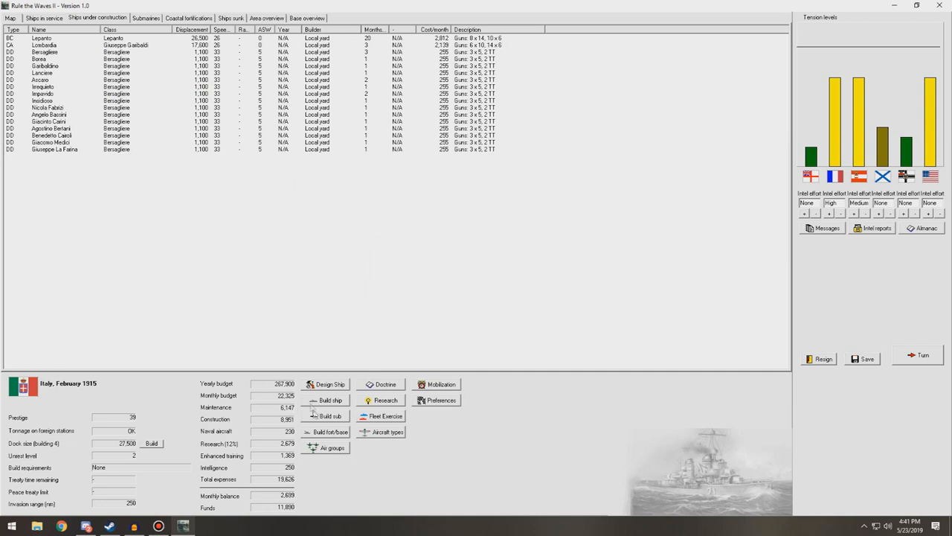
pyautogui.moveTo(339, 393)
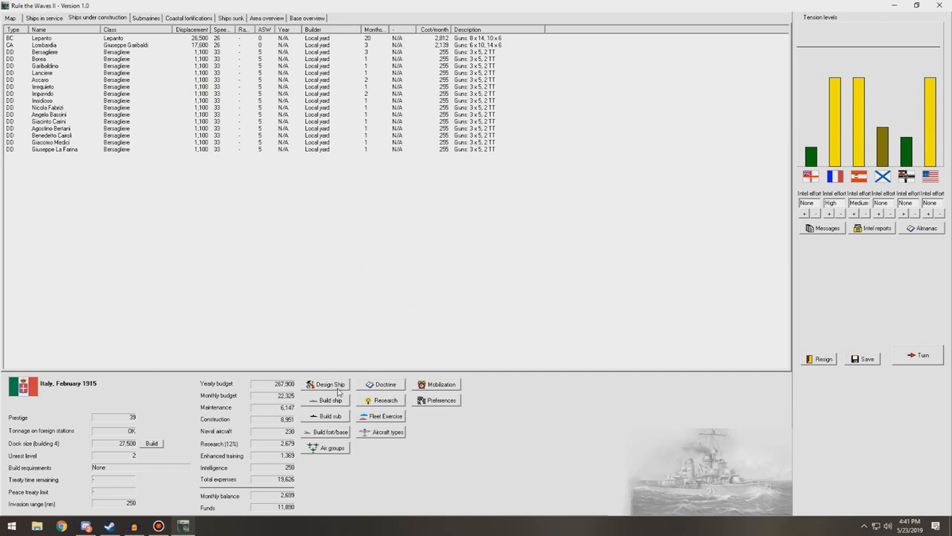
# Load the saved Leparto.2bd battlecruiser design, nudge its main gun calibre, then close the designer.
pyautogui.click(330, 384)
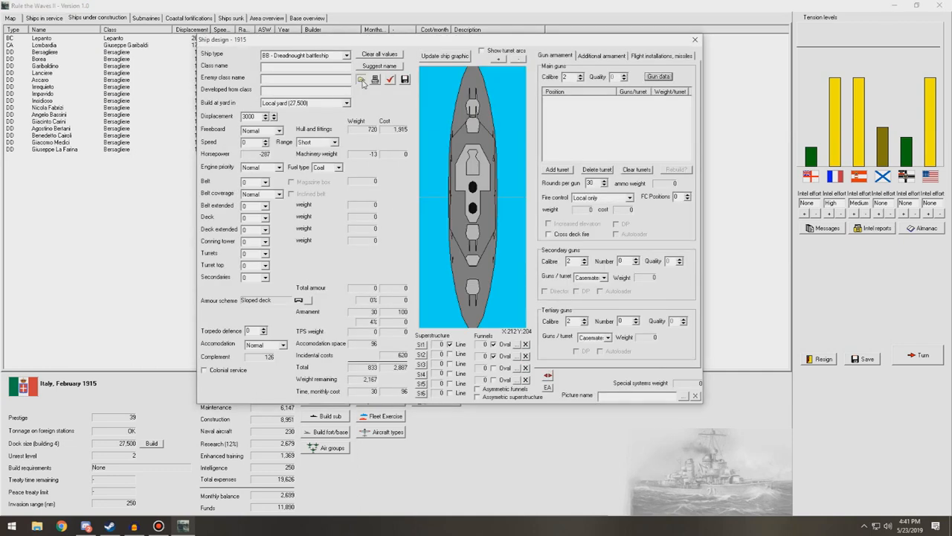
pyautogui.click(360, 80)
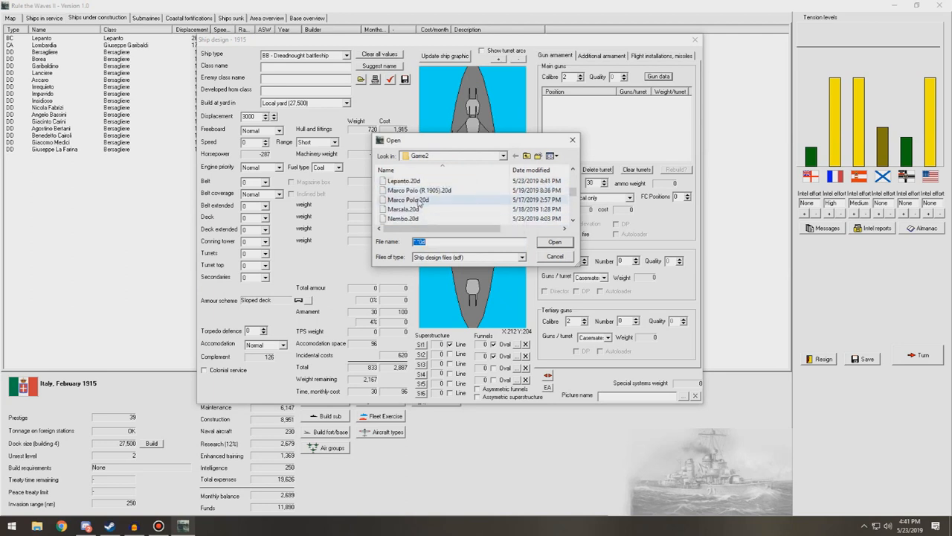
pyautogui.click(403, 181)
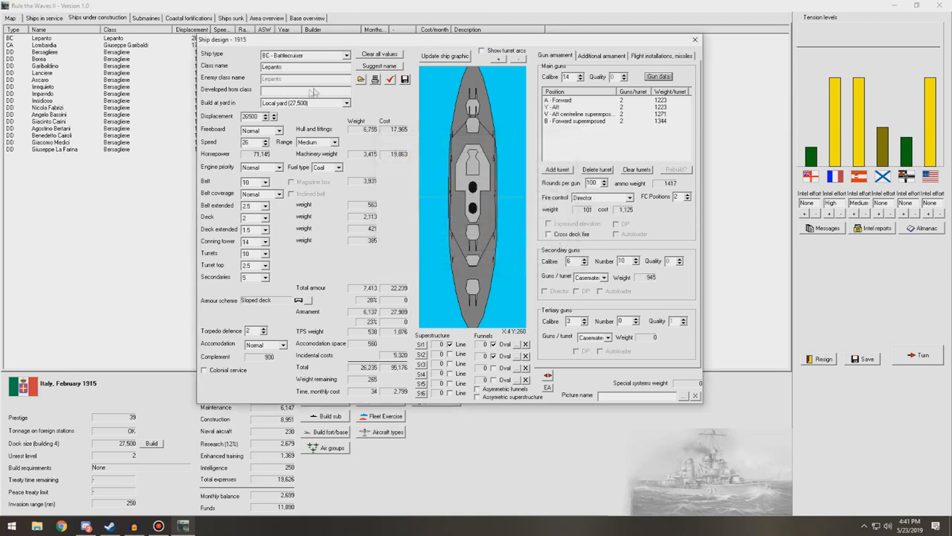
pyautogui.click(580, 75)
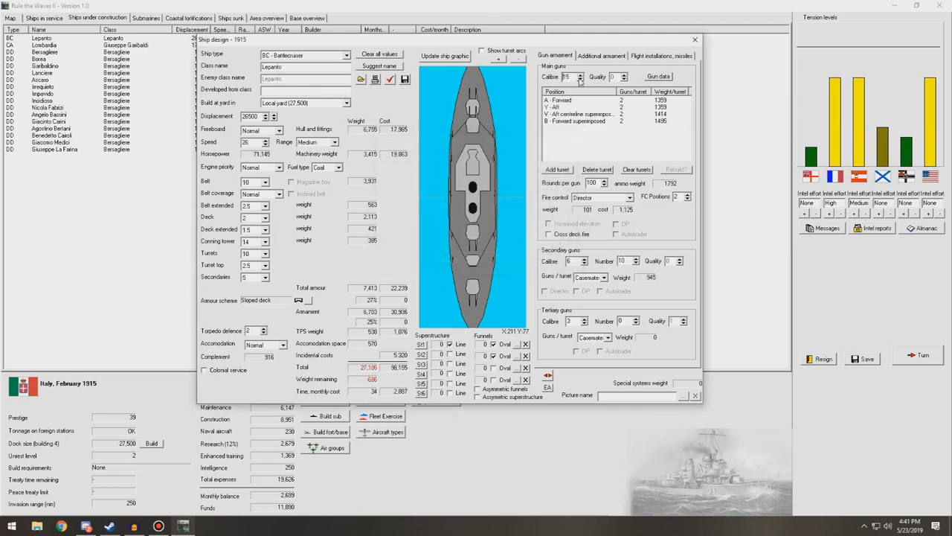
pyautogui.click(578, 77)
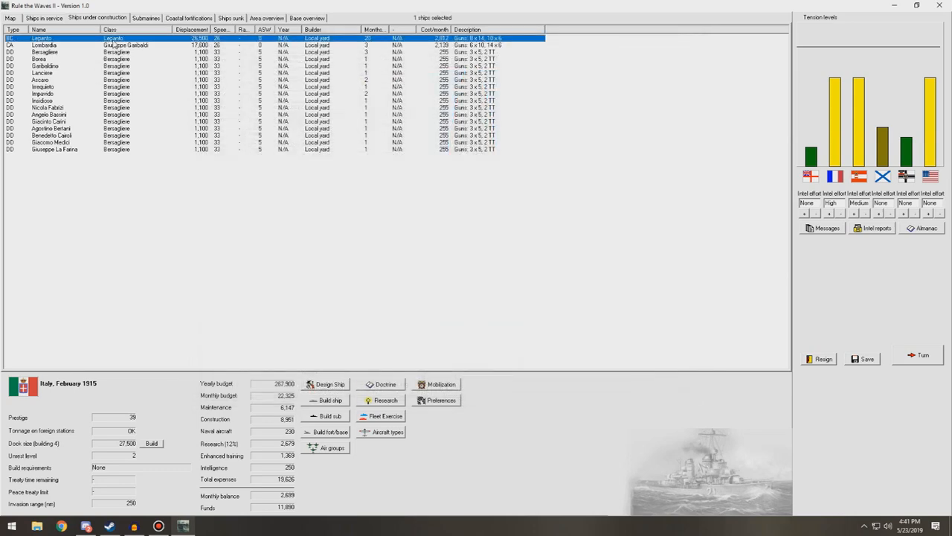
# Reopen Leparto for modification, restore the gun calibre, review armament settings and run the design check.
pyautogui.click(331, 384)
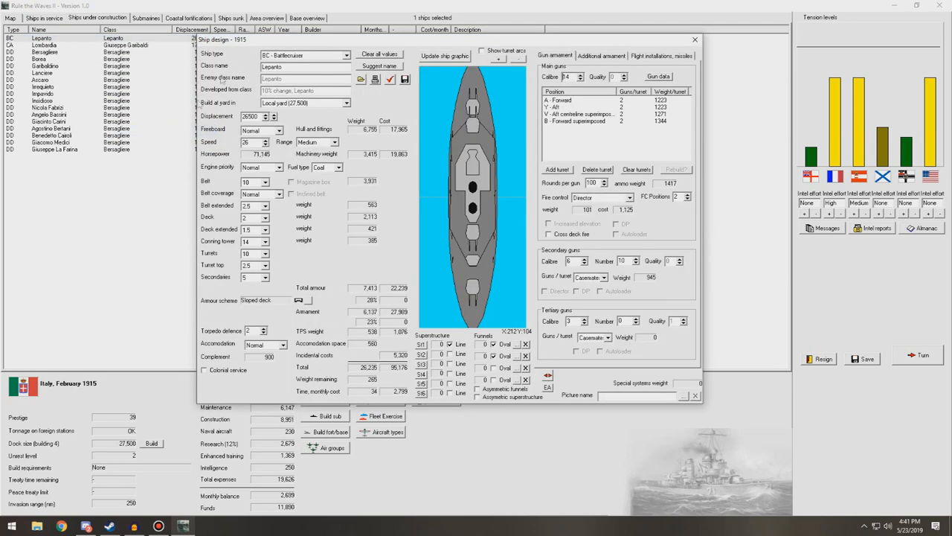
pyautogui.click(580, 75)
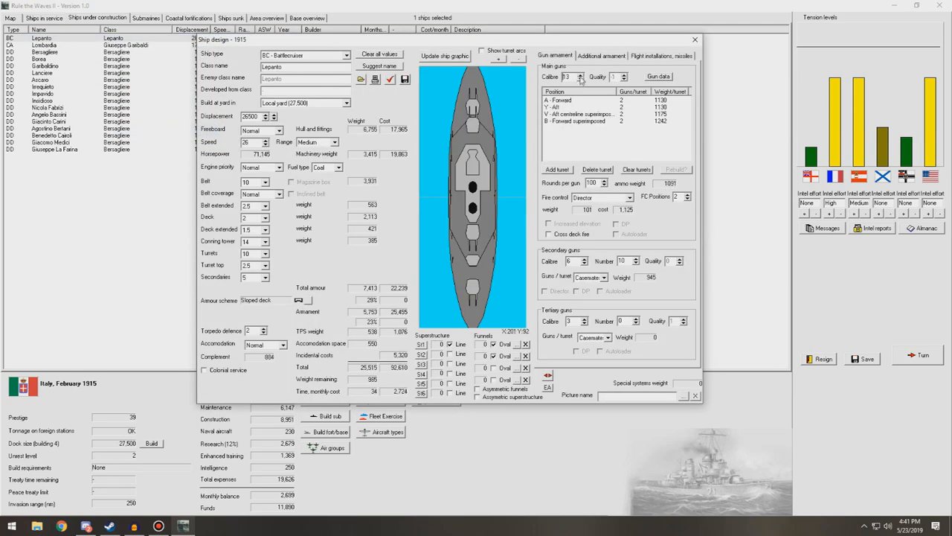
pyautogui.click(580, 75)
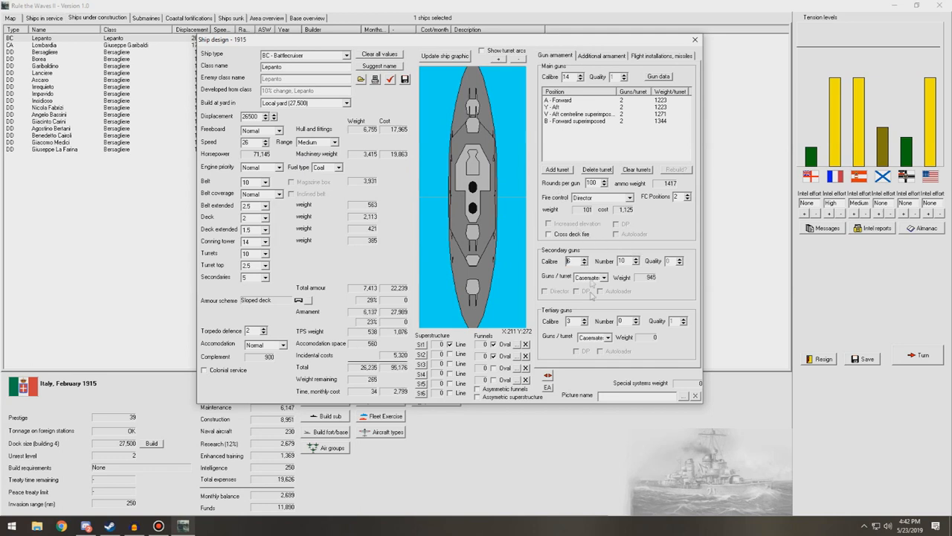
pyautogui.click(601, 55)
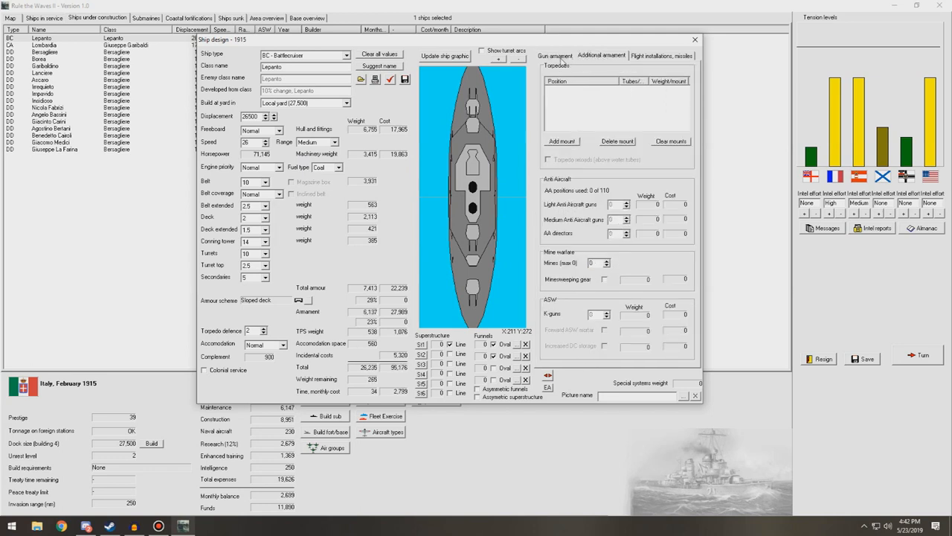
pyautogui.click(553, 57)
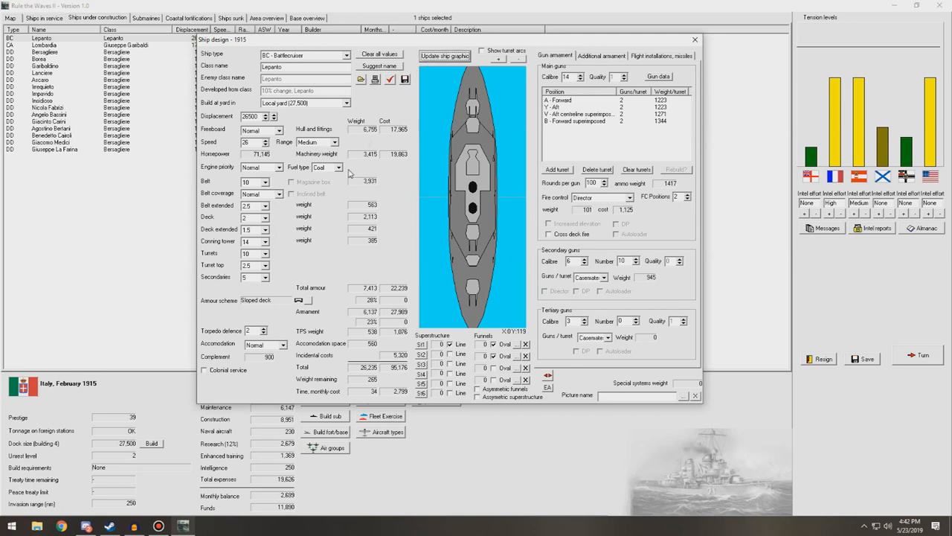
pyautogui.moveTo(285, 208)
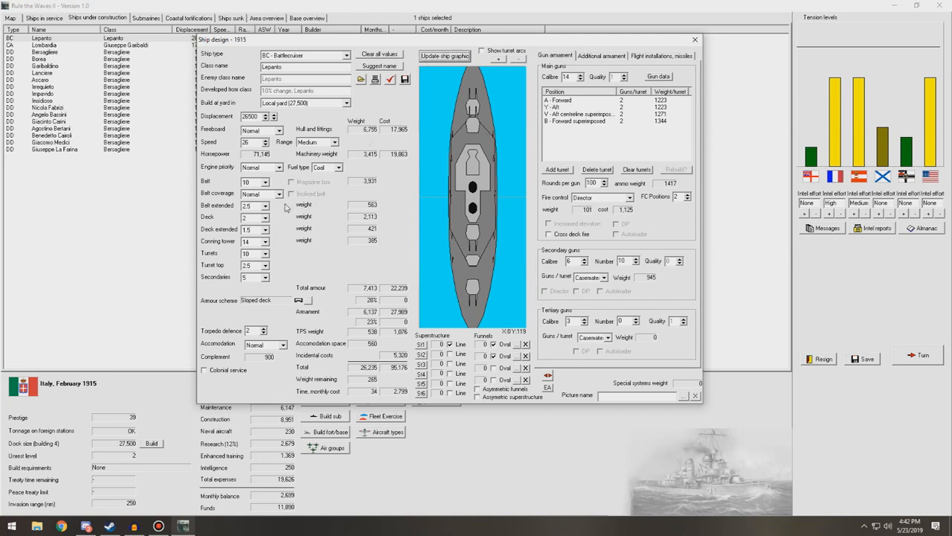
pyautogui.moveTo(288, 372)
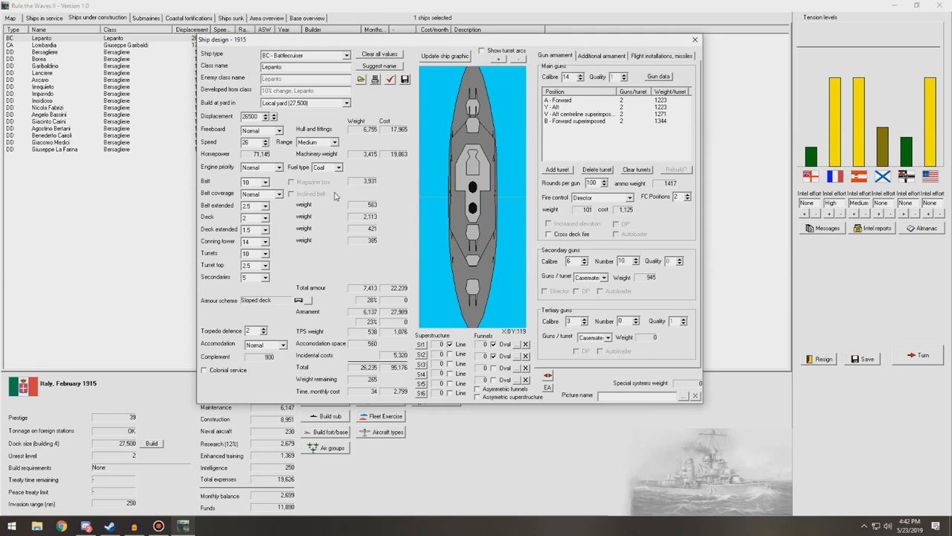
pyautogui.moveTo(475, 112)
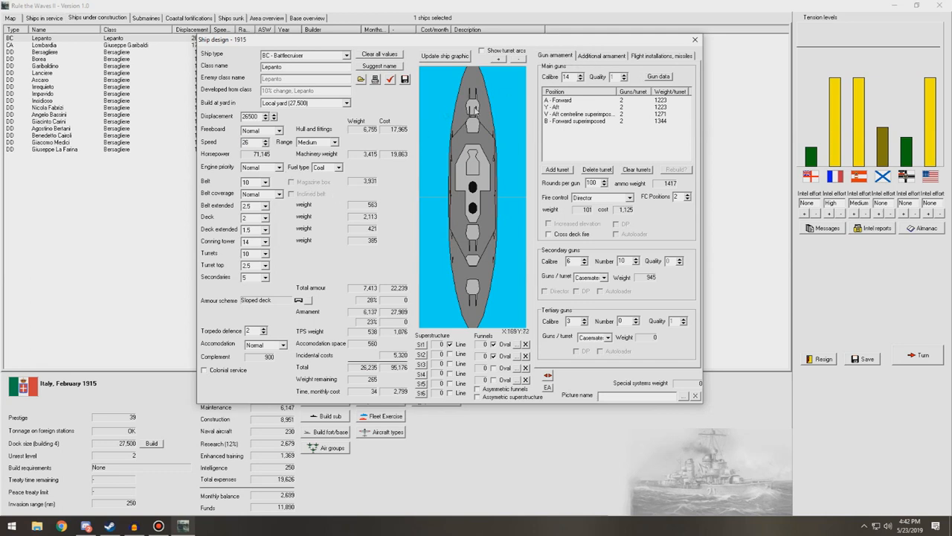
pyautogui.click(443, 57)
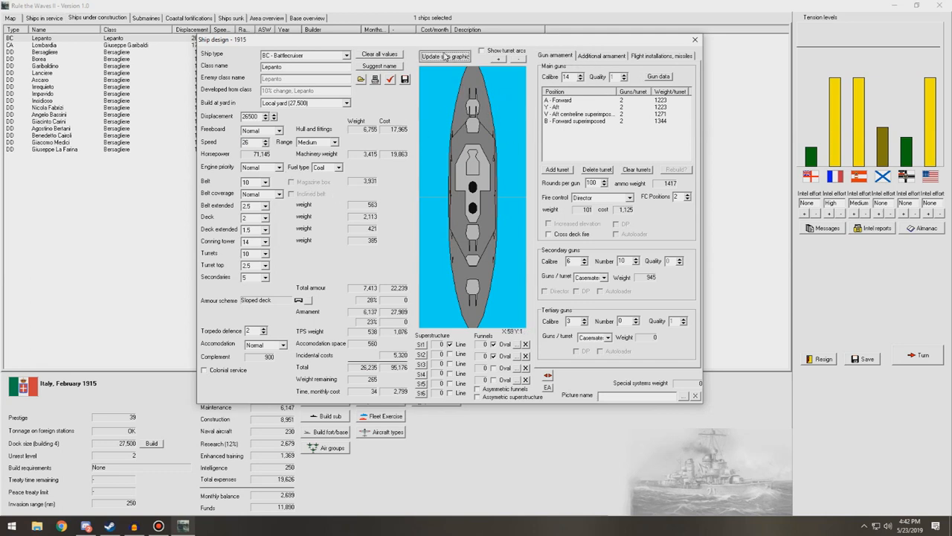
pyautogui.click(445, 57)
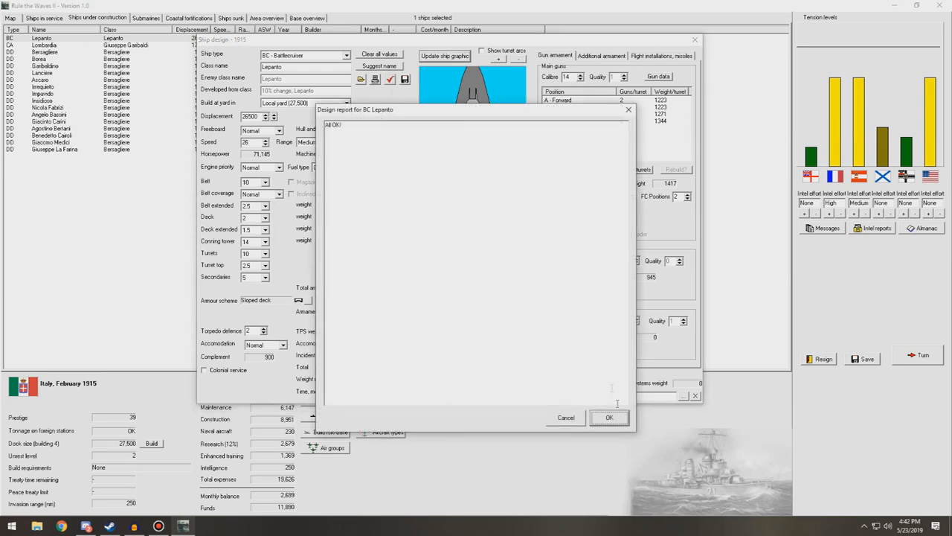
# Test turret-mounted secondary guns and recheck the design, getting a fire-rate warning.
pyautogui.click(610, 416)
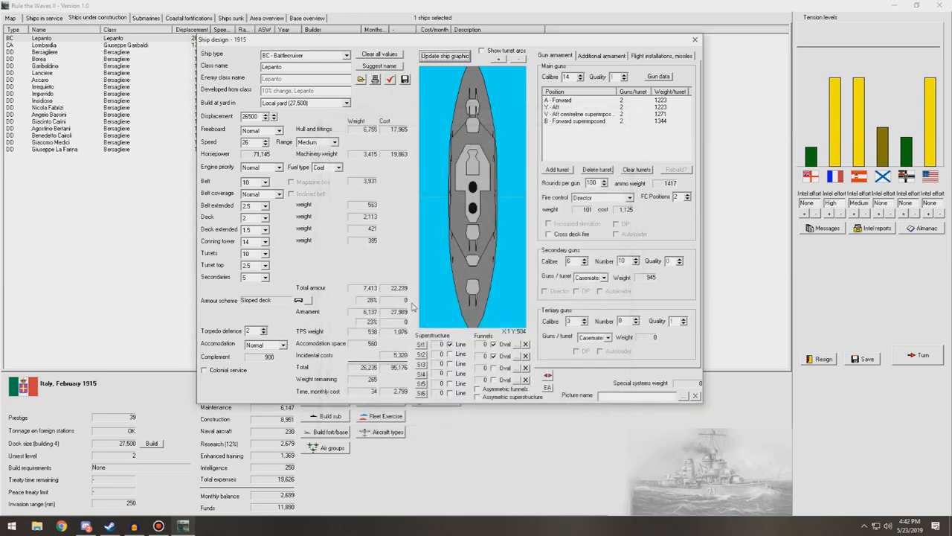
pyautogui.moveTo(601, 279)
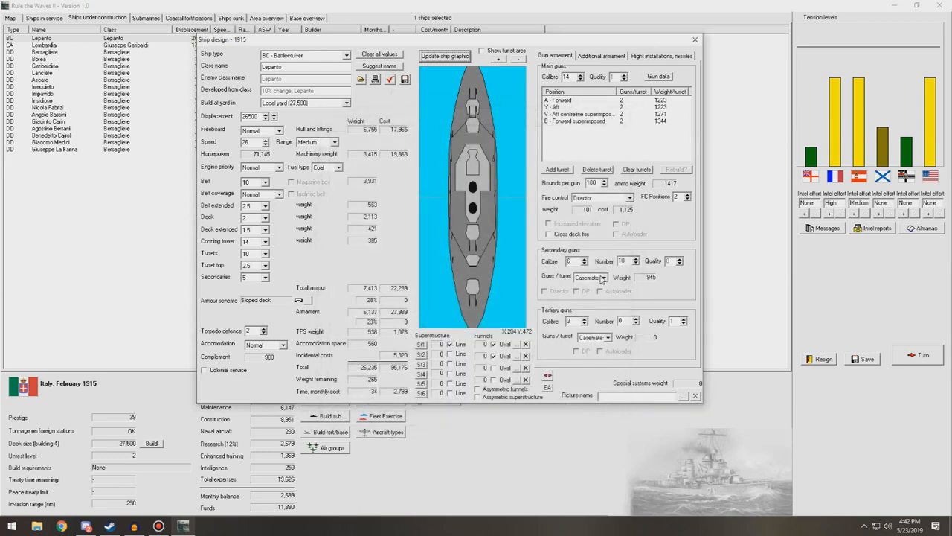
pyautogui.click(590, 276)
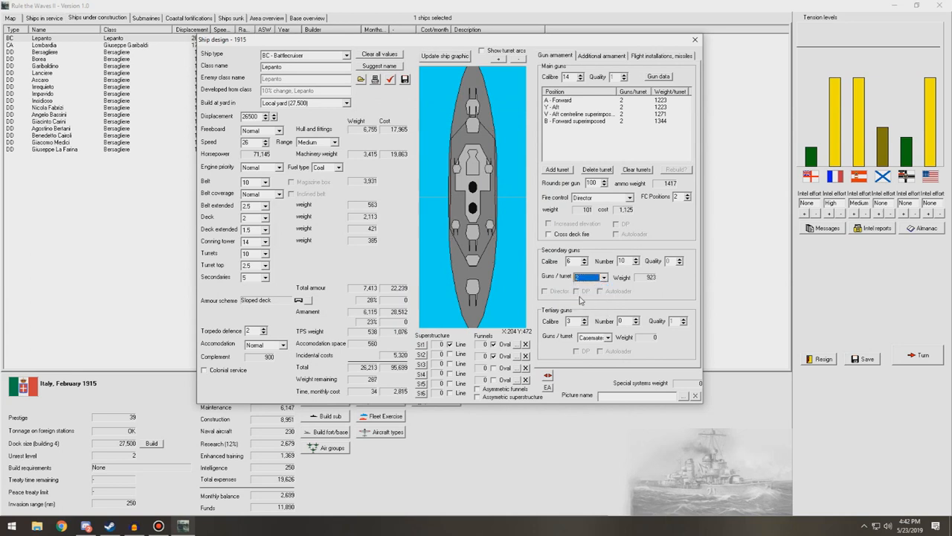
pyautogui.click(391, 81)
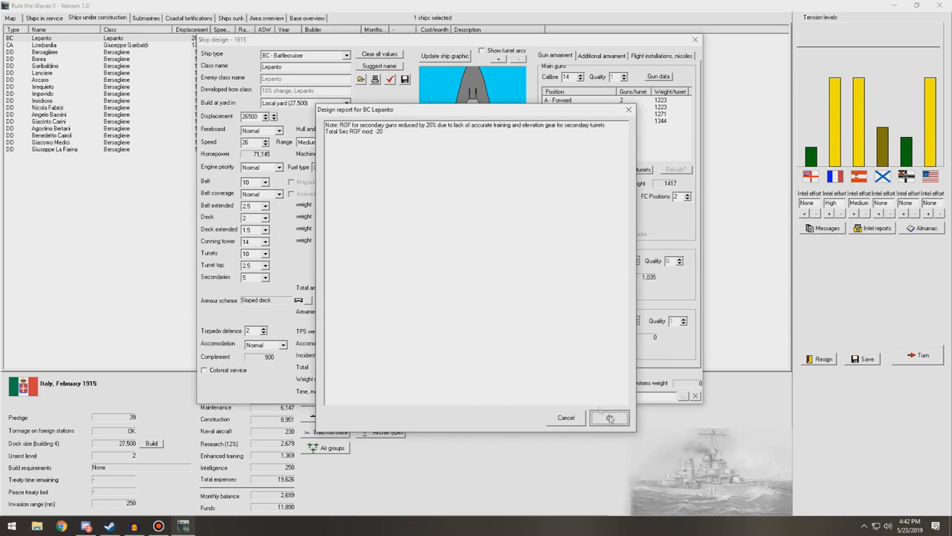
pyautogui.click(610, 416)
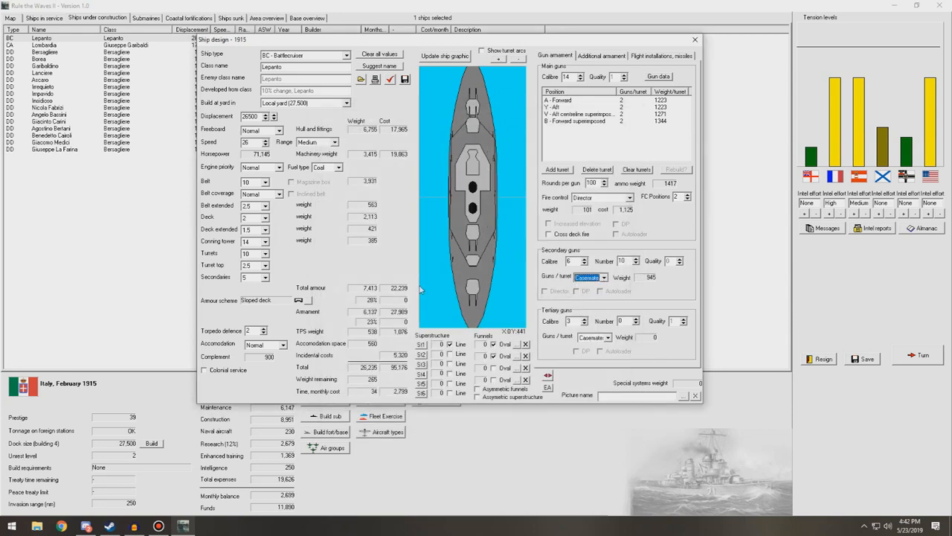
pyautogui.moveTo(390, 81)
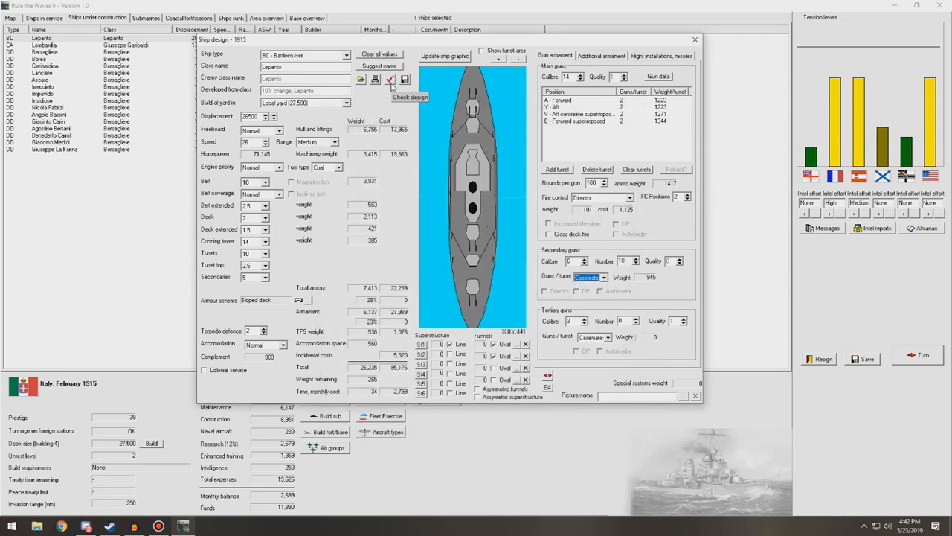
# Revert to casemate secondaries, pass the design check and save the class as Leparto II.
pyautogui.click(410, 97)
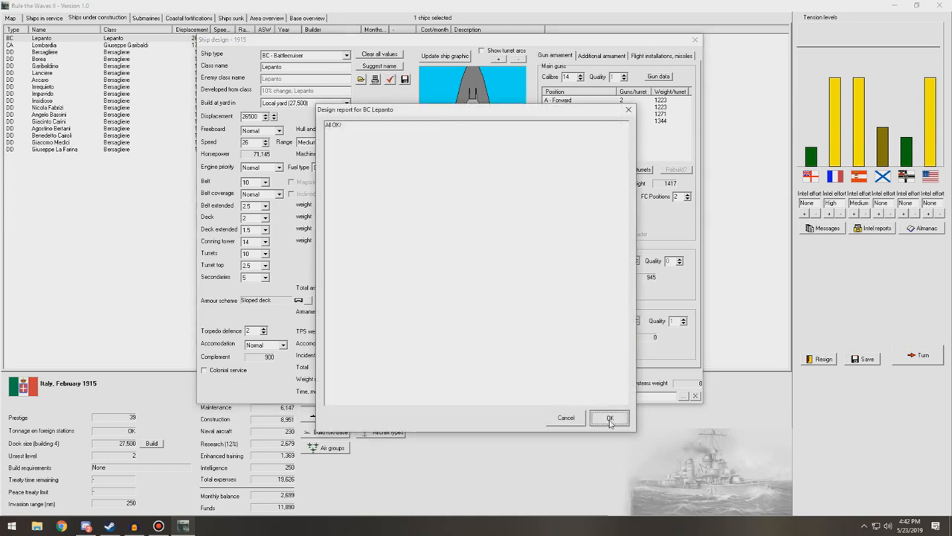
pyautogui.click(610, 417)
pyautogui.write(' II')
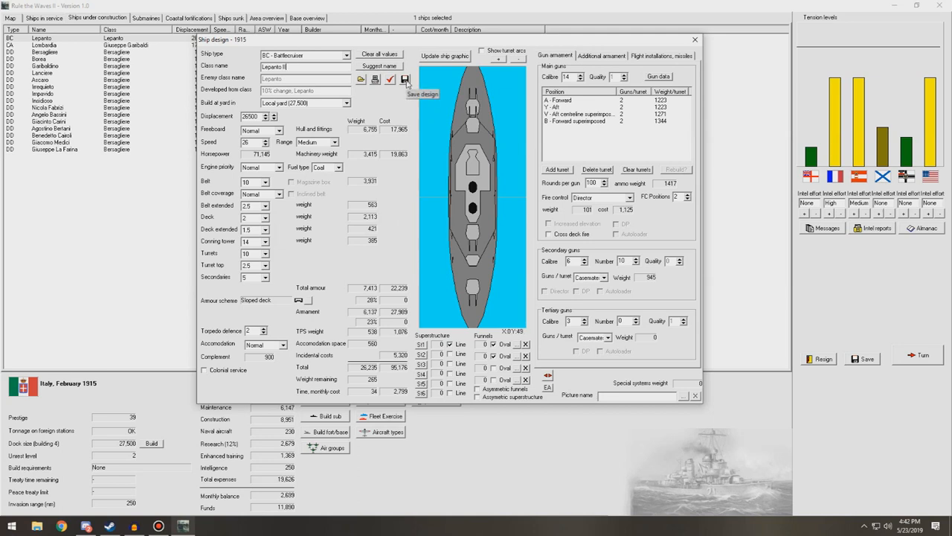
pyautogui.click(482, 51)
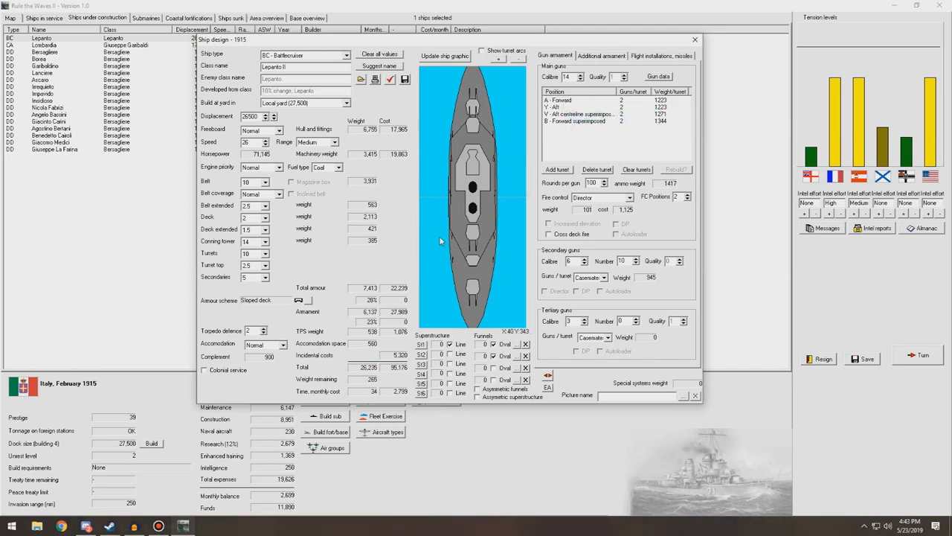
# Try a seaplane hangar with one aircraft in Flight installations, then remove it again.
pyautogui.click(661, 55)
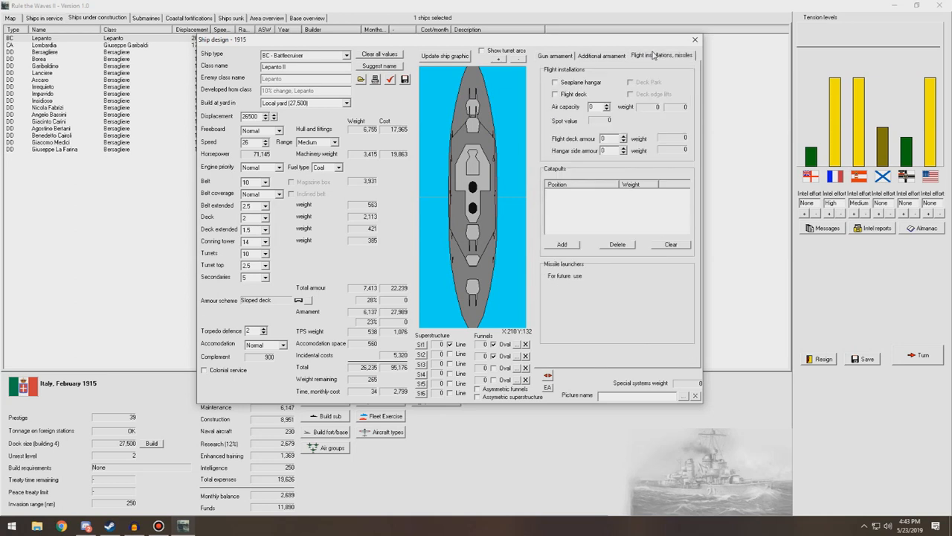
pyautogui.moveTo(562, 62)
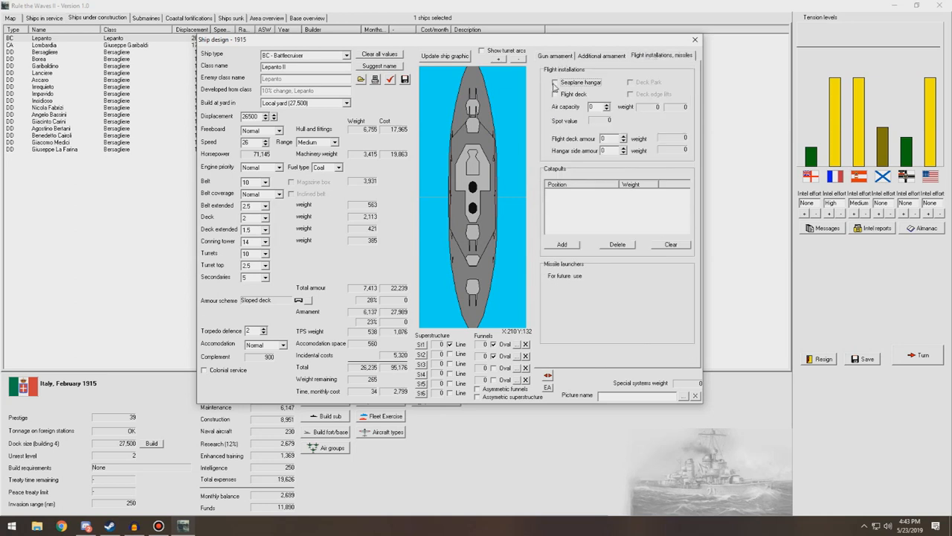
pyautogui.click(555, 82)
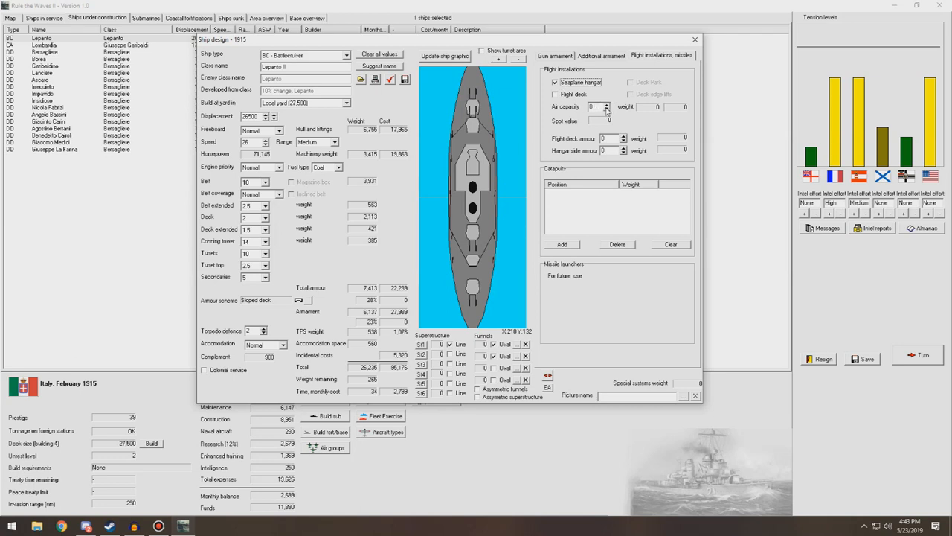
pyautogui.click(607, 104)
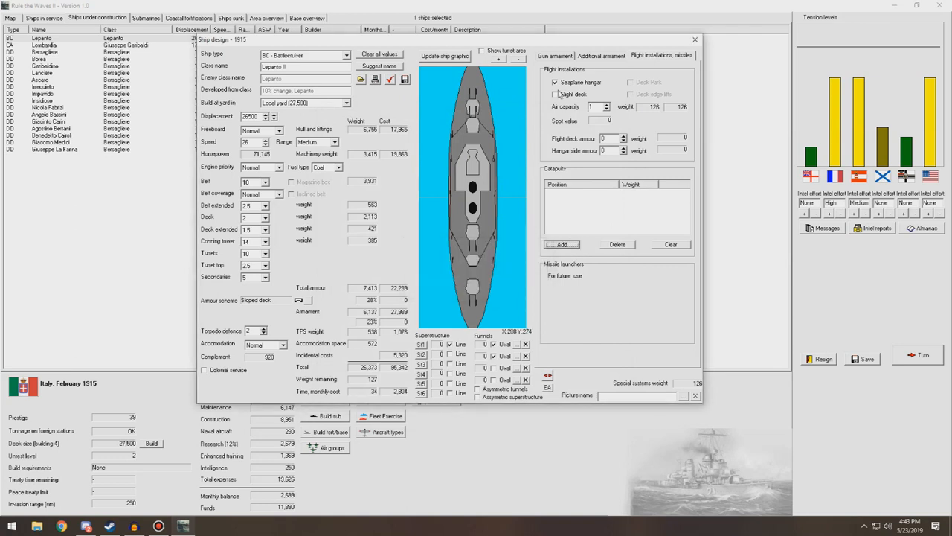
pyautogui.click(555, 82)
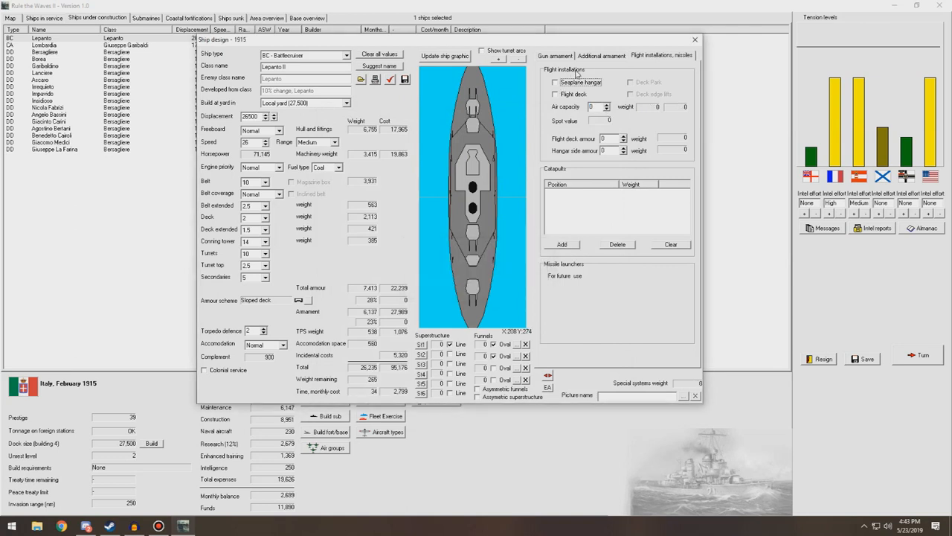
# Save the Leparto II design and start its design study for construction.
pyautogui.click(555, 56)
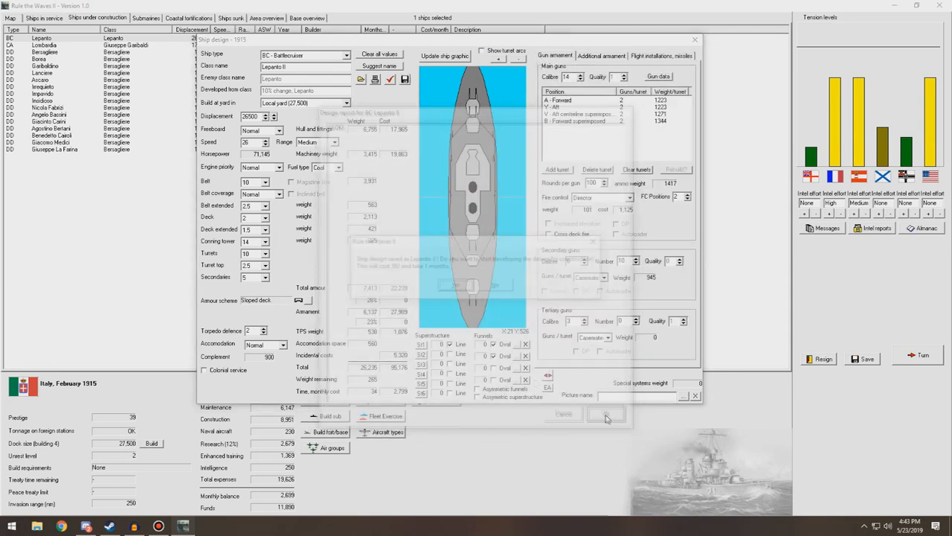
pyautogui.click(607, 414)
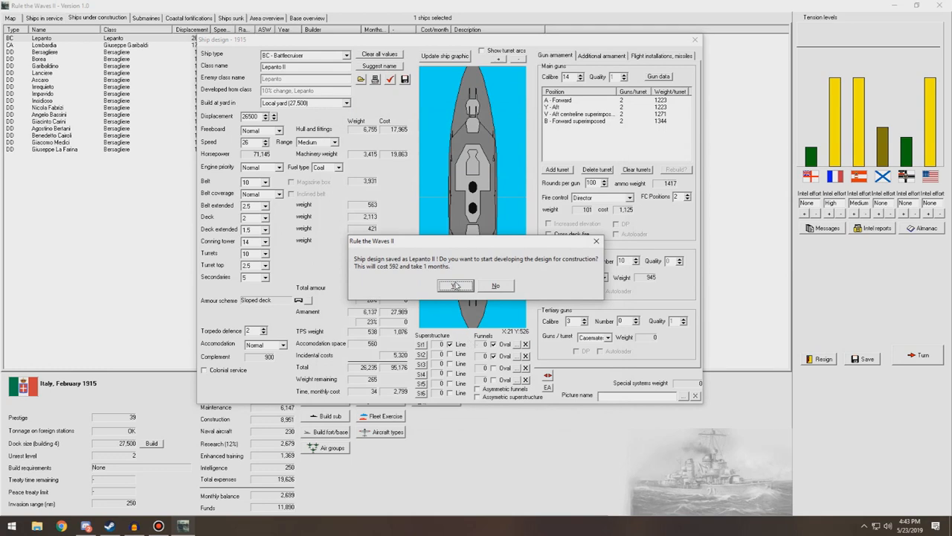
pyautogui.click(455, 286)
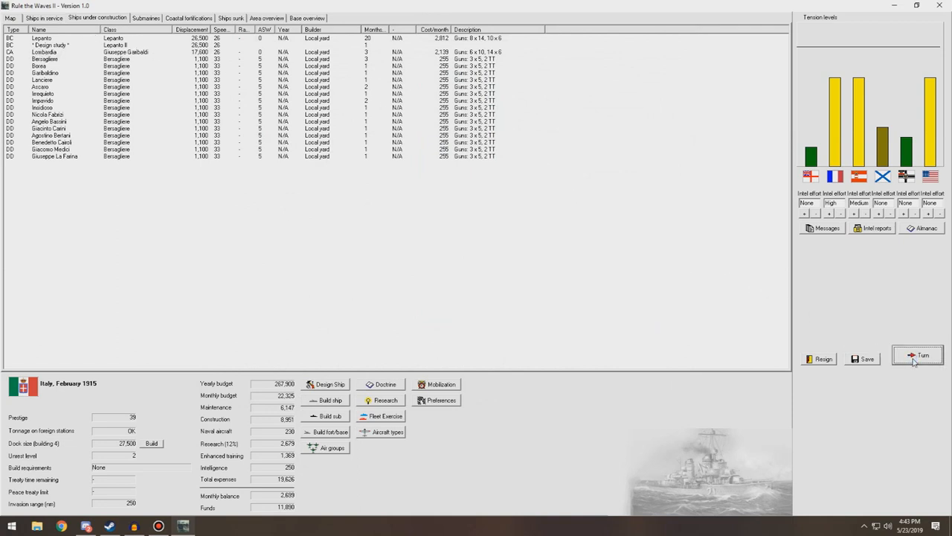
# Advance to March 1915, refuse Austria-Hungary's naval limitation as 'tantamount to surrender', and acknowledge the reports.
pyautogui.click(916, 354)
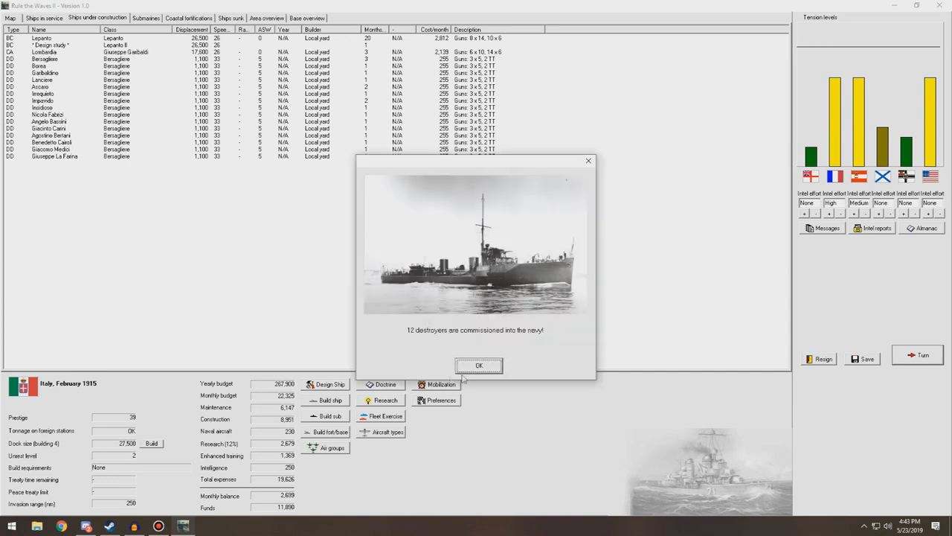
pyautogui.click(479, 366)
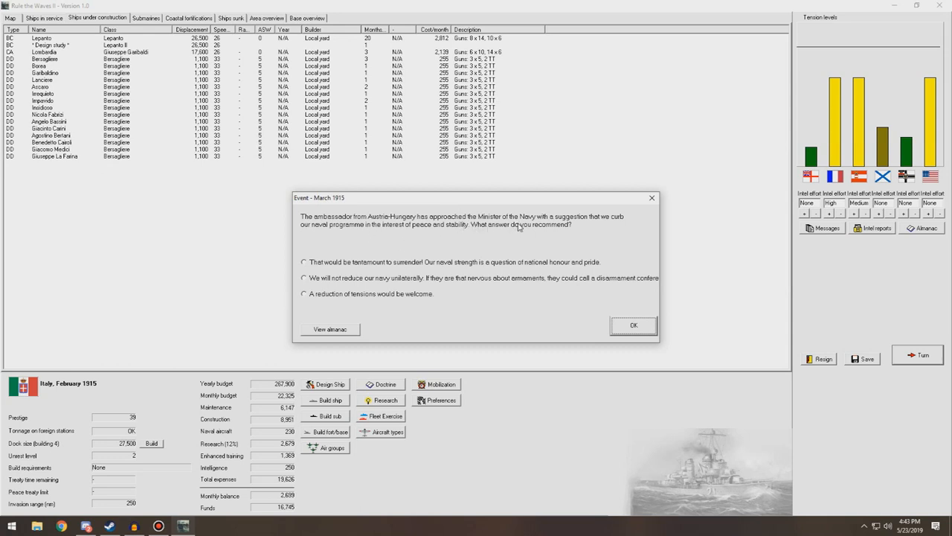
pyautogui.moveTo(326, 270)
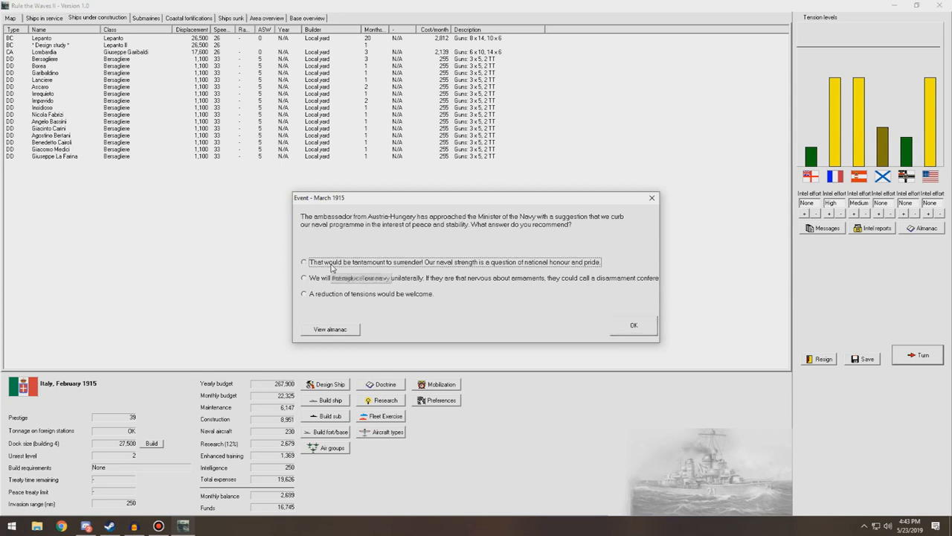
pyautogui.click(303, 261)
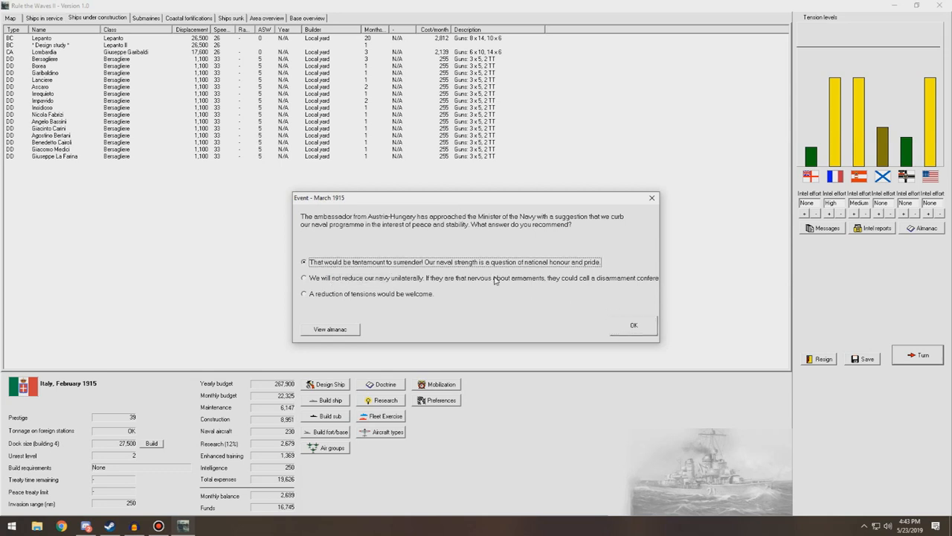
pyautogui.moveTo(381, 283)
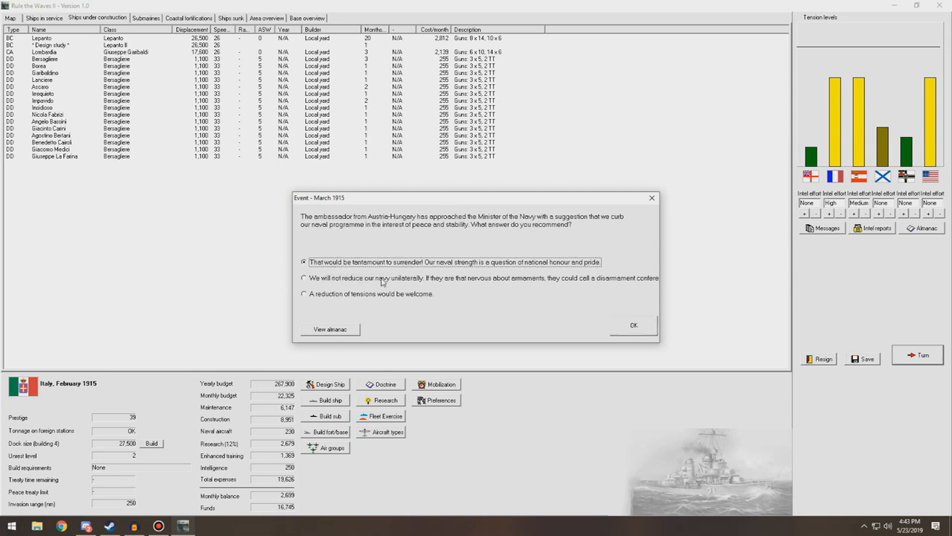
pyautogui.click(634, 324)
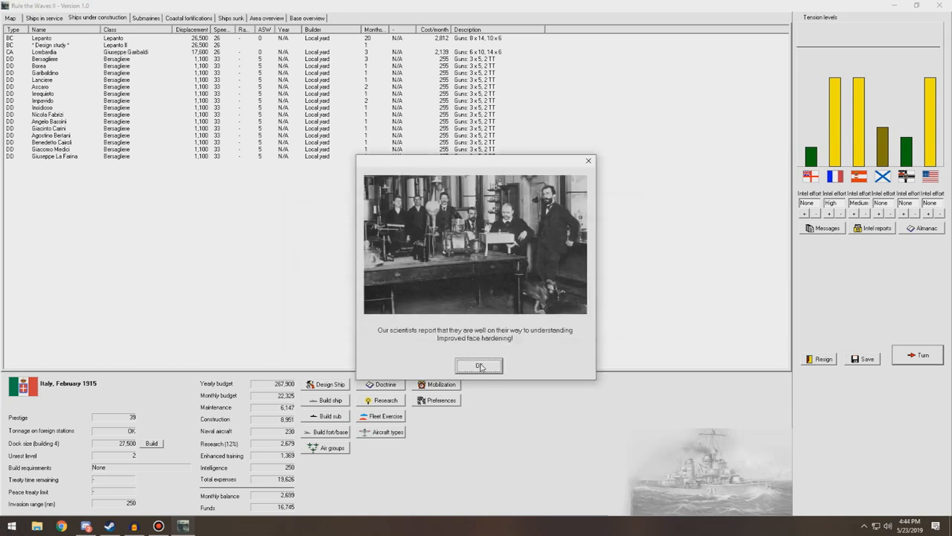
pyautogui.click(480, 366)
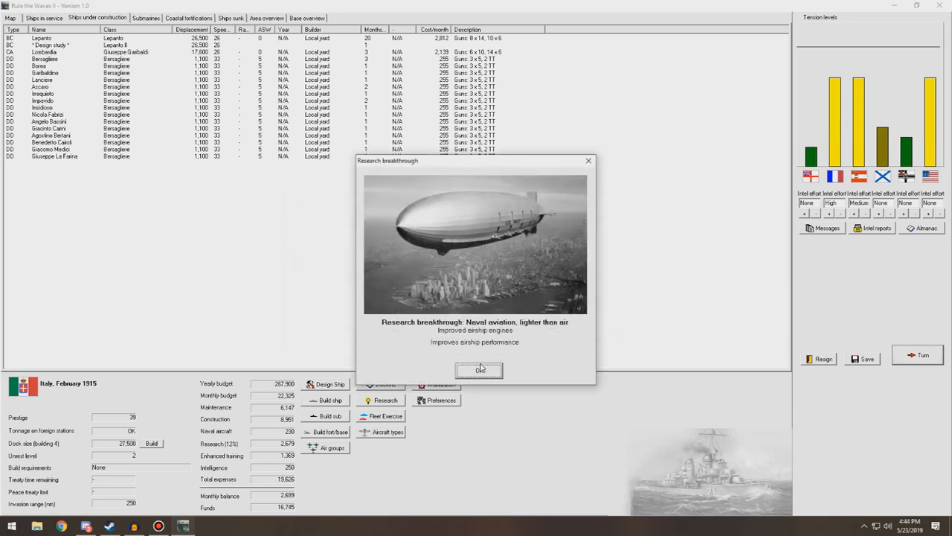
pyautogui.click(479, 370)
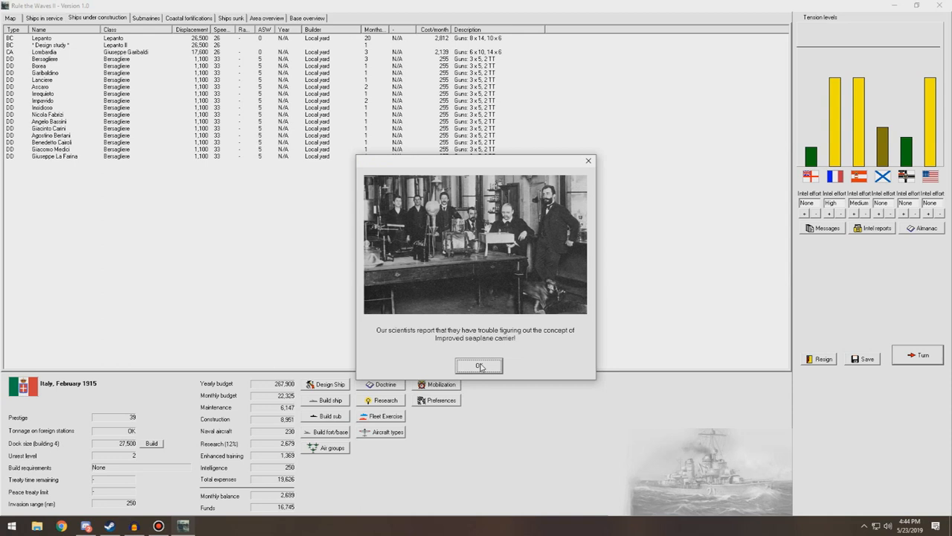
# Go to the build screen, order a Lepanto II battlecruiser with a random name, and close the turn messages.
pyautogui.click(479, 366)
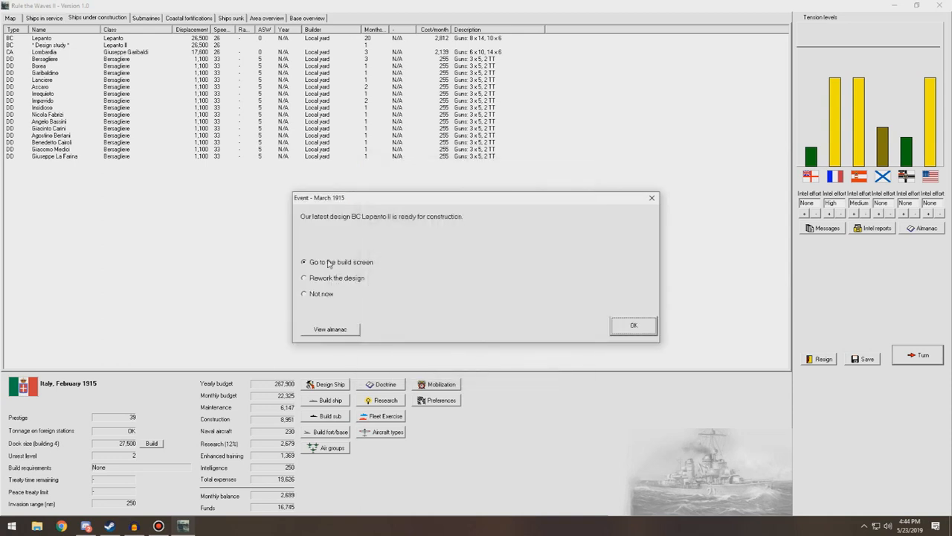
pyautogui.click(634, 325)
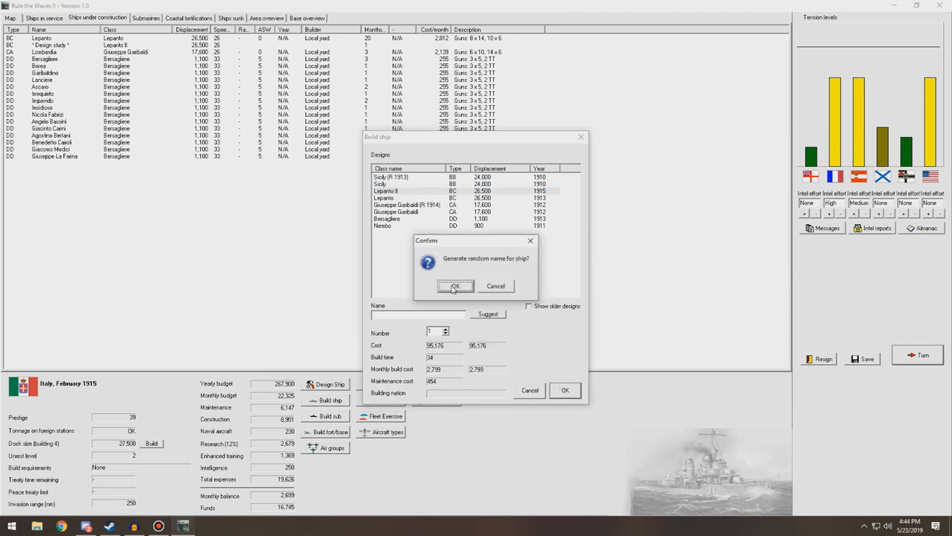
pyautogui.click(455, 286)
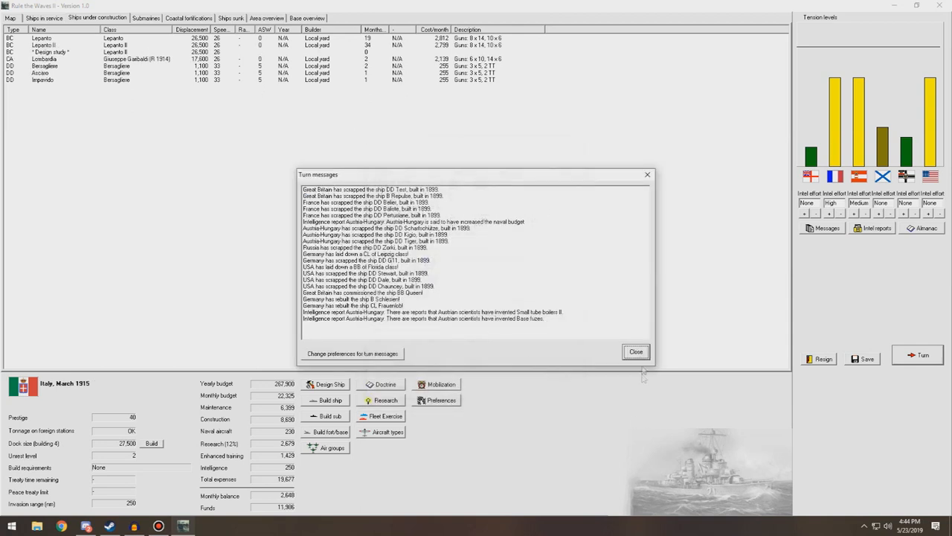
pyautogui.click(635, 351)
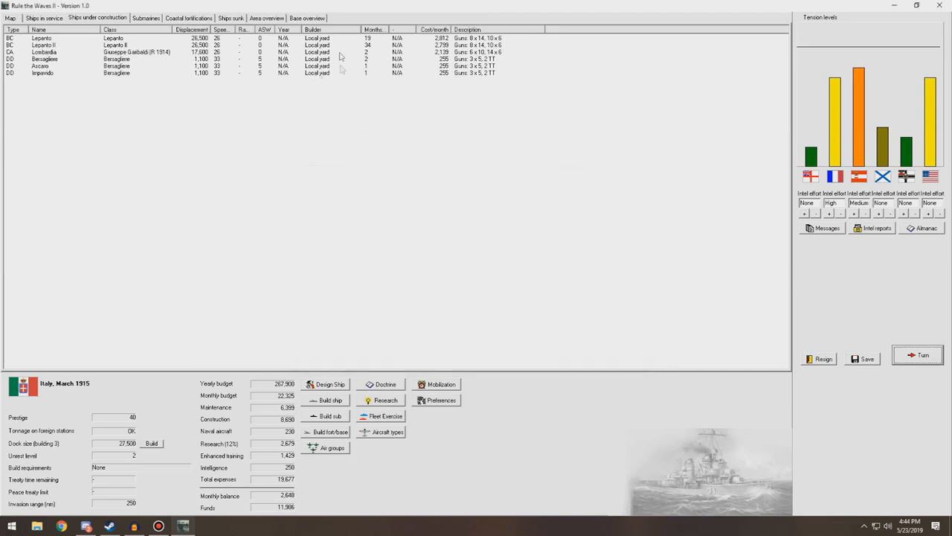
pyautogui.moveTo(342, 68)
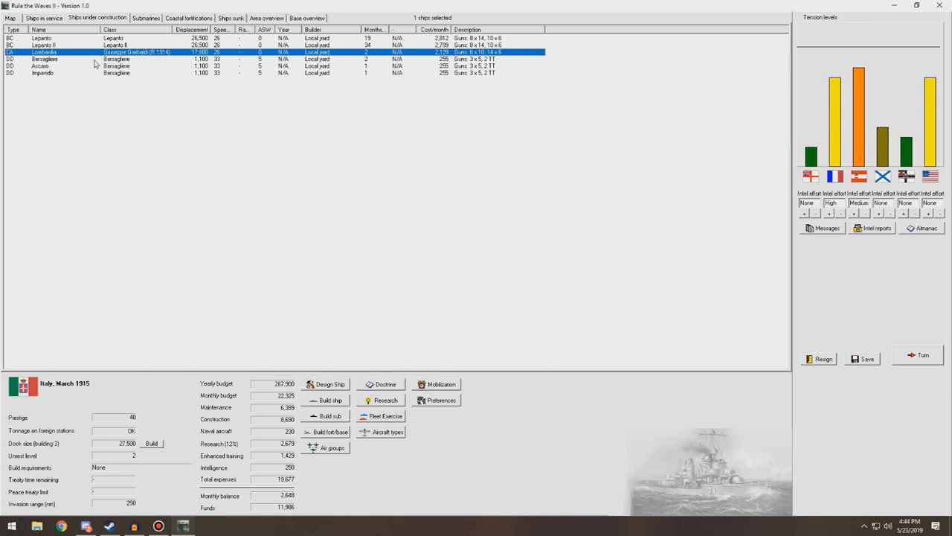
pyautogui.moveTo(726, 342)
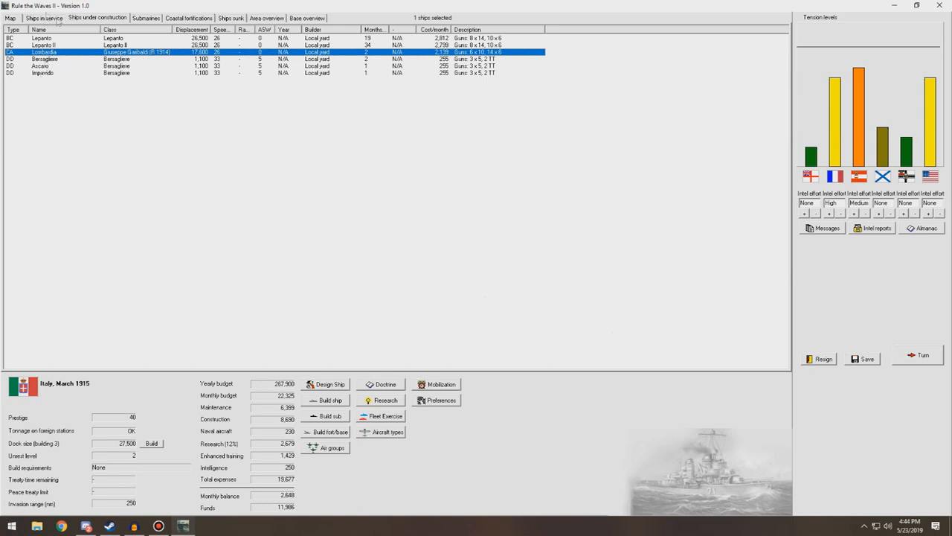
# Order ten Medium range submarines from the Submarines tab, then show the campaign map.
pyautogui.click(146, 18)
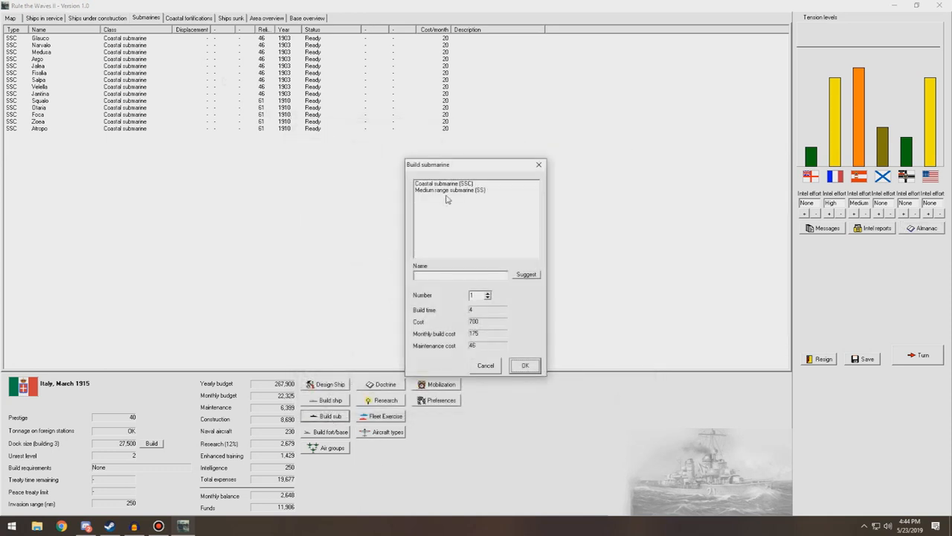
pyautogui.click(449, 191)
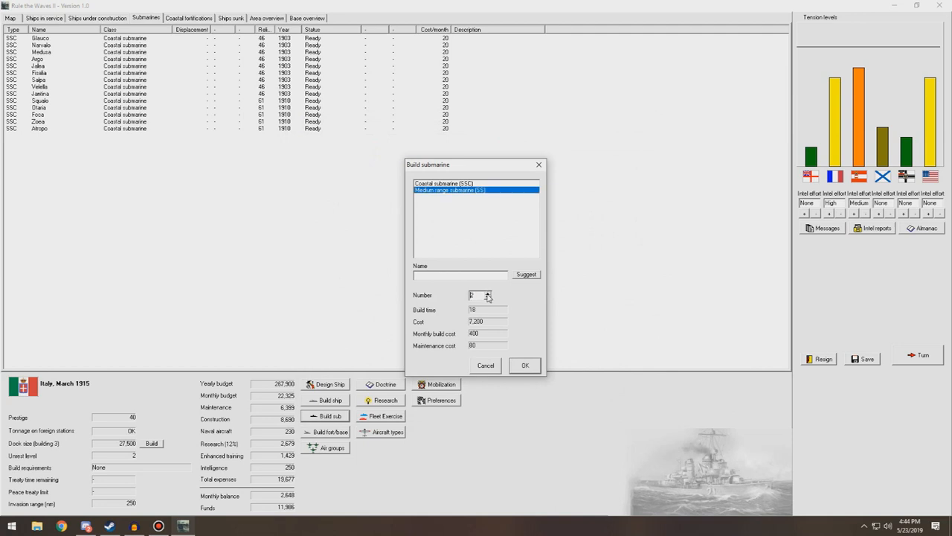
pyautogui.click(488, 293)
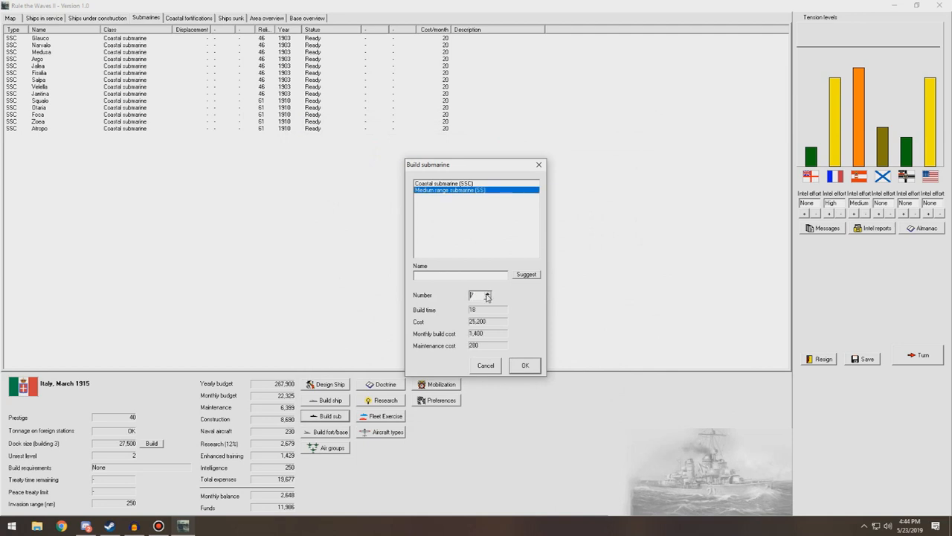
pyautogui.click(488, 292)
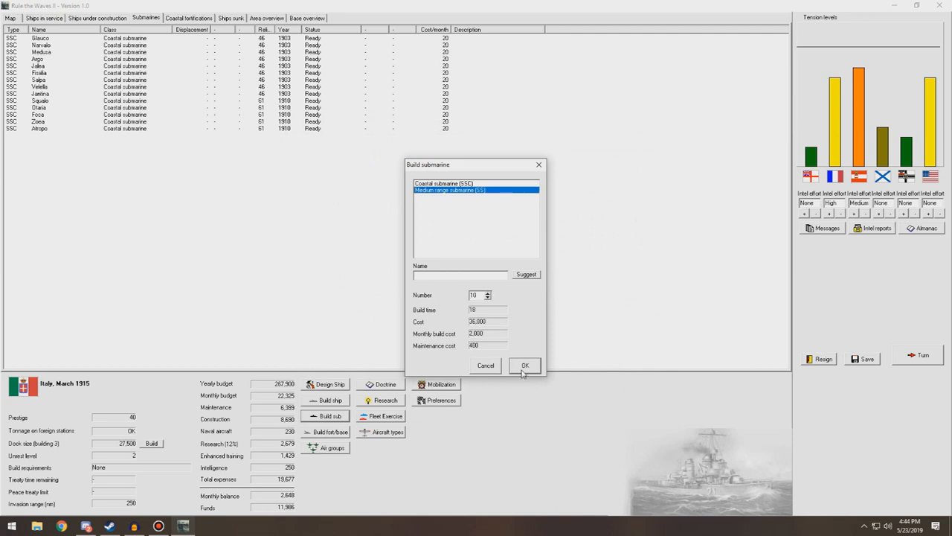
pyautogui.click(524, 364)
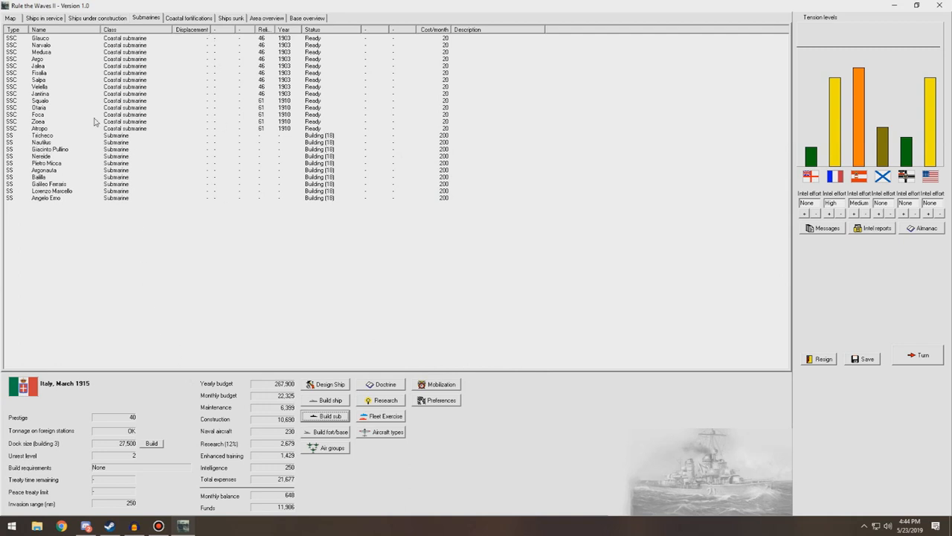
pyautogui.click(10, 18)
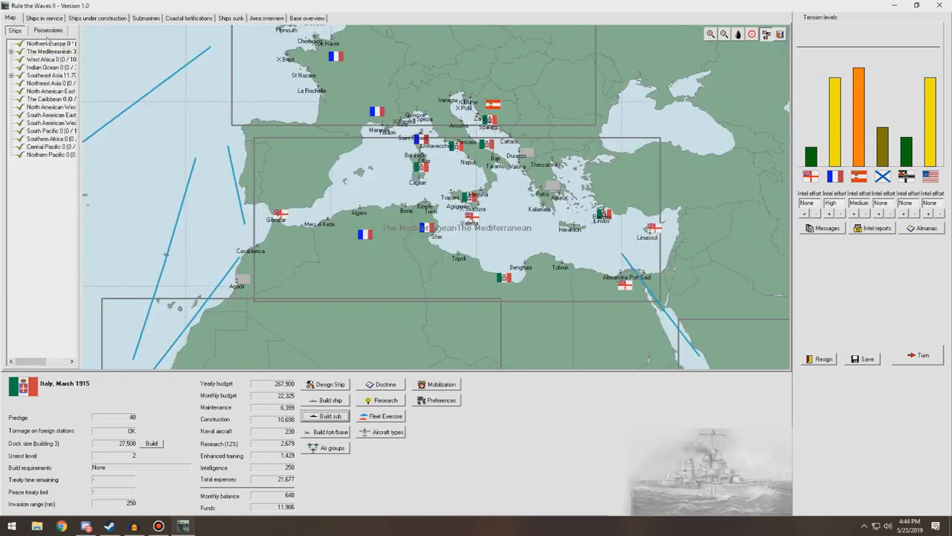
# Show the coastal fortifications list and select the Airbase Olbia entry on Sardinia.
pyautogui.click(146, 18)
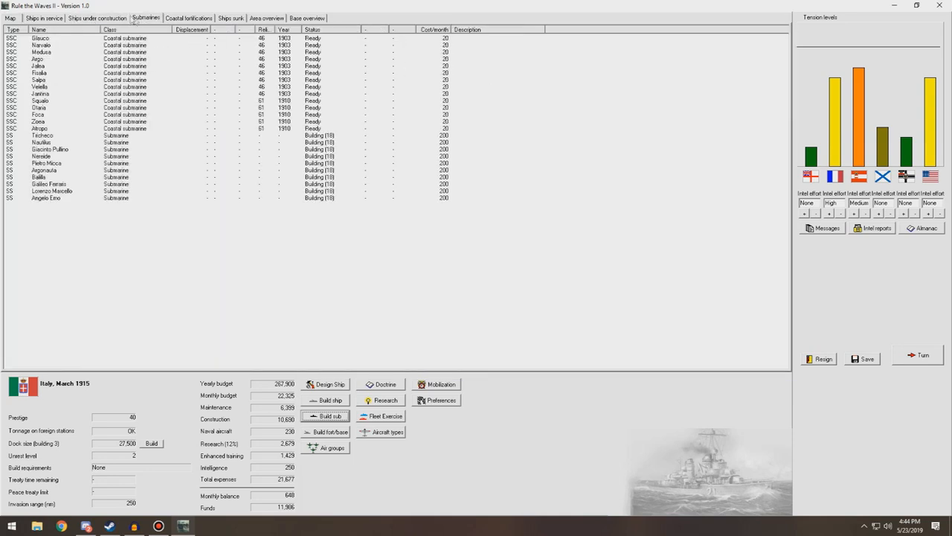
pyautogui.click(187, 18)
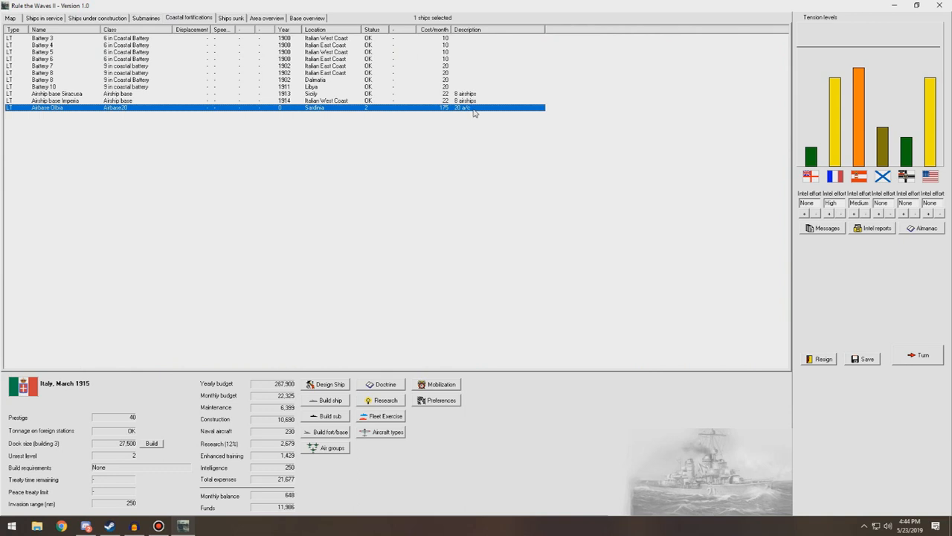
pyautogui.rightClick(473, 107)
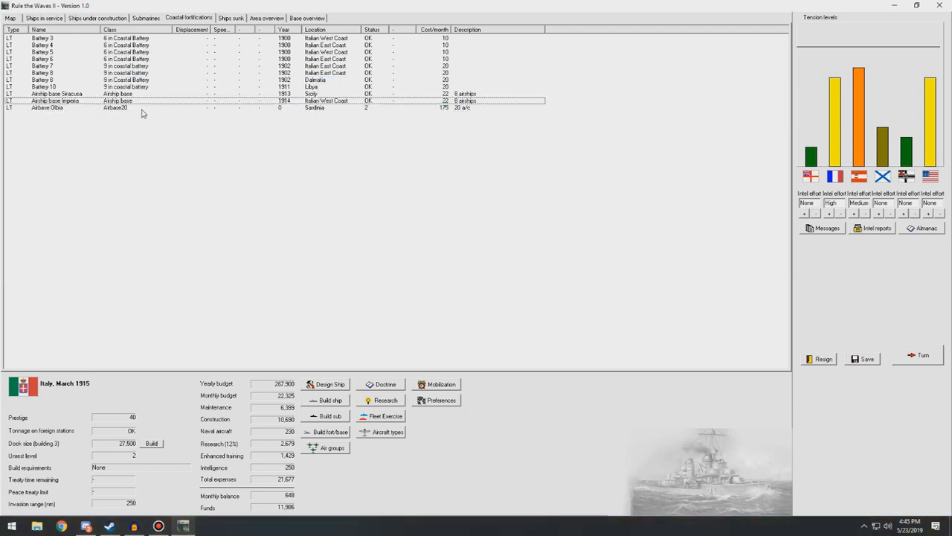
pyautogui.click(111, 107)
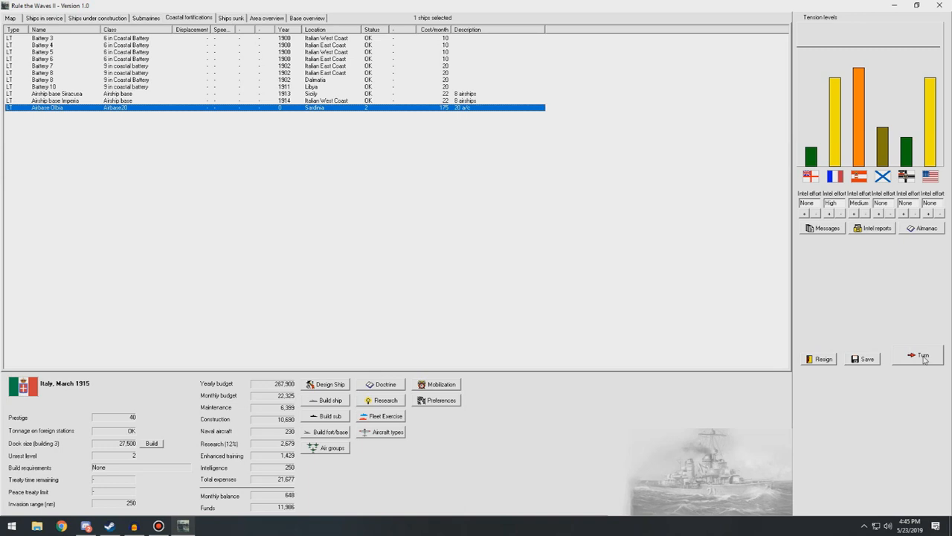
# Acknowledge the Garibaldi work-up, Austro-Hungarian tech sharing, armour and explosive shell breakthrough notices.
pyautogui.click(923, 355)
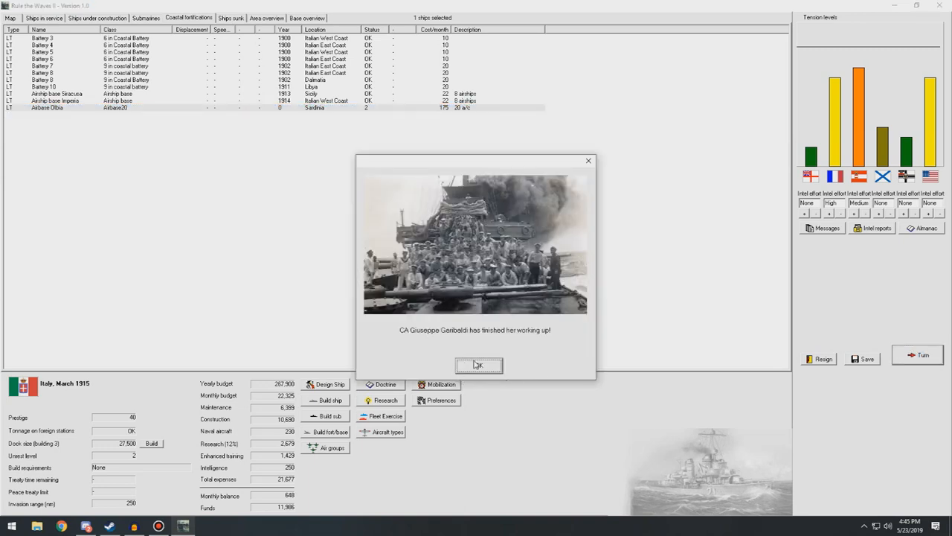
pyautogui.click(479, 365)
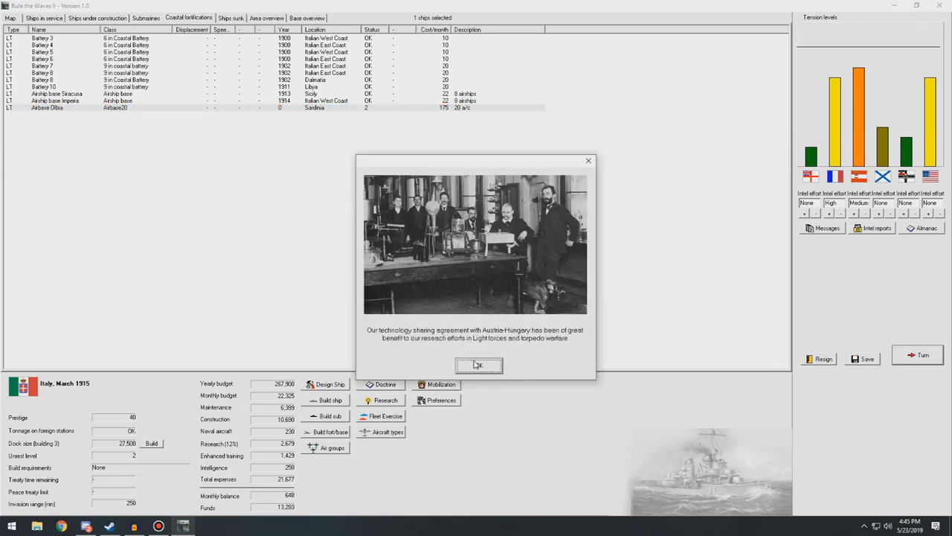
pyautogui.moveTo(551, 344)
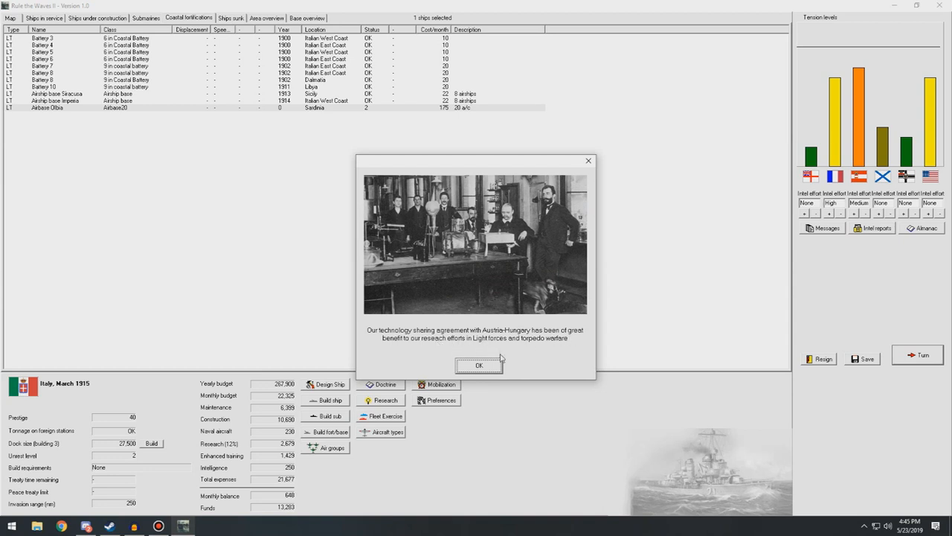
pyautogui.click(479, 366)
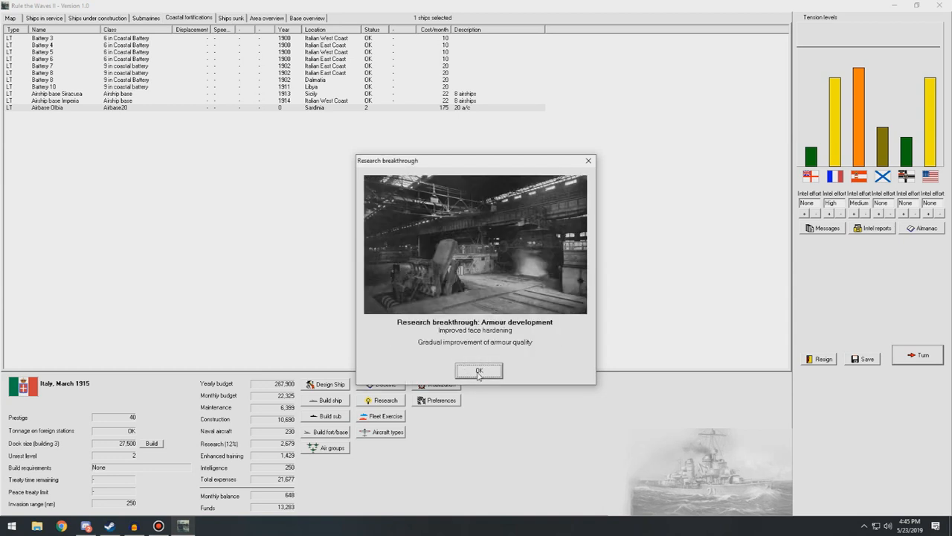
pyautogui.click(479, 370)
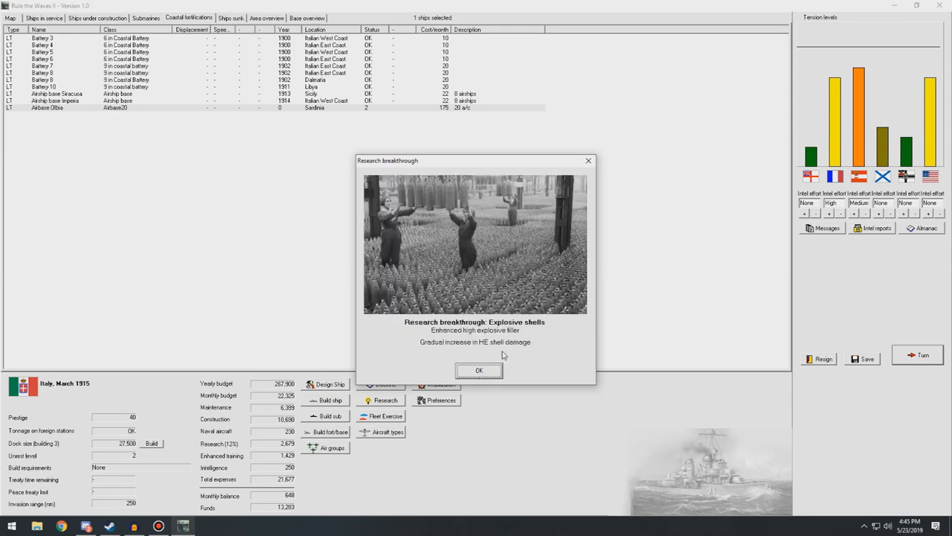
pyautogui.click(479, 371)
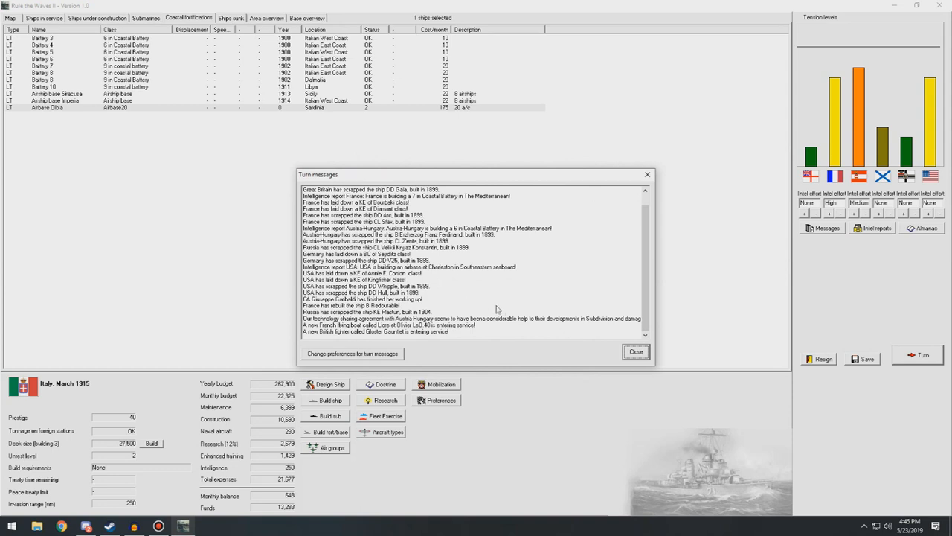
# Close the turn message log to reach April 1915.
pyautogui.click(922, 354)
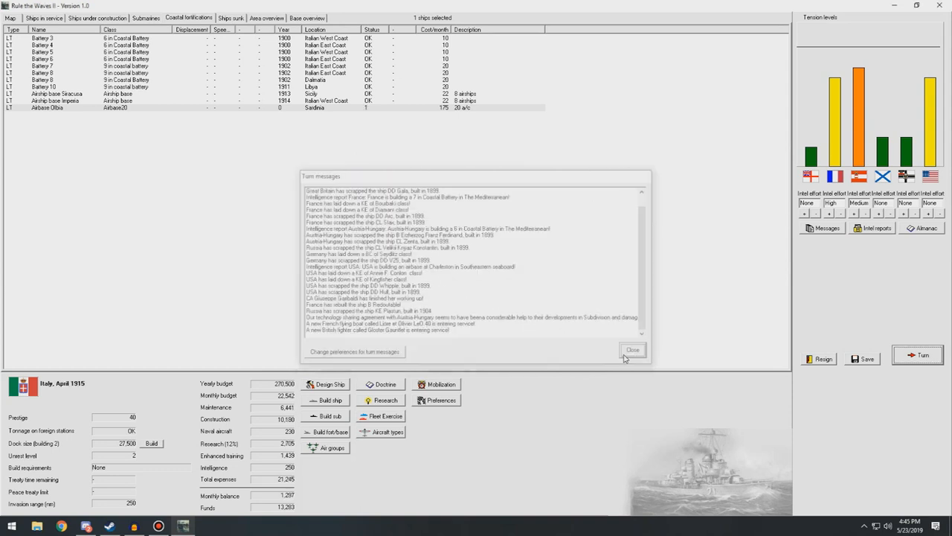
pyautogui.click(632, 349)
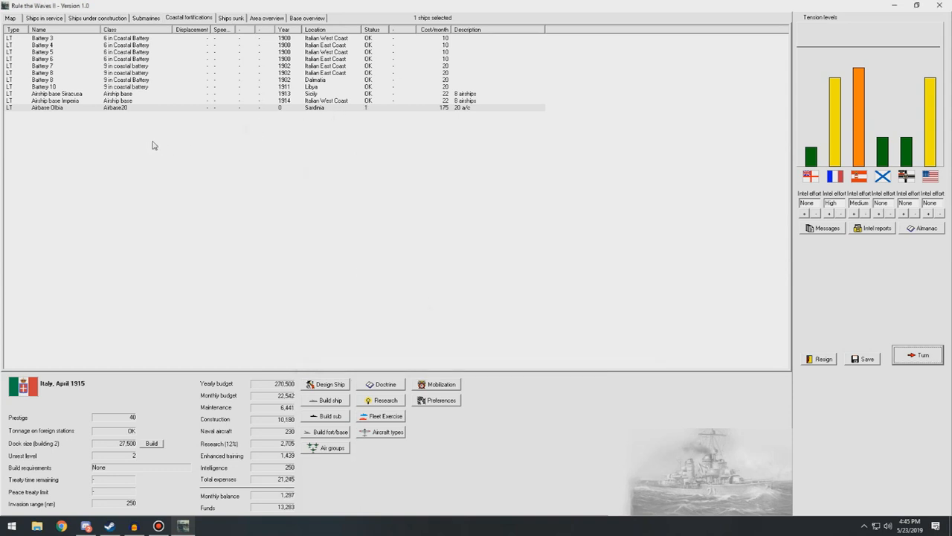
pyautogui.moveTo(110, 179)
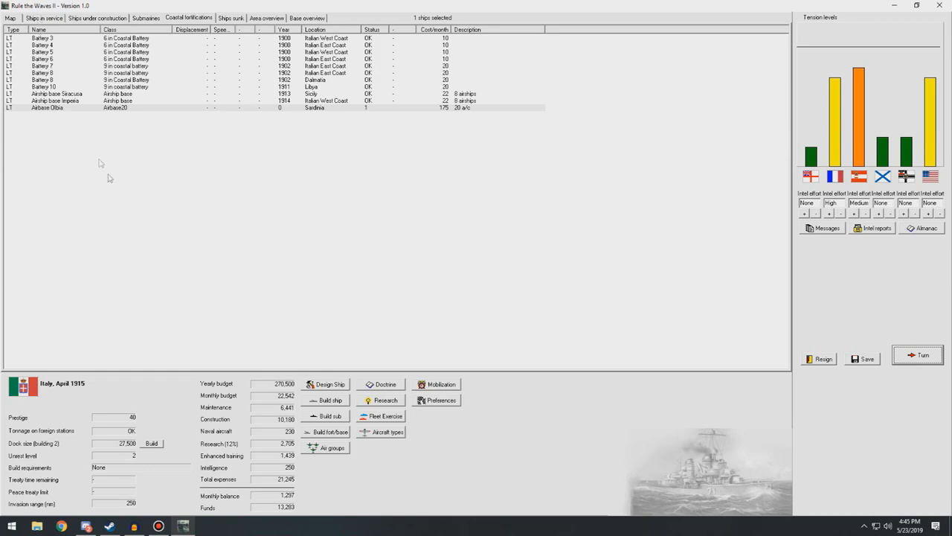
# Review the ships under construction, then return to the ships in service roster.
pyautogui.click(45, 18)
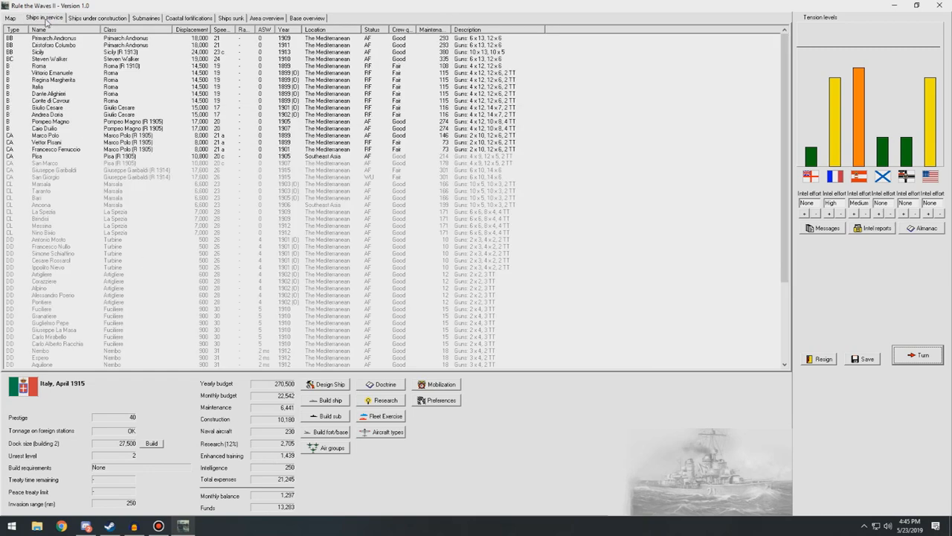
pyautogui.click(98, 18)
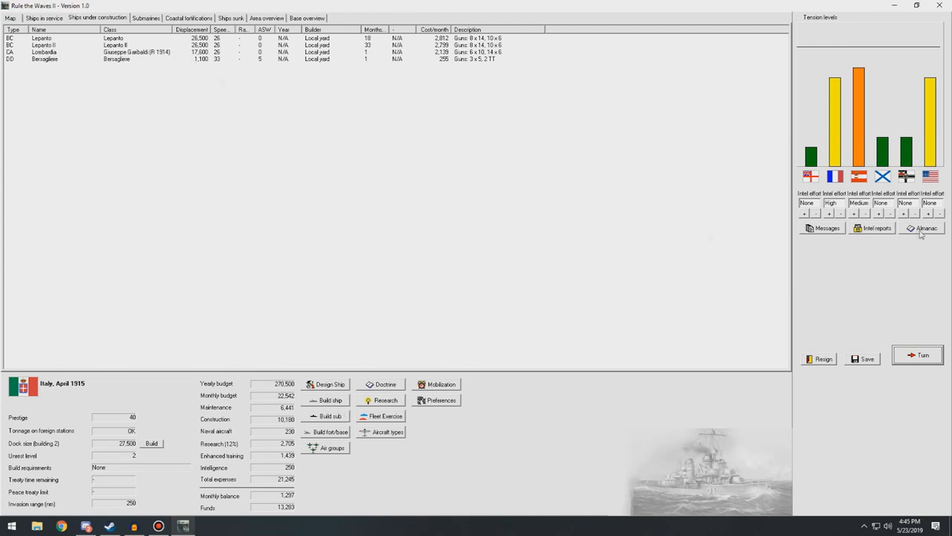
pyautogui.click(30, 18)
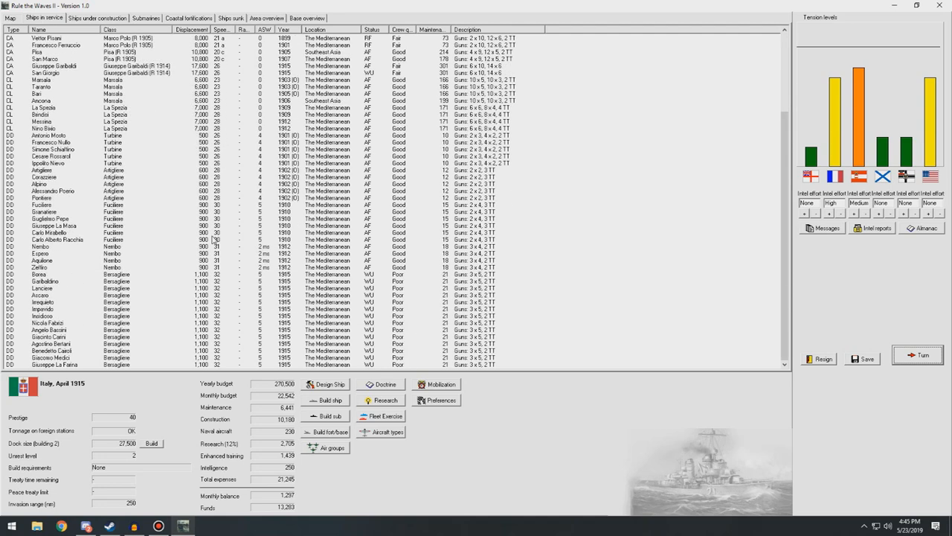
# Scrap four old Turbine-class destroyers from the in-service fleet and confirm.
pyautogui.click(52, 135)
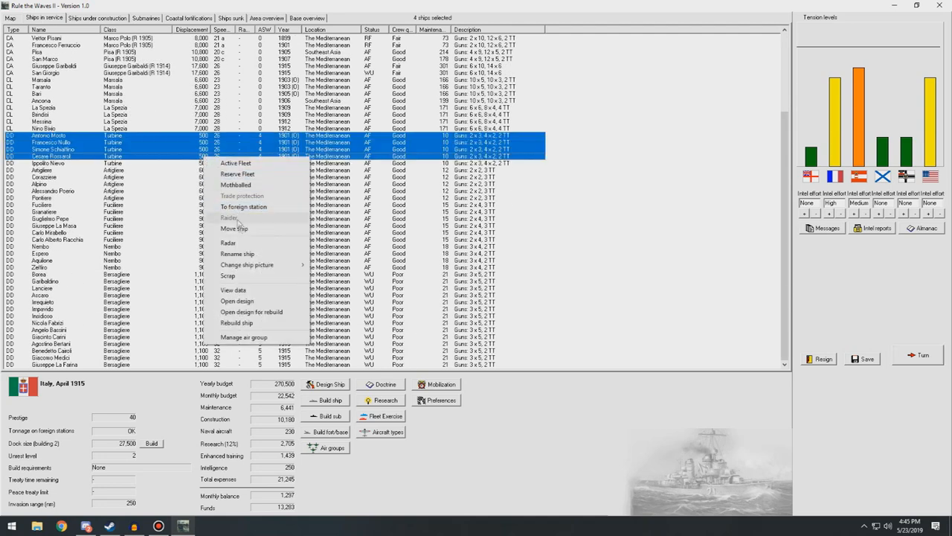
pyautogui.click(227, 275)
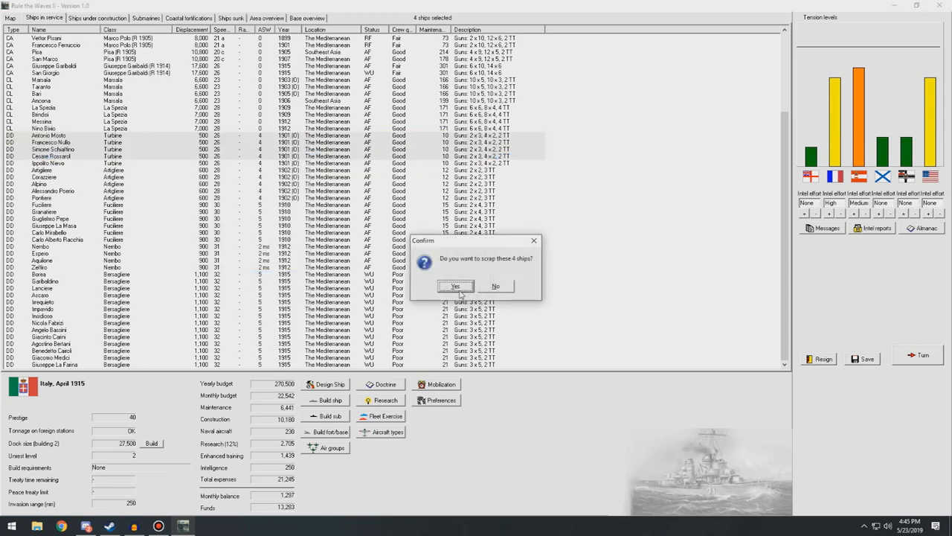
pyautogui.click(455, 286)
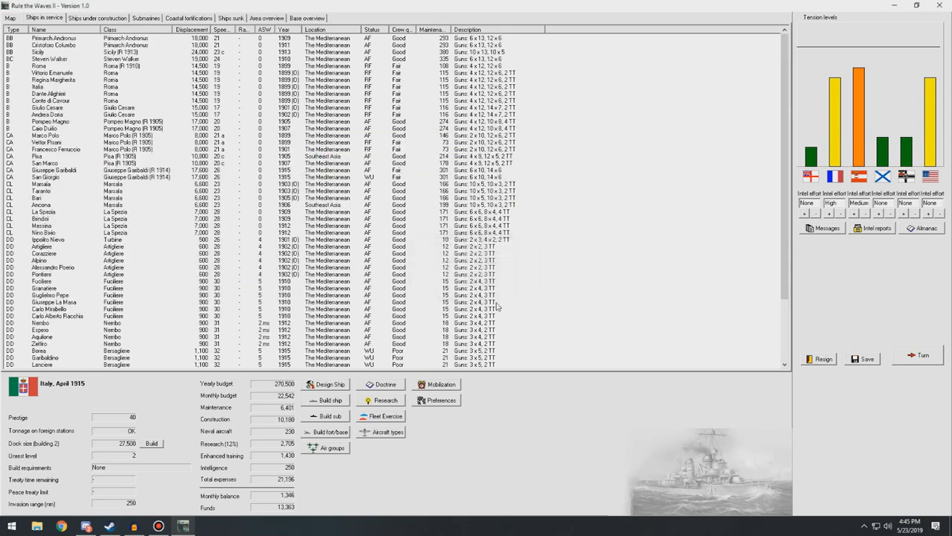
# Compare naval strengths, then set up a new ship order with older designs like La Spezia listed.
pyautogui.click(925, 227)
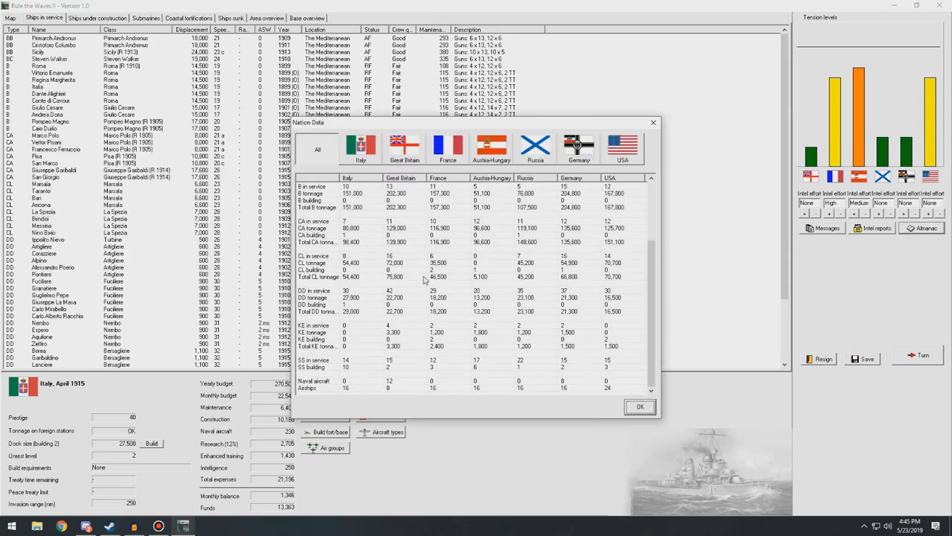
pyautogui.moveTo(474, 311)
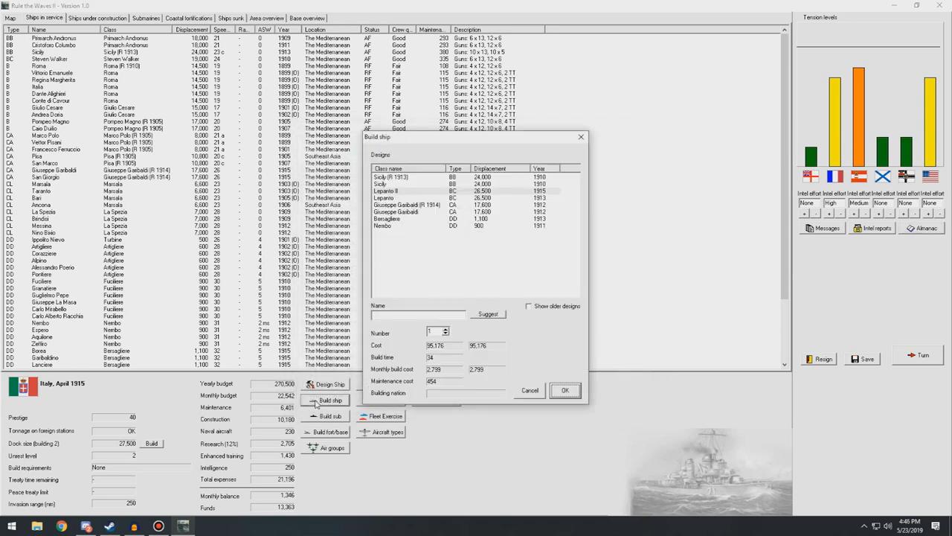
pyautogui.click(530, 390)
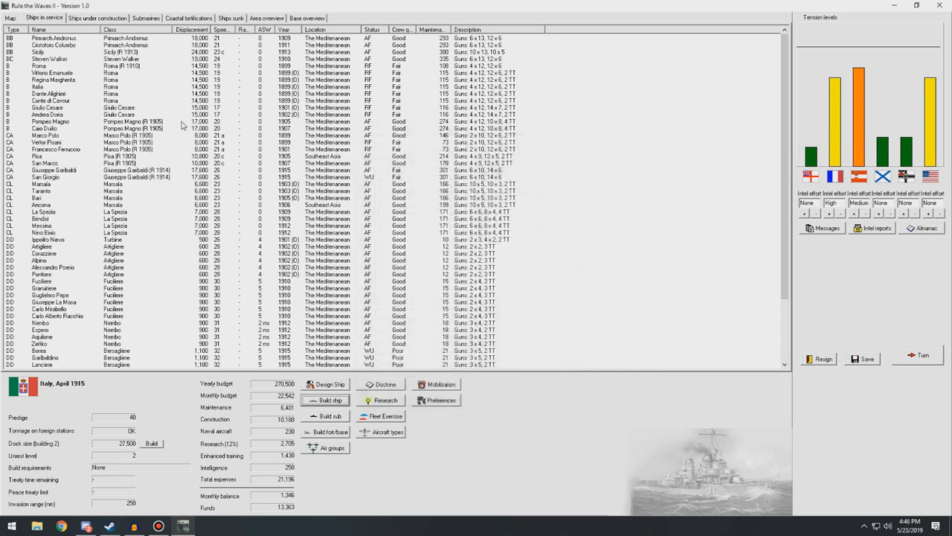
pyautogui.moveTo(104, 152)
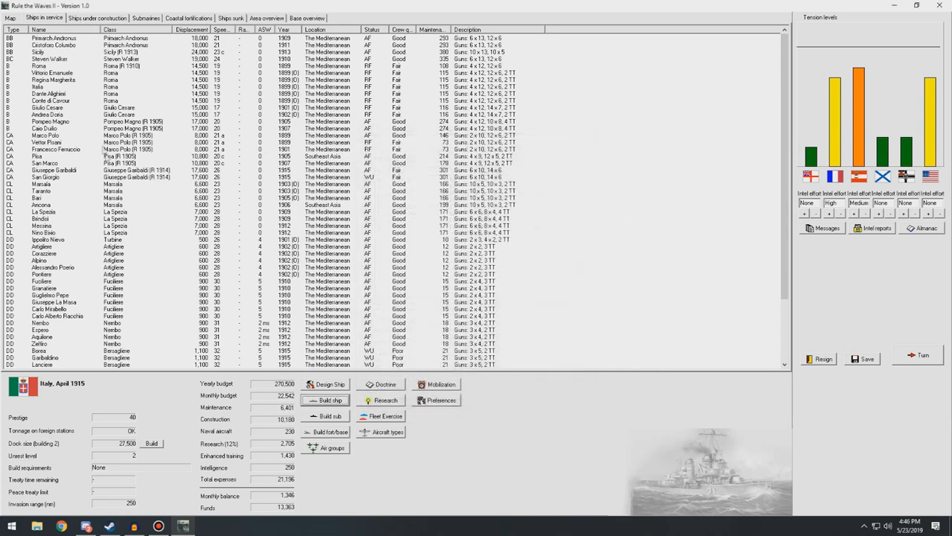
pyautogui.click(111, 211)
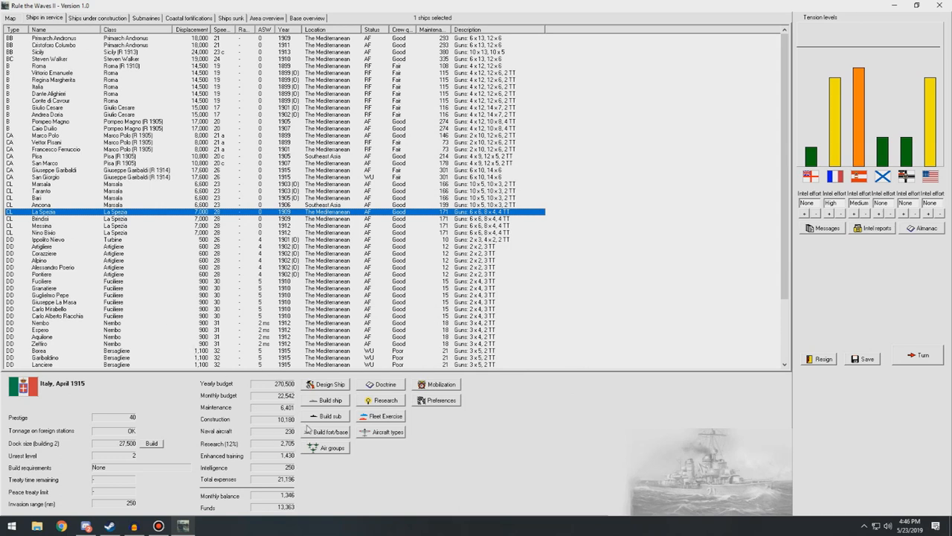
pyautogui.click(330, 399)
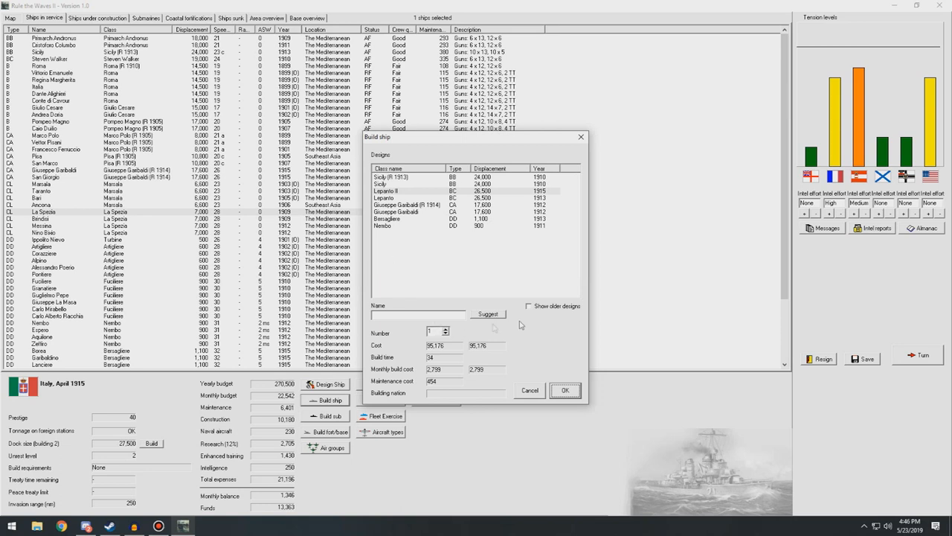
pyautogui.click(530, 306)
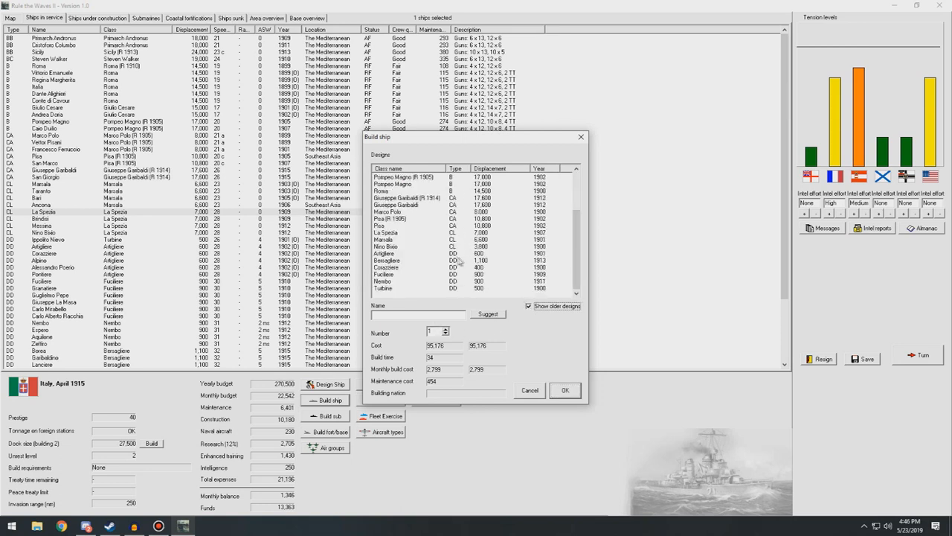
# Start a new light cruiser design and dismiss its initial design report.
pyautogui.click(405, 232)
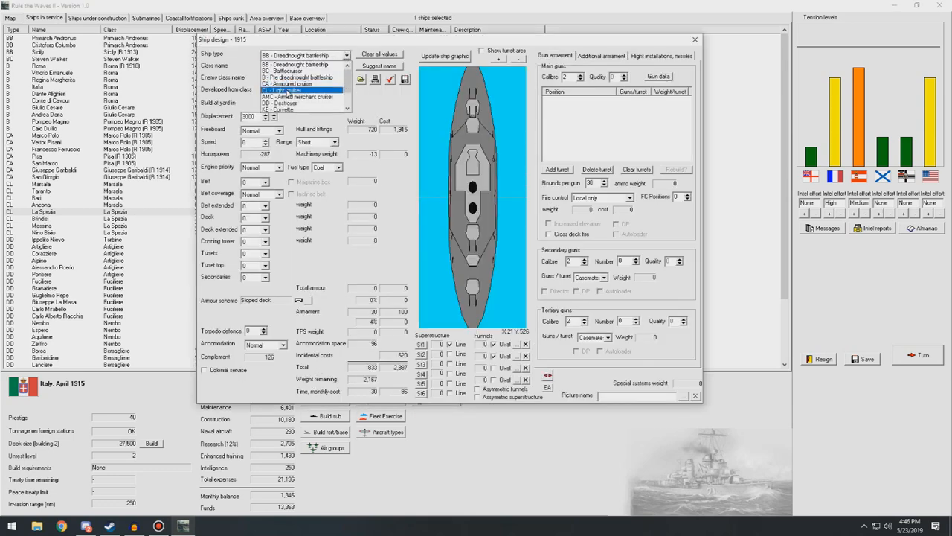
pyautogui.click(297, 90)
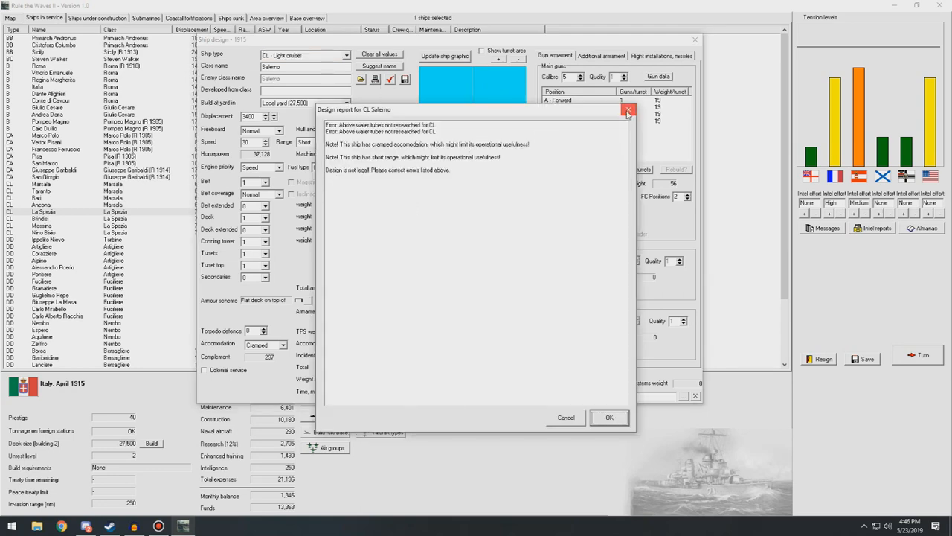
pyautogui.click(628, 111)
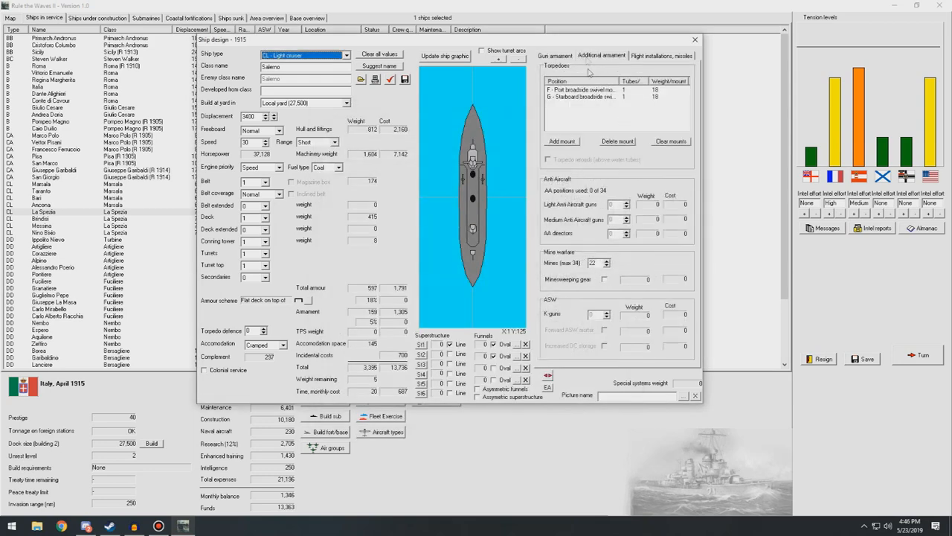
# Replace the torpedo mounts with broadside positions and review the main gun armament.
pyautogui.click(669, 141)
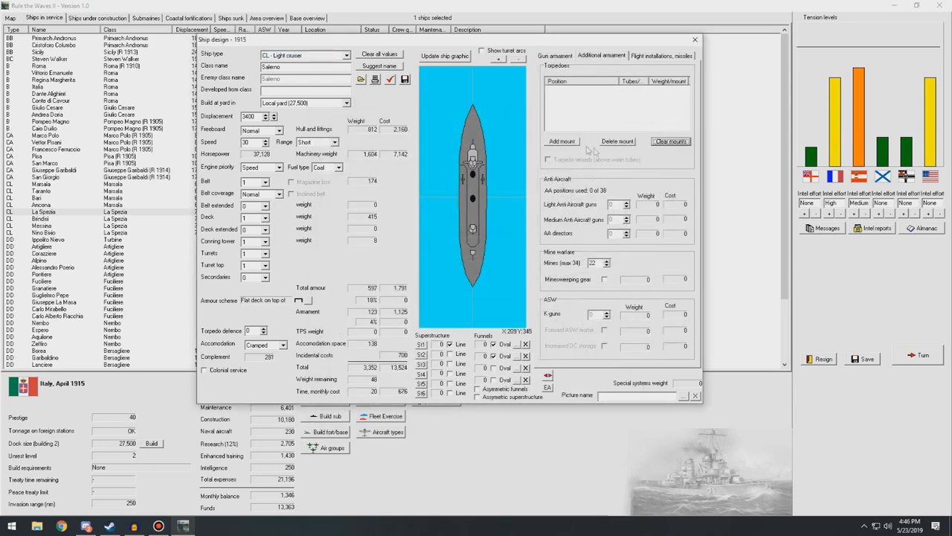
pyautogui.click(563, 139)
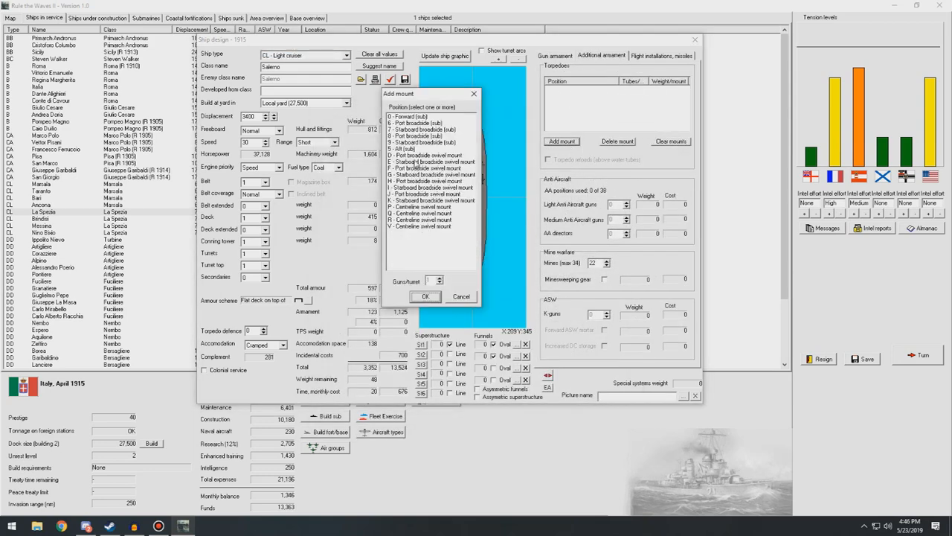
pyautogui.click(424, 125)
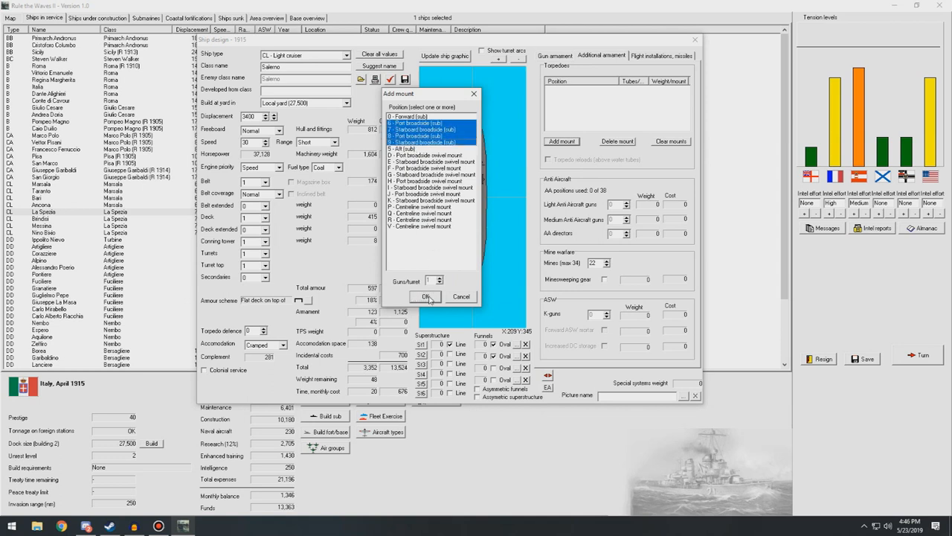
pyautogui.click(425, 296)
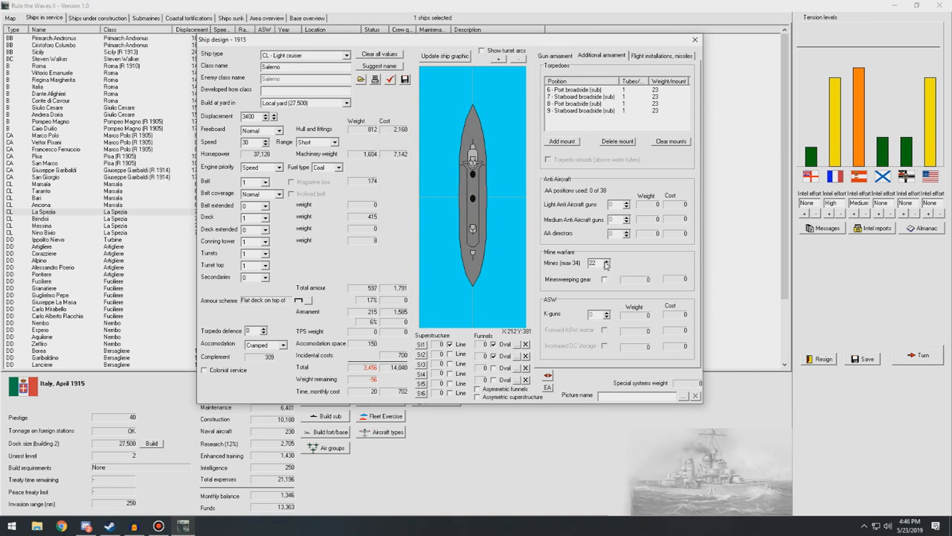
pyautogui.click(607, 260)
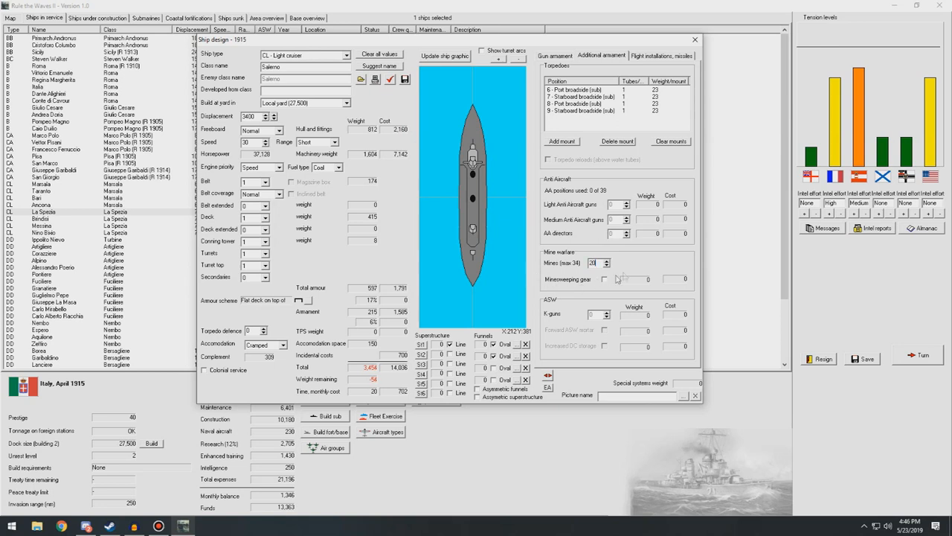
pyautogui.click(553, 55)
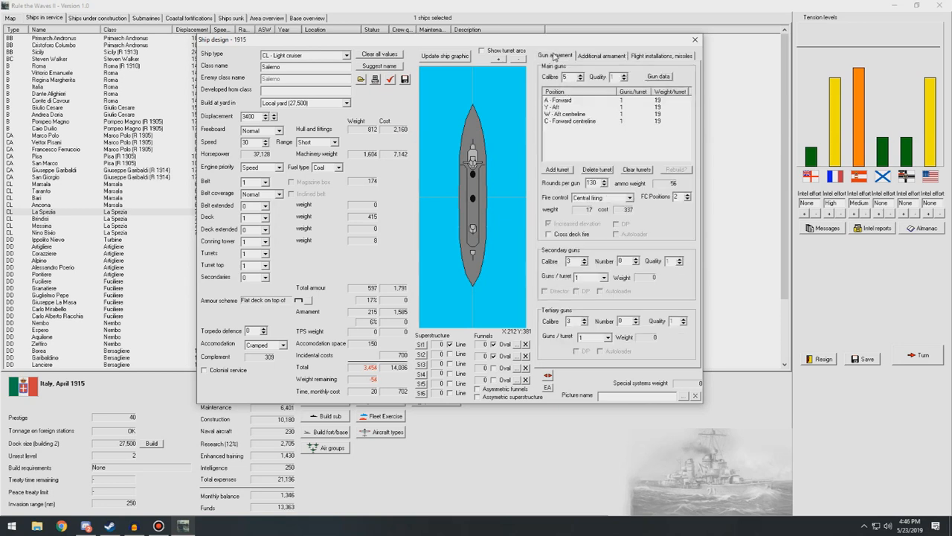
pyautogui.moveTo(583, 77)
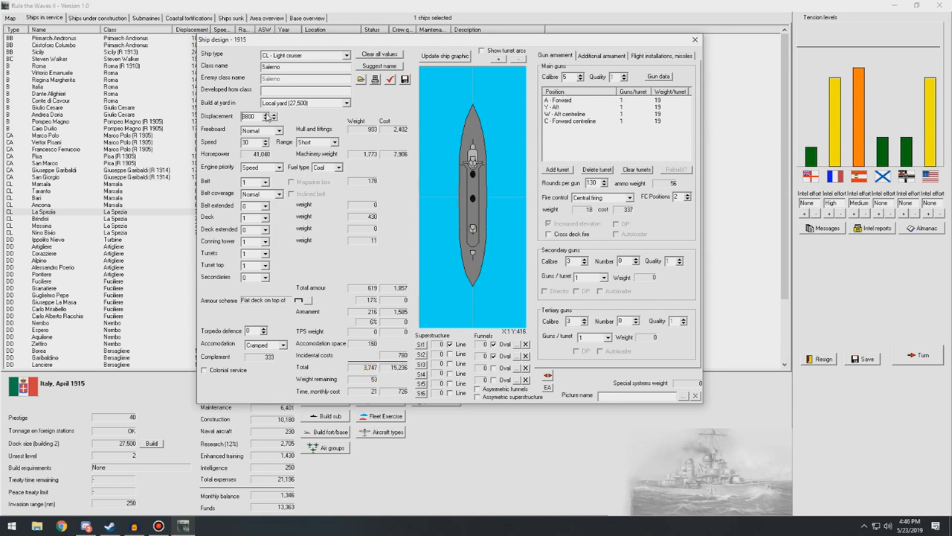
# Raise the cruiser's design speed and enlarge its displacement.
pyautogui.click(264, 113)
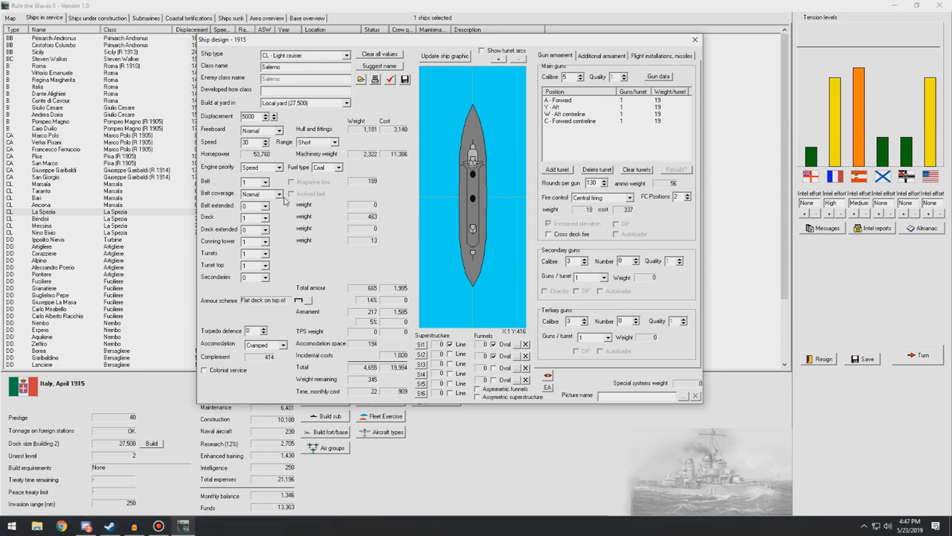
pyautogui.click(282, 343)
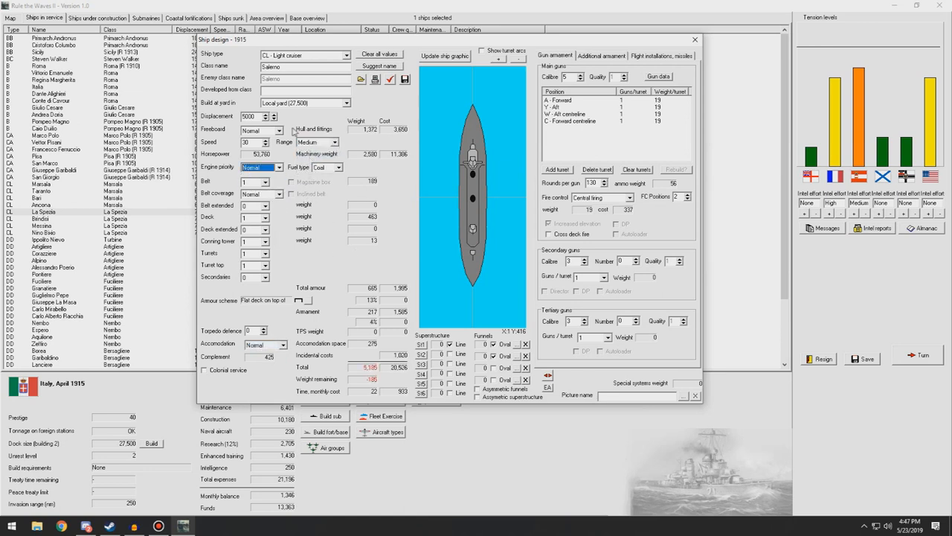
pyautogui.click(274, 113)
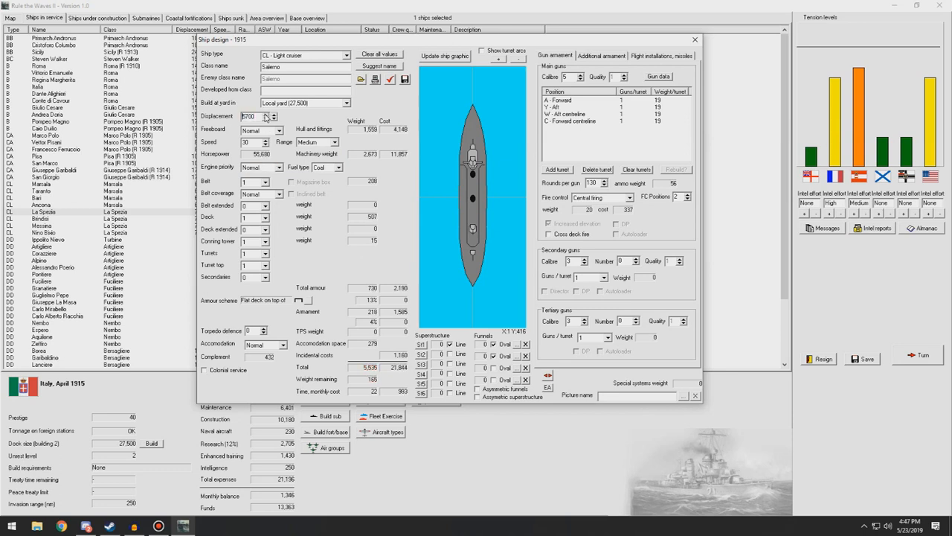
pyautogui.click(273, 113)
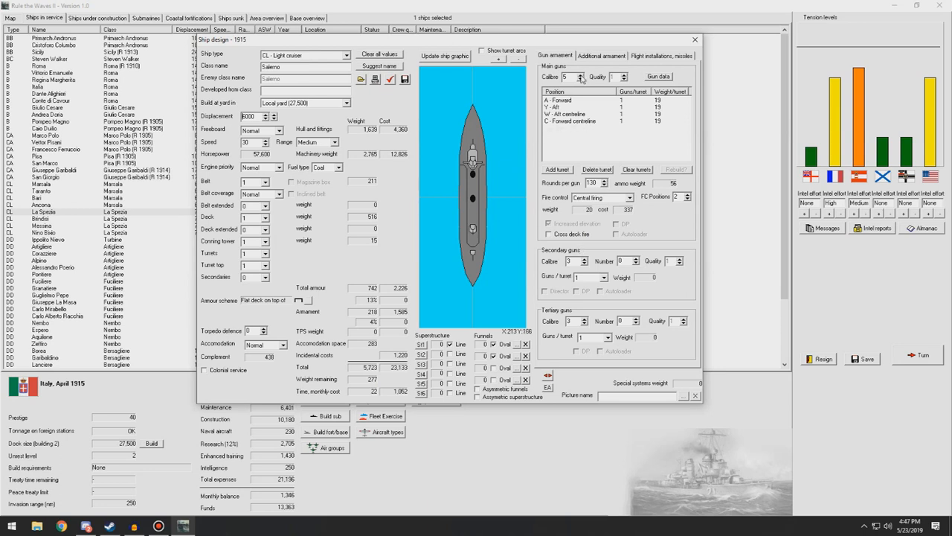
# Make the main gun mounts heavier, choose their fire control and refresh the ship graphic.
pyautogui.click(581, 74)
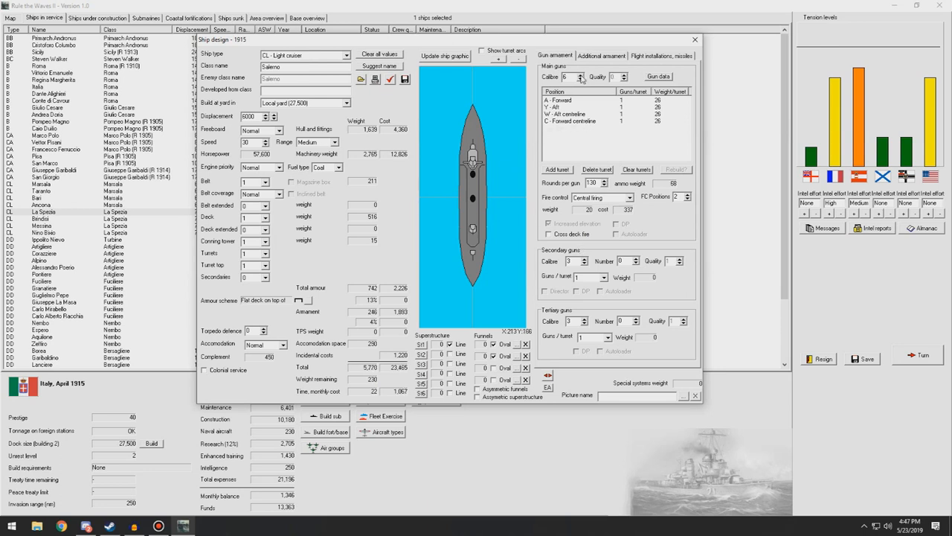
pyautogui.click(658, 76)
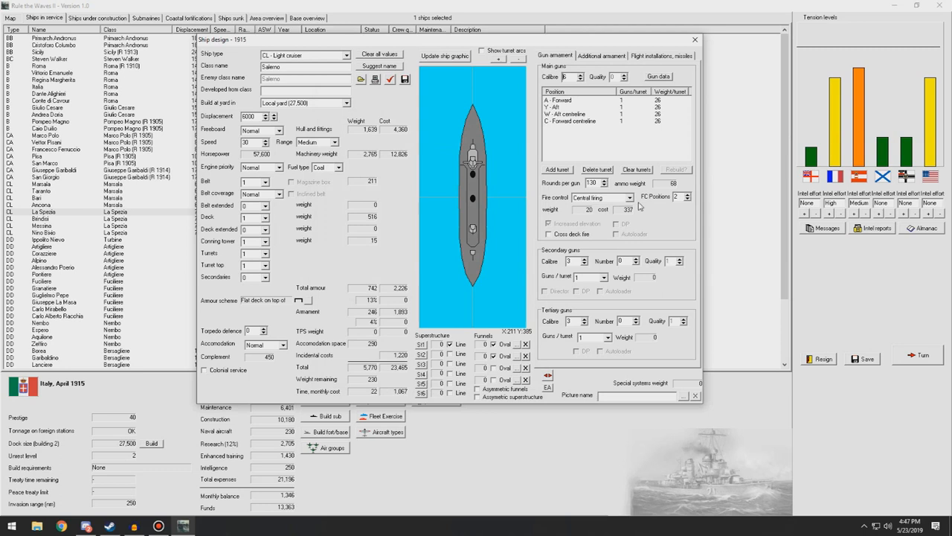
pyautogui.click(598, 196)
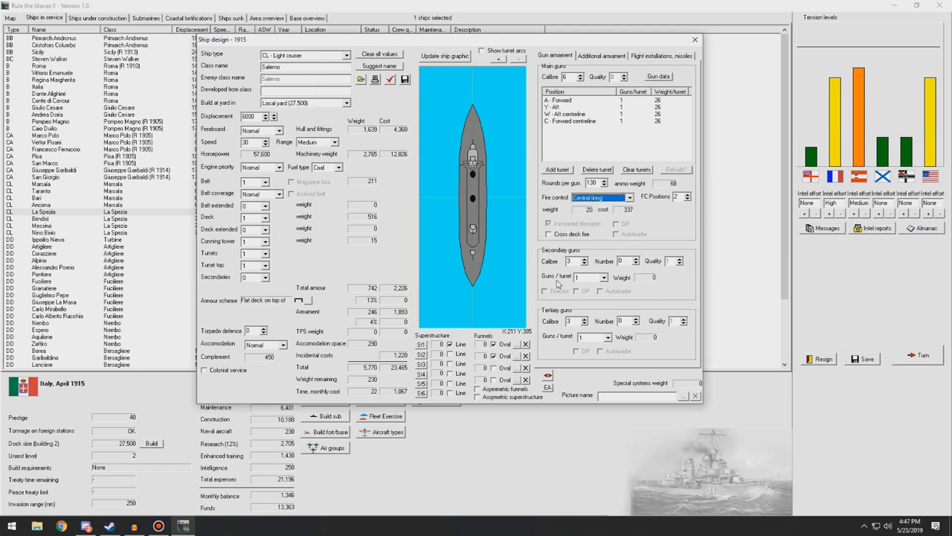
pyautogui.moveTo(484, 285)
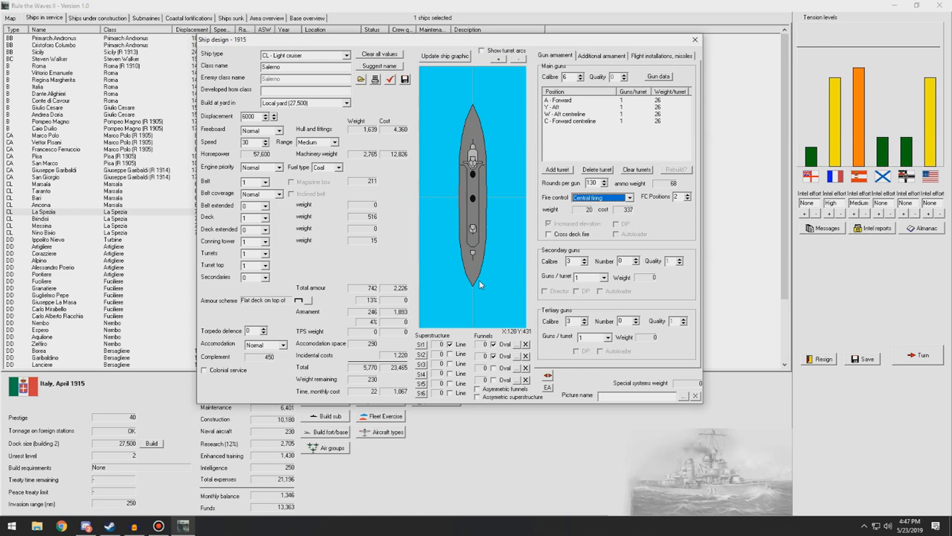
pyautogui.moveTo(467, 274)
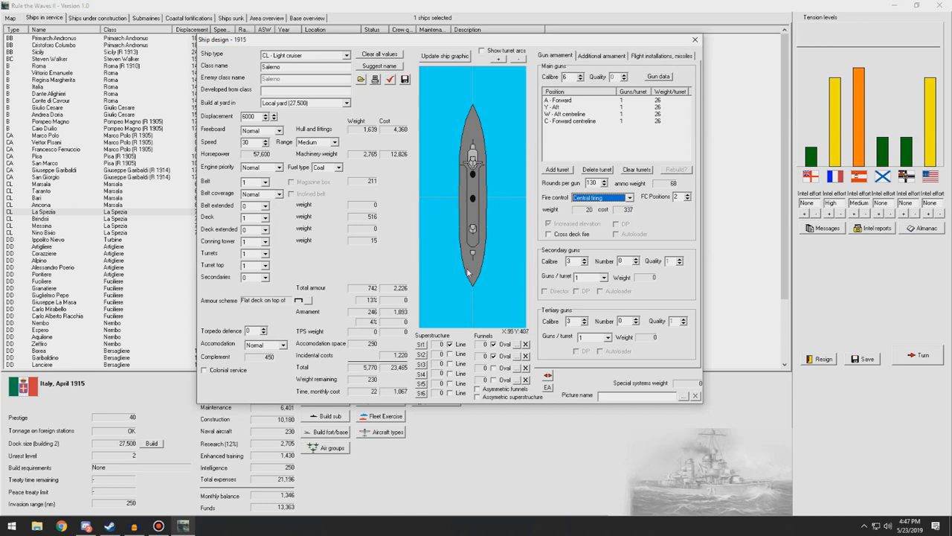
pyautogui.click(444, 56)
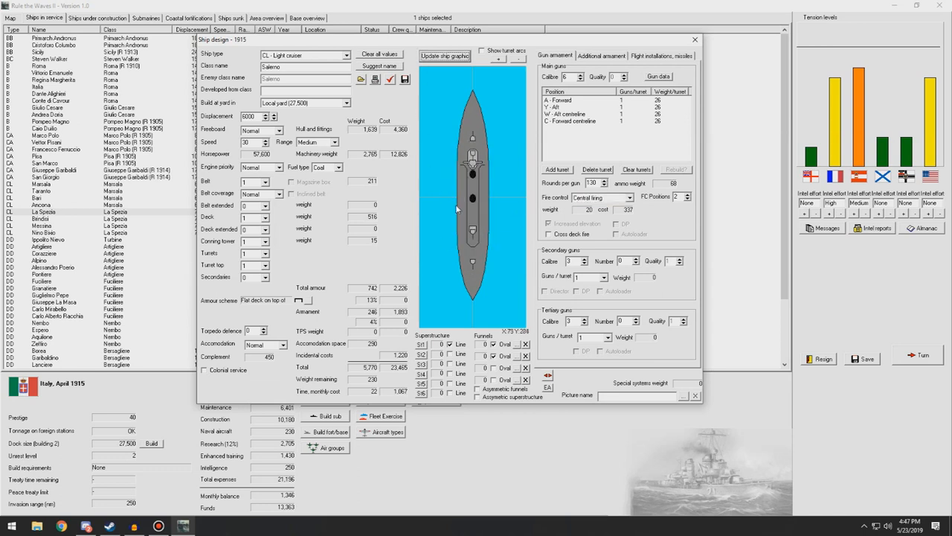
pyautogui.moveTo(458, 208)
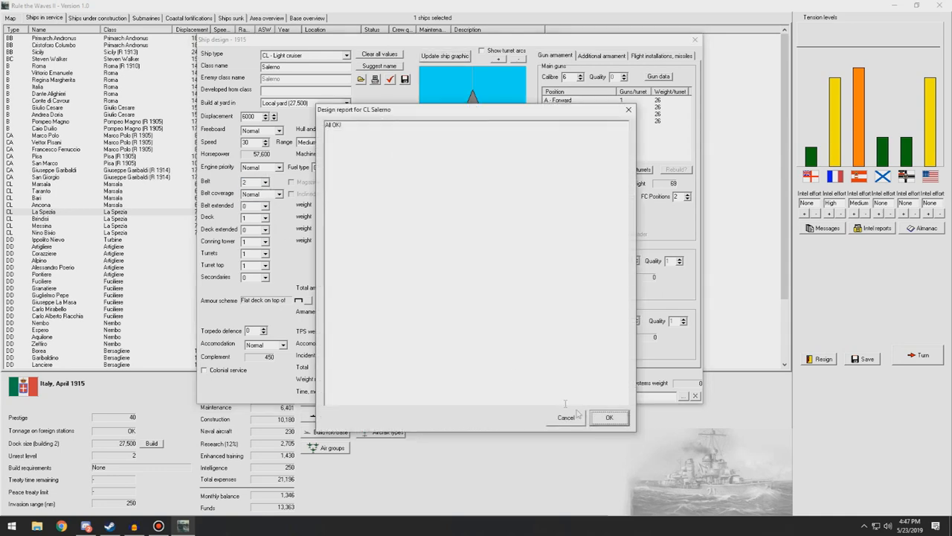
# Keep editing and review the torpedo, anti-aircraft and flight installation settings.
pyautogui.click(609, 417)
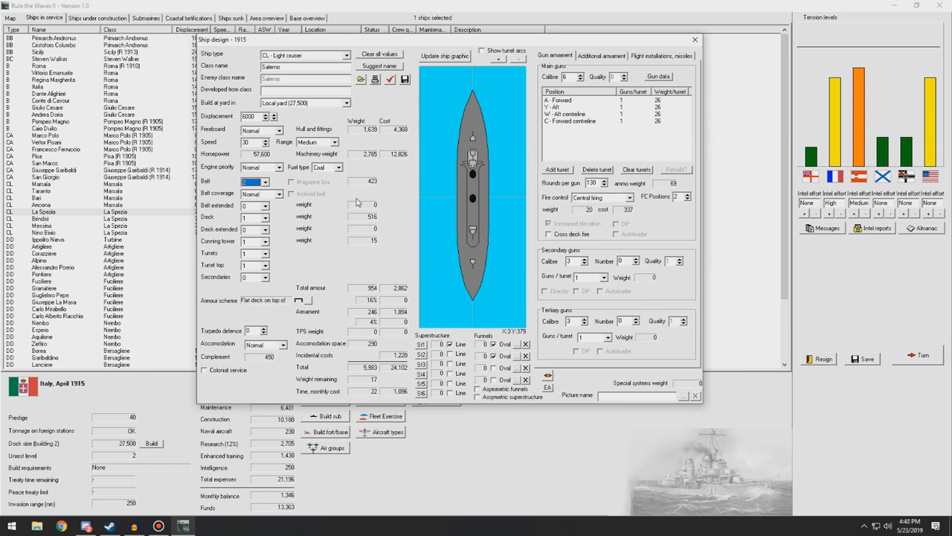
pyautogui.click(601, 55)
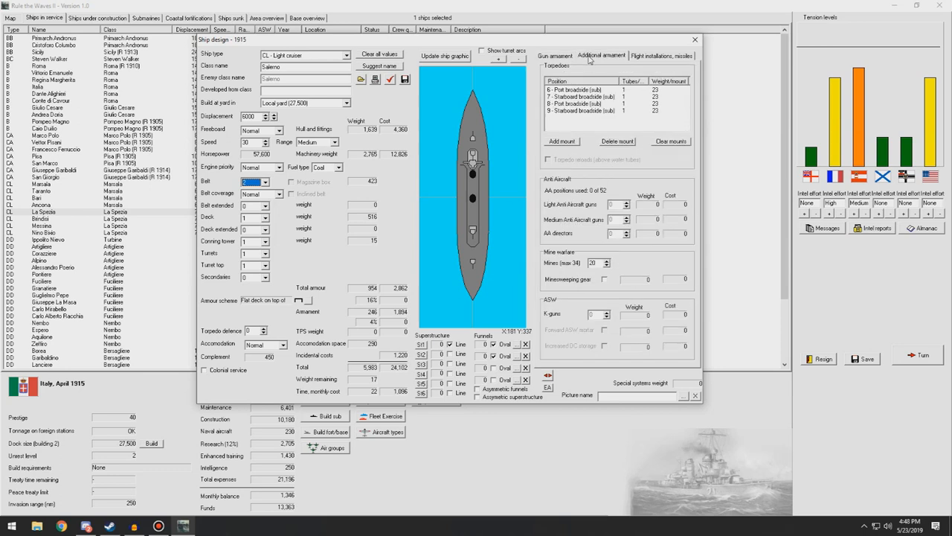
pyautogui.click(661, 55)
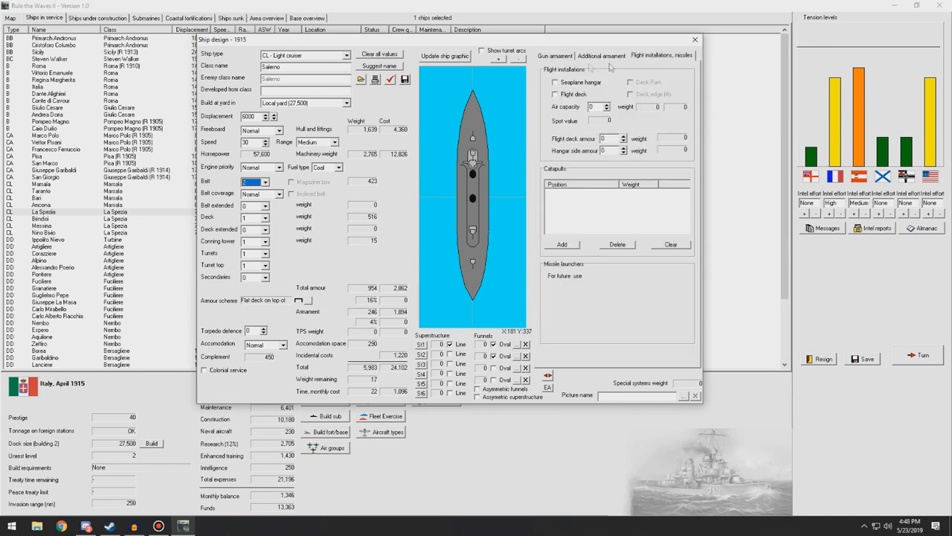
pyautogui.click(553, 55)
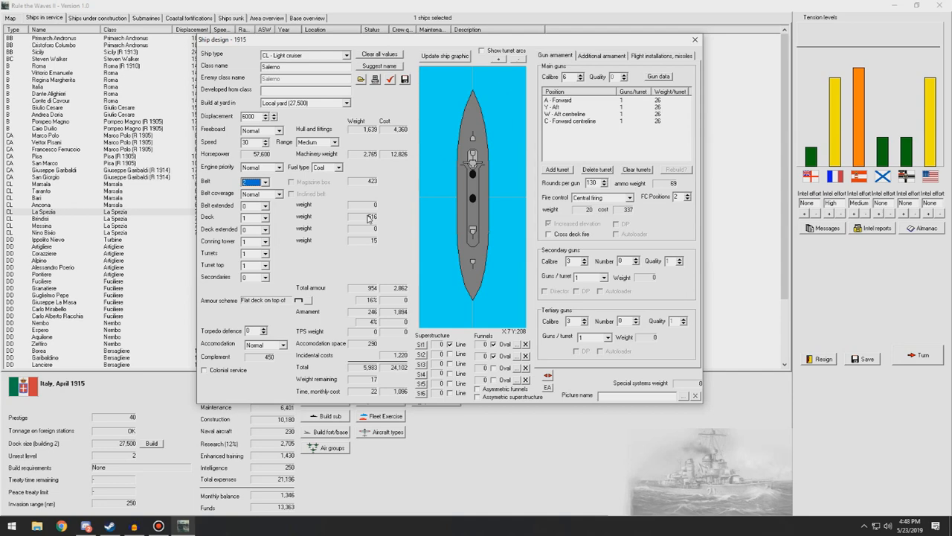
# Accept the Salerno design report and start developing it for construction.
pyautogui.click(443, 56)
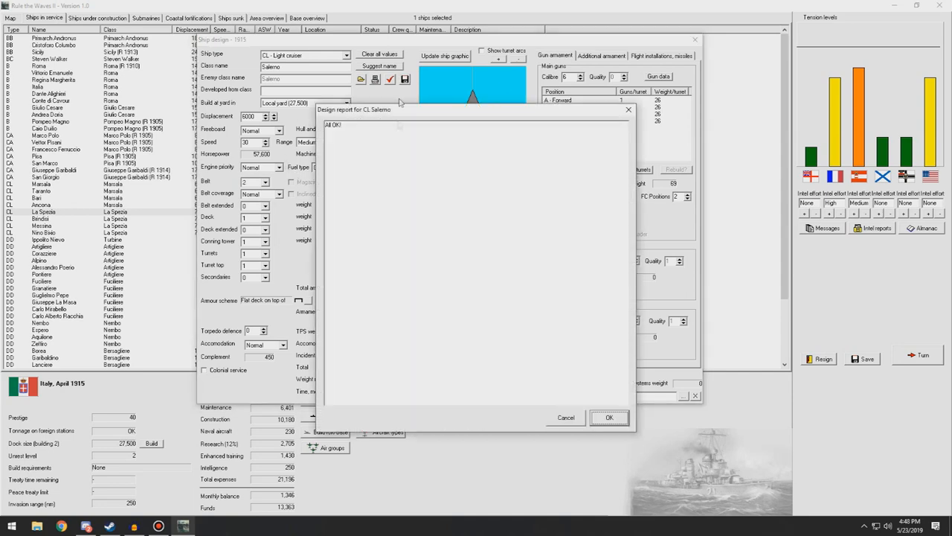
pyautogui.click(608, 416)
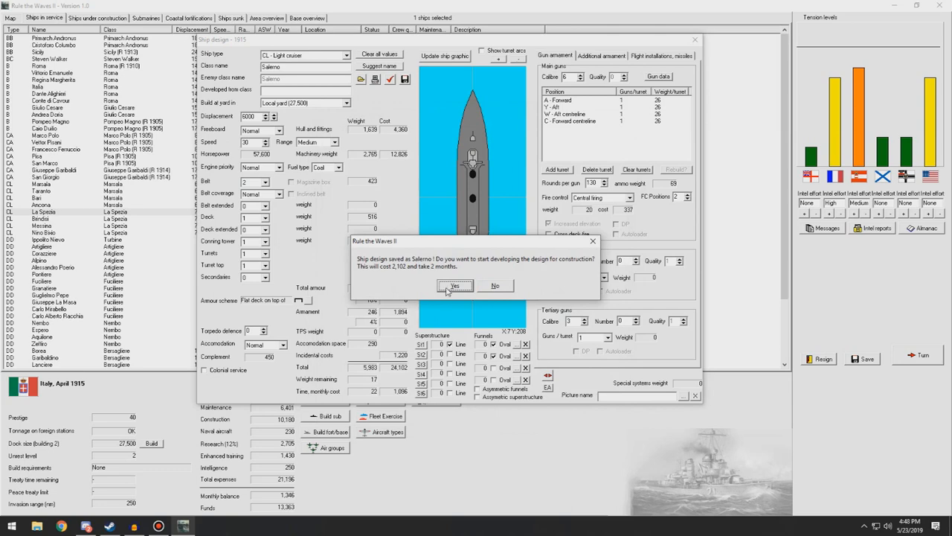
pyautogui.click(455, 286)
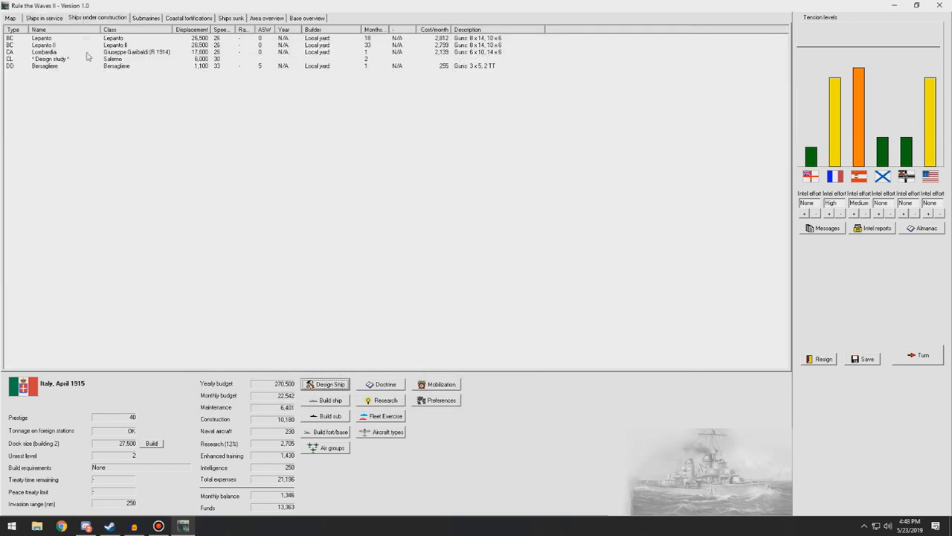
pyautogui.moveTo(855, 369)
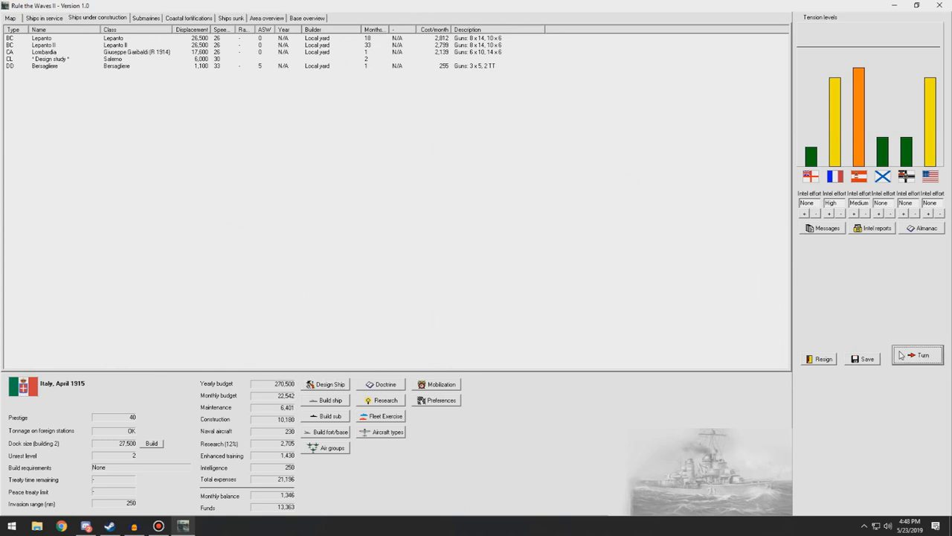
# Advance the turn and acknowledge the Sardinia airbase, San Giorgio and Bersagliere news.
pyautogui.click(917, 354)
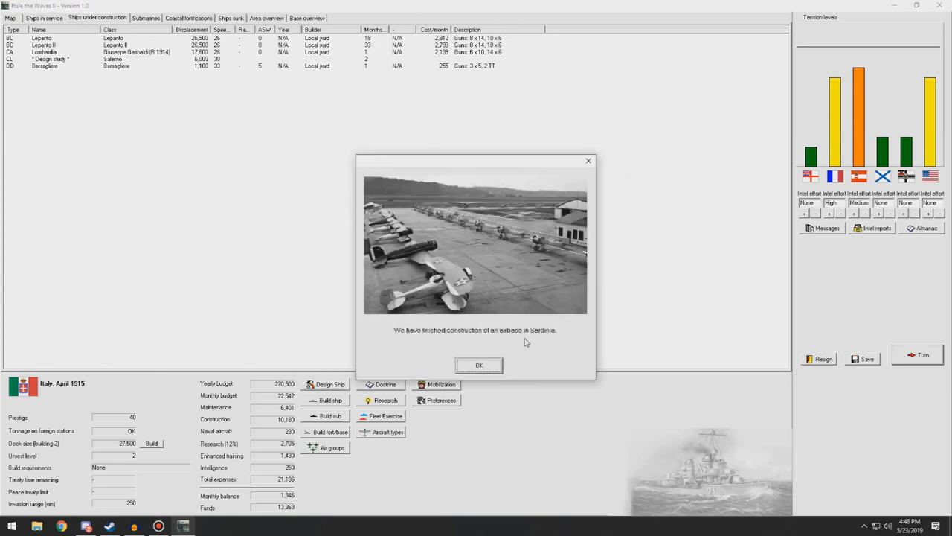
pyautogui.click(479, 366)
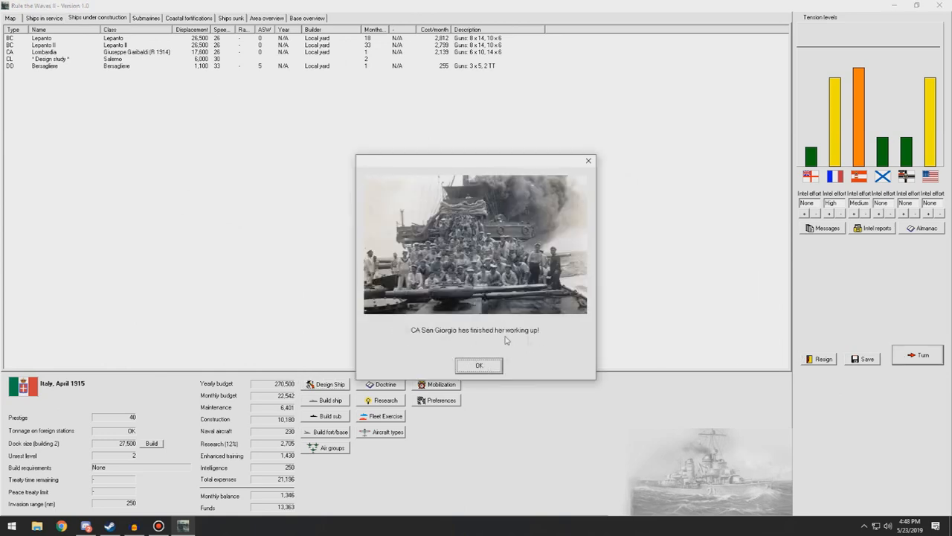
pyautogui.click(479, 366)
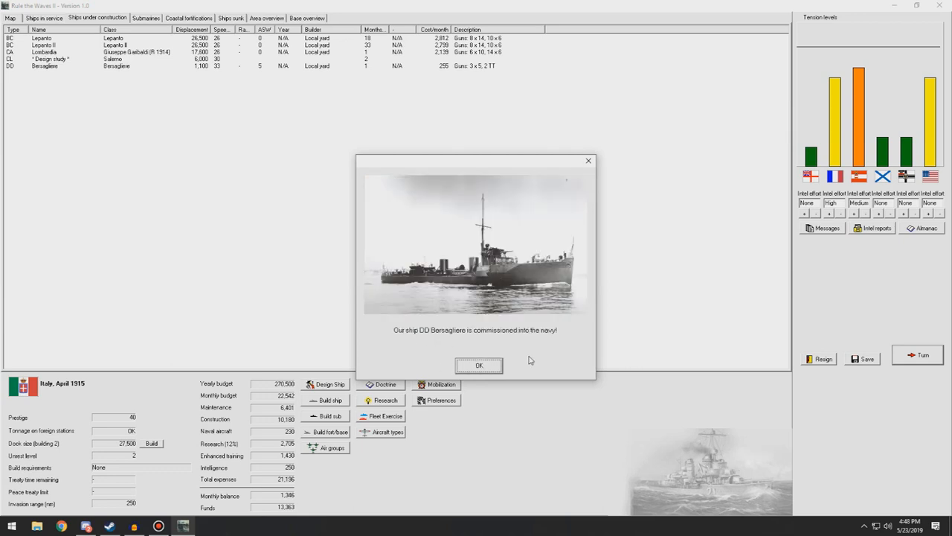
pyautogui.click(479, 366)
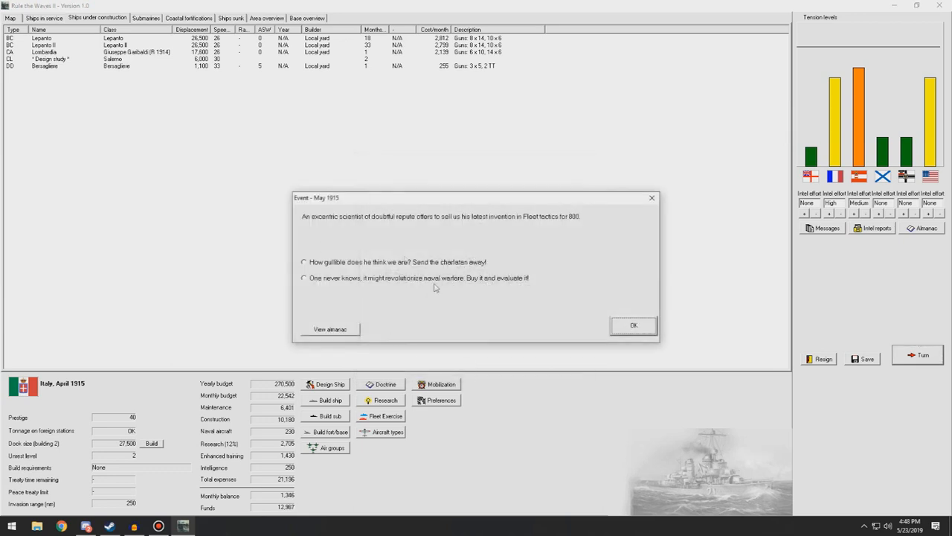
pyautogui.moveTo(227, 256)
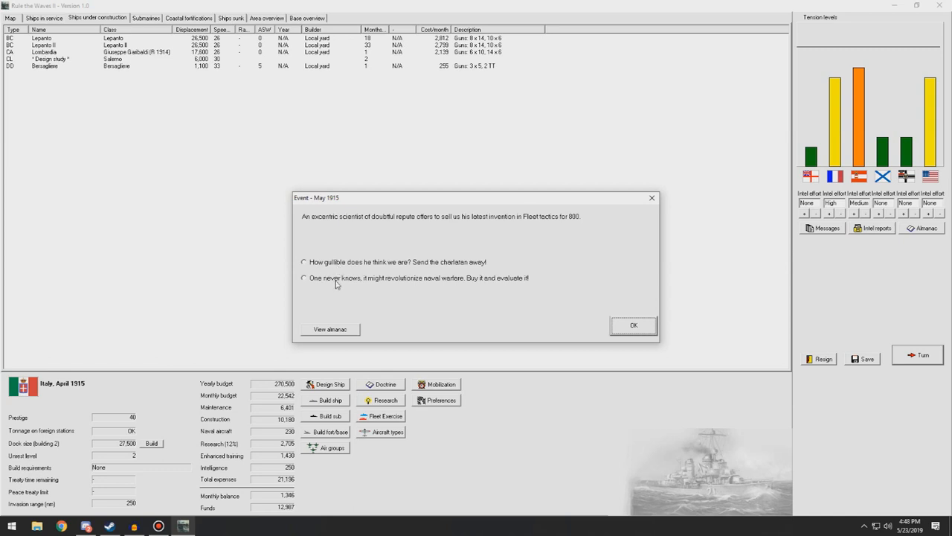
# Buy the scientist's invention, handle the Austro-Hungarian spy quietly and close the May 1915 messages.
pyautogui.click(304, 279)
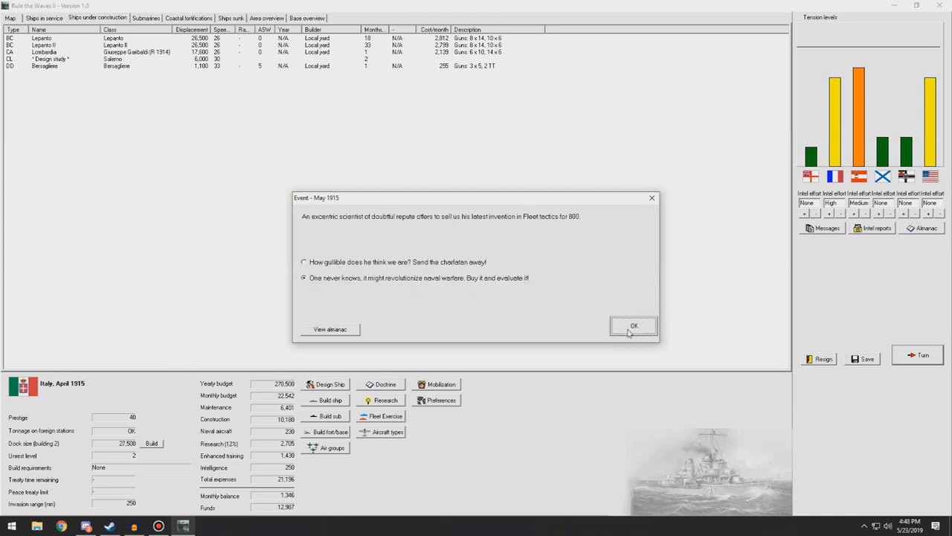
pyautogui.click(634, 324)
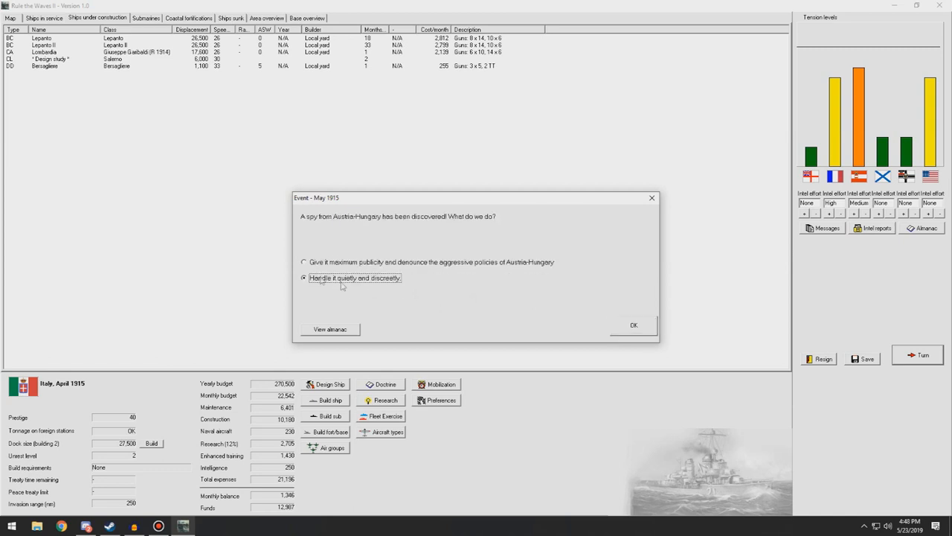
pyautogui.click(633, 325)
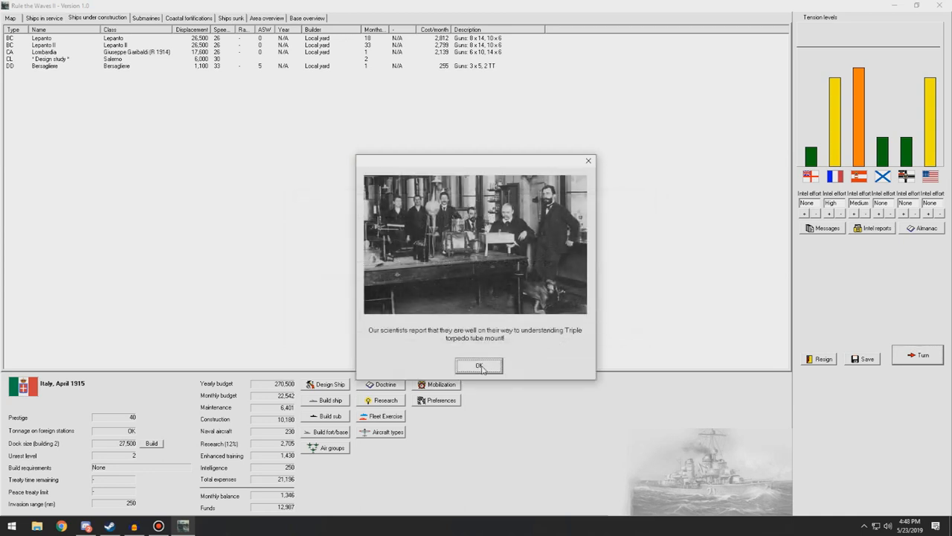
pyautogui.click(479, 366)
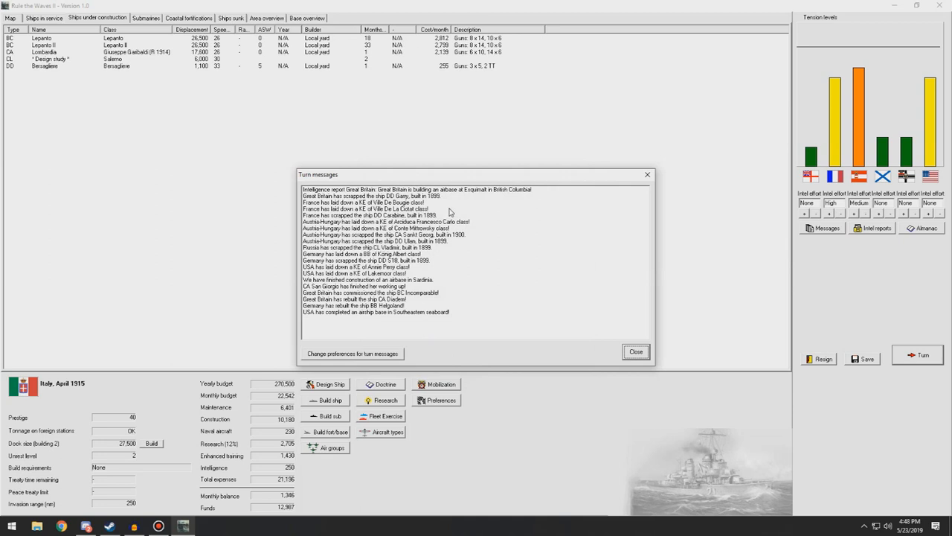
pyautogui.moveTo(652, 360)
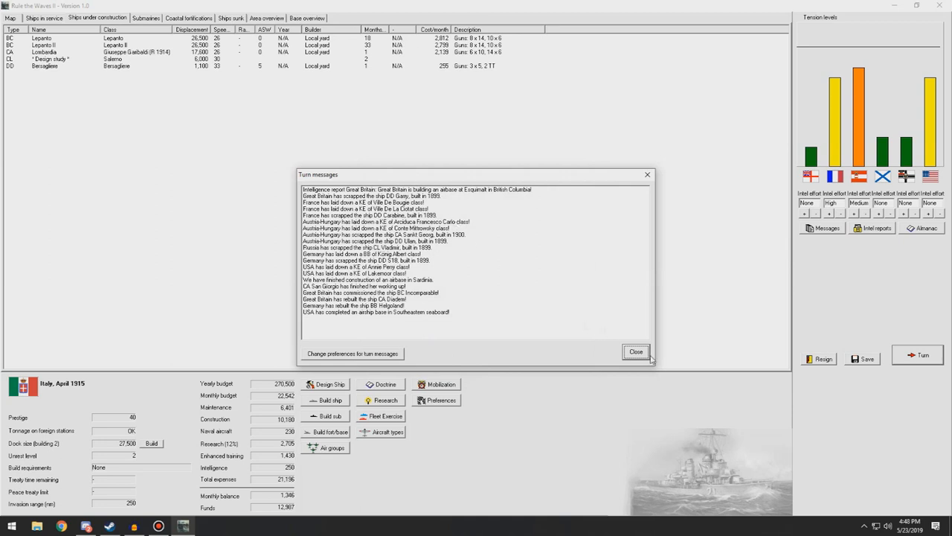
pyautogui.click(637, 351)
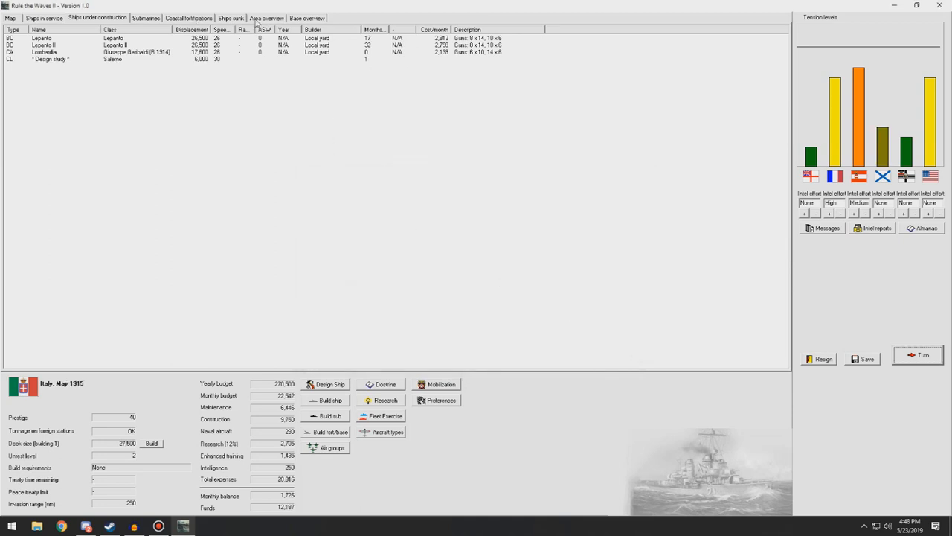
# Inspect the Airbase Olbia entry's class details in the coastal fortifications list.
pyautogui.click(307, 18)
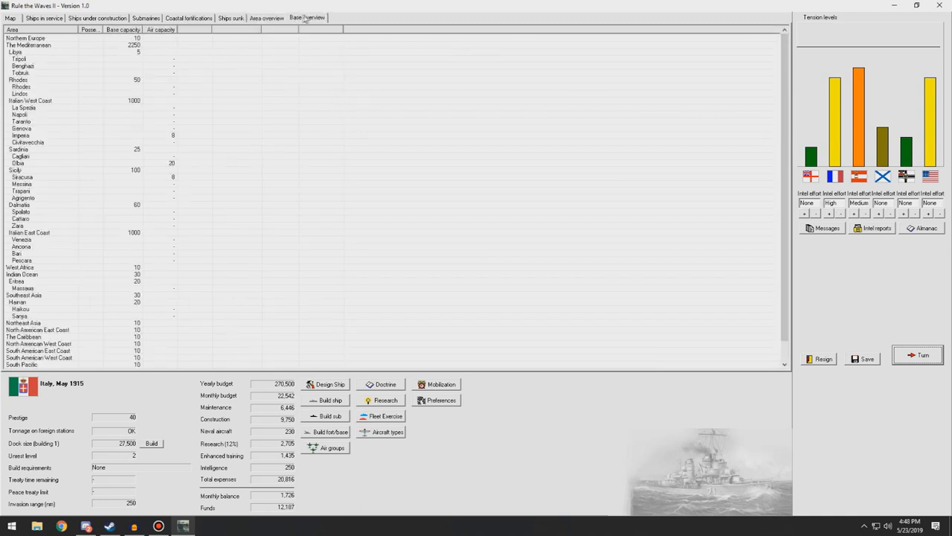
pyautogui.click(187, 18)
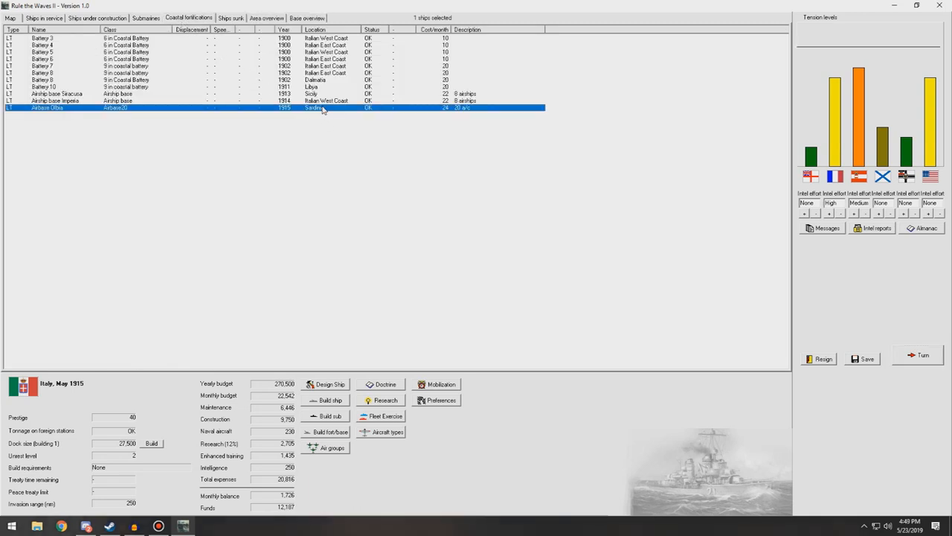
pyautogui.doubleClick(48, 107)
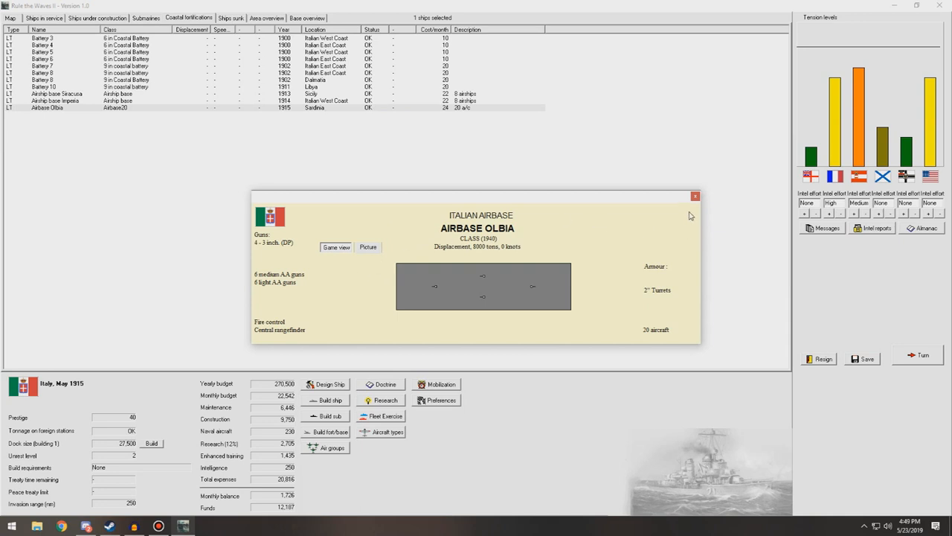
pyautogui.click(694, 197)
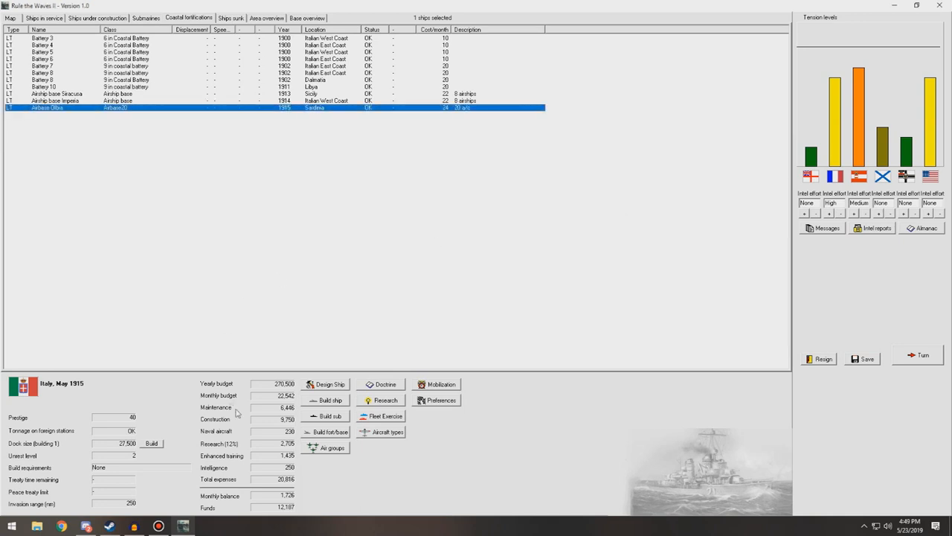
# Review Airbase Olbia's empty 20-aircraft air group against all bases' air groups.
pyautogui.click(327, 446)
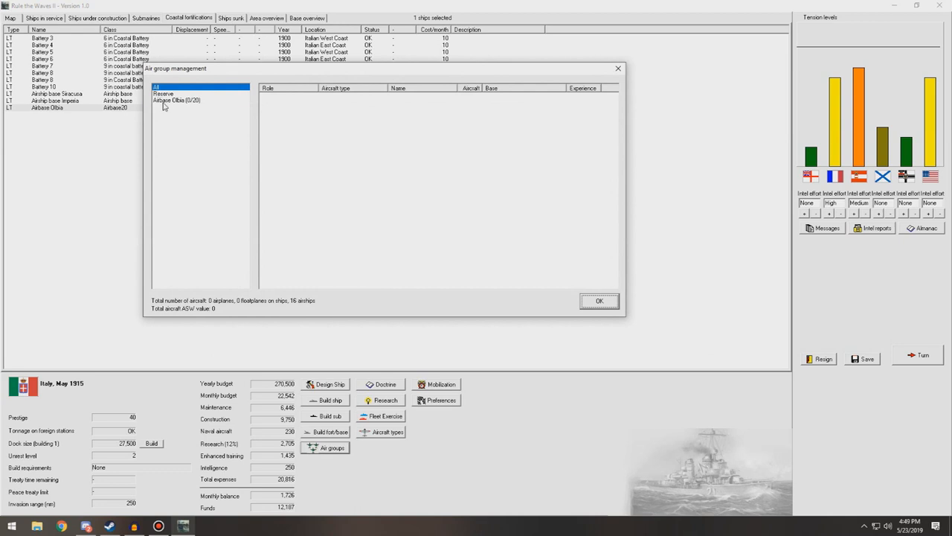
pyautogui.click(177, 99)
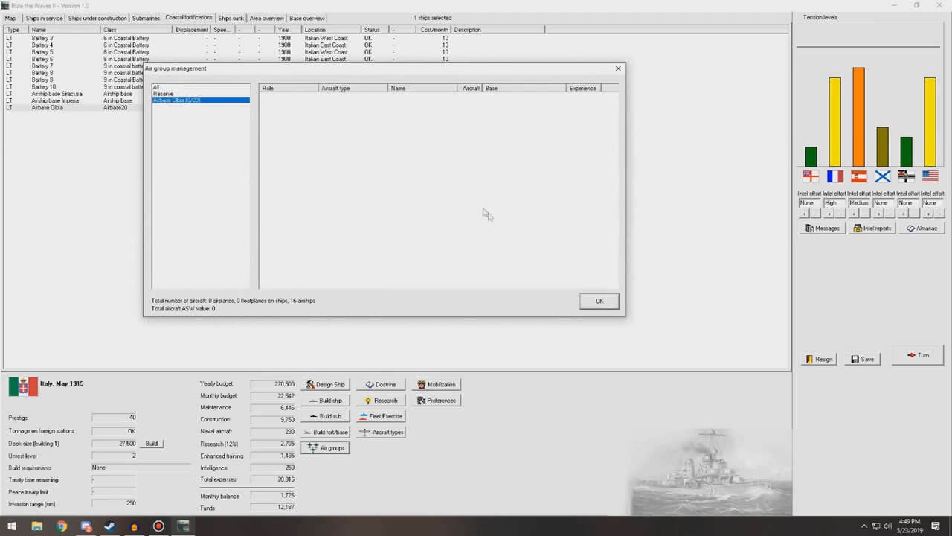
pyautogui.click(156, 87)
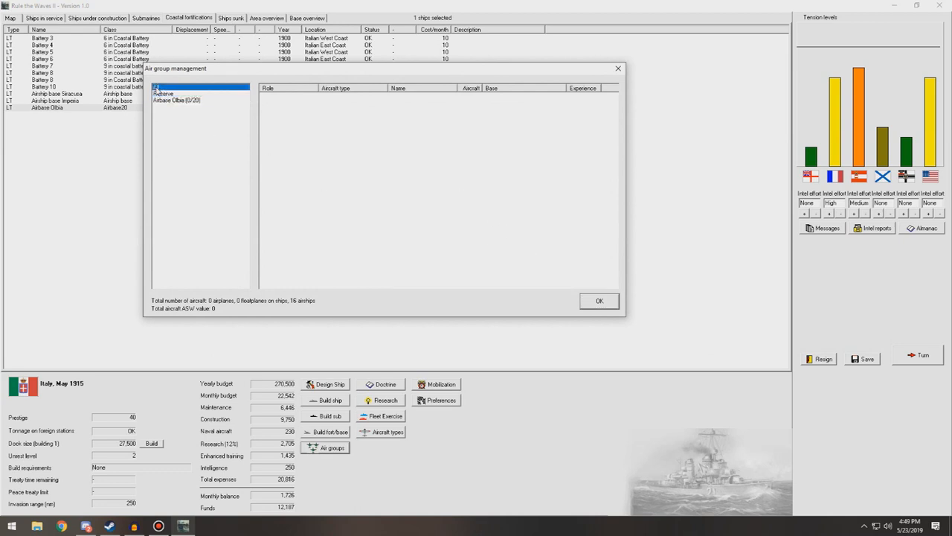
pyautogui.click(175, 100)
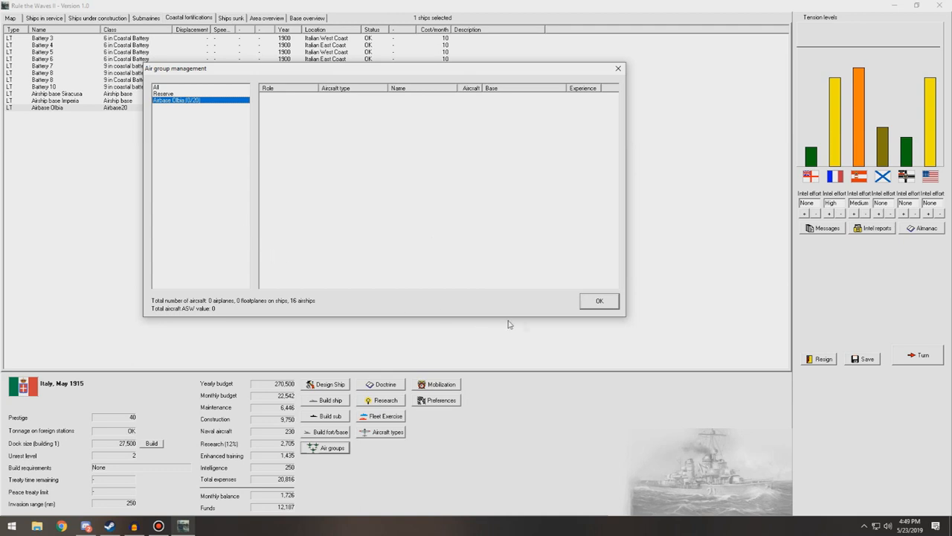
pyautogui.click(598, 300)
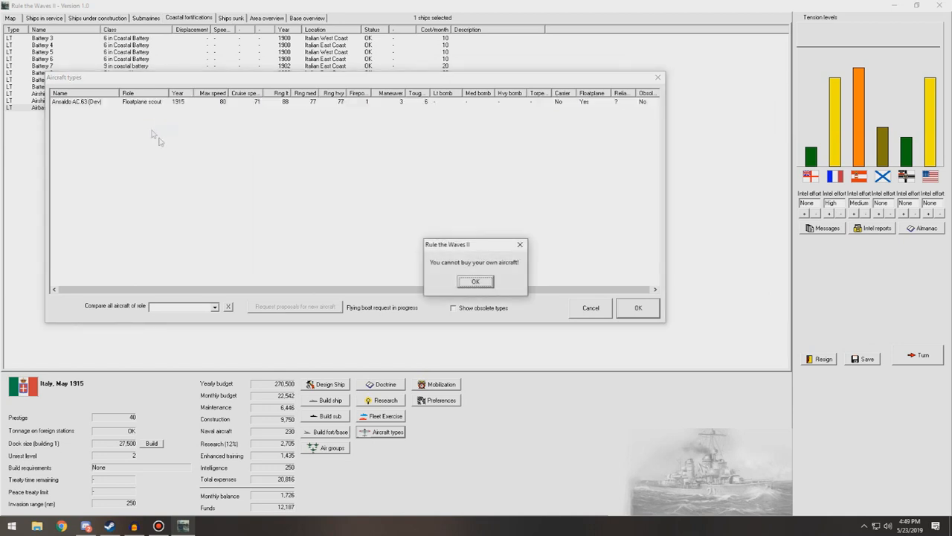
pyautogui.click(476, 282)
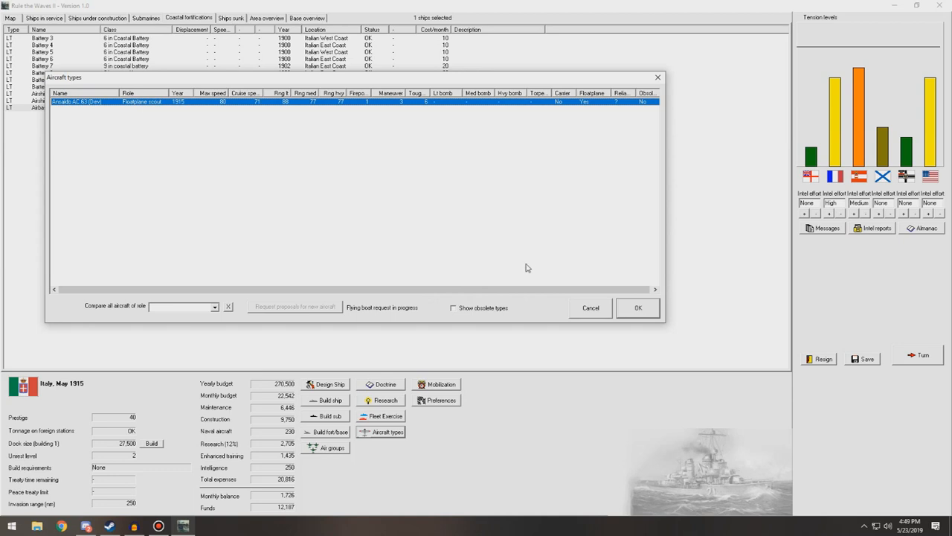
pyautogui.moveTo(538, 220)
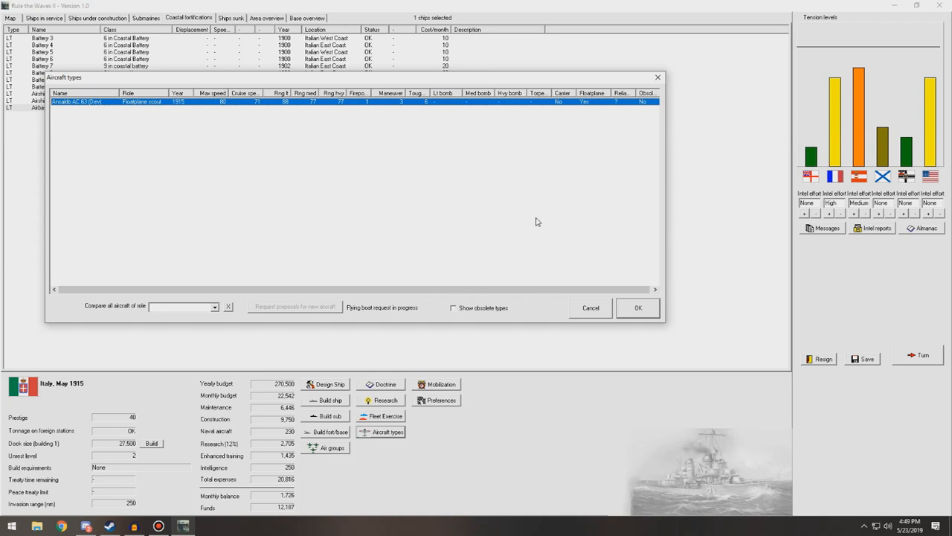
pyautogui.click(214, 307)
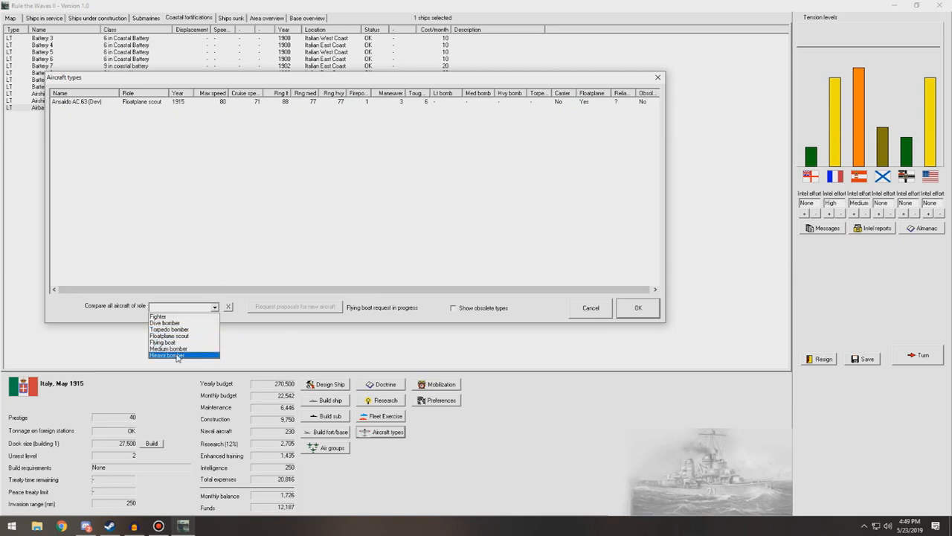
pyautogui.click(166, 354)
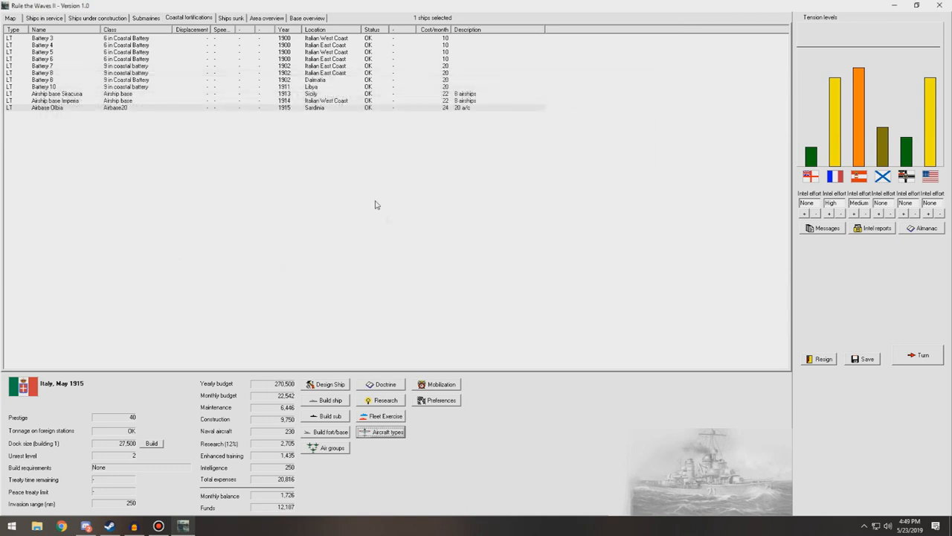
pyautogui.moveTo(915, 363)
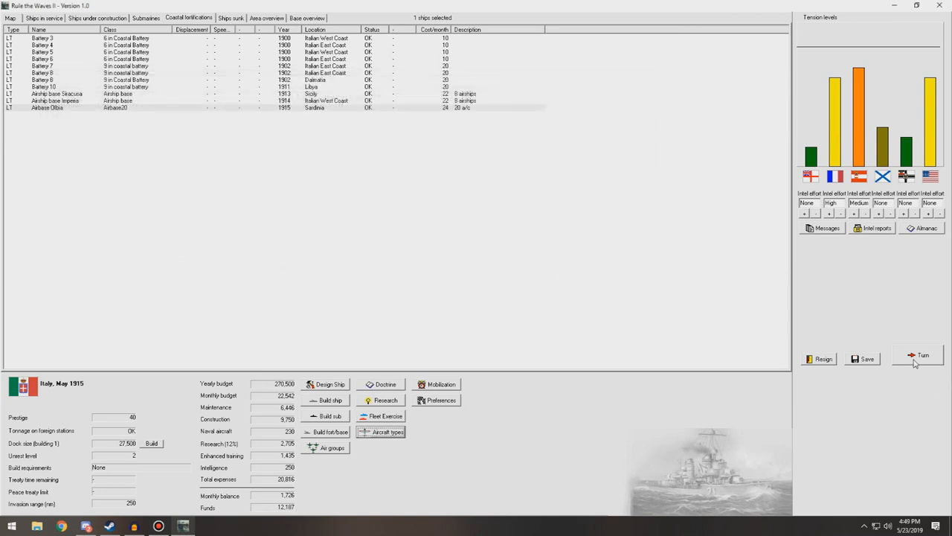
# Advance the turn and acknowledge the new docks and CA Lombardia commissioning messages.
pyautogui.click(922, 354)
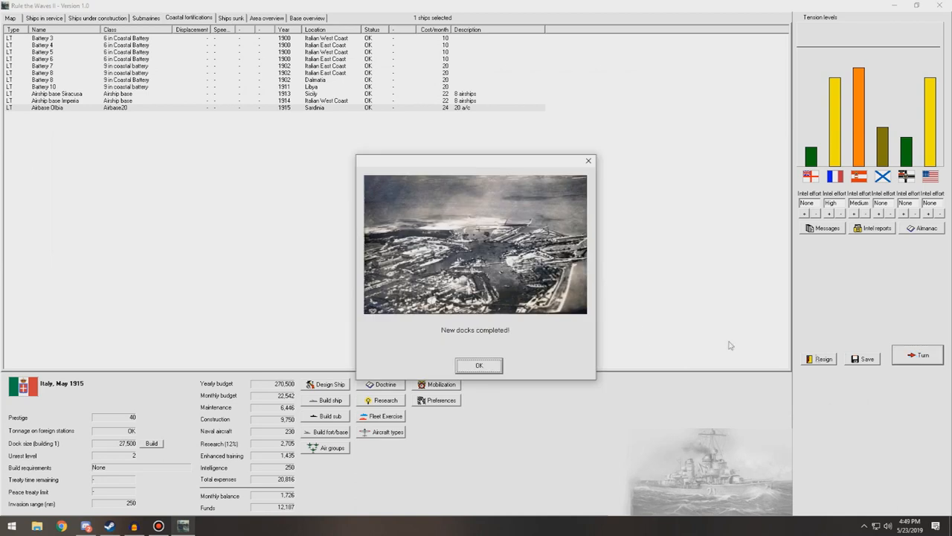
pyautogui.click(479, 366)
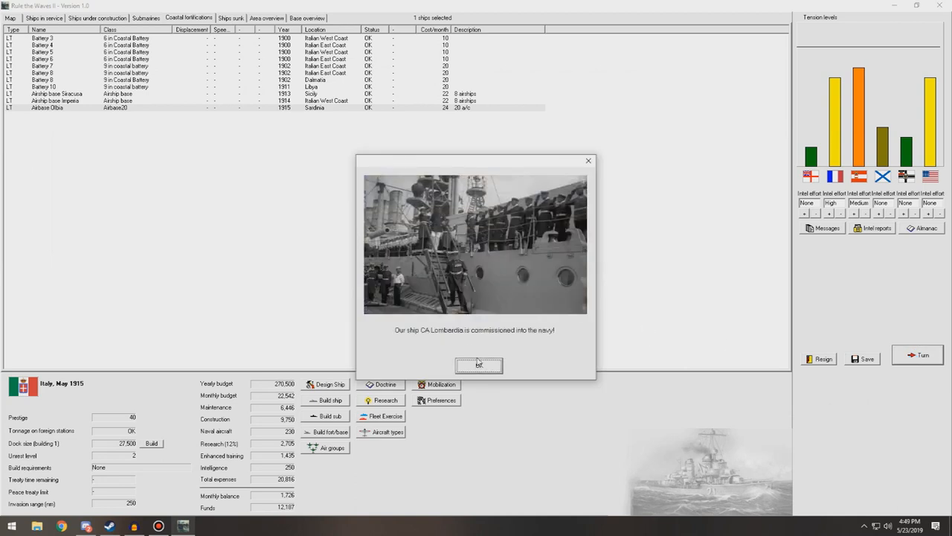
pyautogui.click(479, 365)
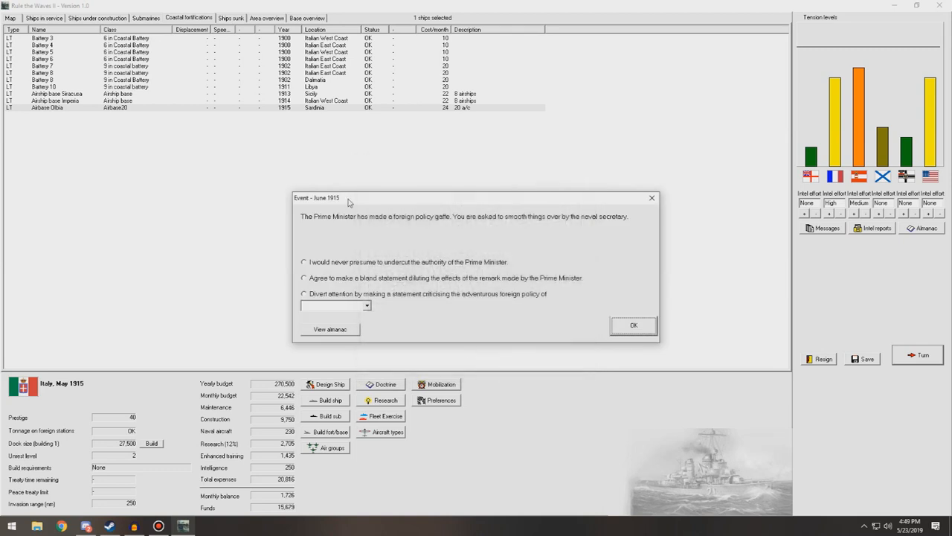
pyautogui.moveTo(407, 223)
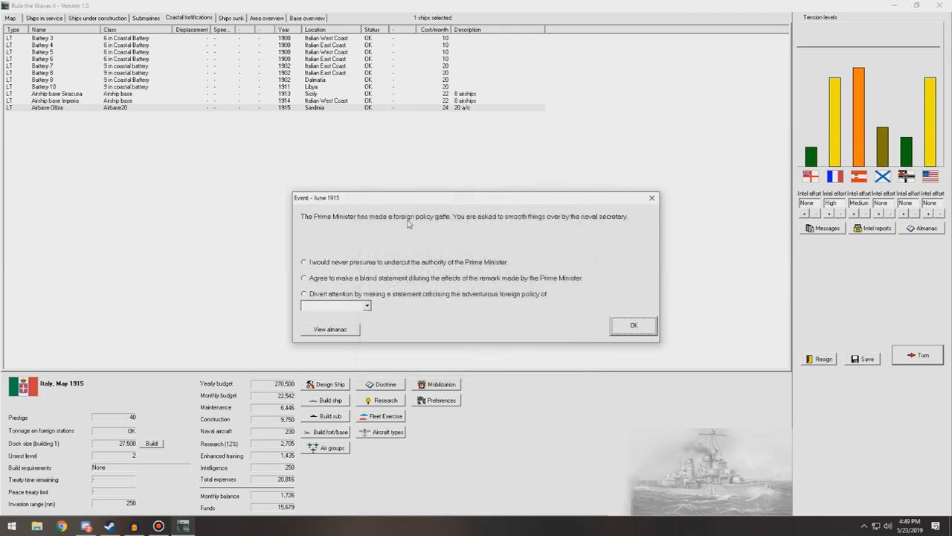
pyautogui.moveTo(331, 270)
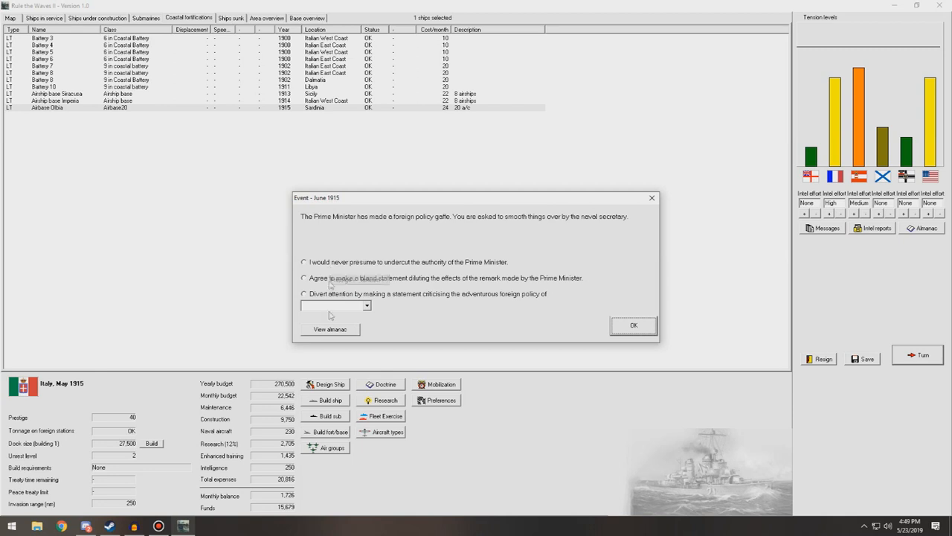
# Answer the Prime Minister's gaffe by criticising Germany's foreign policy.
pyautogui.click(366, 306)
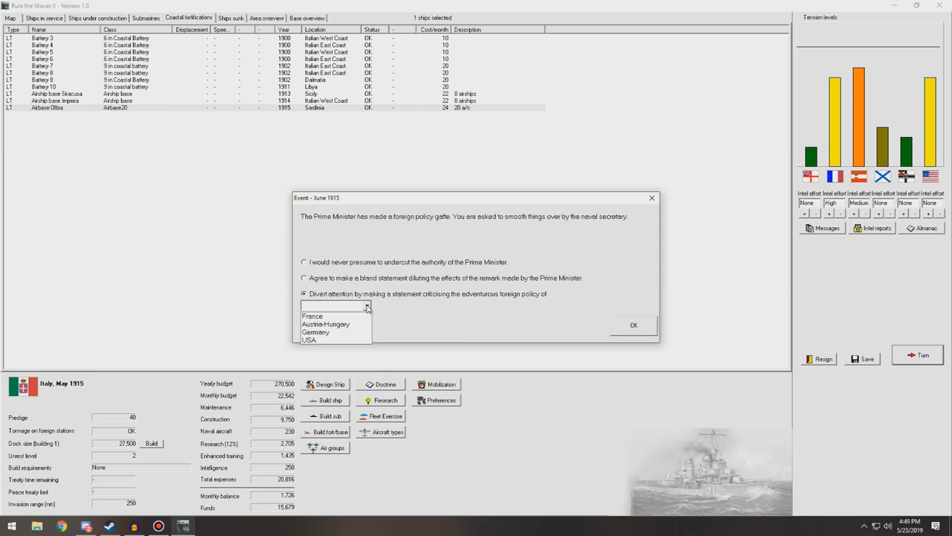
pyautogui.click(315, 332)
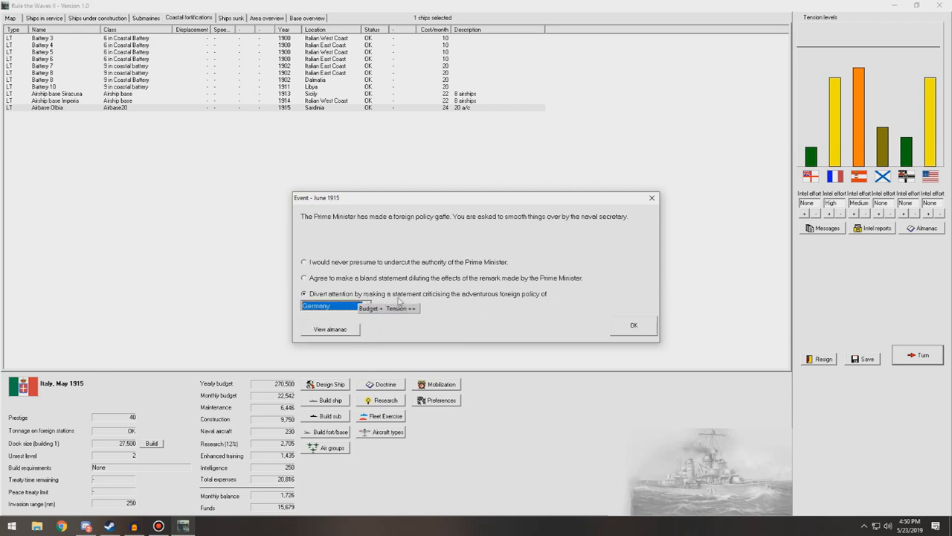
pyautogui.click(633, 324)
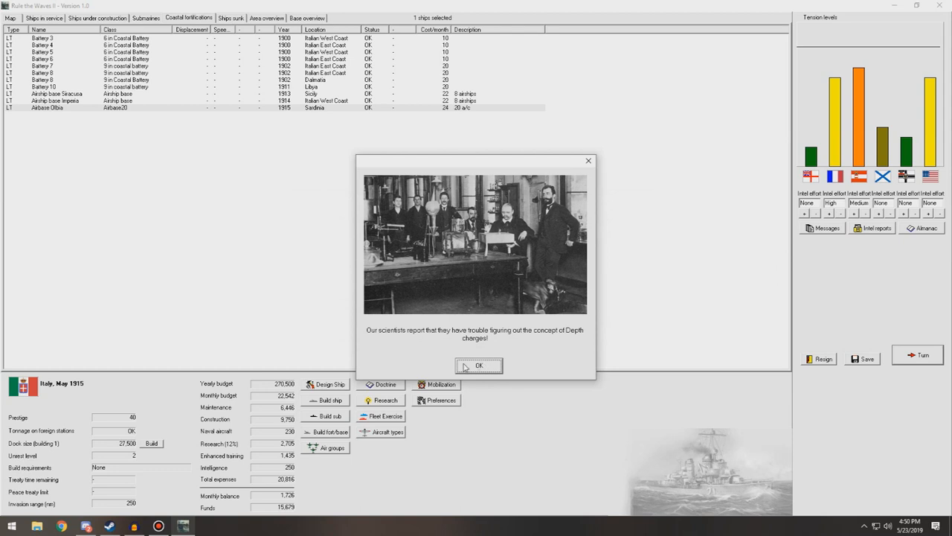
# Acknowledge the depth charge report and auto-create Airbase Olbia's air units despite missing flying boats.
pyautogui.click(479, 366)
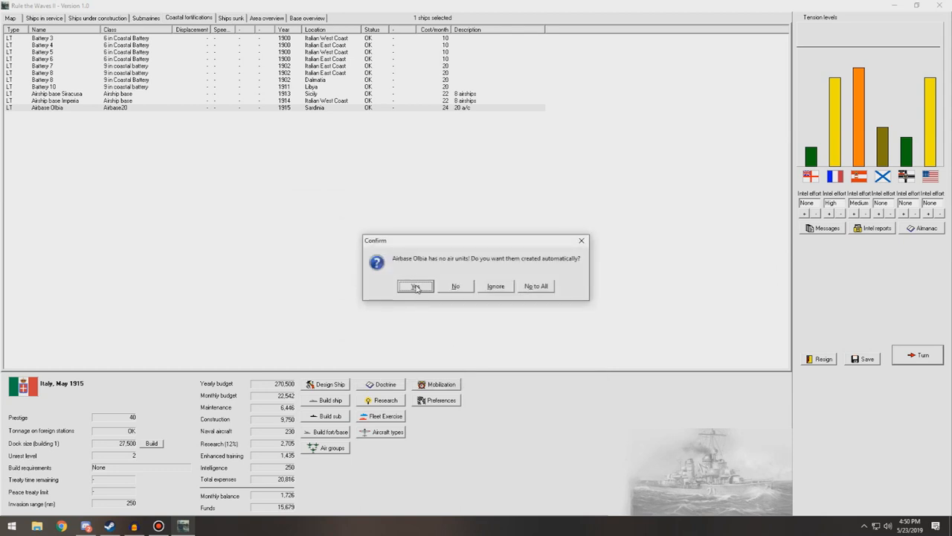
pyautogui.click(415, 286)
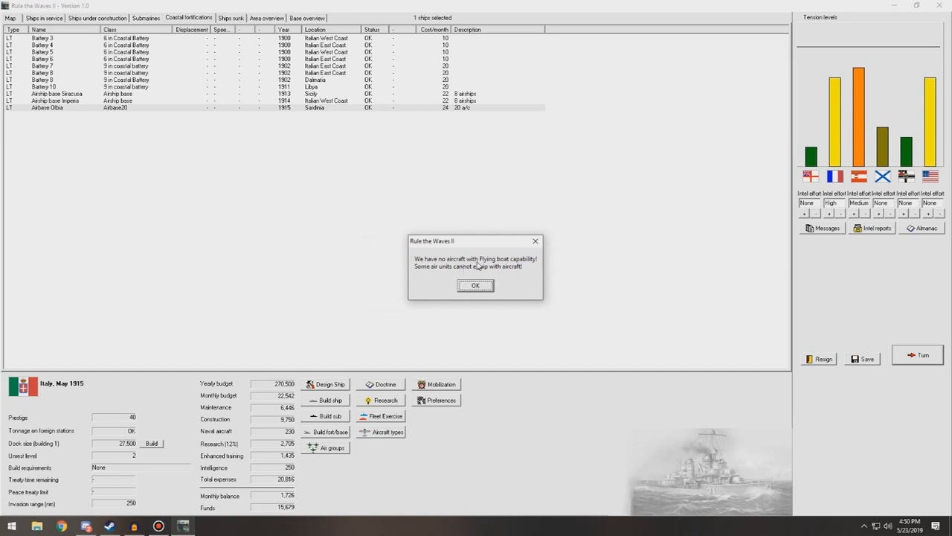
pyautogui.click(476, 285)
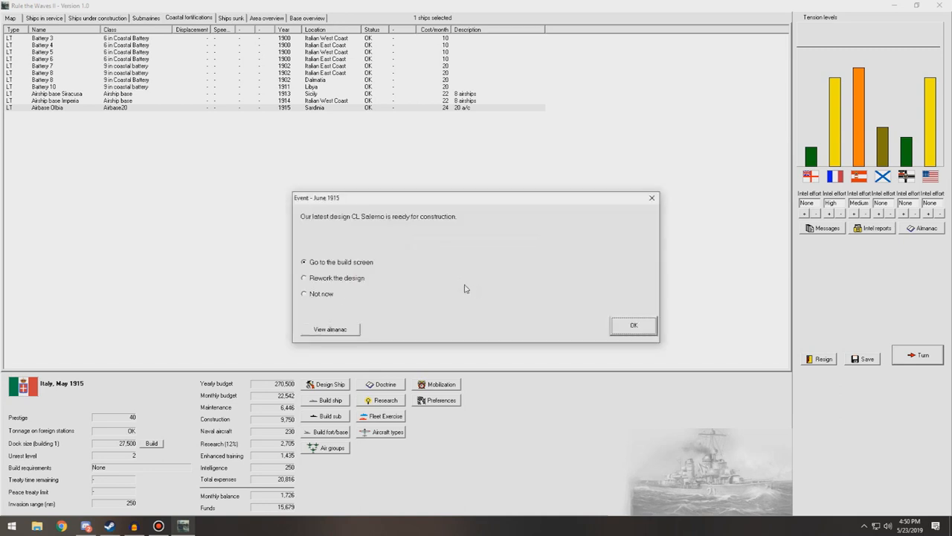
# Order Salerno-class light cruisers with the number raised, adding Salerno and Veradia to construction.
pyautogui.click(634, 324)
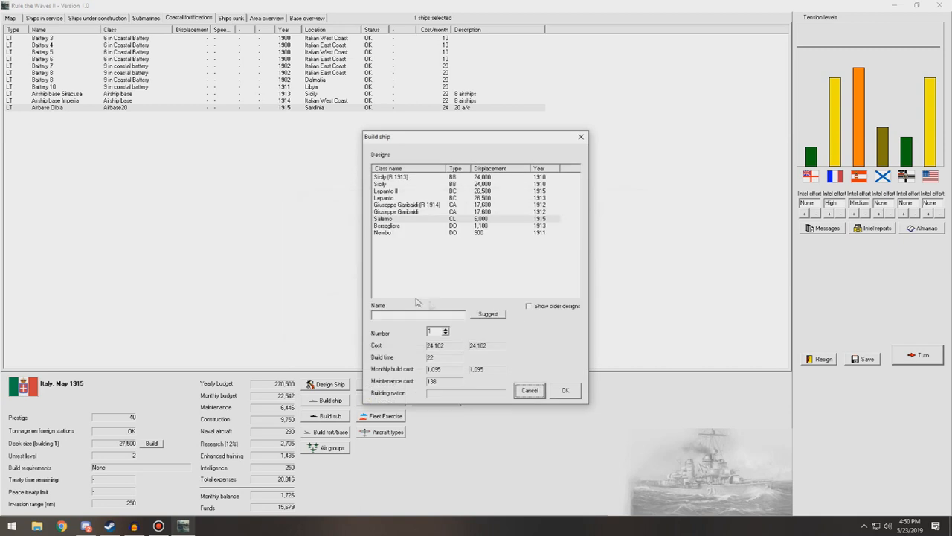
pyautogui.click(404, 217)
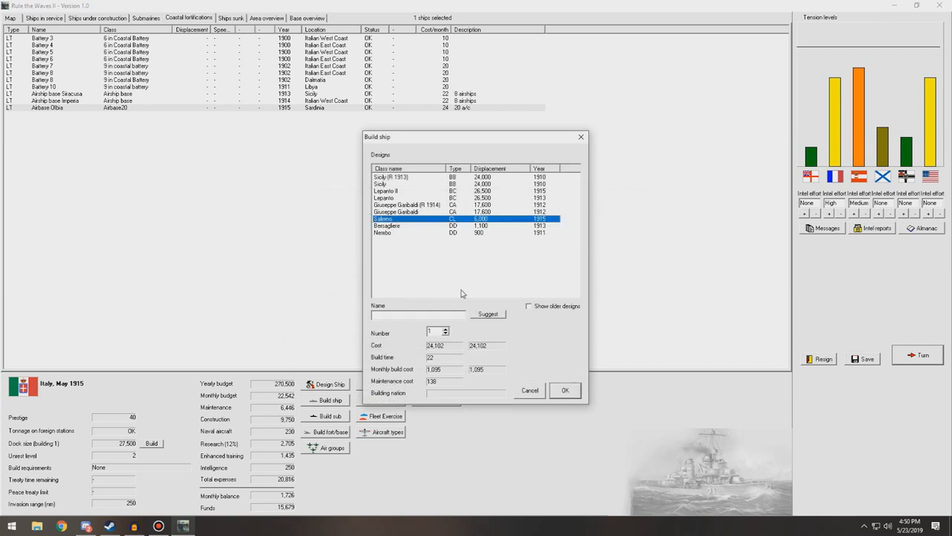
pyautogui.click(447, 330)
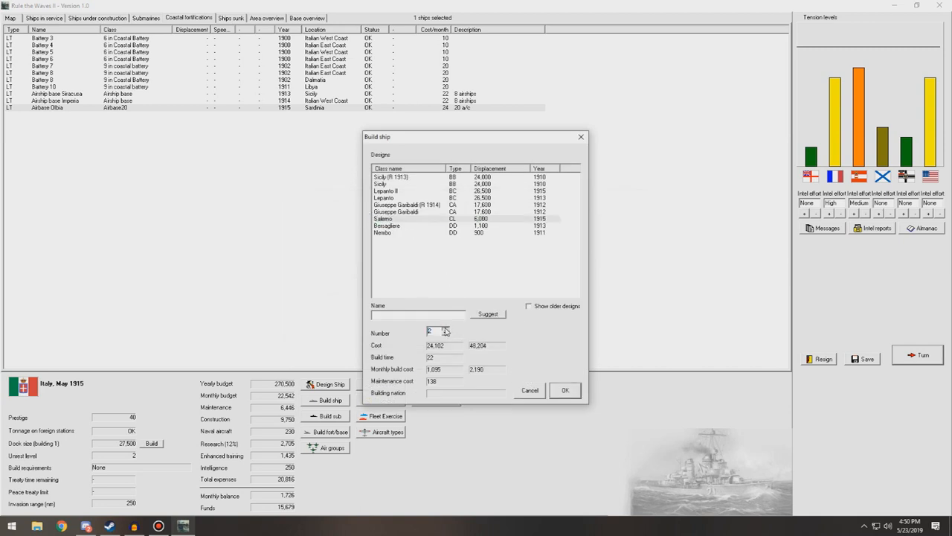
pyautogui.click(447, 330)
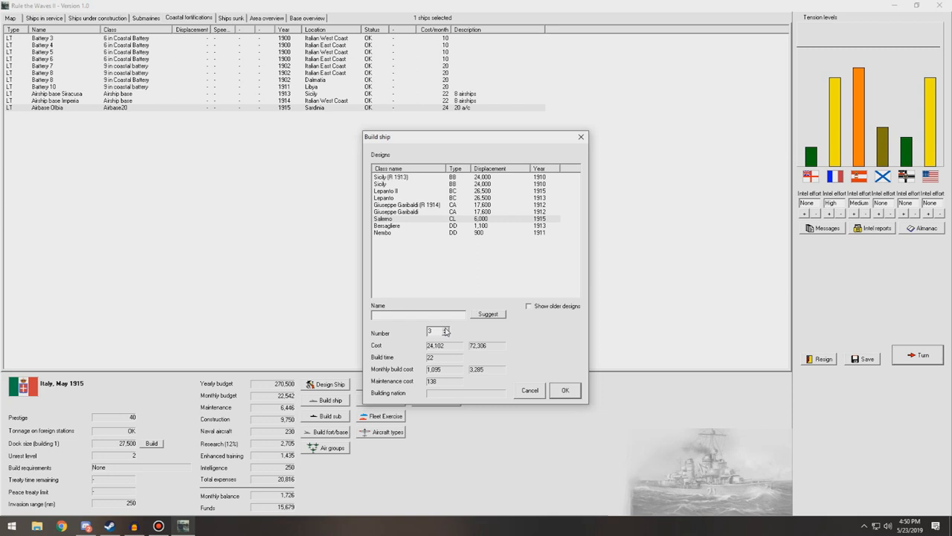
pyautogui.click(446, 333)
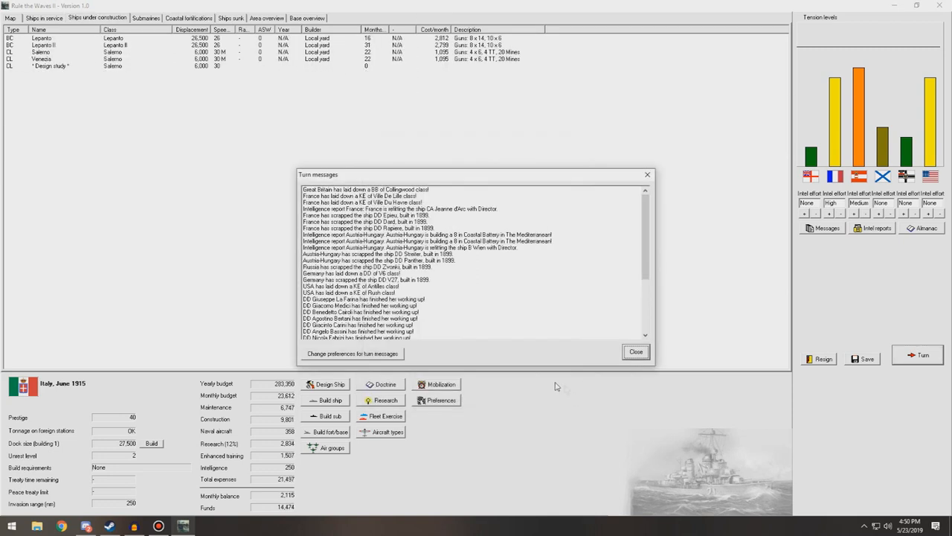
# Close the turn messages and the nation fleet-strength comparison so ships under construction show again.
pyautogui.click(635, 351)
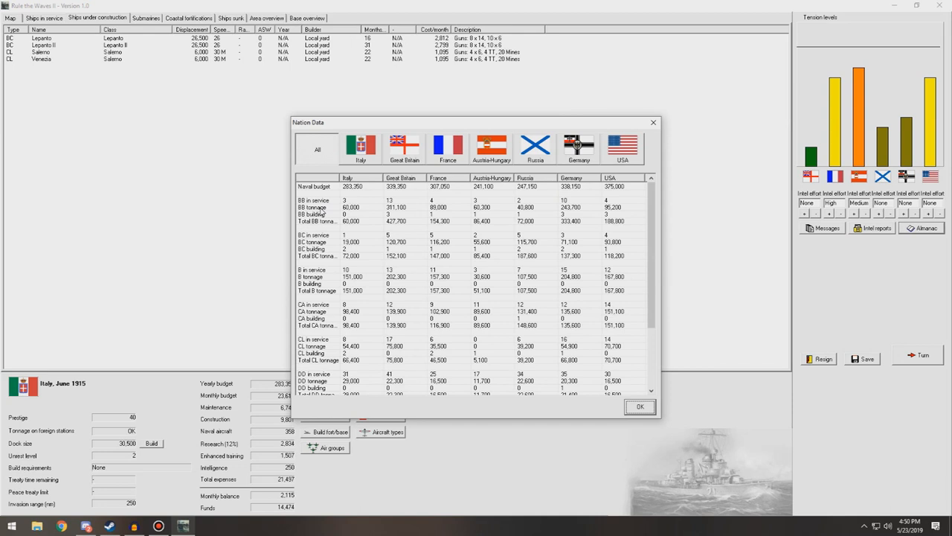
pyautogui.moveTo(350, 248)
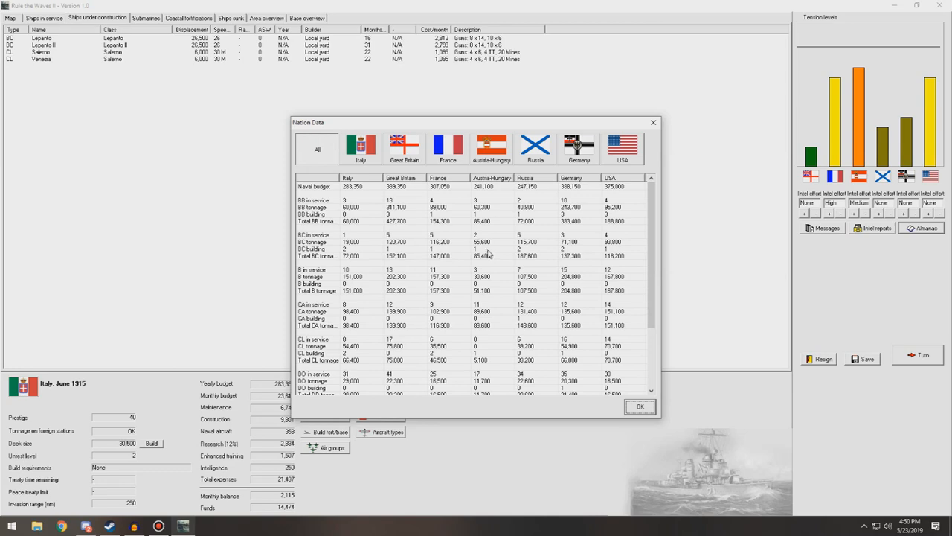
pyautogui.moveTo(364, 318)
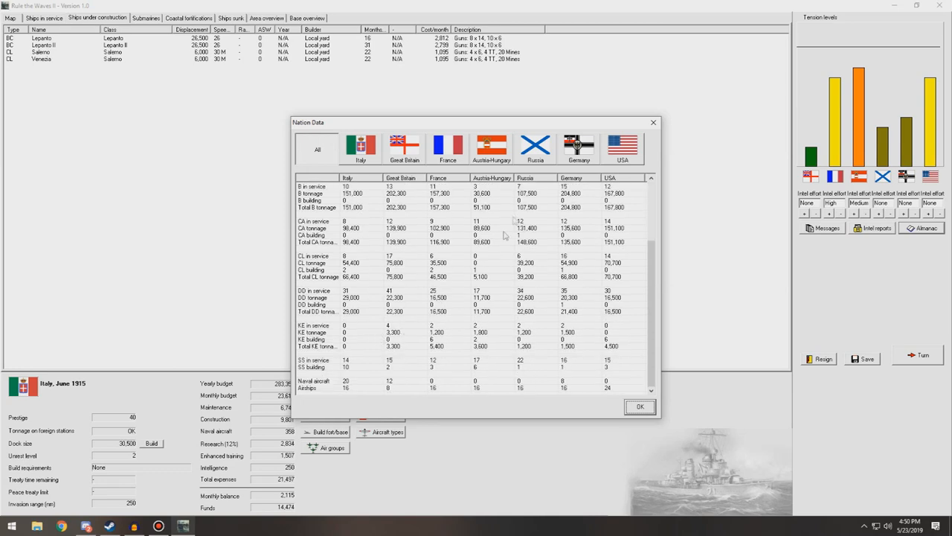
pyautogui.click(639, 407)
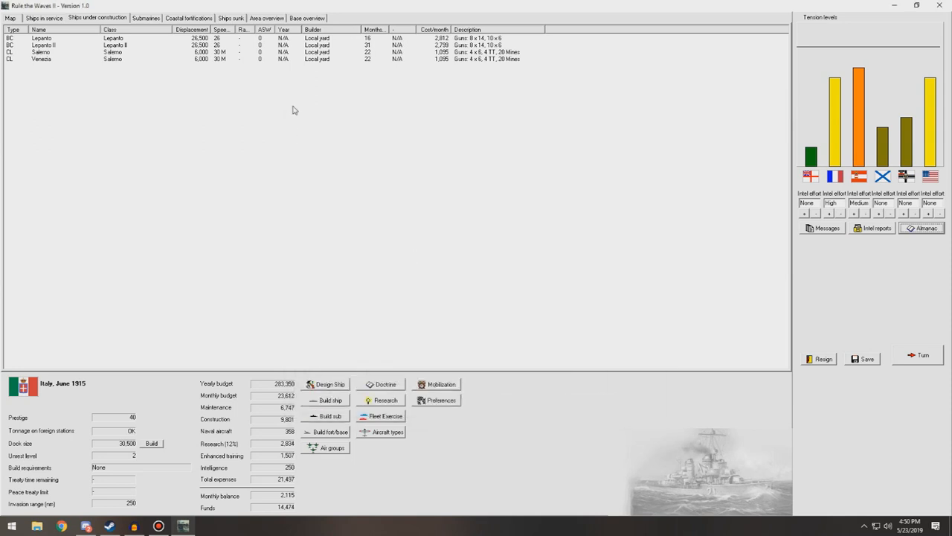
pyautogui.moveTo(331, 392)
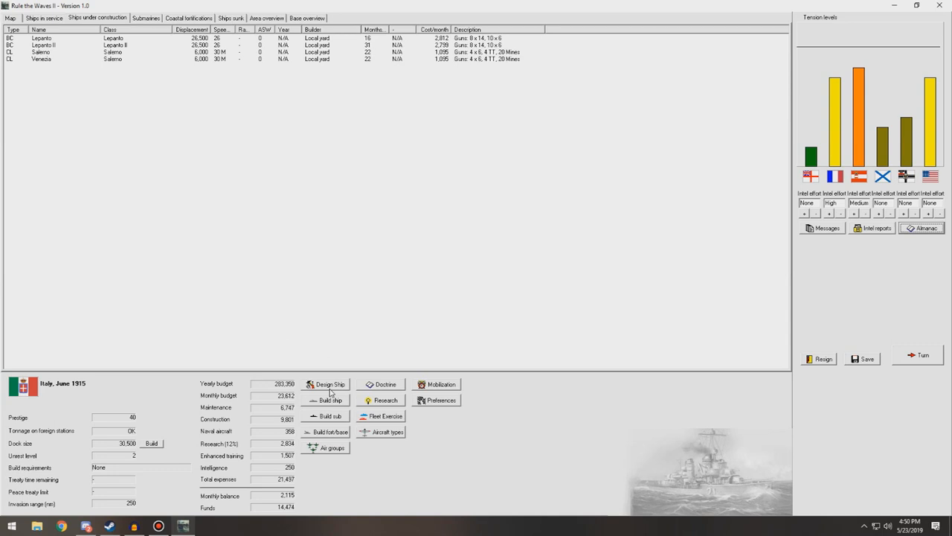
# Lay down battleship Francesco Morosini from the Sicily (R 1913) design, then show the coastal fortifications list.
pyautogui.click(331, 399)
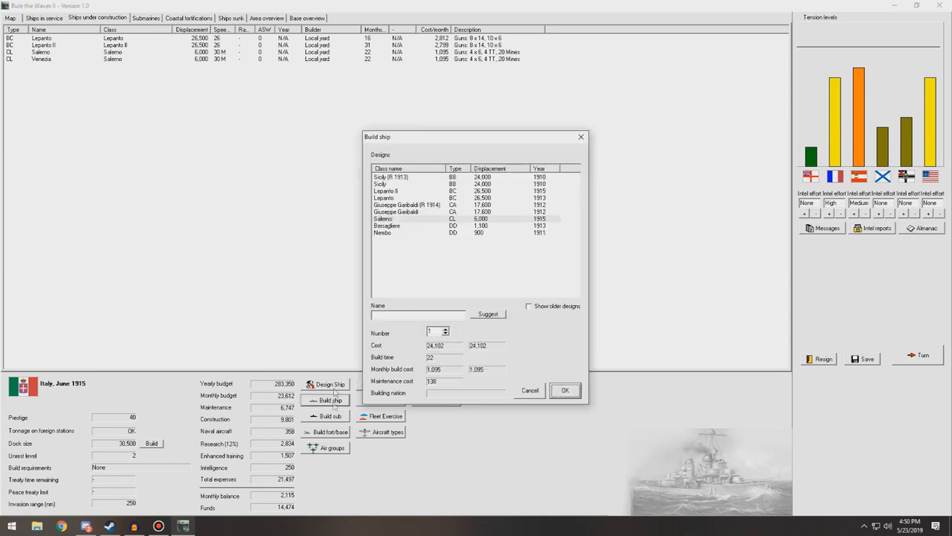
pyautogui.click(405, 177)
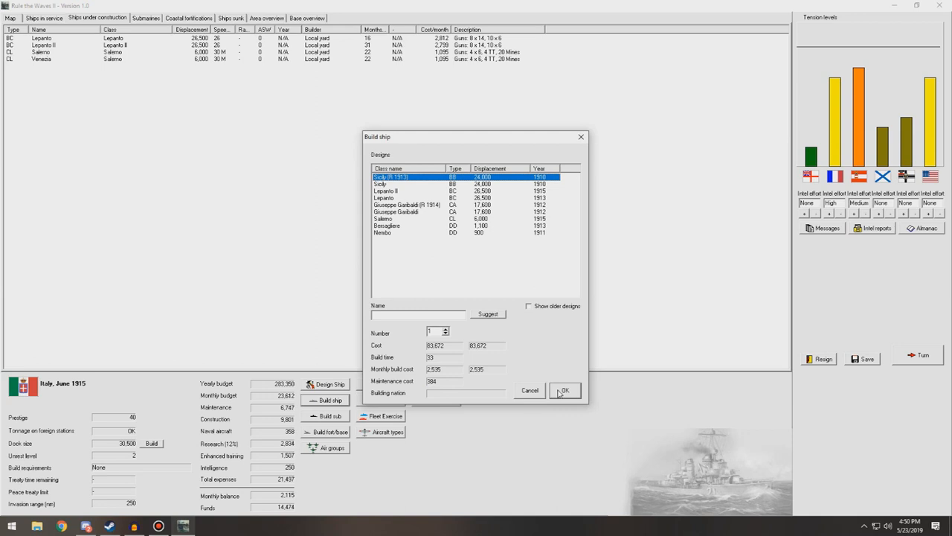
pyautogui.click(564, 390)
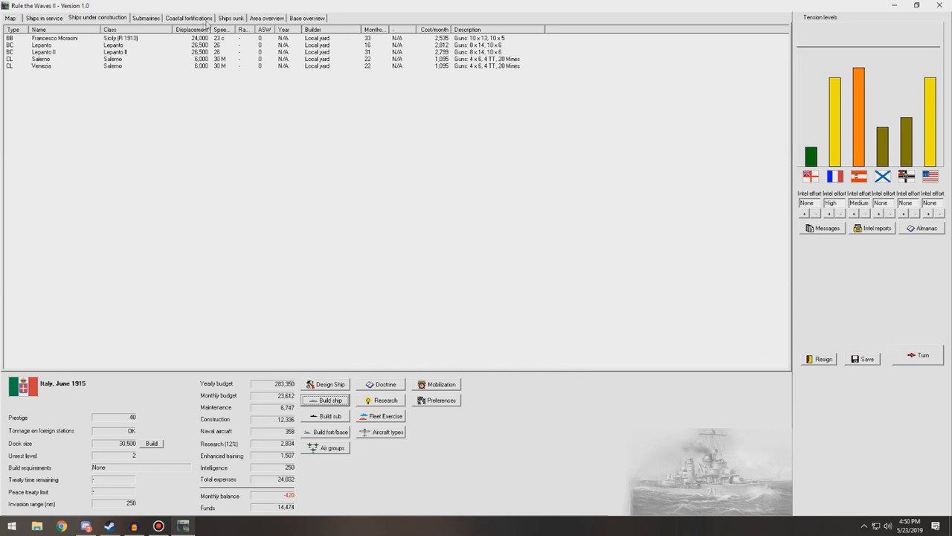
pyautogui.click(187, 18)
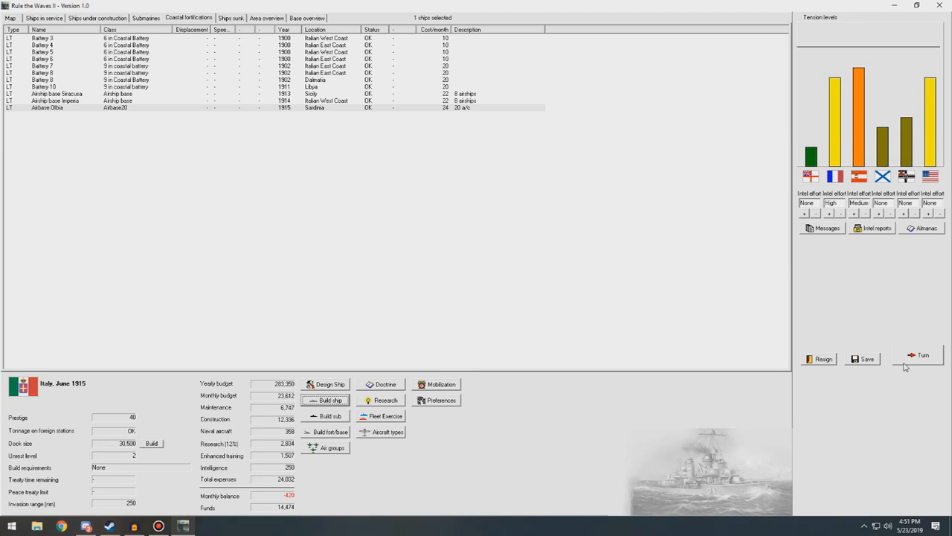
# Advance a turn, agree 'By all means!' to sell the Stabilite filler rights to Russia, and dismiss the triple torpedo mount news.
pyautogui.click(923, 354)
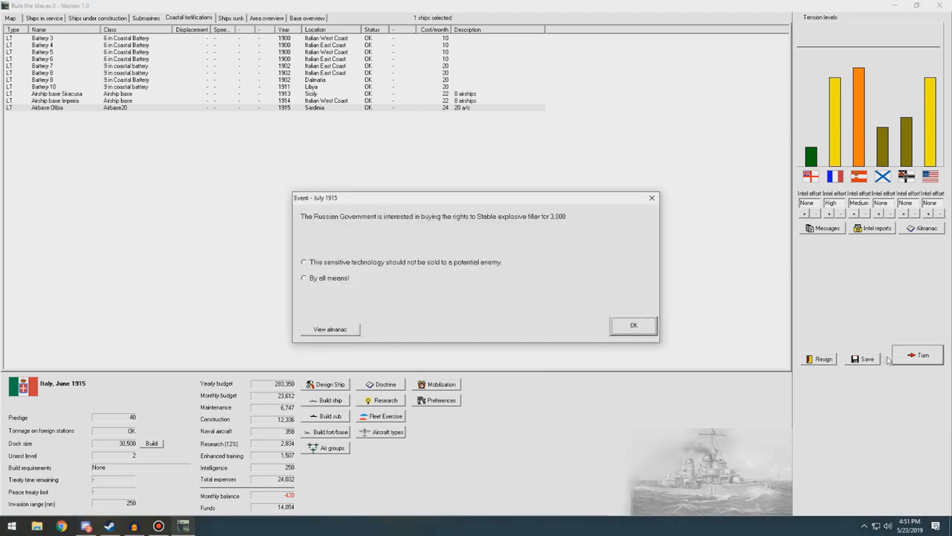
pyautogui.moveTo(497, 226)
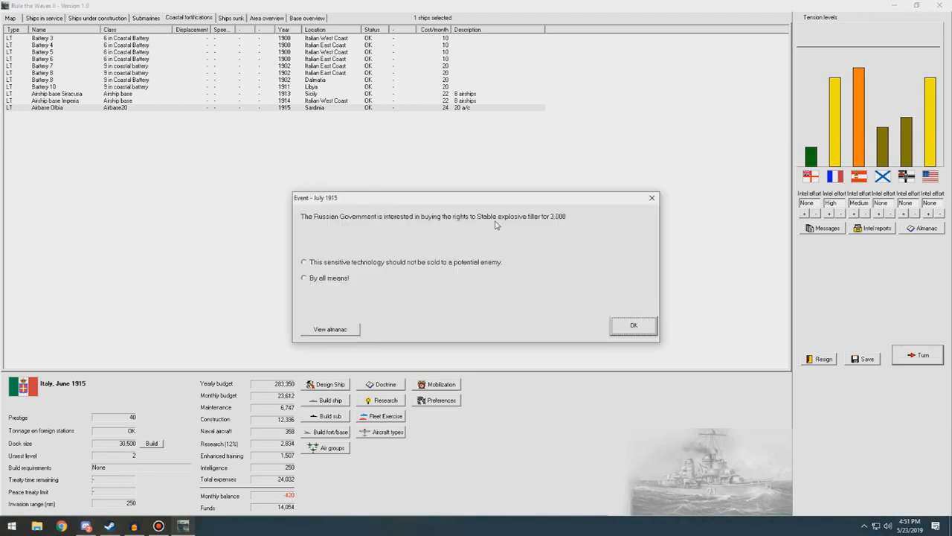
pyautogui.click(303, 279)
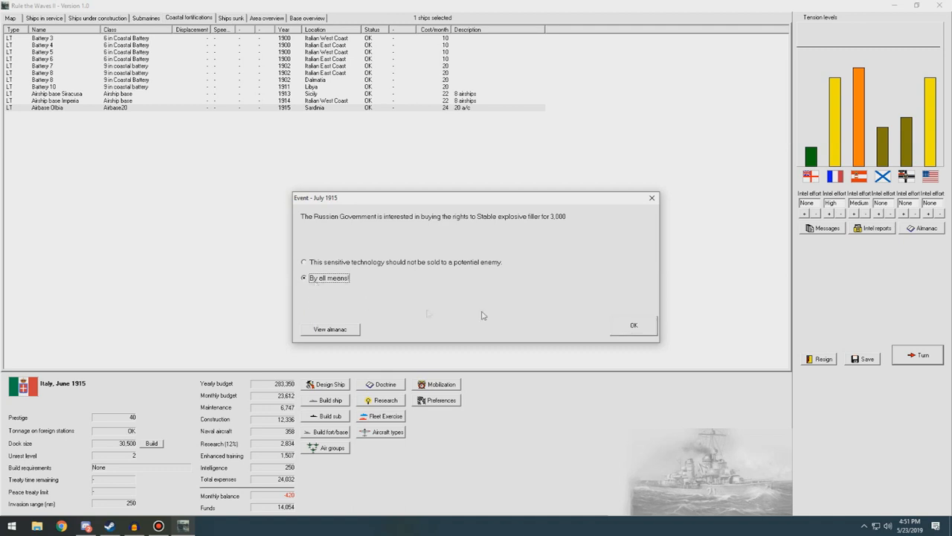
pyautogui.click(633, 324)
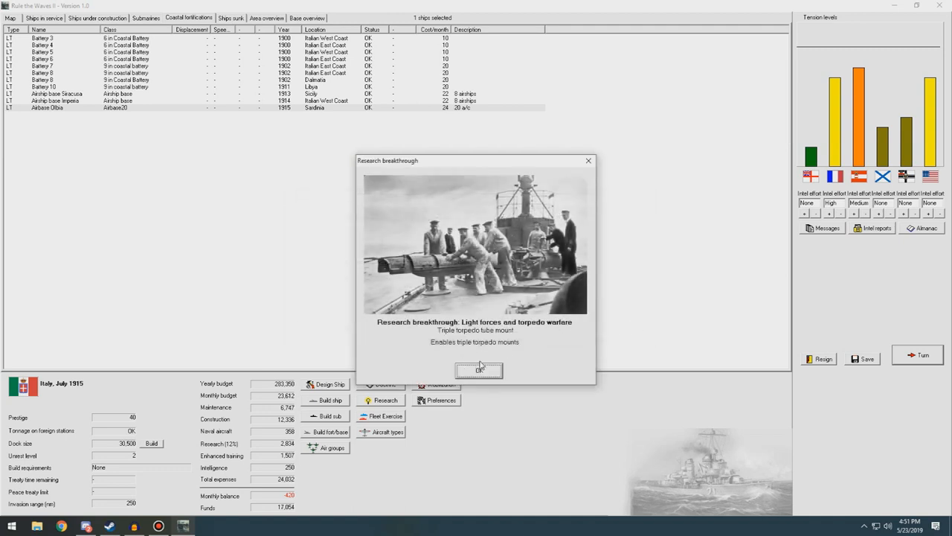
pyautogui.click(479, 370)
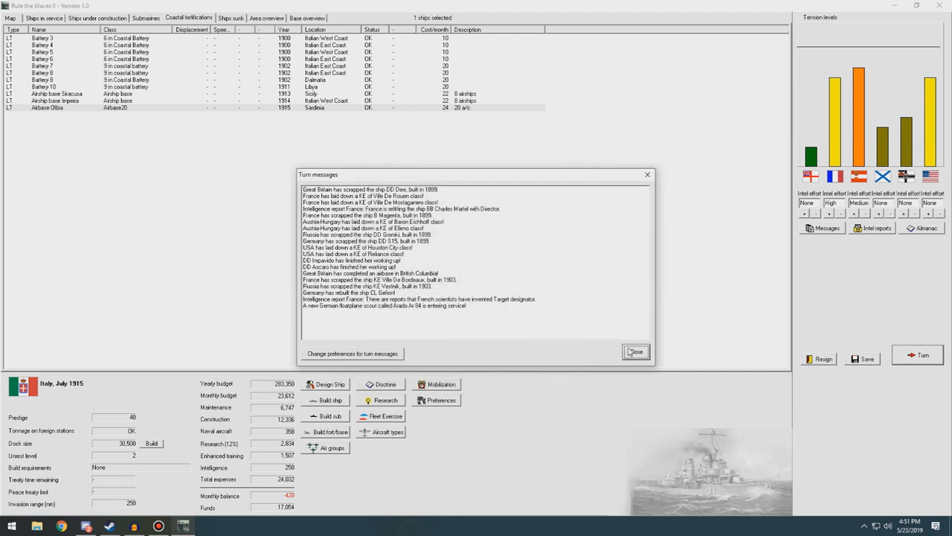
pyautogui.click(636, 351)
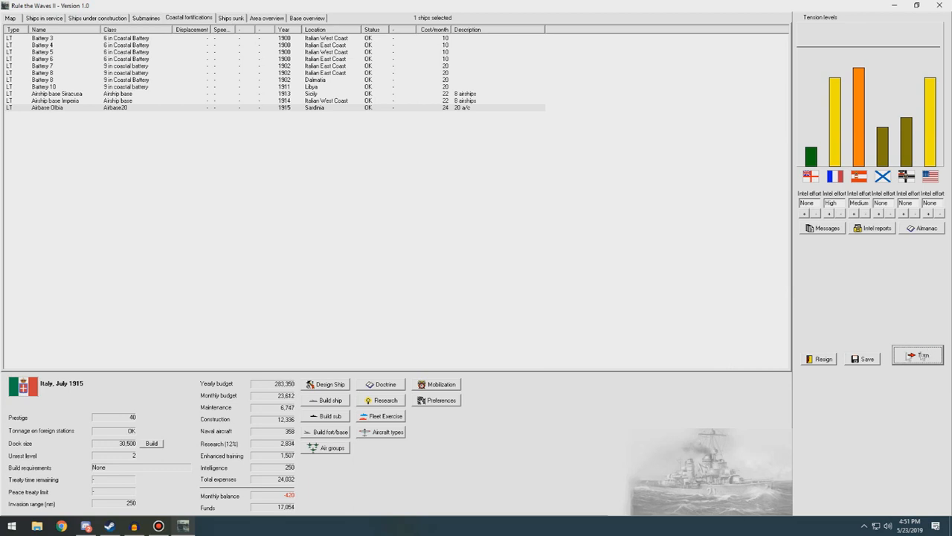
# Advance to July 1915, acknowledging the armour setback, torpedo technology and motor torpedo boat notices.
pyautogui.click(917, 354)
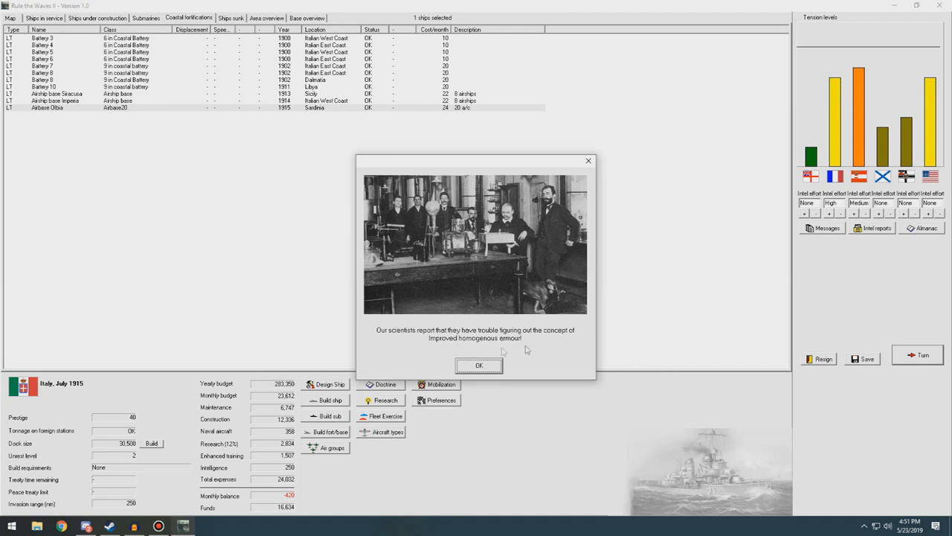
pyautogui.click(479, 366)
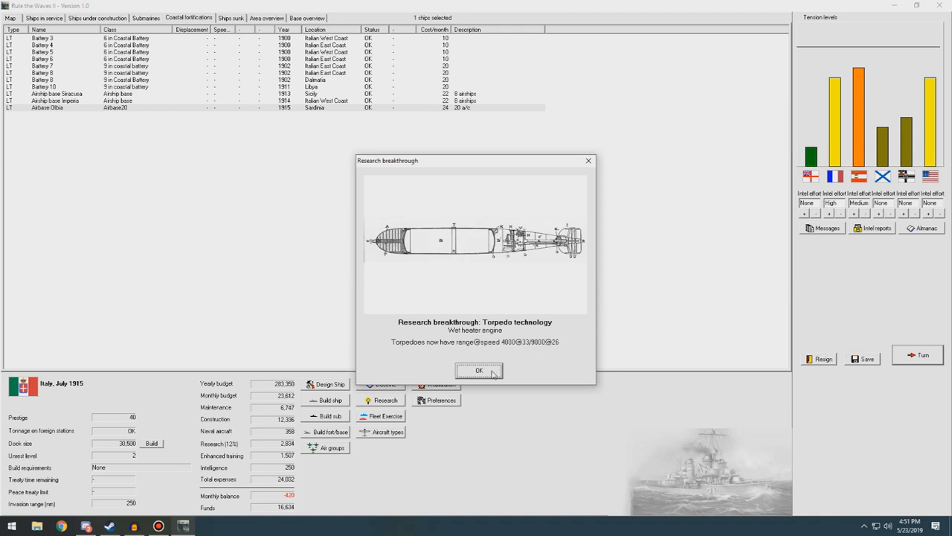
pyautogui.click(479, 370)
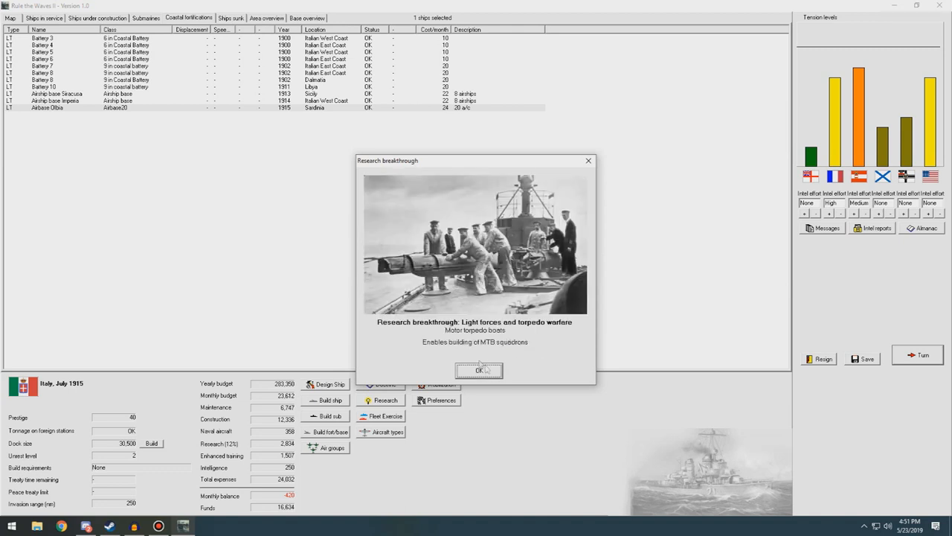
pyautogui.moveTo(469, 372)
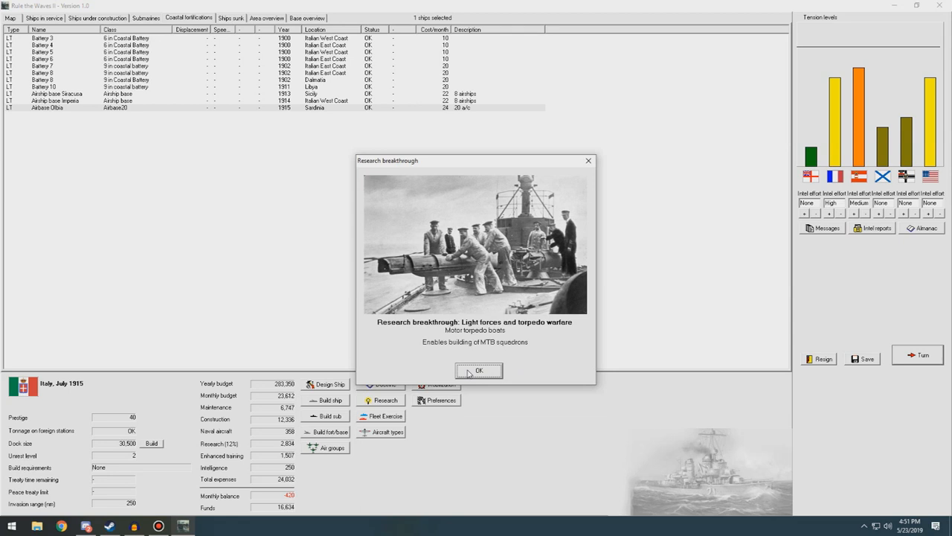
pyautogui.click(479, 371)
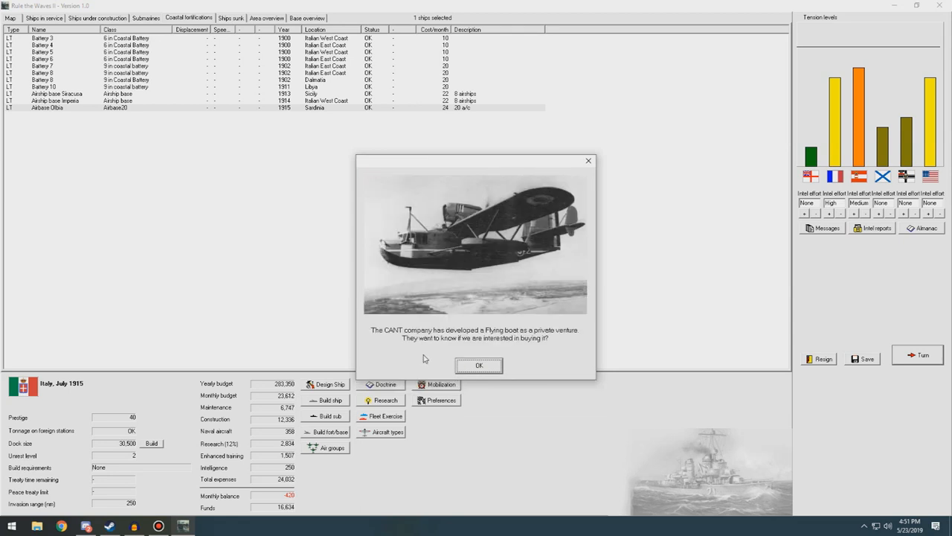
pyautogui.moveTo(426, 357)
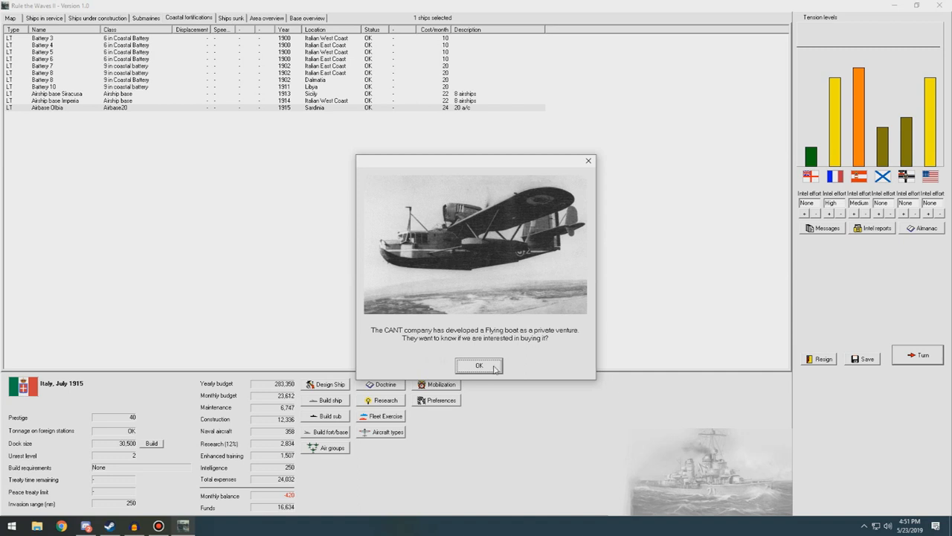
# Accept the CANT flying boat offer and acknowledge the Ansaldo AC.63 floatplane scout entering service in August 1915.
pyautogui.click(479, 366)
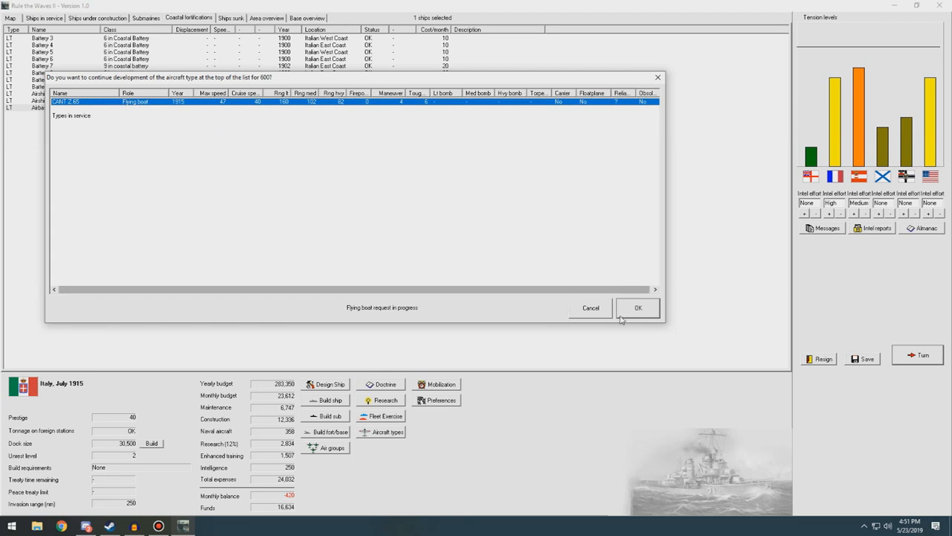
pyautogui.click(636, 307)
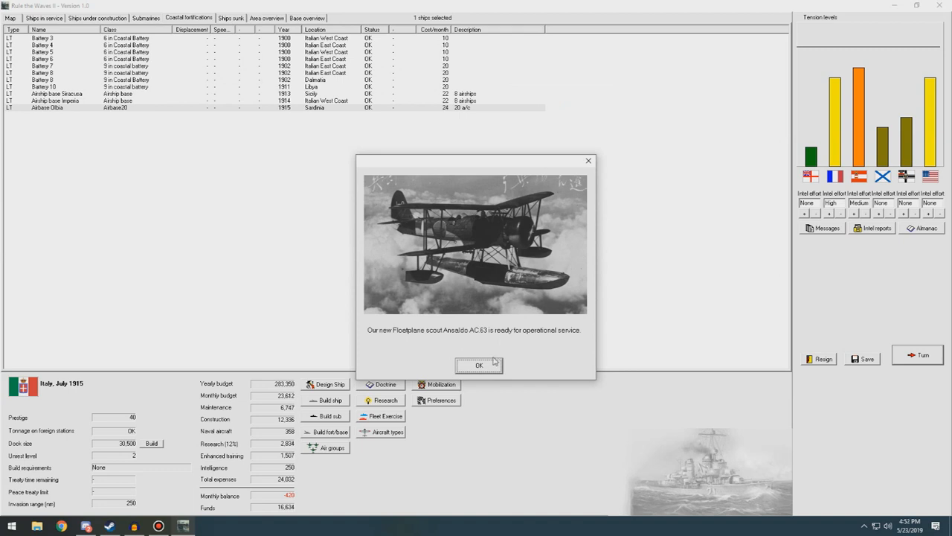
pyautogui.click(480, 364)
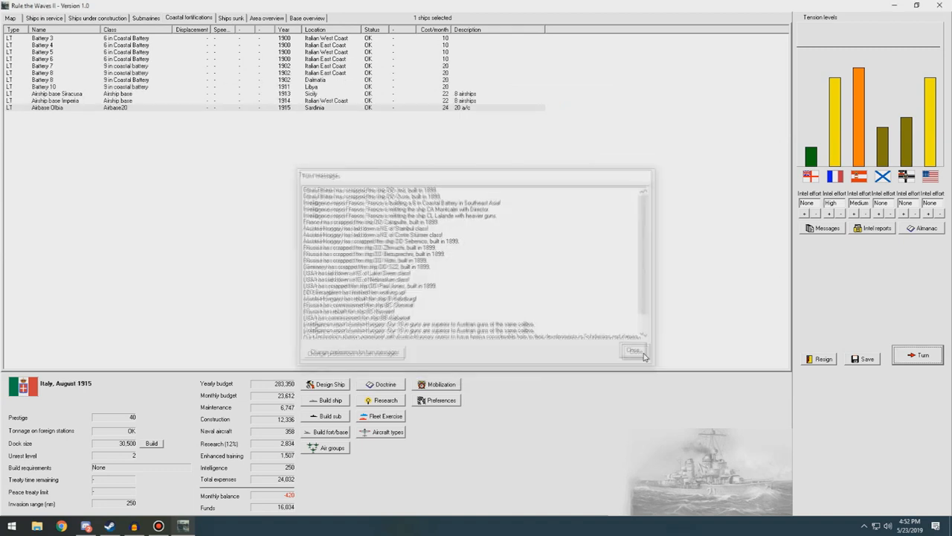
# Close the August turn messages and review the aircraft roster listing the Ansaldo AC.63 and CANT flying boat.
pyautogui.click(634, 351)
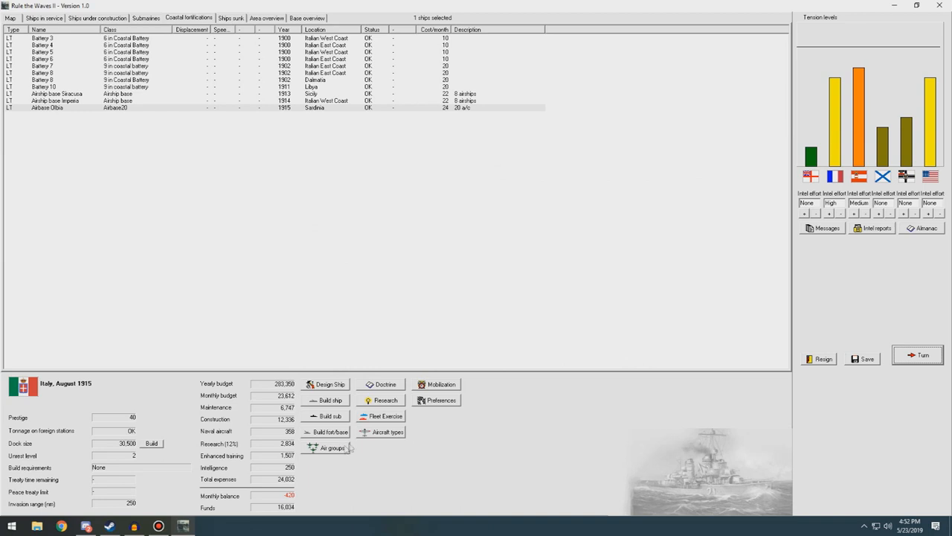
pyautogui.click(385, 431)
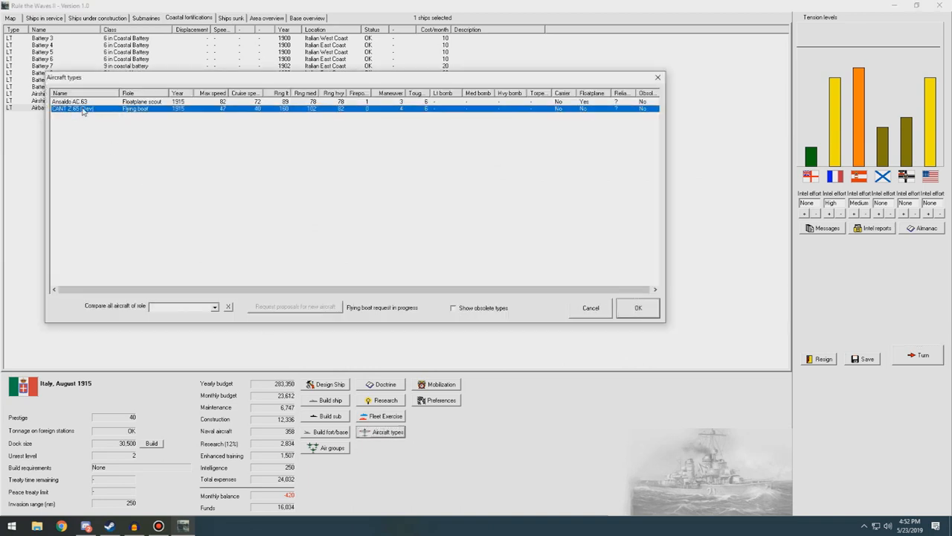
pyautogui.click(550, 162)
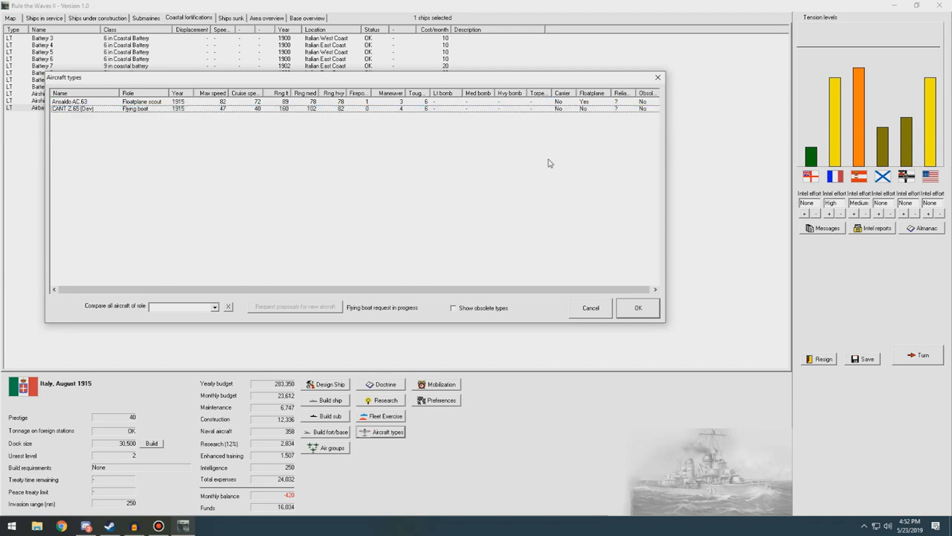
pyautogui.moveTo(595, 151)
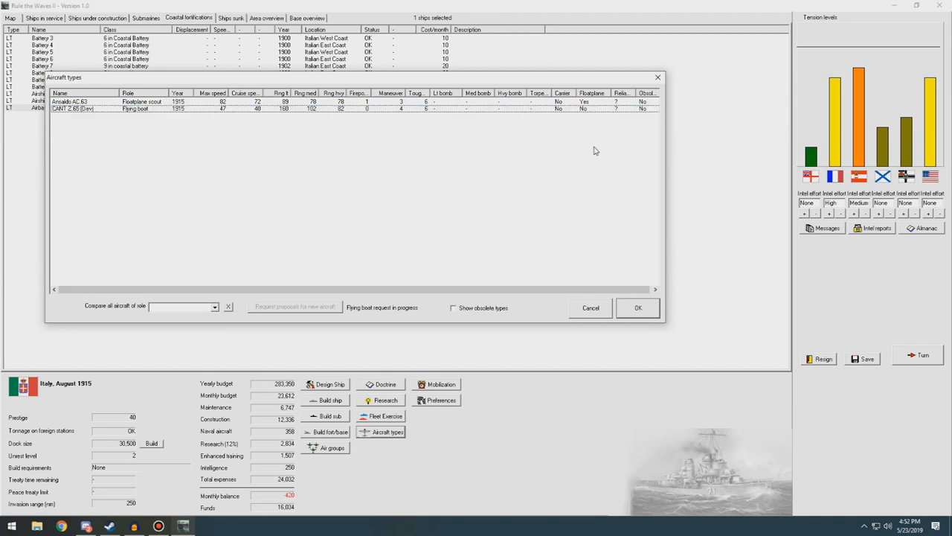
pyautogui.click(637, 306)
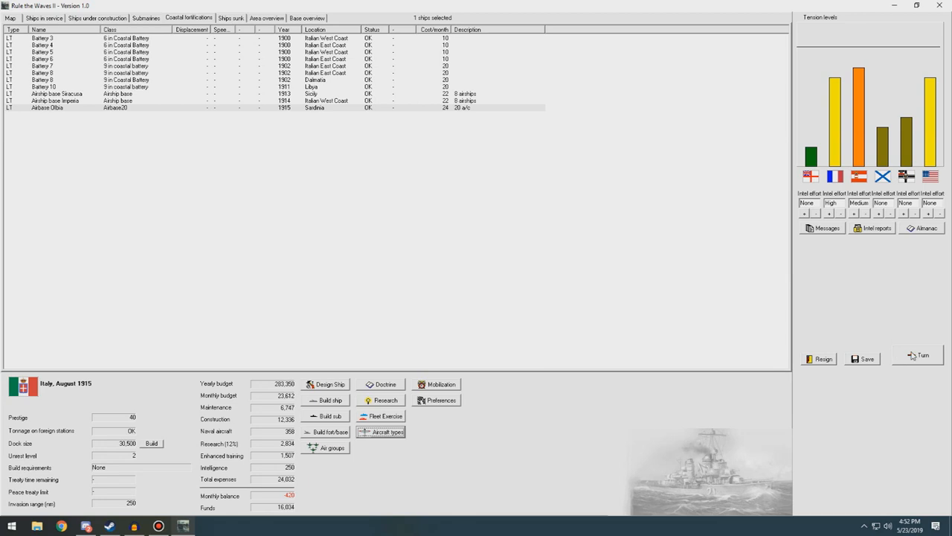
# Advance a turn, acknowledging the 500-ton dock increase, CA Lombardia's work-up and gyro stabilizer research notices.
pyautogui.click(923, 354)
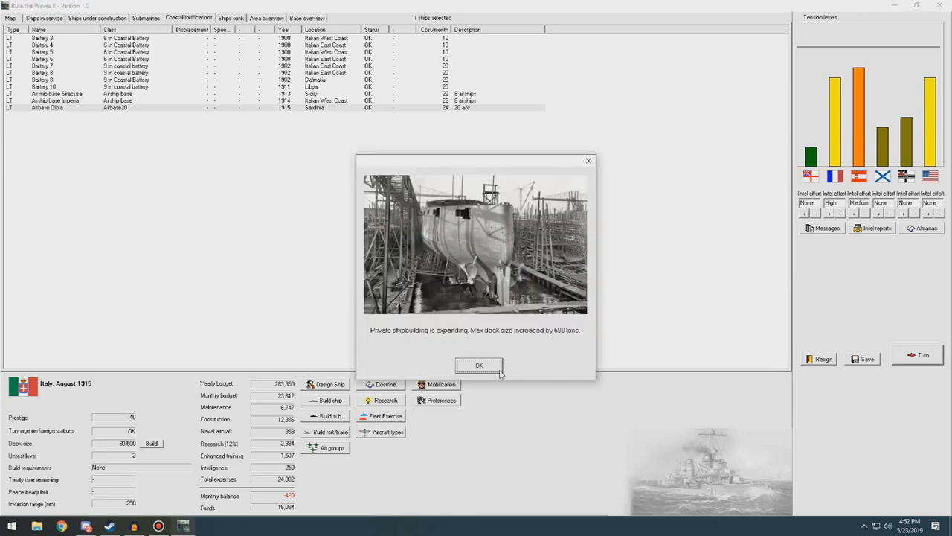
pyautogui.click(479, 366)
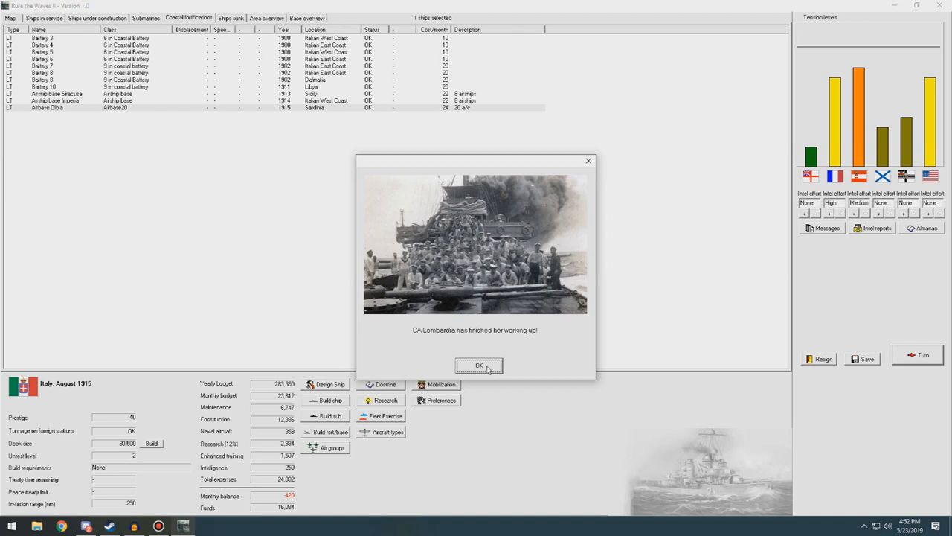
pyautogui.click(479, 366)
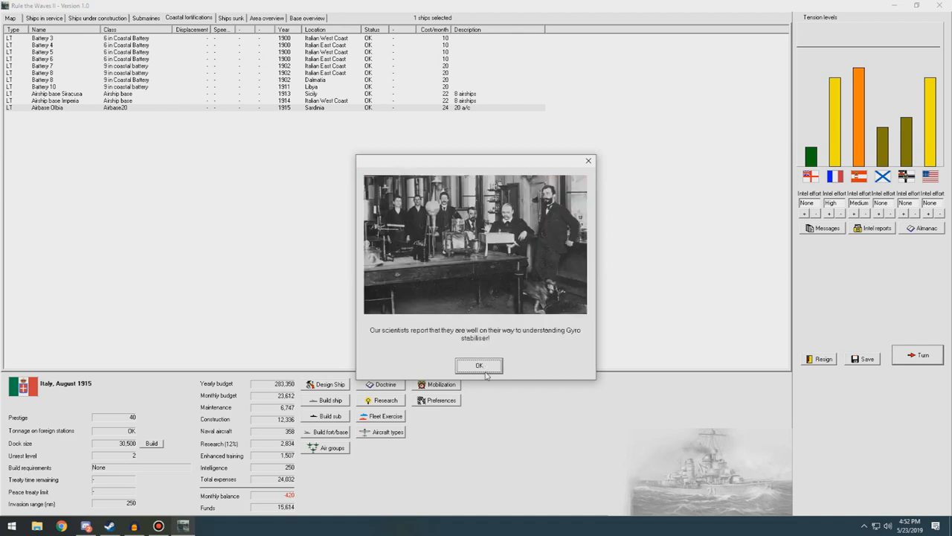
pyautogui.click(479, 366)
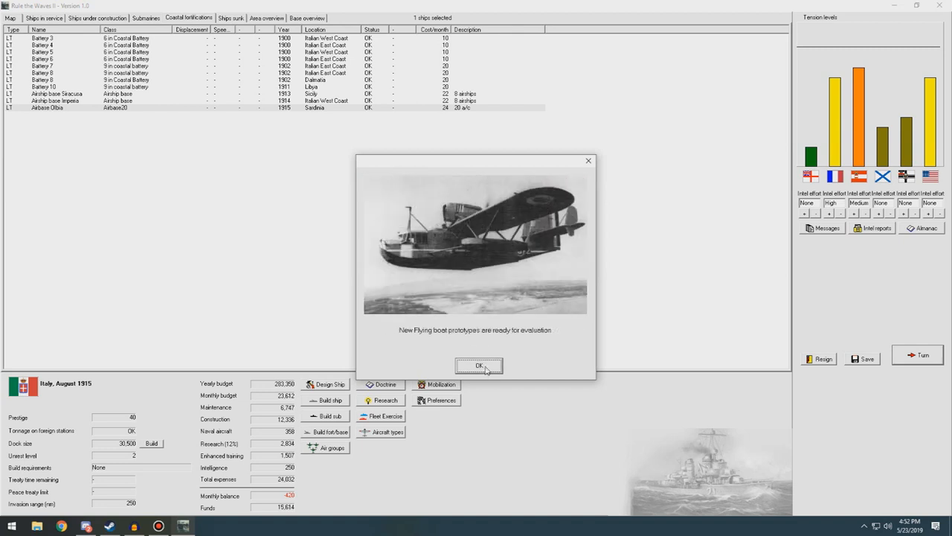
# Evaluate the flying boat prototypes, adopt the Reggiane Re.60 for September 1915, and show the aircraft types list.
pyautogui.click(479, 366)
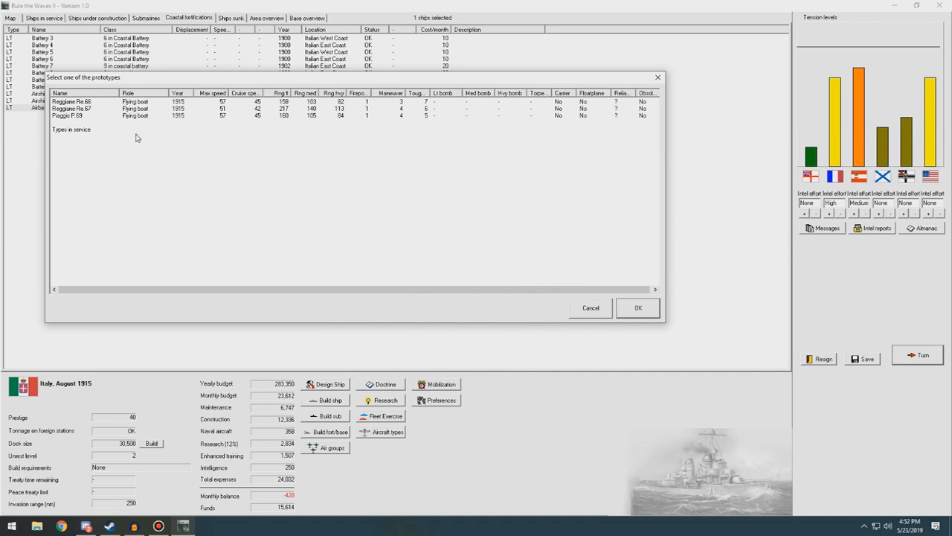
pyautogui.moveTo(259, 122)
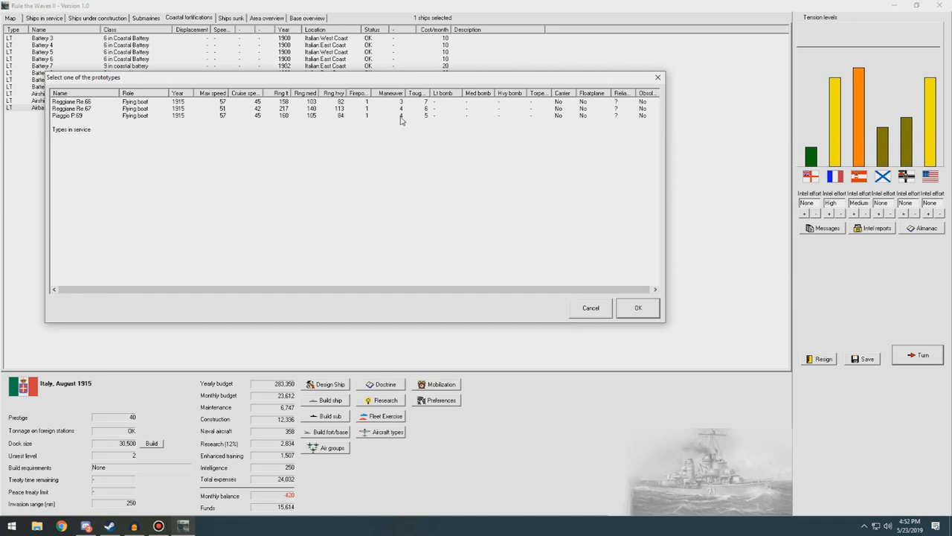
pyautogui.moveTo(429, 113)
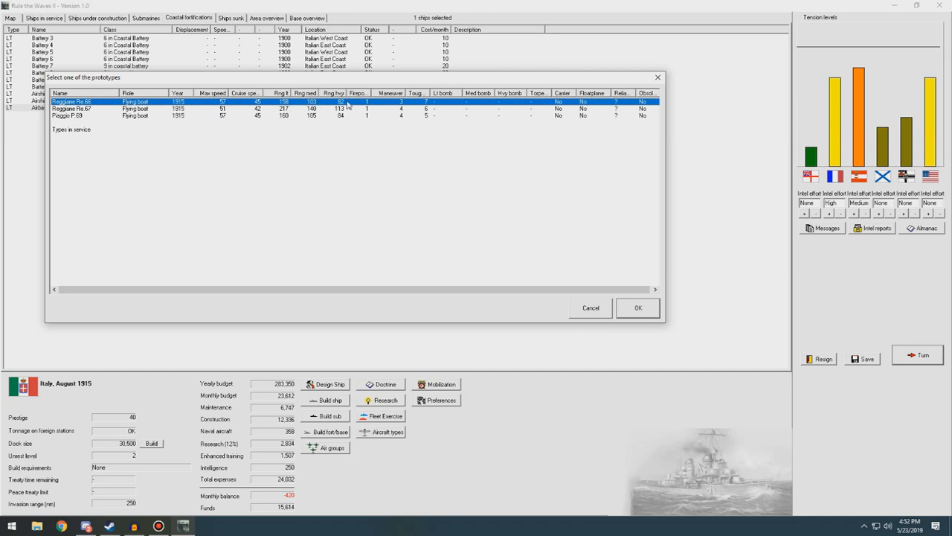
pyautogui.moveTo(603, 113)
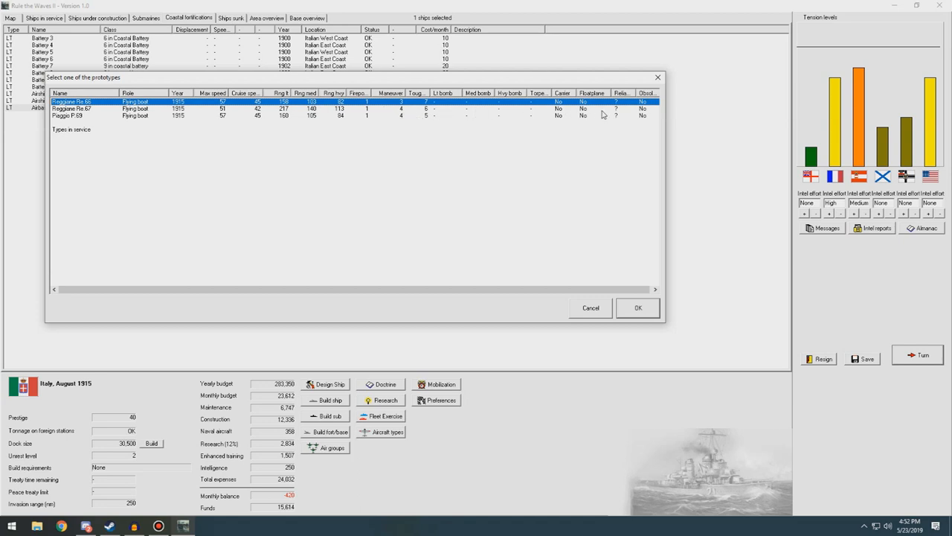
pyautogui.moveTo(400, 110)
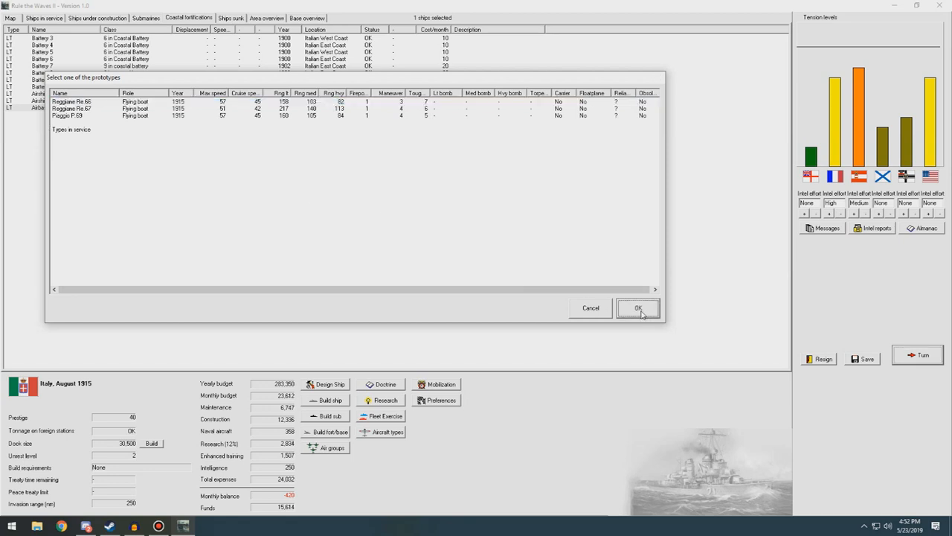
pyautogui.click(637, 308)
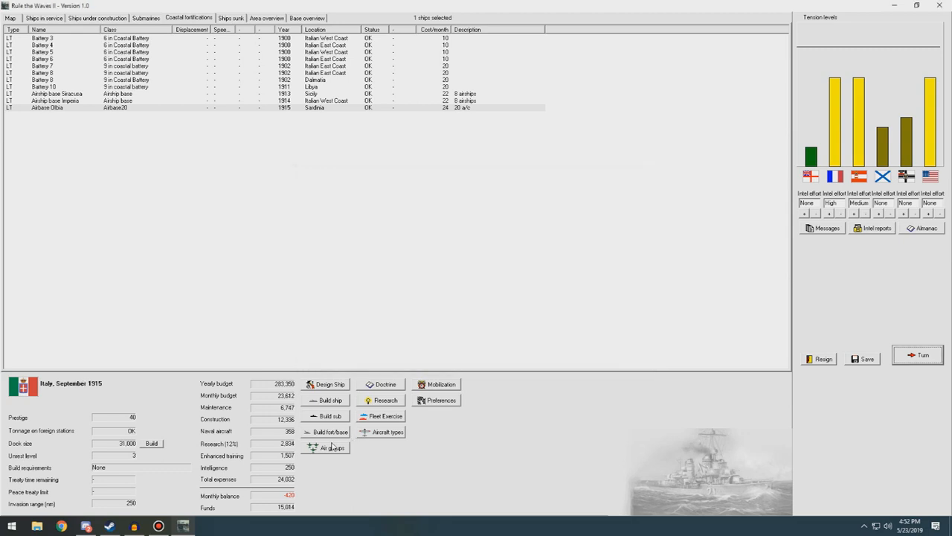
pyautogui.click(385, 432)
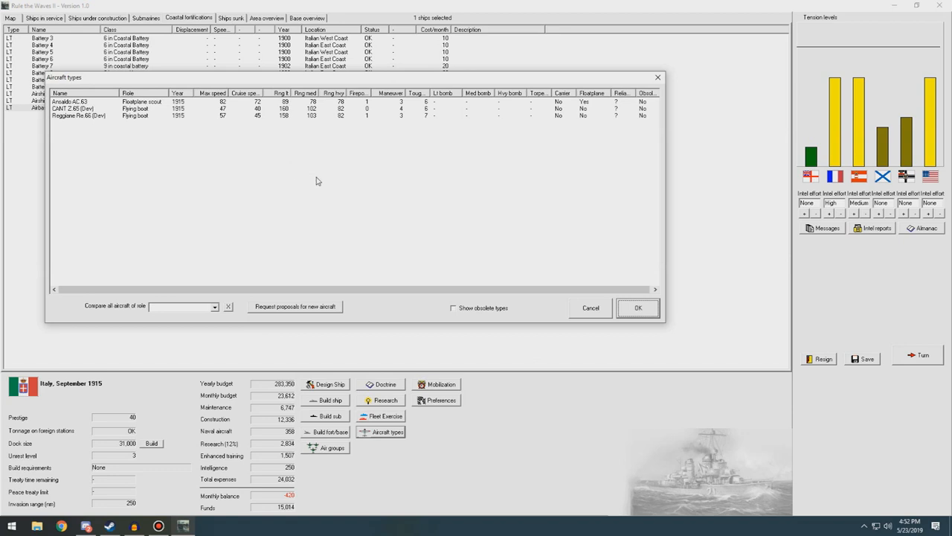
pyautogui.moveTo(92, 127)
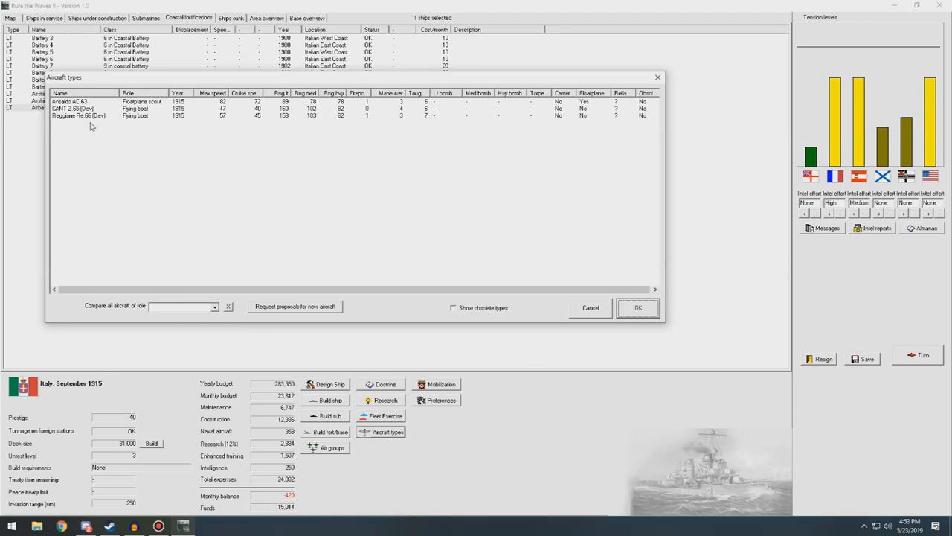
pyautogui.moveTo(72, 128)
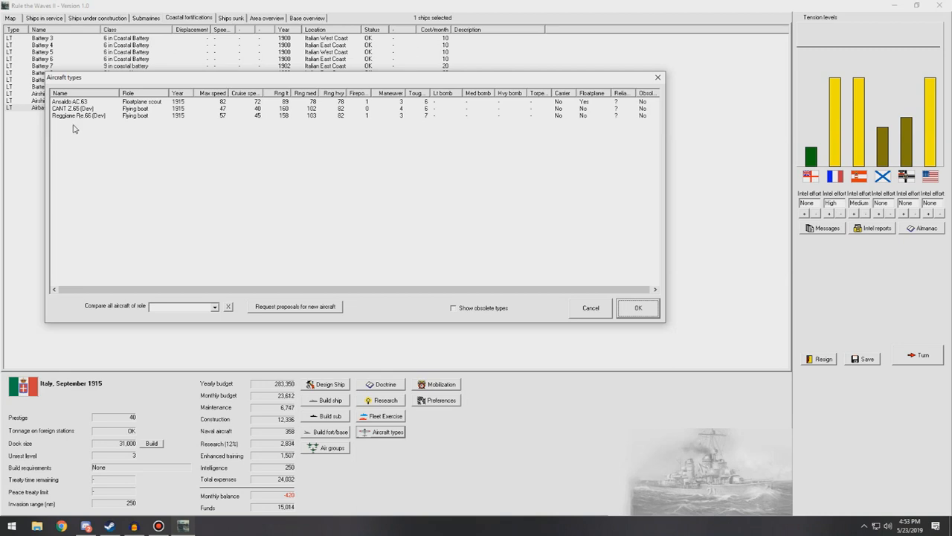
pyautogui.moveTo(74, 128)
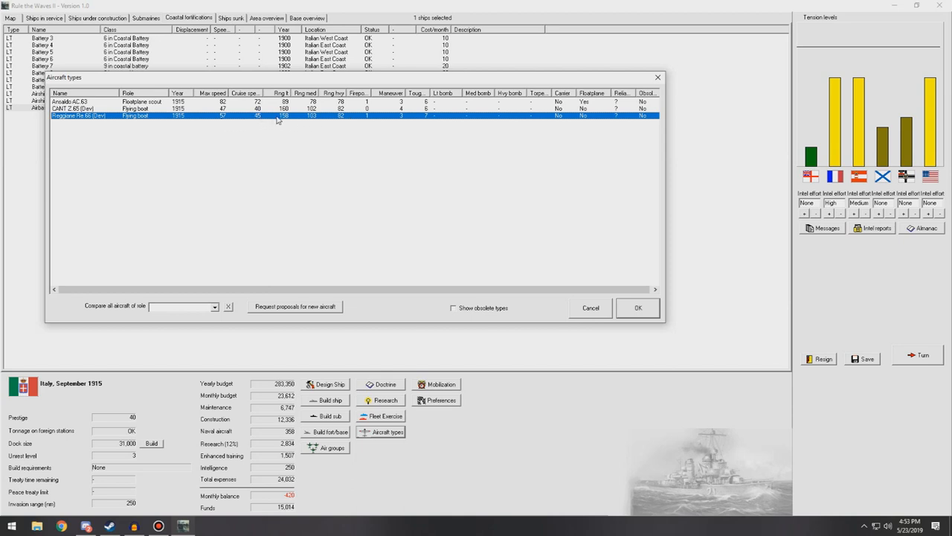
pyautogui.moveTo(578, 85)
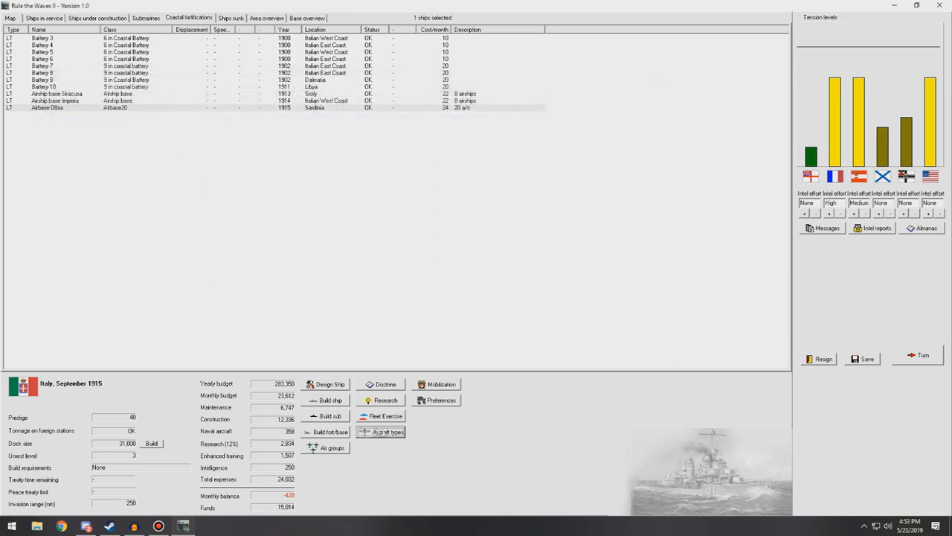
# Request new Fighter aircraft proposals with chosen design priorities and advance the turn.
pyautogui.click(381, 432)
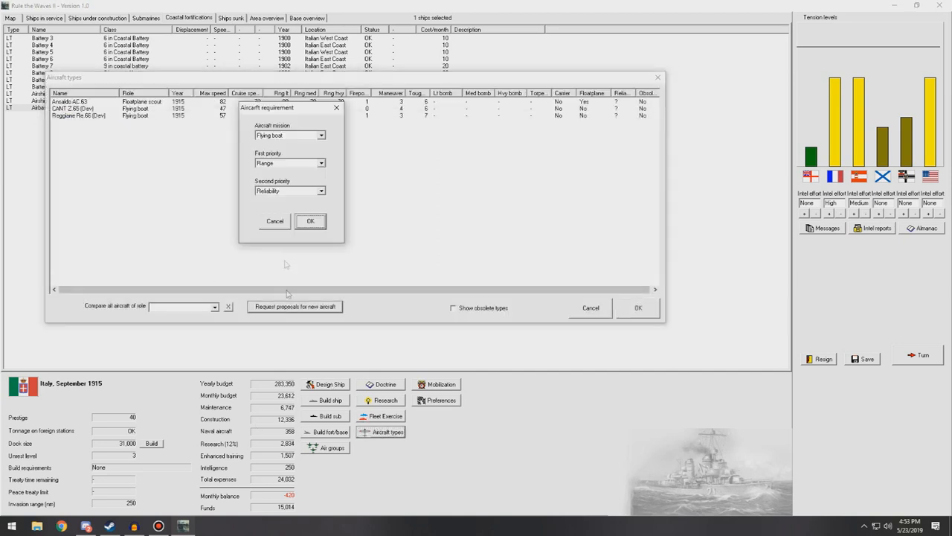
pyautogui.click(286, 134)
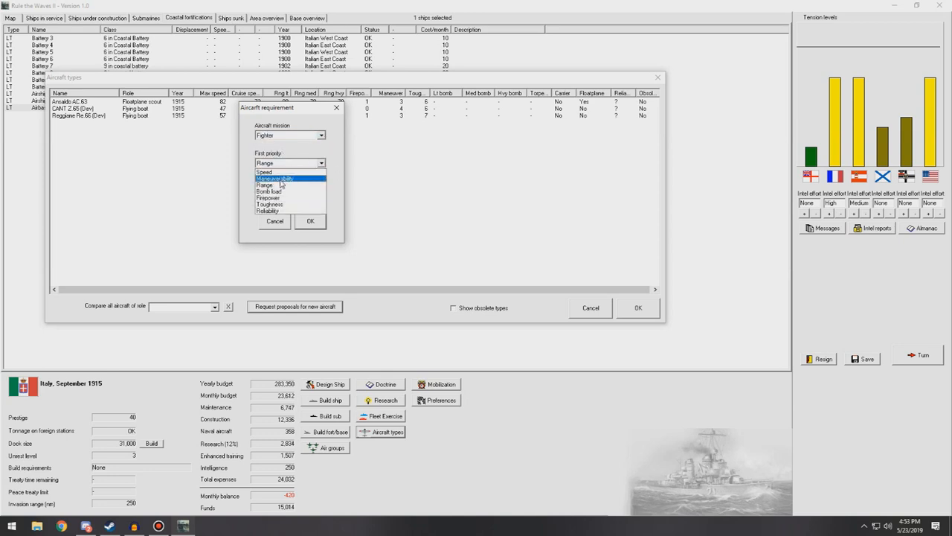
pyautogui.click(275, 178)
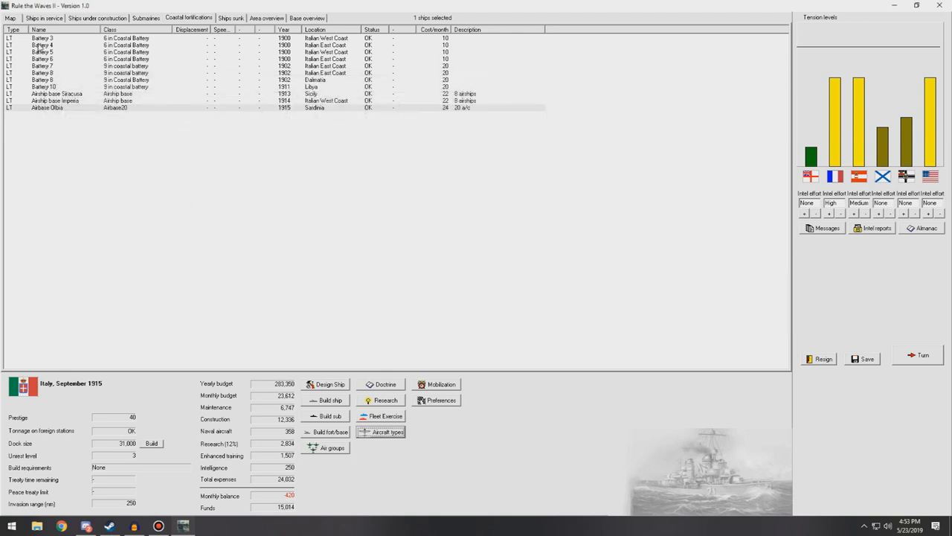
pyautogui.moveTo(277, 297)
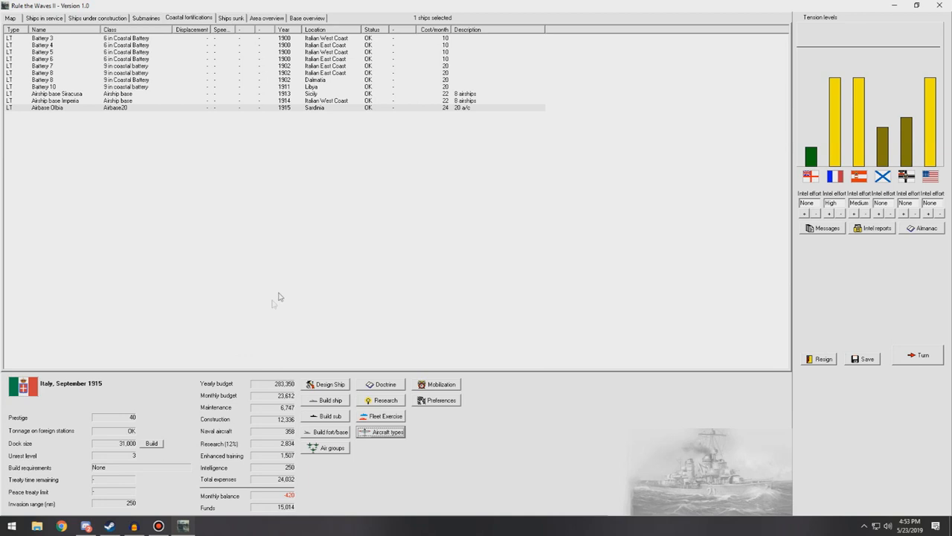
pyautogui.click(97, 17)
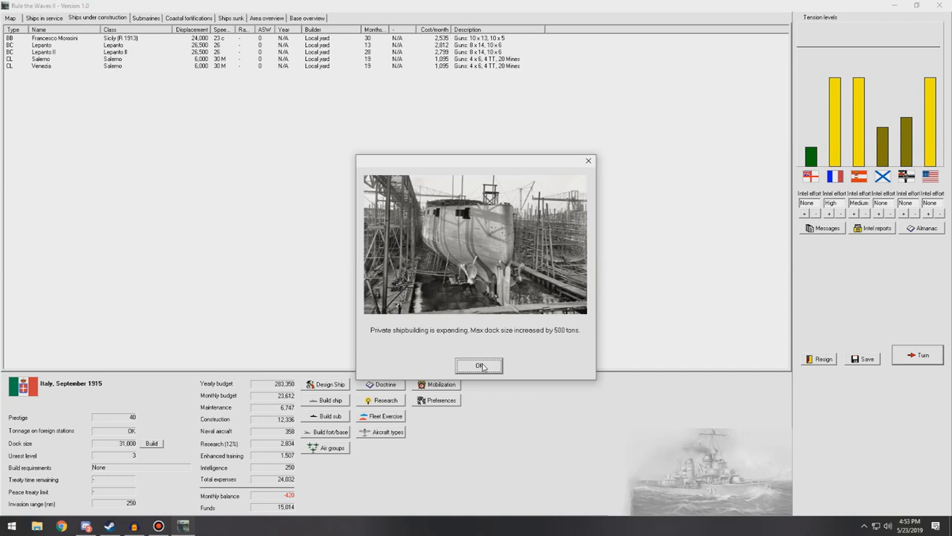
# Acknowledge the dock increase, Marseille spy blueprints, hull construction breakthrough and the Lepanto battle-cruiser report into October 1915.
pyautogui.click(479, 366)
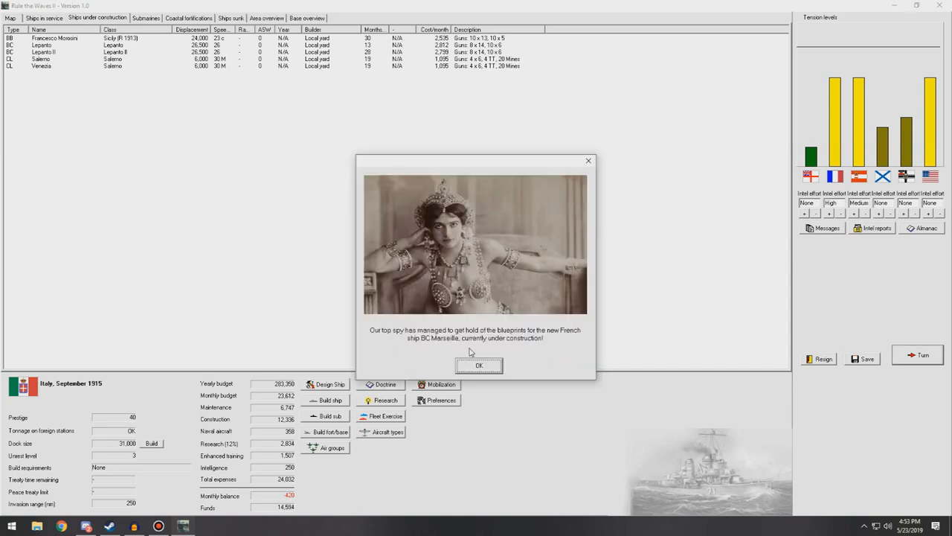
pyautogui.click(479, 366)
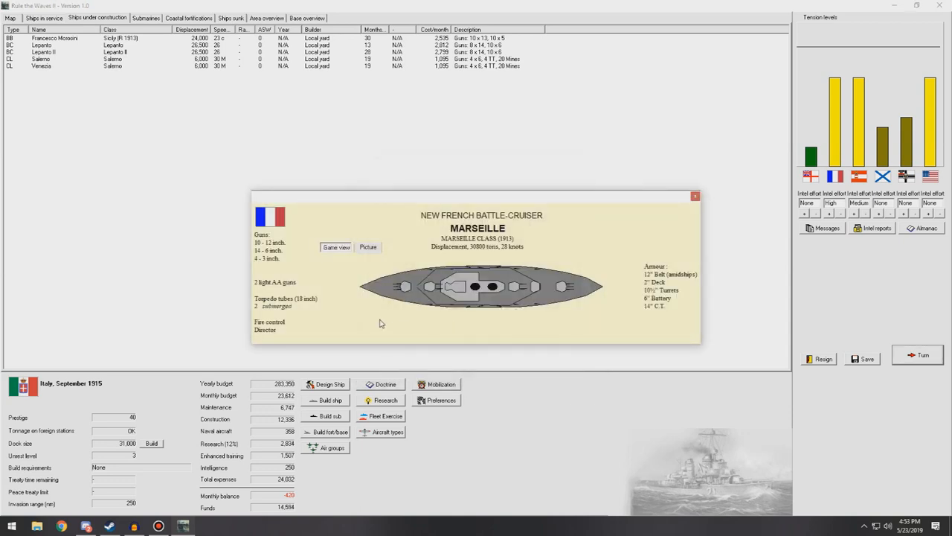
pyautogui.moveTo(601, 265)
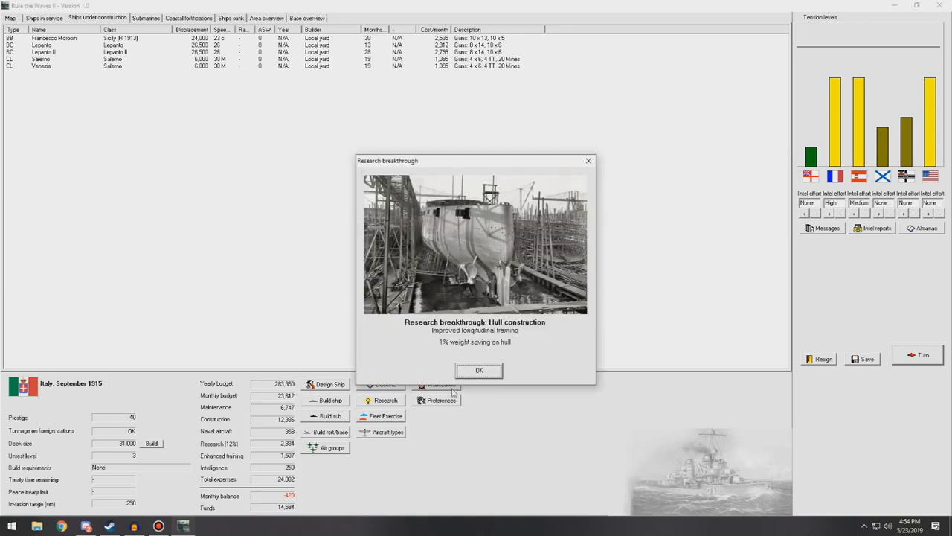
pyautogui.click(479, 370)
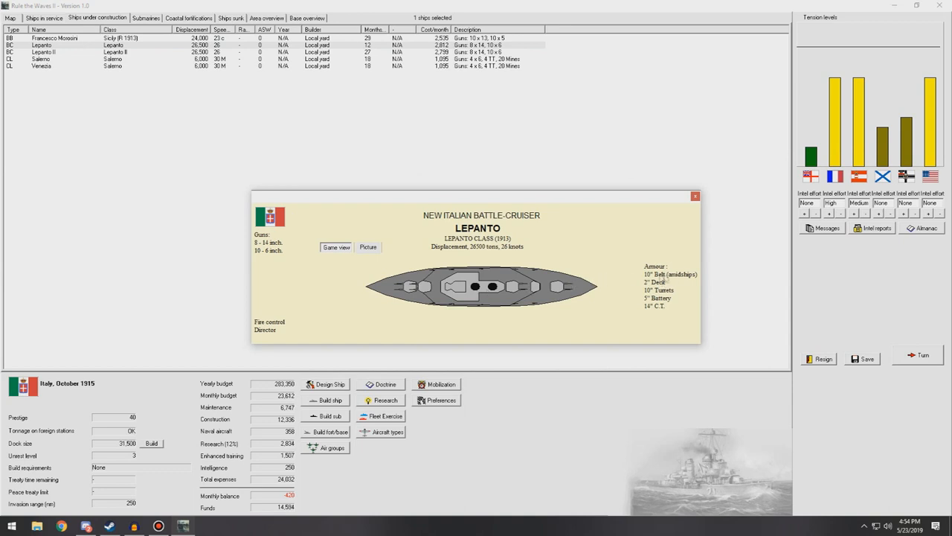
pyautogui.moveTo(365, 314)
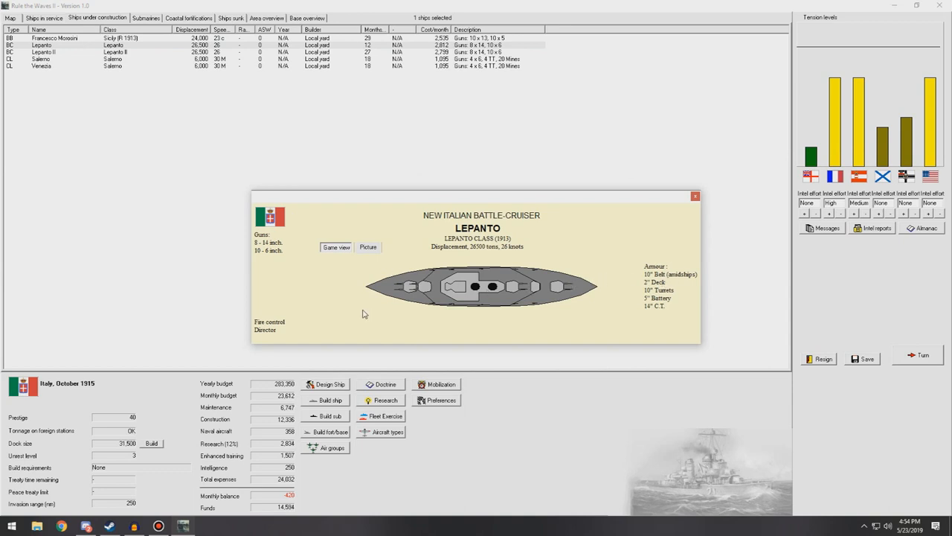
pyautogui.moveTo(676, 244)
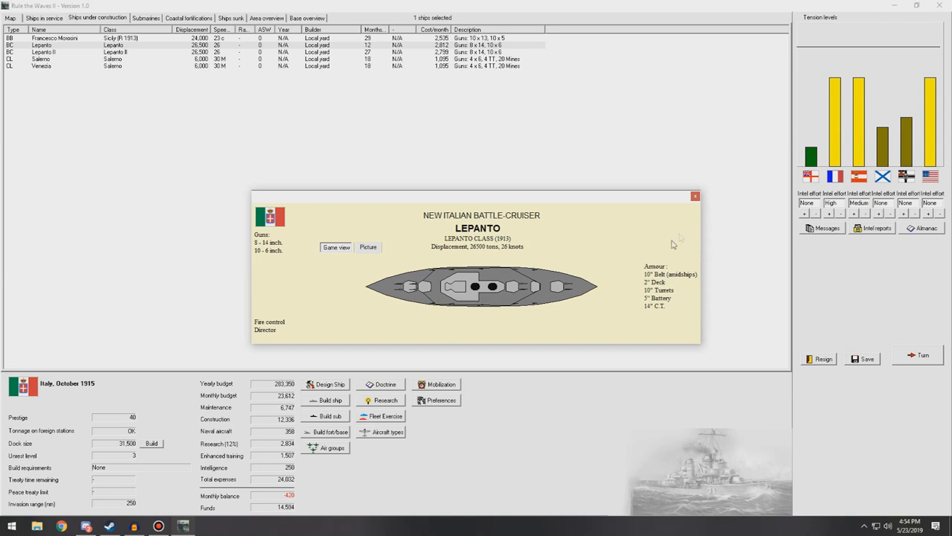
pyautogui.click(694, 196)
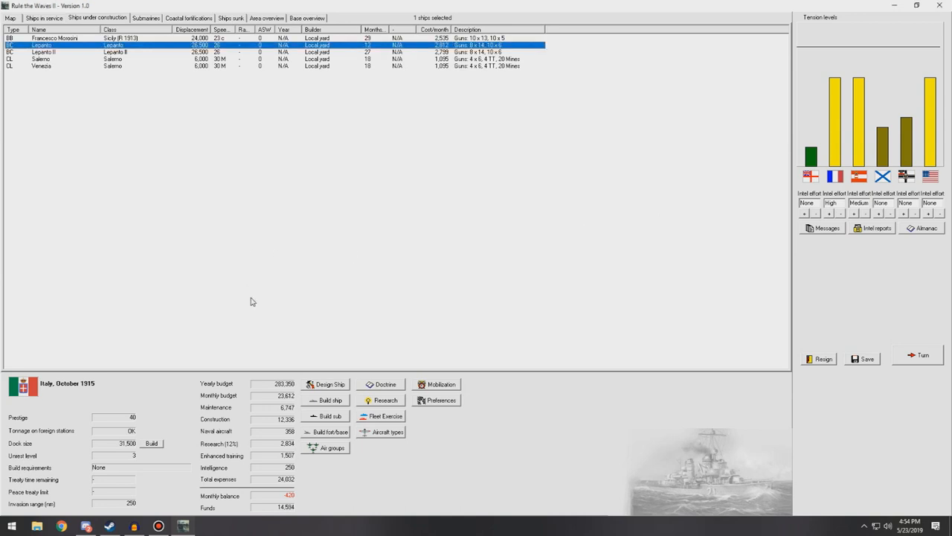
pyautogui.moveTo(910, 231)
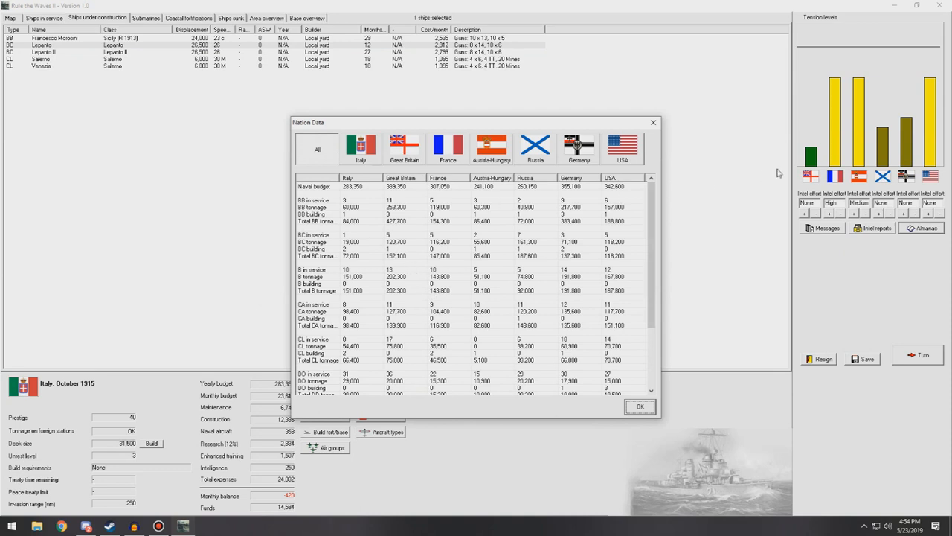
pyautogui.moveTo(390, 167)
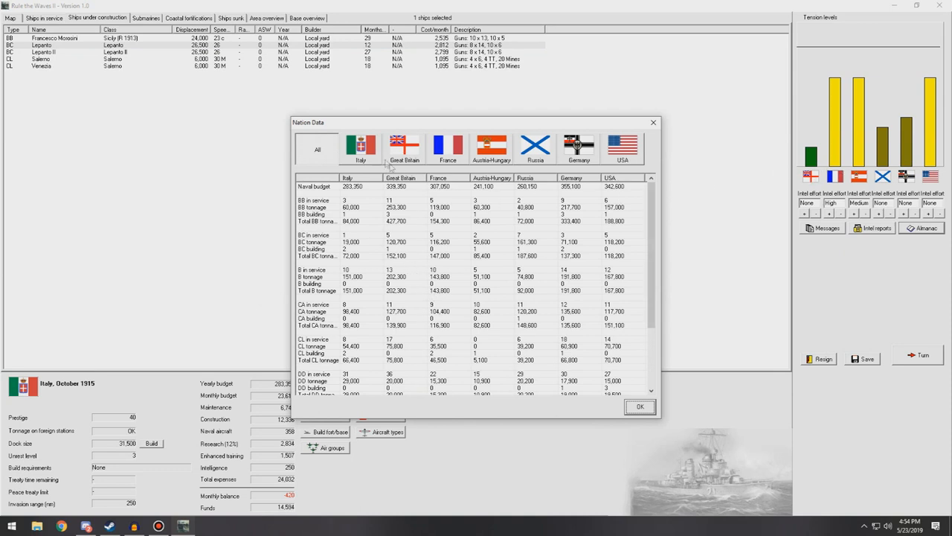
pyautogui.moveTo(408, 250)
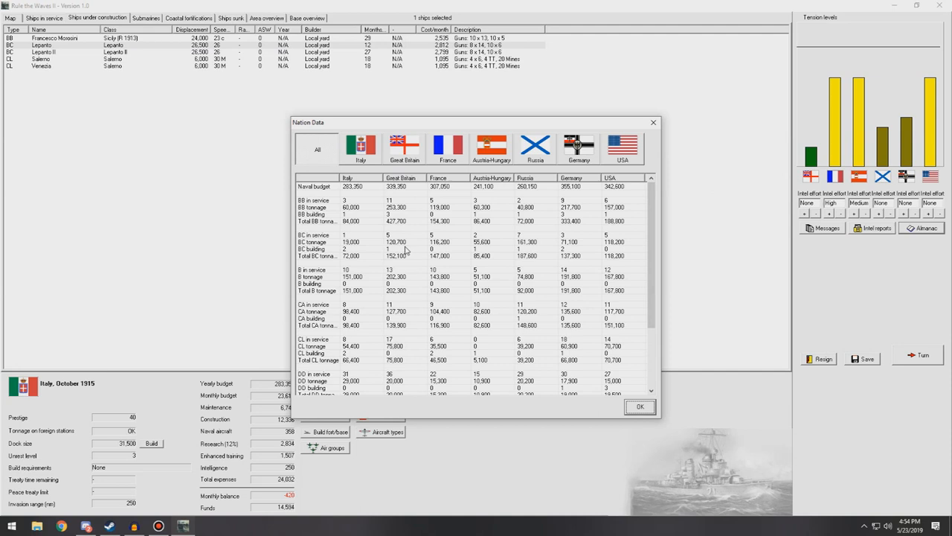
pyautogui.moveTo(427, 278)
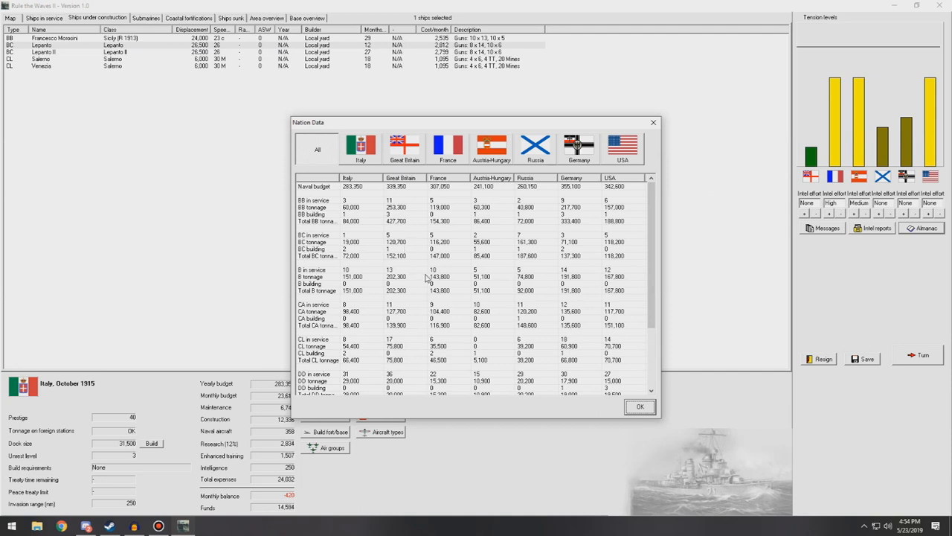
pyautogui.moveTo(405, 311)
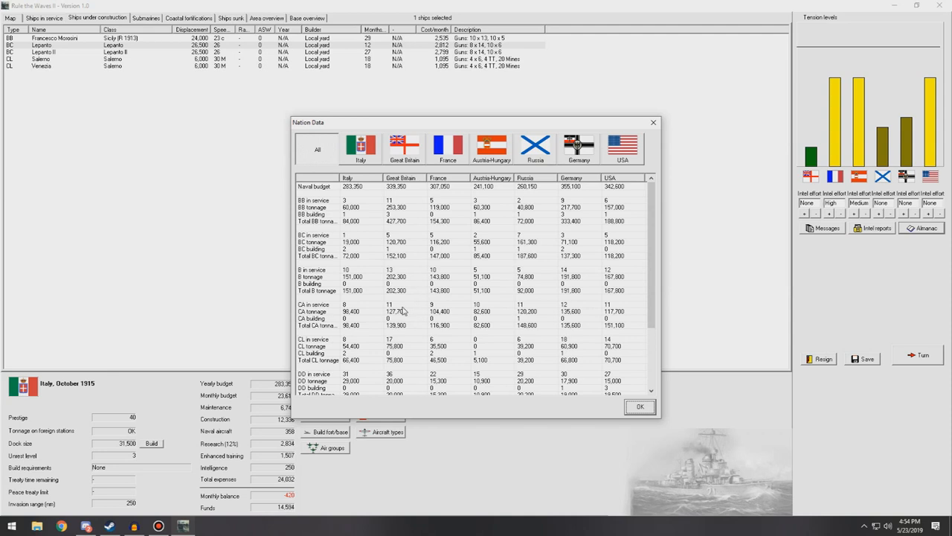
pyautogui.moveTo(407, 333)
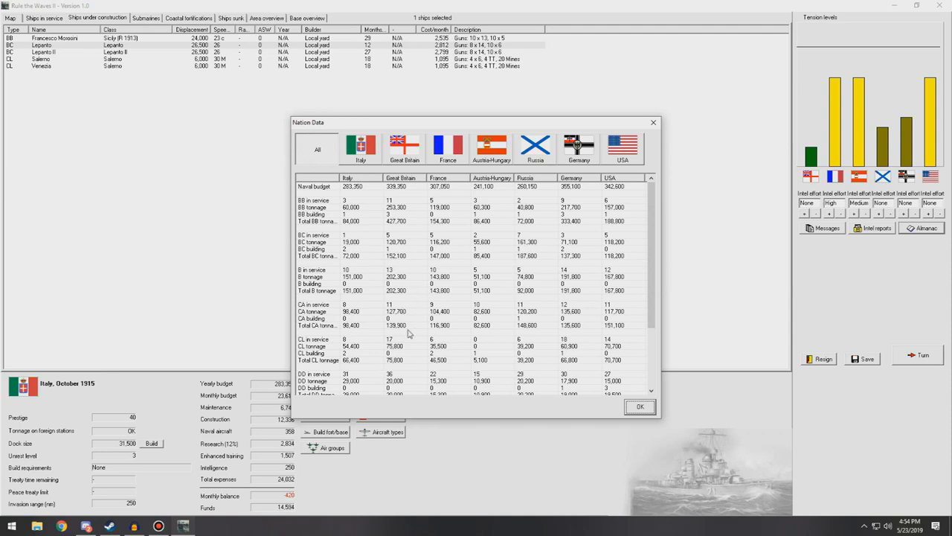
pyautogui.moveTo(416, 375)
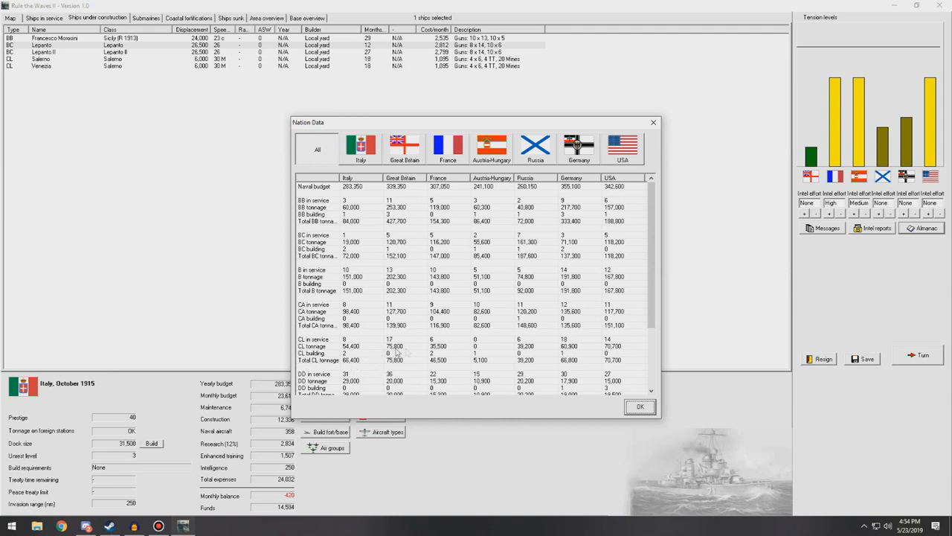
pyautogui.scroll(-3)
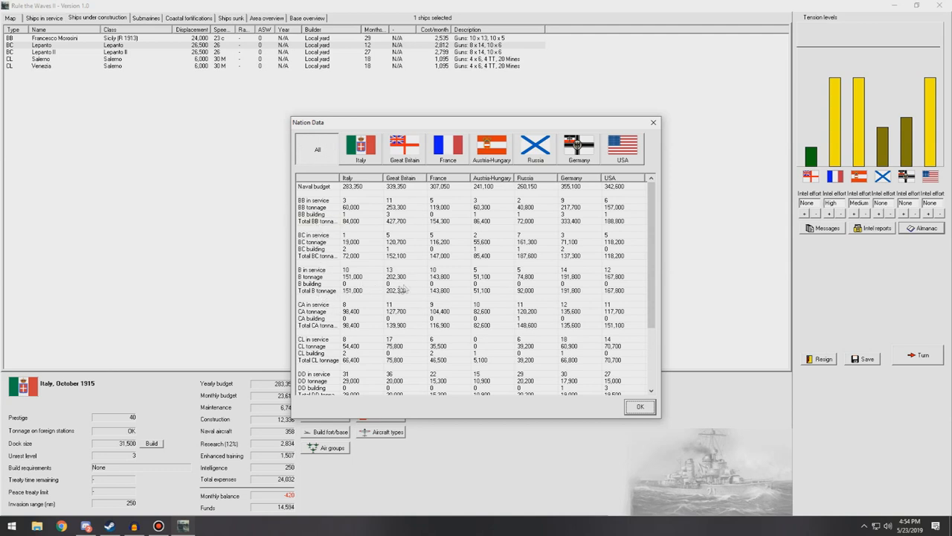
pyautogui.moveTo(330, 339)
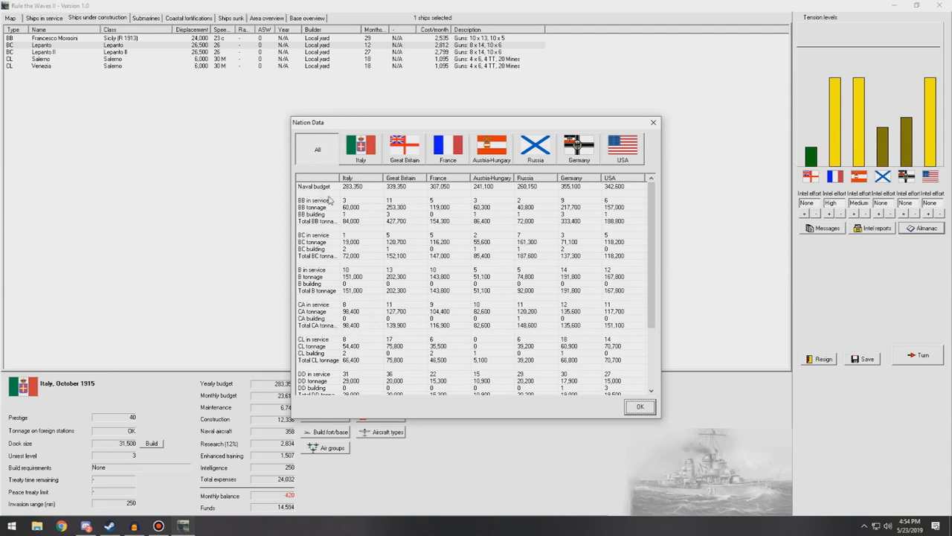
pyautogui.moveTo(333, 215)
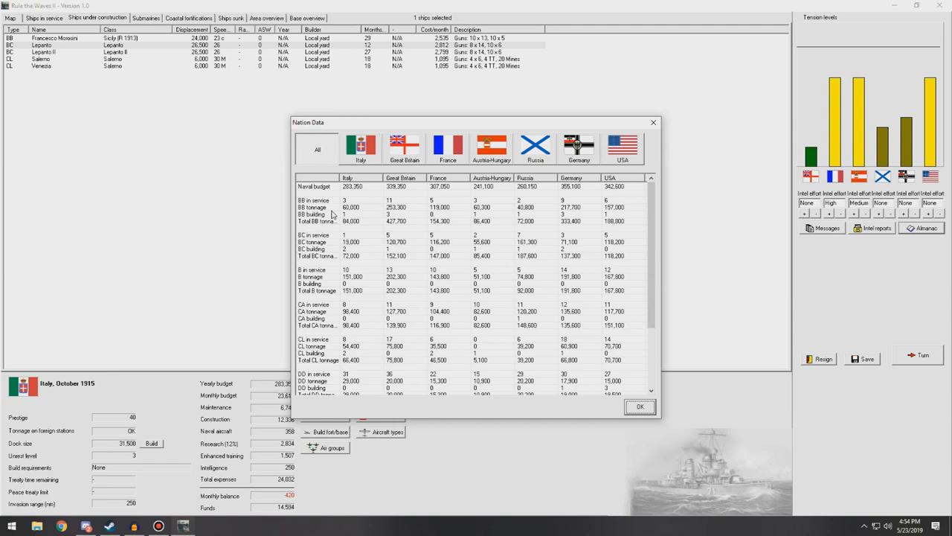
pyautogui.moveTo(645, 176)
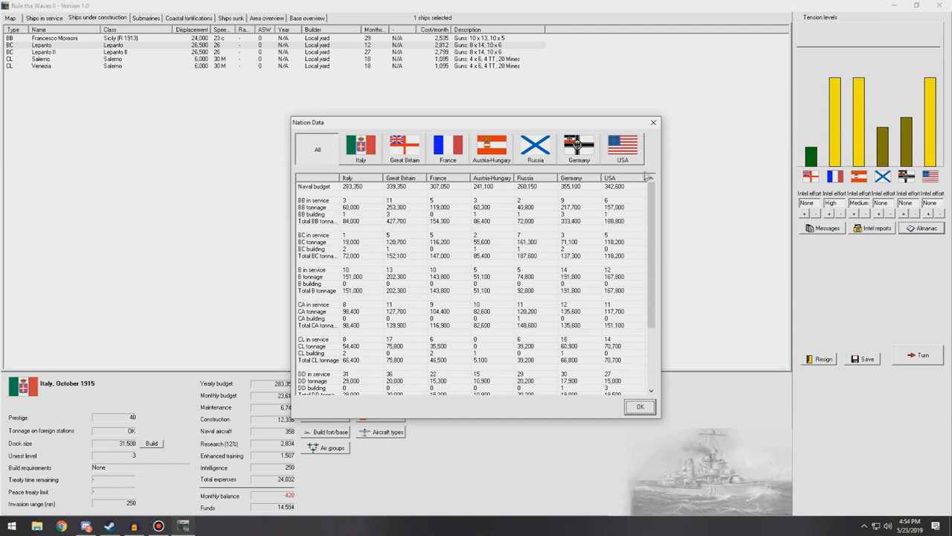
pyautogui.click(639, 406)
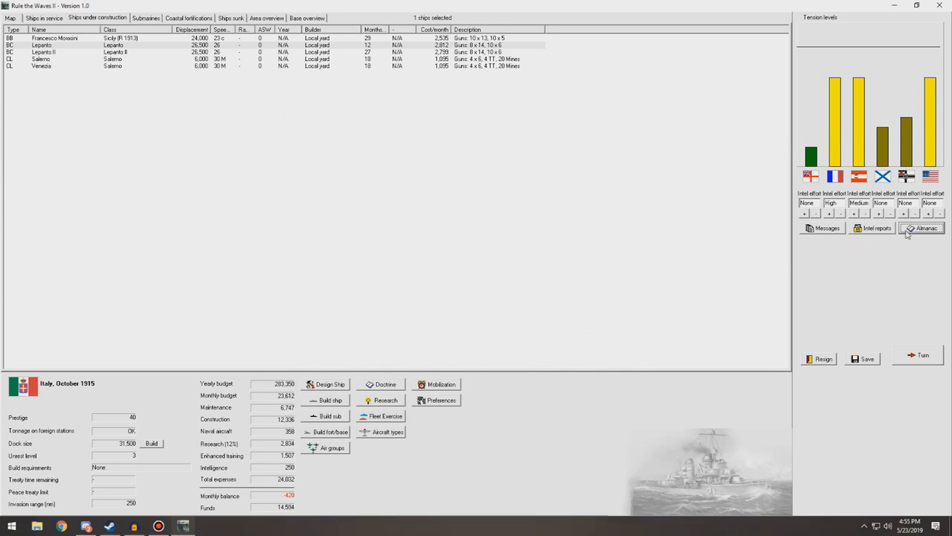
pyautogui.click(926, 228)
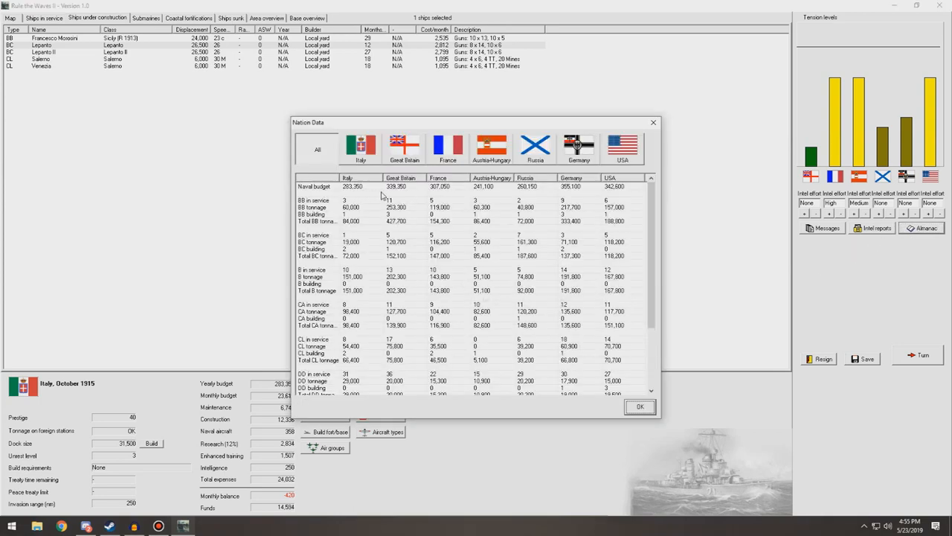
pyautogui.moveTo(448, 219)
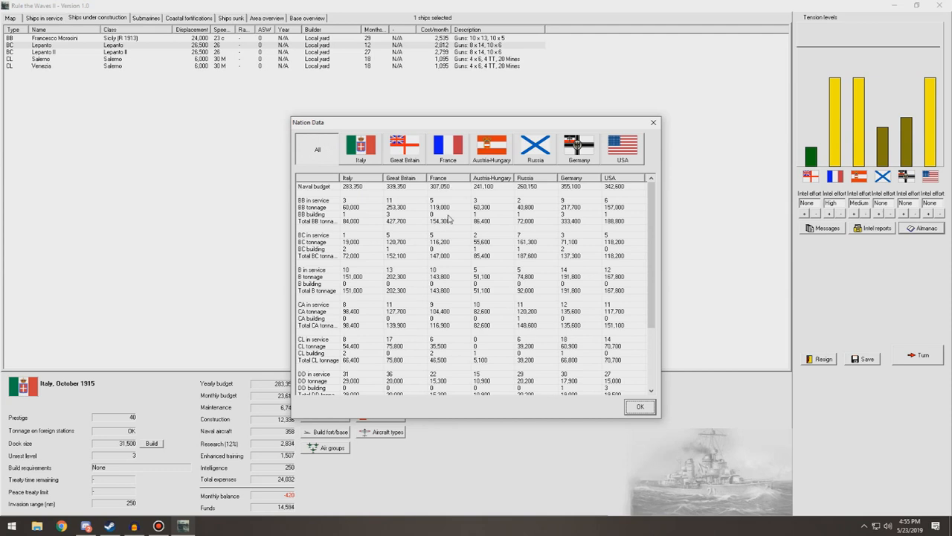
pyautogui.click(640, 406)
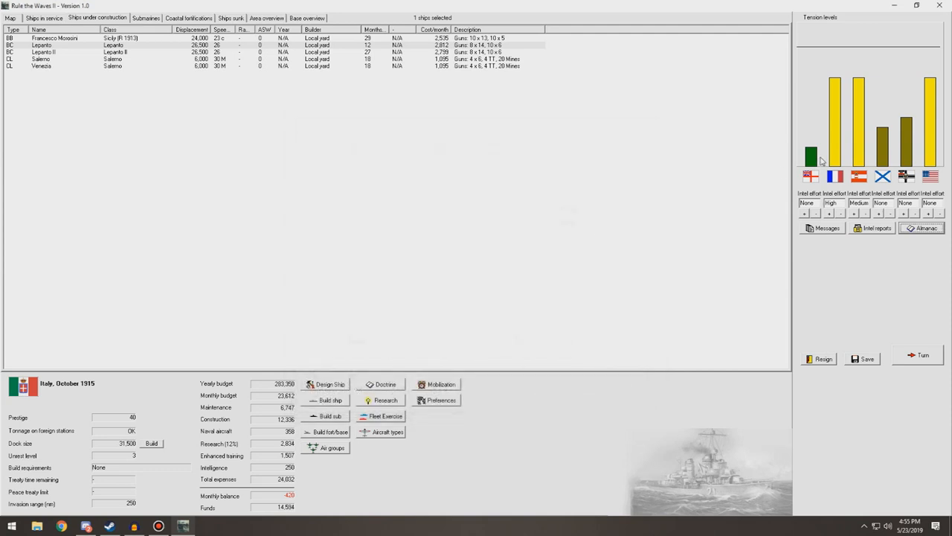
pyautogui.moveTo(922, 359)
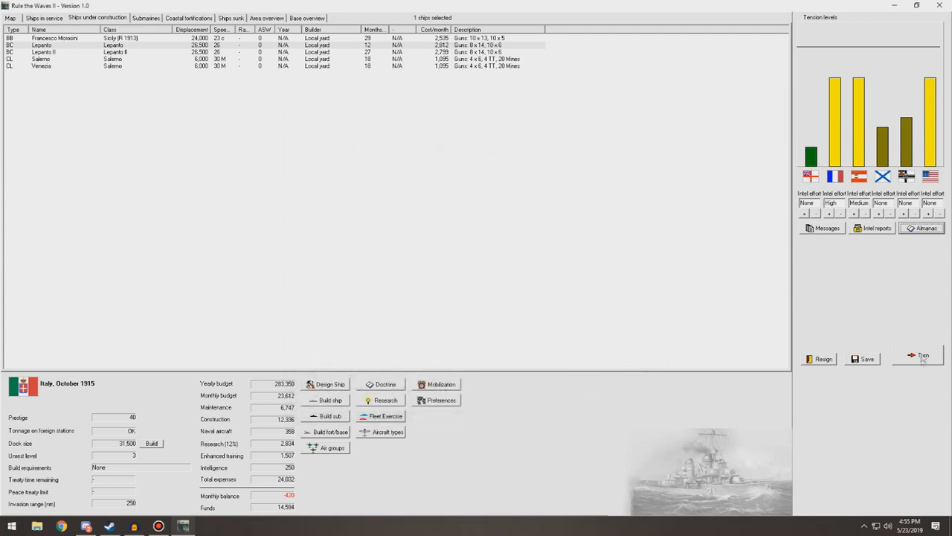
# Advance to November 1915, answering the armament event with careful diplomacy and acknowledging the amphibious operations breakthrough.
pyautogui.click(917, 354)
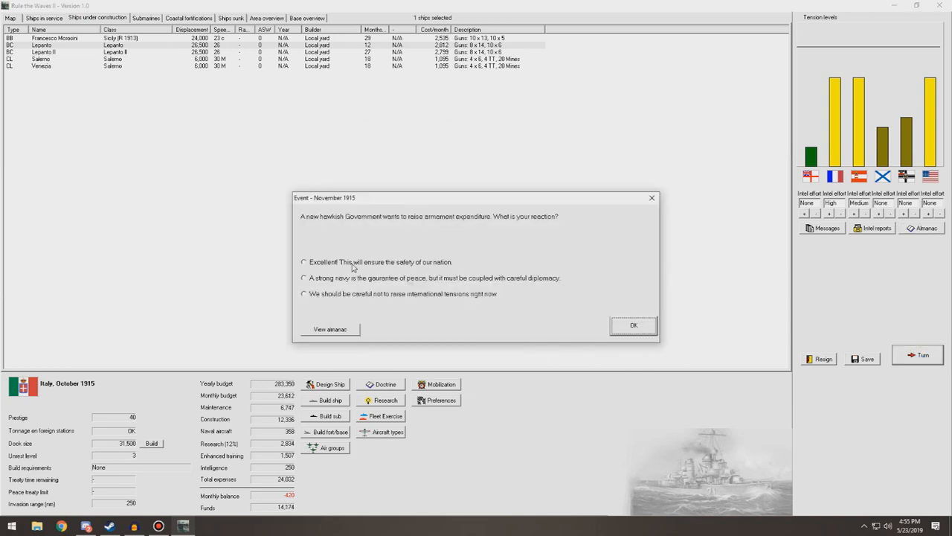
pyautogui.moveTo(344, 278)
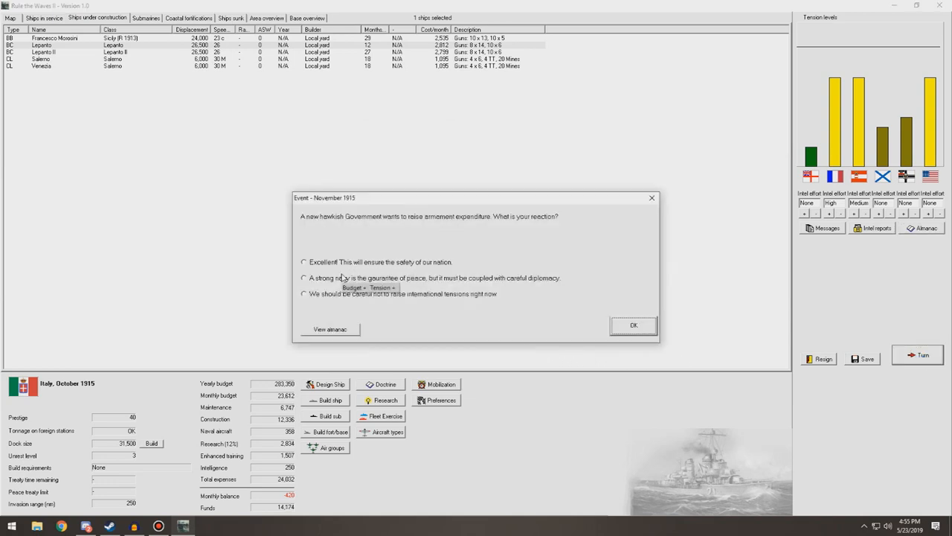
pyautogui.click(303, 278)
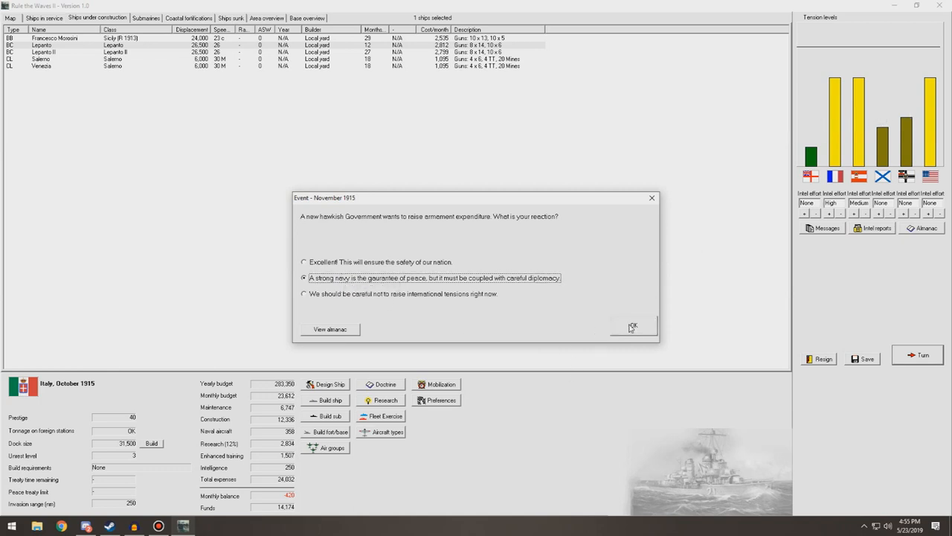
pyautogui.click(633, 326)
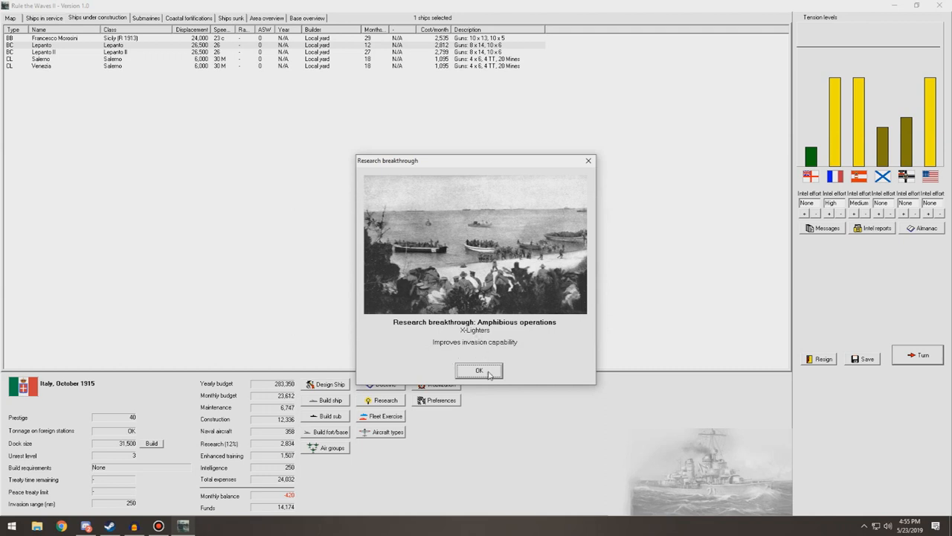
pyautogui.click(479, 370)
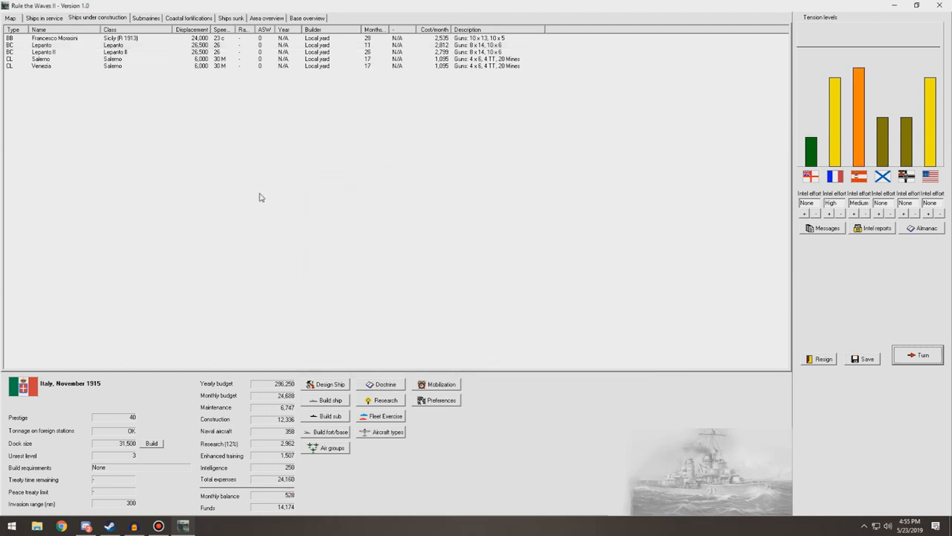
# Survey the Mediterranean bases and ranges on the strategic world map.
pyautogui.click(9, 18)
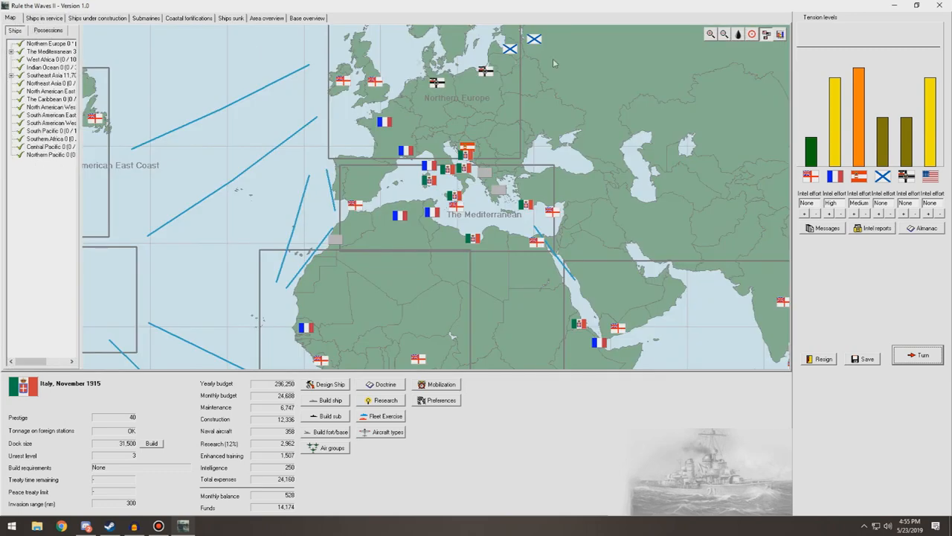
pyautogui.moveTo(753, 67)
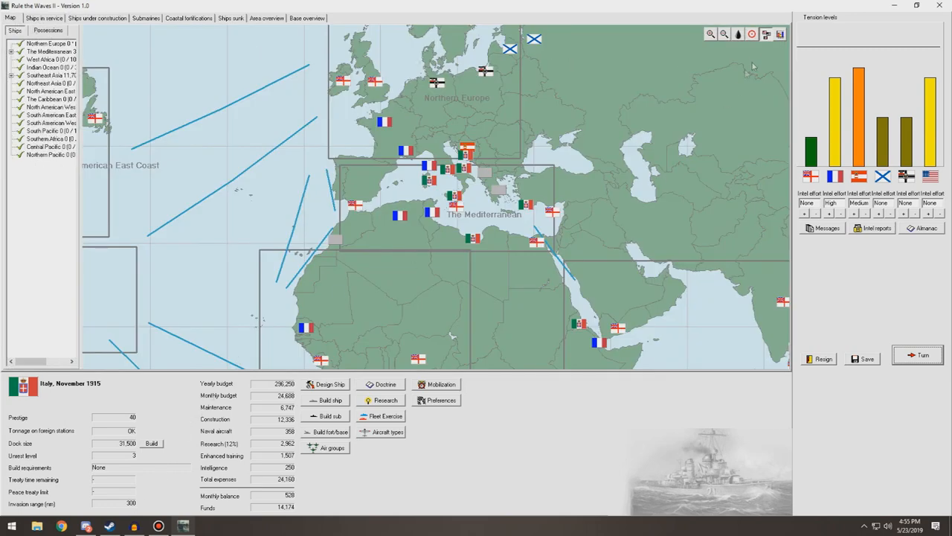
pyautogui.click(711, 34)
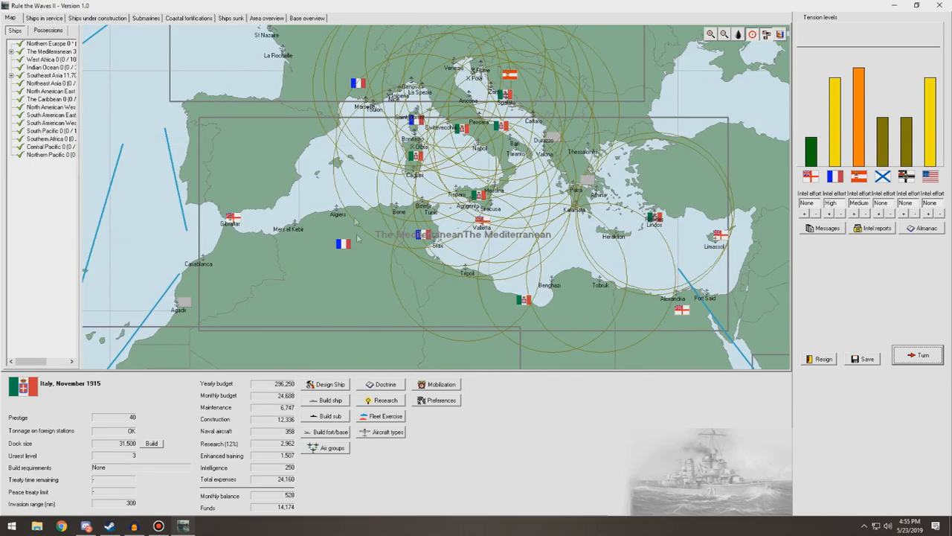
pyautogui.moveTo(318, 247)
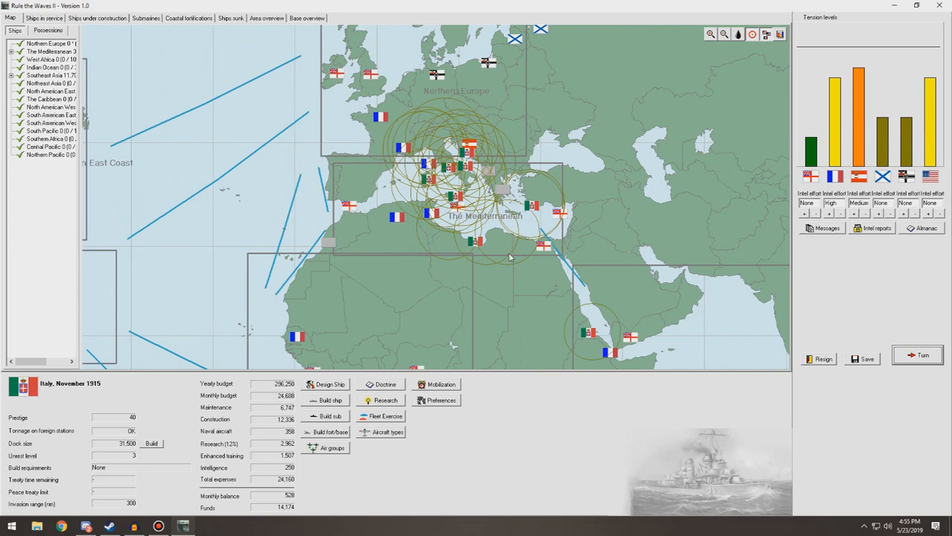
pyautogui.moveTo(610, 351)
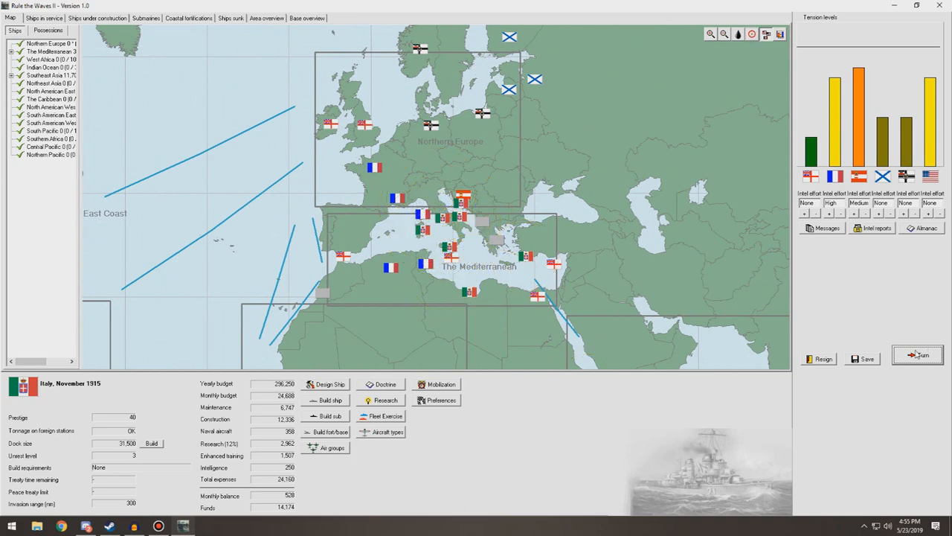
# Look through the ships under construction, submarine and ships-in-service lists.
pyautogui.click(97, 18)
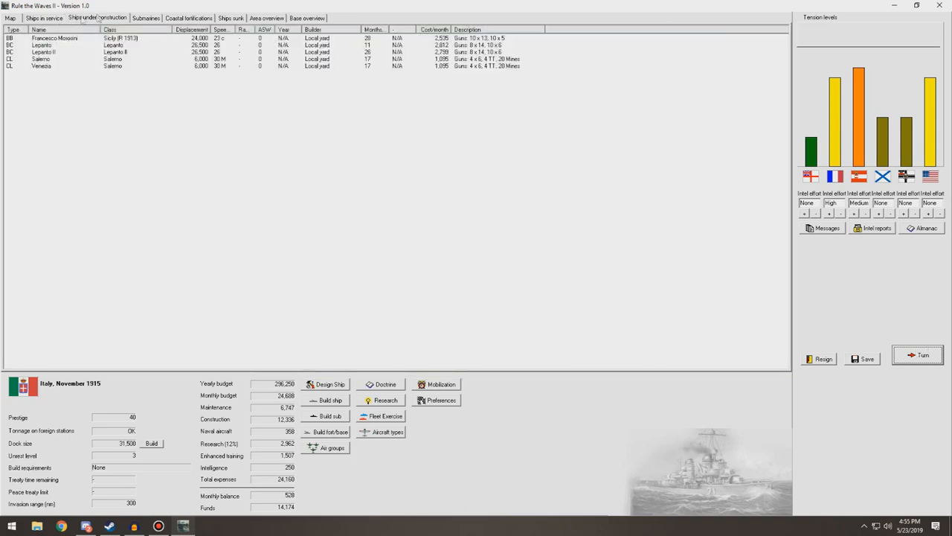
pyautogui.click(146, 18)
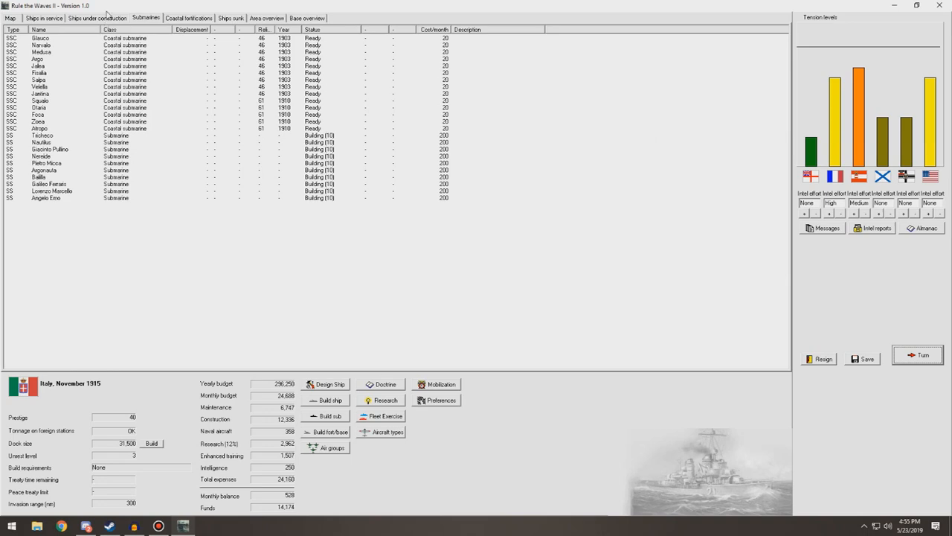
pyautogui.click(97, 18)
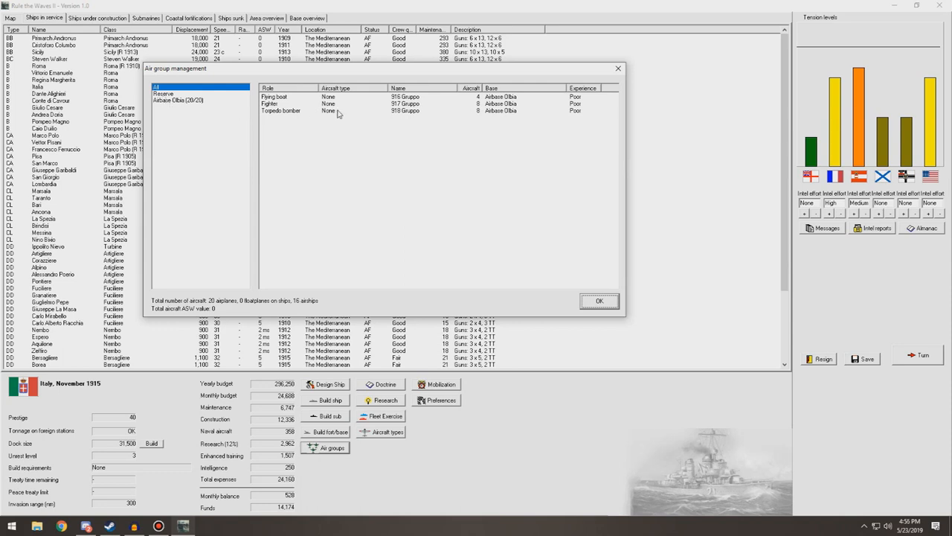
# Review Olbia airbase's air units, selecting the torpedo bomber unit, then leave air group management.
pyautogui.click(164, 93)
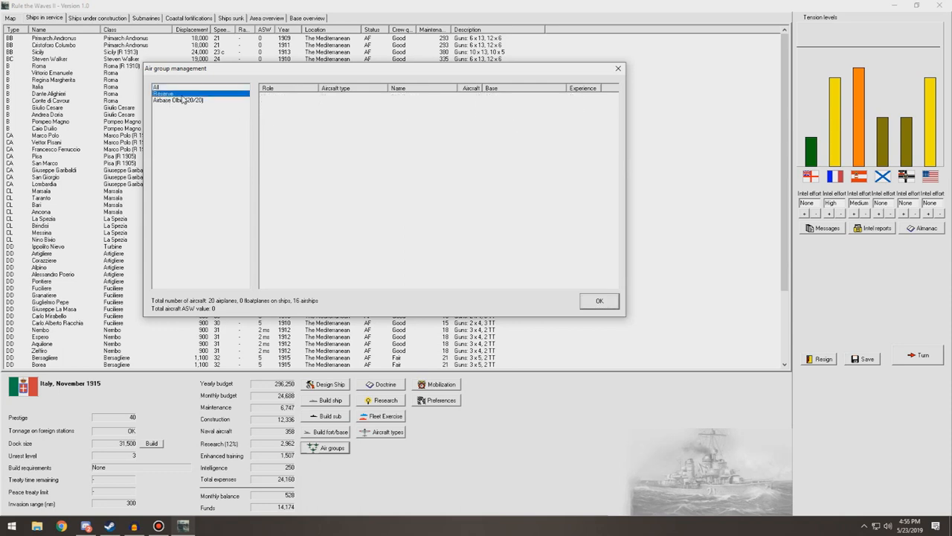
pyautogui.click(179, 100)
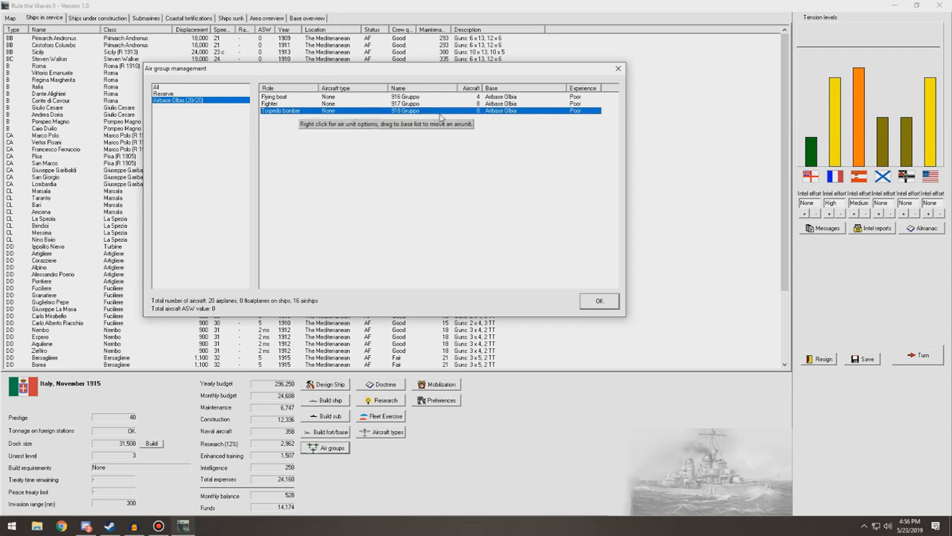
pyautogui.click(335, 105)
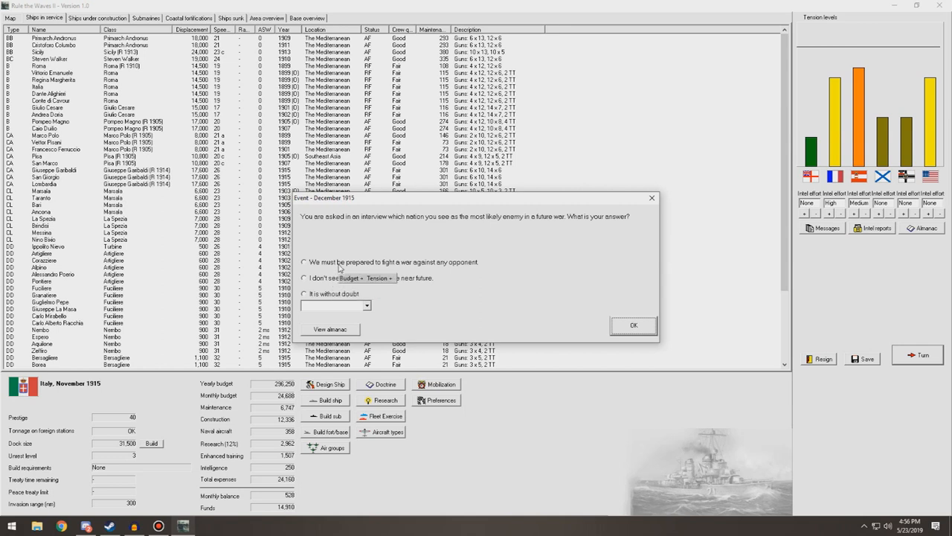
# Answer 'prepared to fight any opponent', dismiss the flying boat warning and turn messages for December 1915.
pyautogui.click(303, 262)
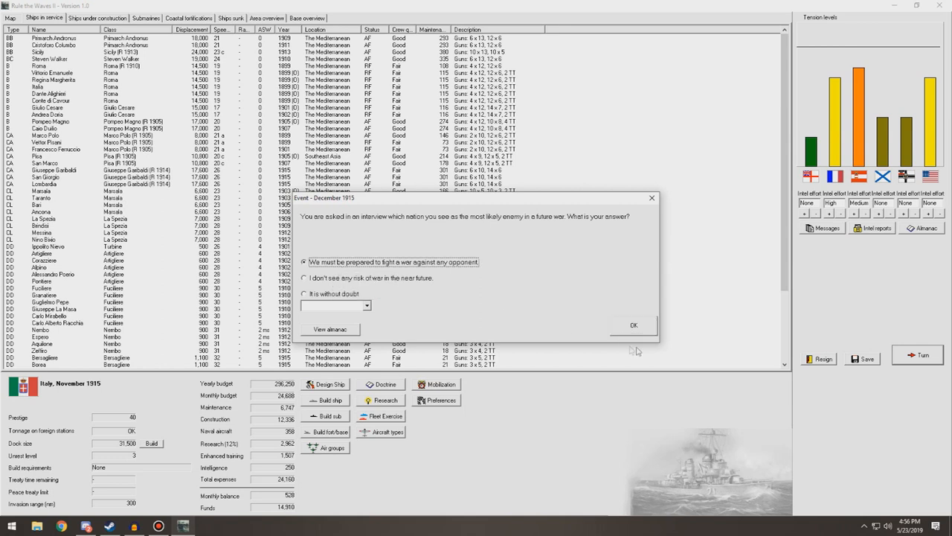
pyautogui.moveTo(640, 334)
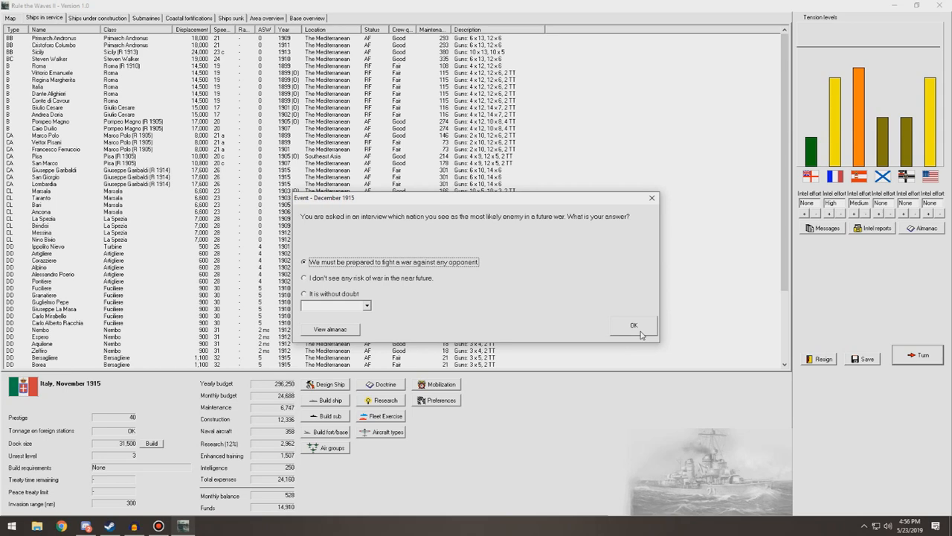
pyautogui.click(634, 325)
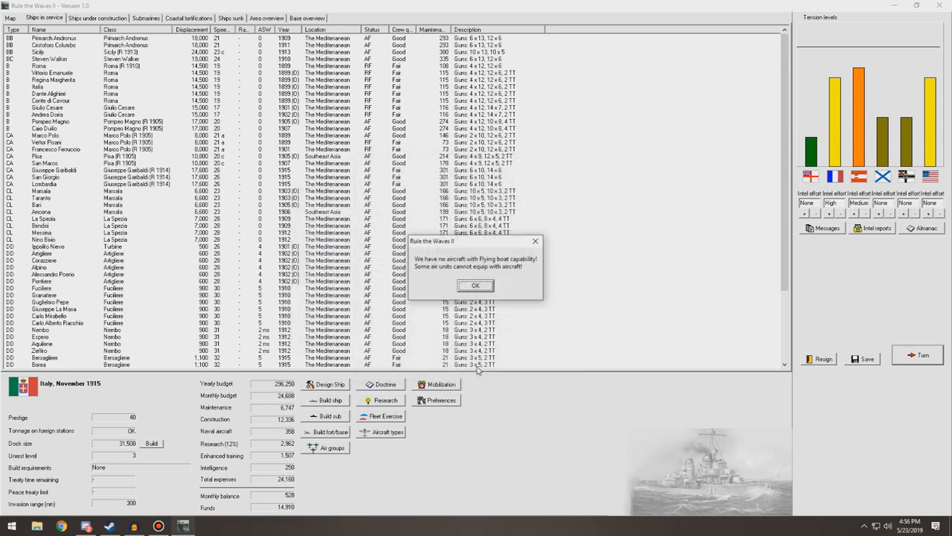
pyautogui.click(476, 285)
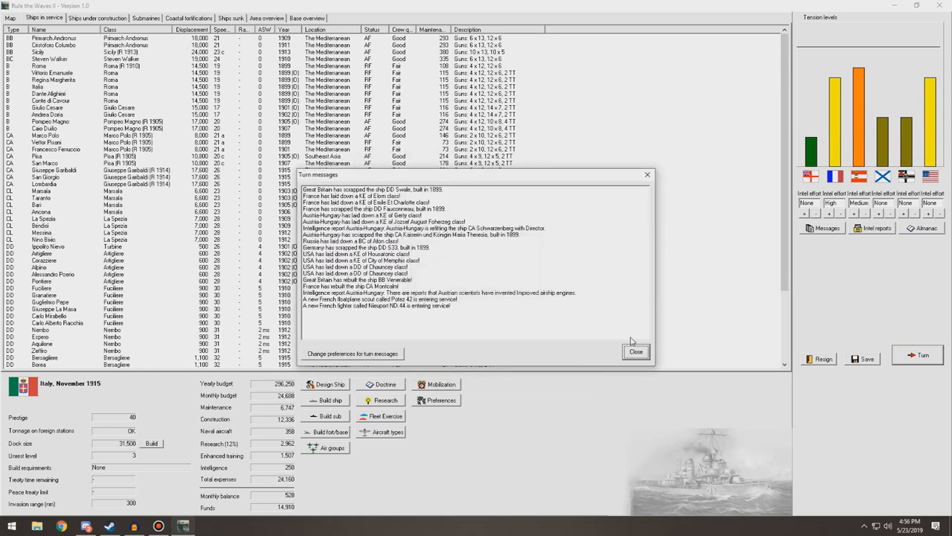
pyautogui.click(635, 351)
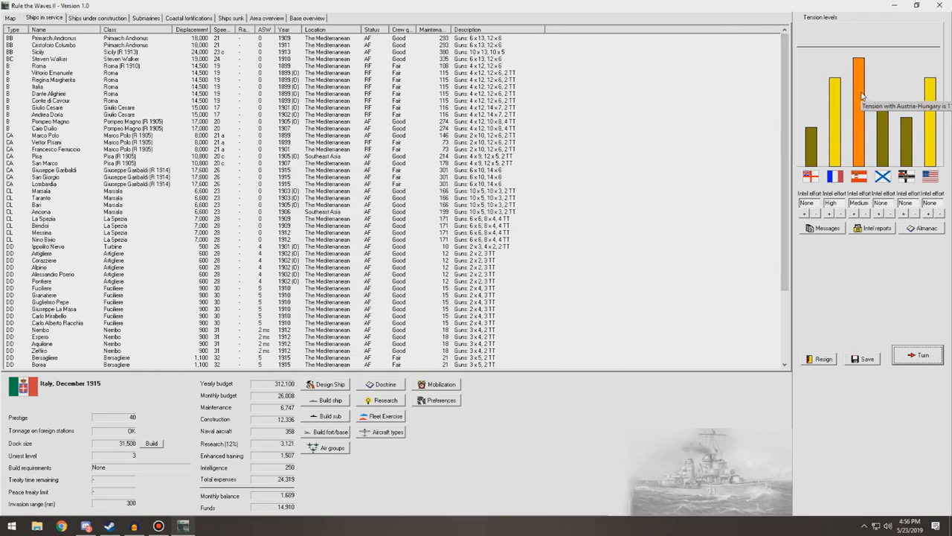
pyautogui.moveTo(337, 300)
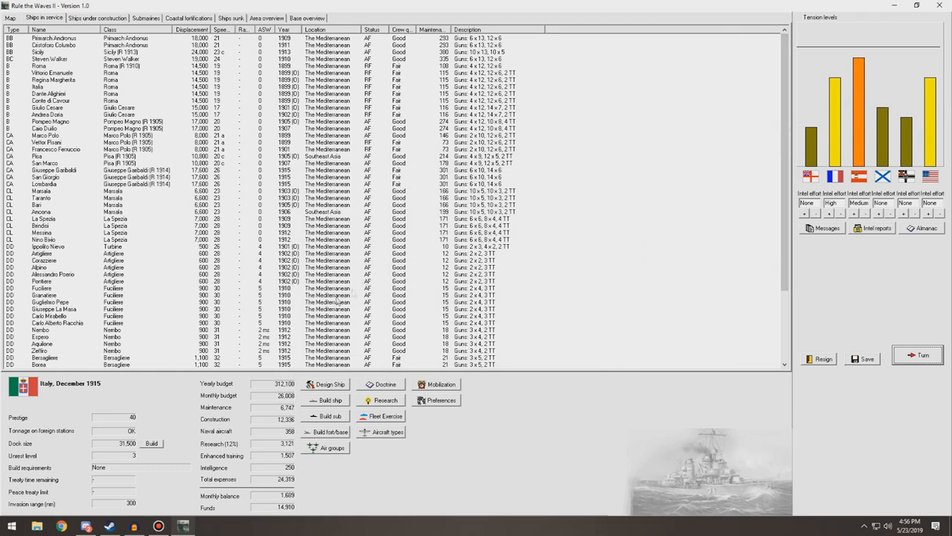
pyautogui.click(96, 18)
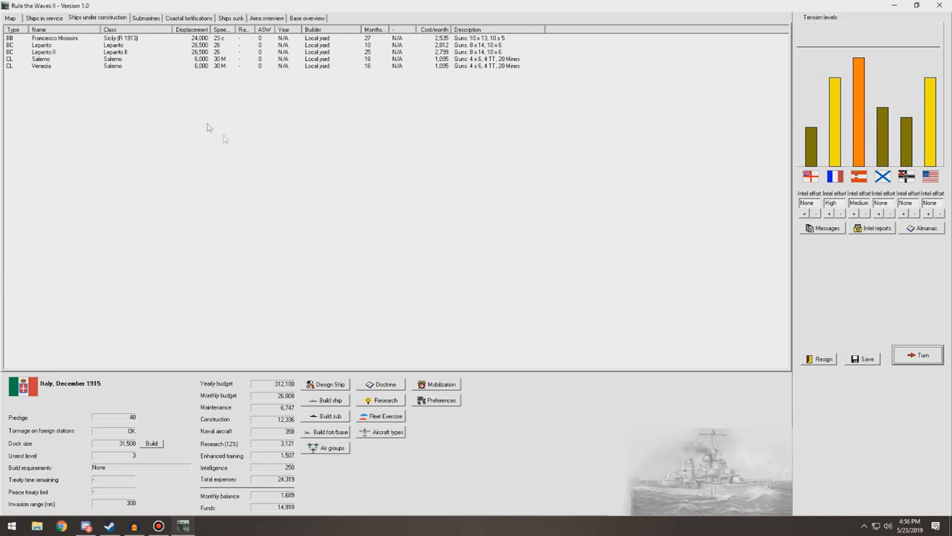
pyautogui.moveTo(370, 438)
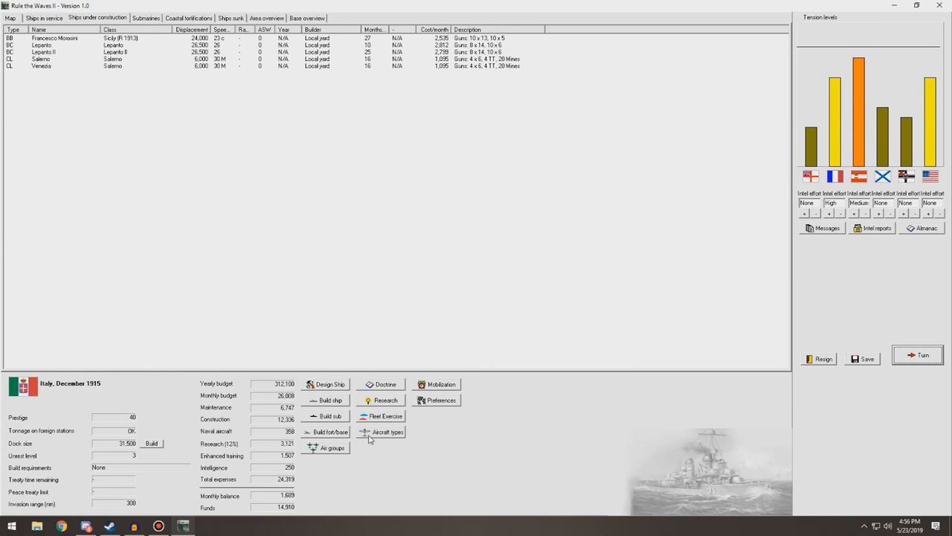
# Look over the ships under construction, then return to the ships-in-service roster.
pyautogui.click(381, 432)
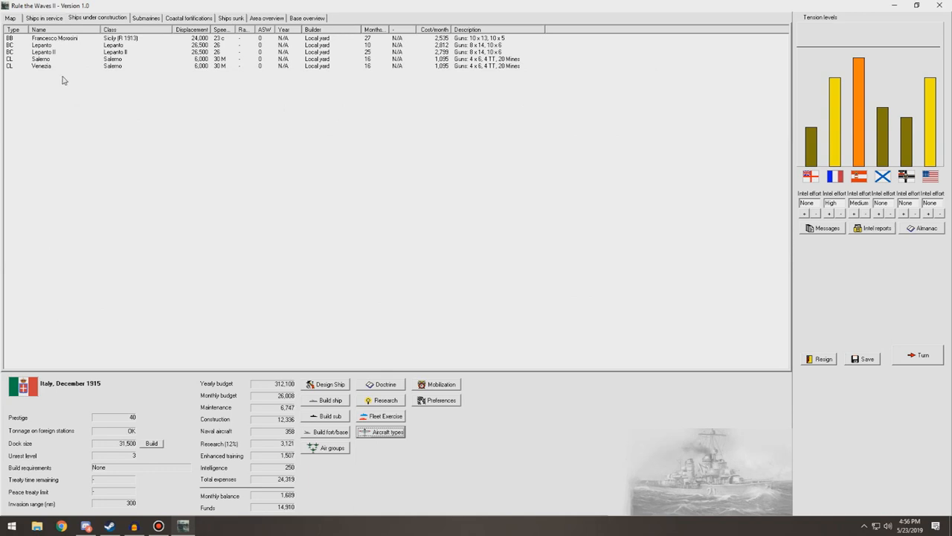
pyautogui.moveTo(552, 197)
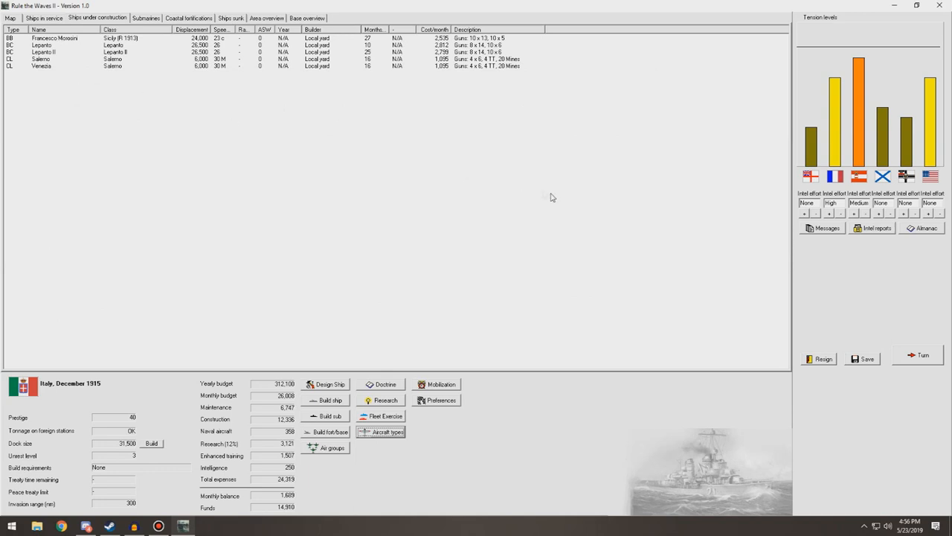
pyautogui.click(43, 18)
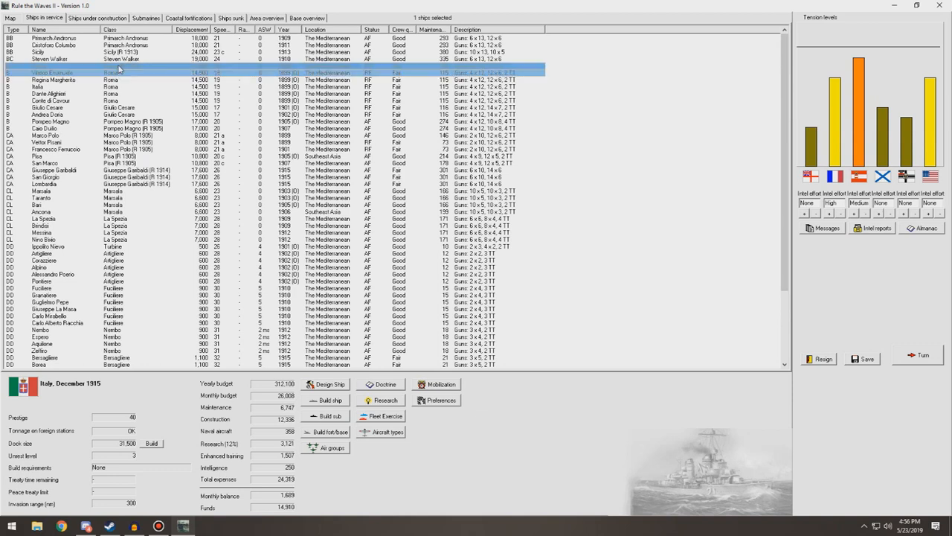
# Select the Marsala light cruiser, rework the rebuild's machinery and guns, and dismiss its design report.
pyautogui.click(42, 65)
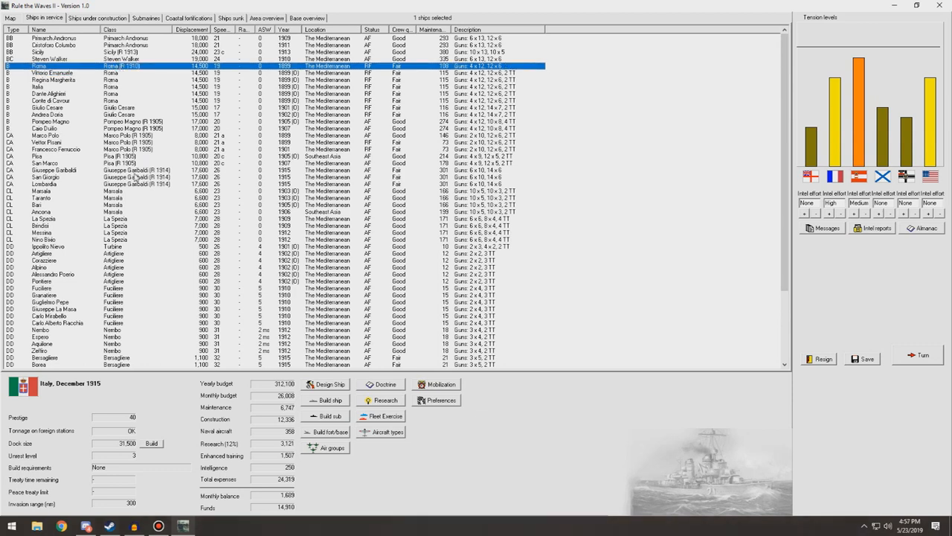
pyautogui.click(111, 190)
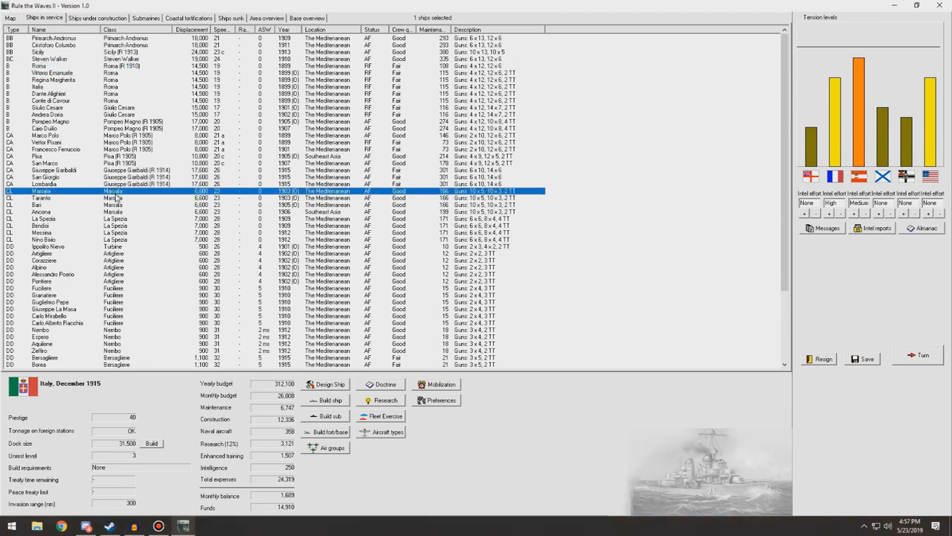
pyautogui.scroll(-3)
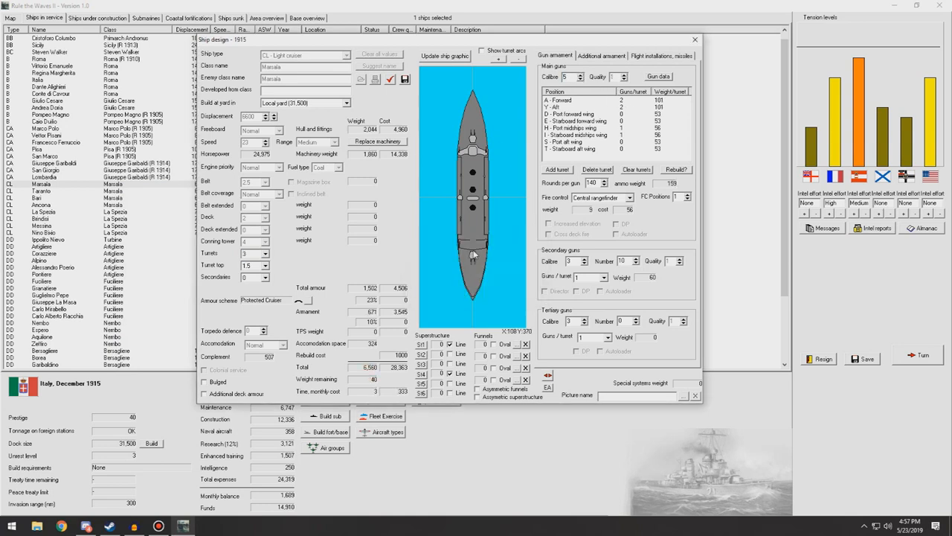
pyautogui.moveTo(489, 298)
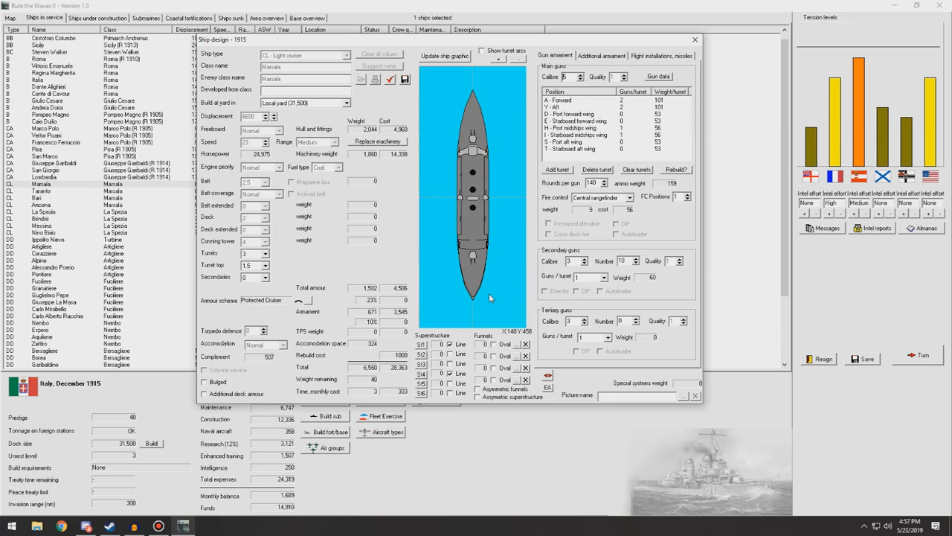
pyautogui.moveTo(549, 369)
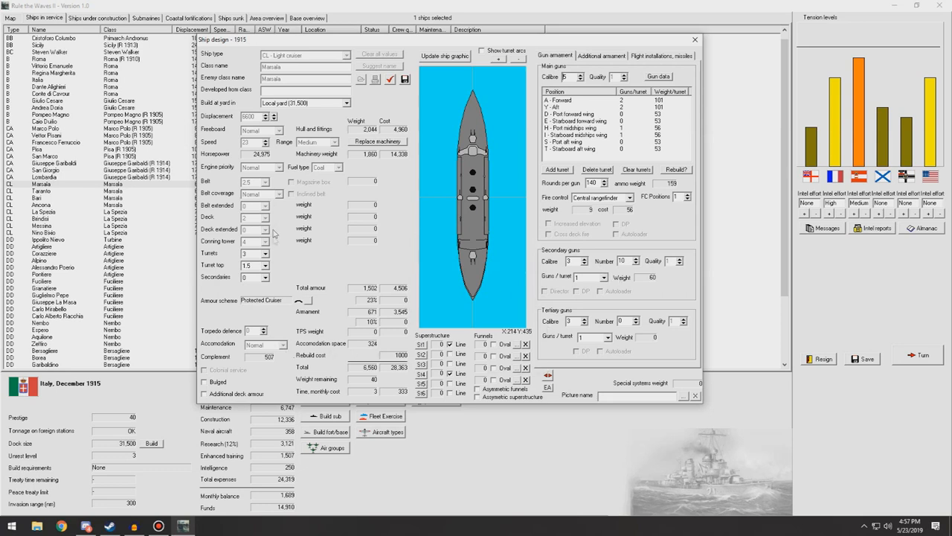
pyautogui.click(378, 142)
pyautogui.write('26')
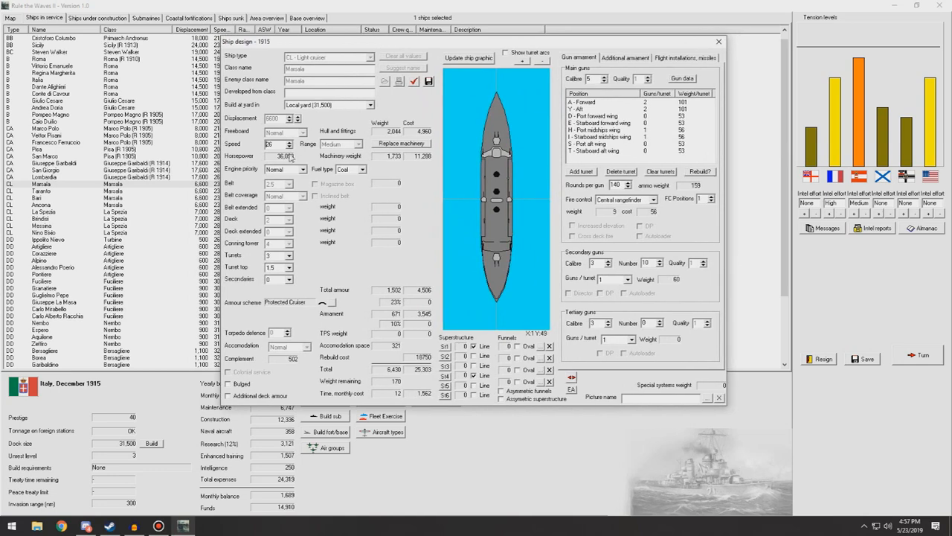
pyautogui.moveTo(444, 125)
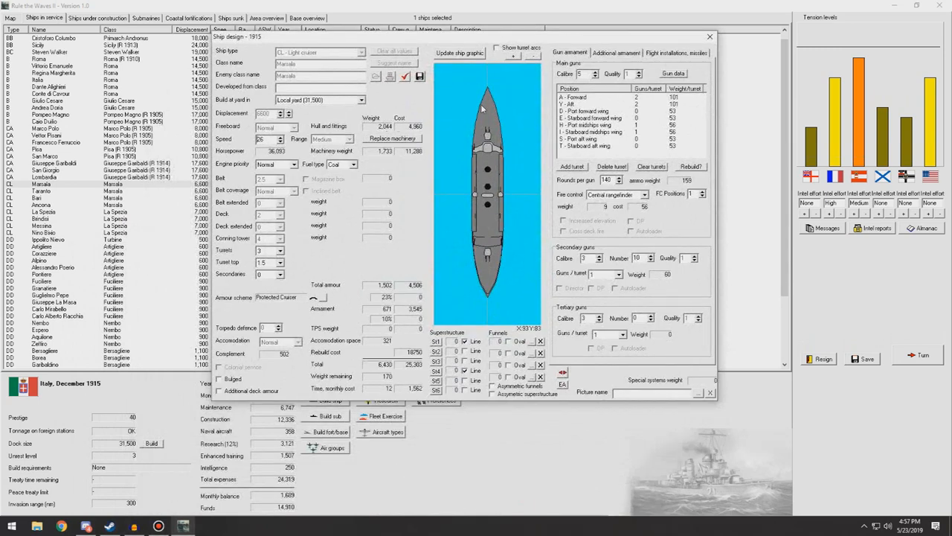
pyautogui.moveTo(535, 102)
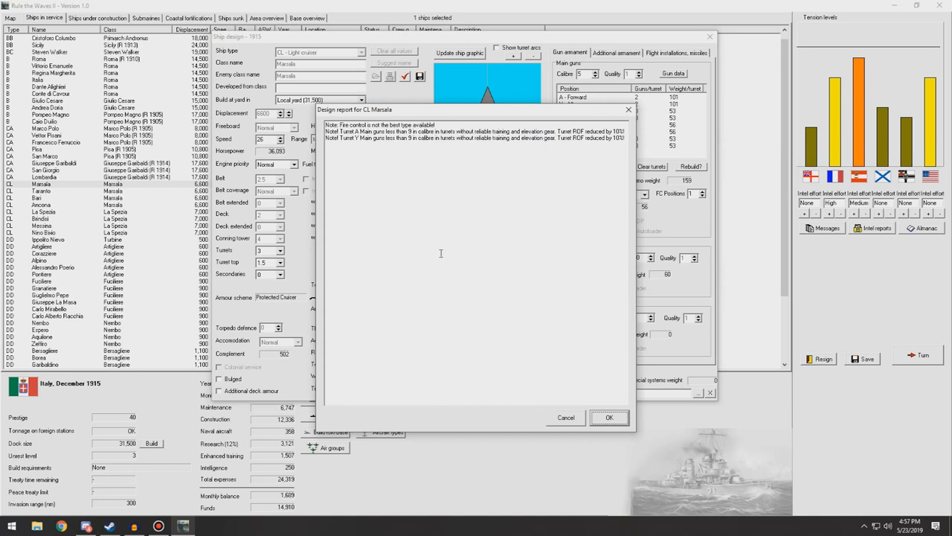
pyautogui.click(610, 417)
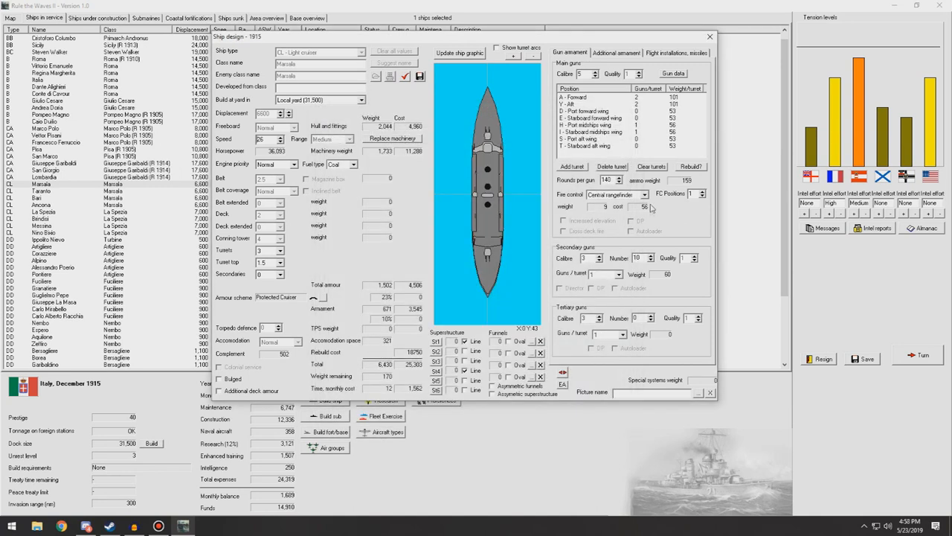
# Set main battery fire control to Central firing and save the design as Marsala (R 1915), declining the rebuild dialog.
pyautogui.click(618, 194)
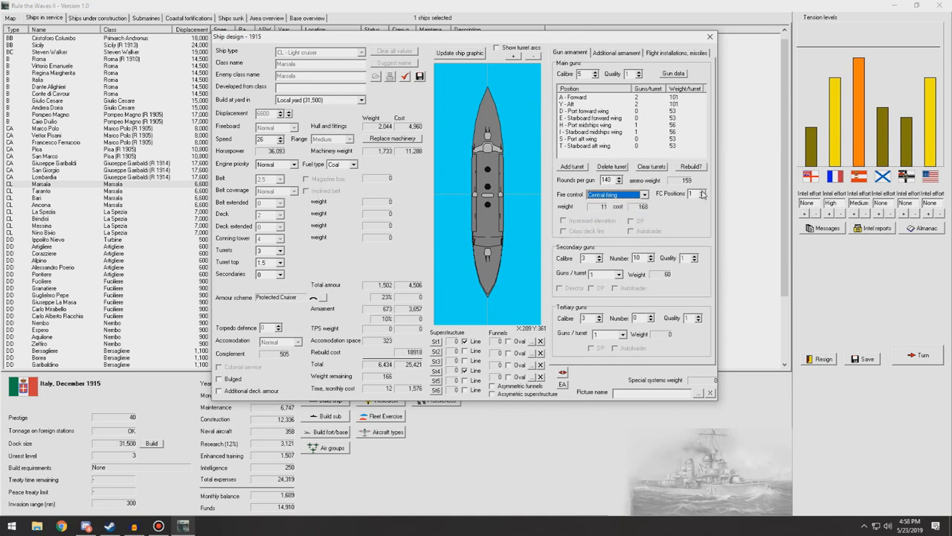
pyautogui.click(702, 191)
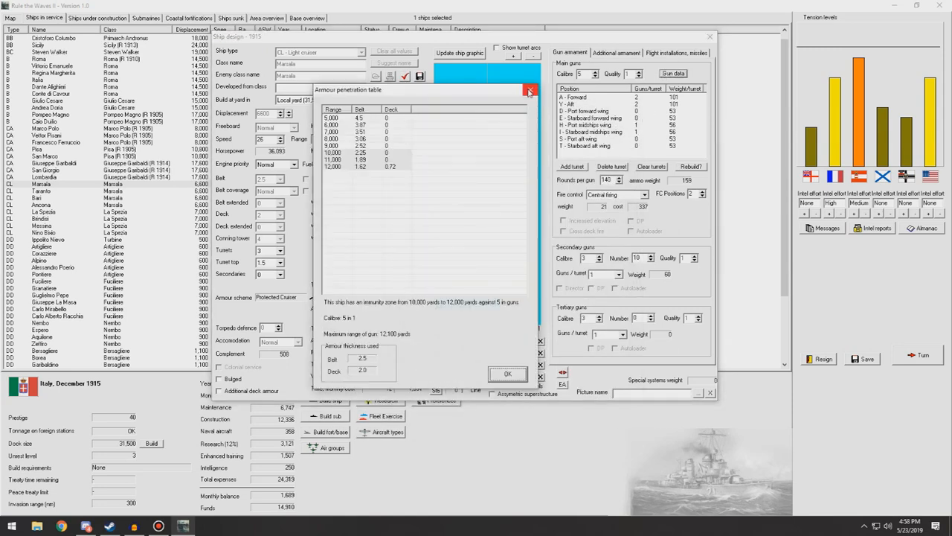
pyautogui.click(530, 91)
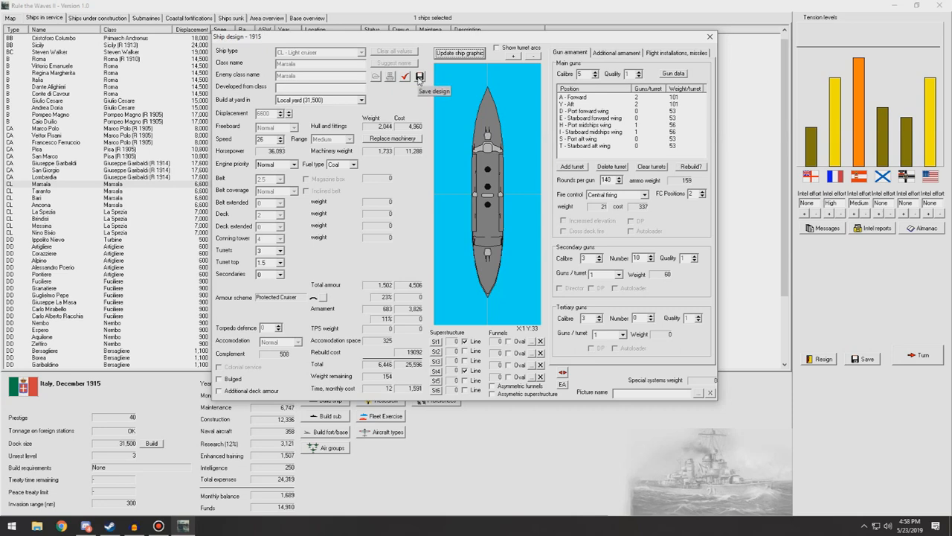
pyautogui.click(420, 77)
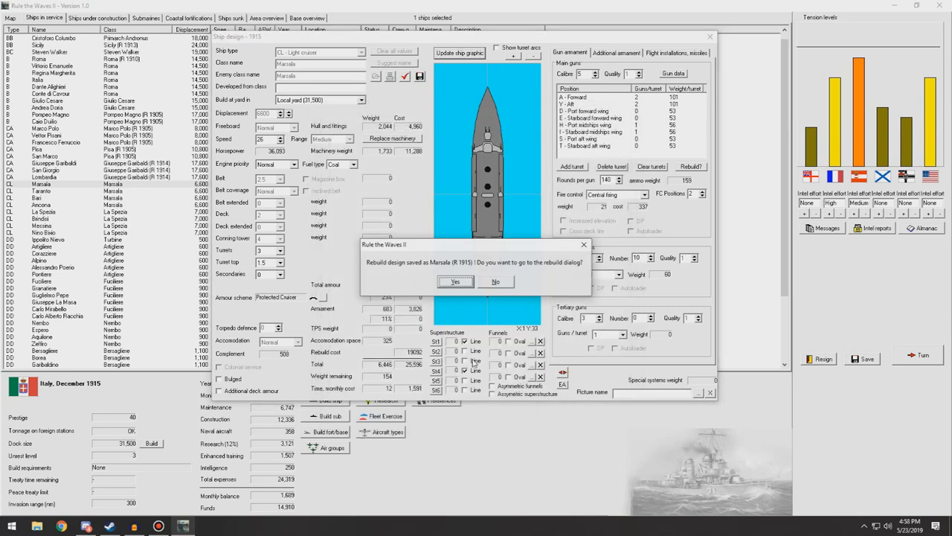
pyautogui.click(455, 281)
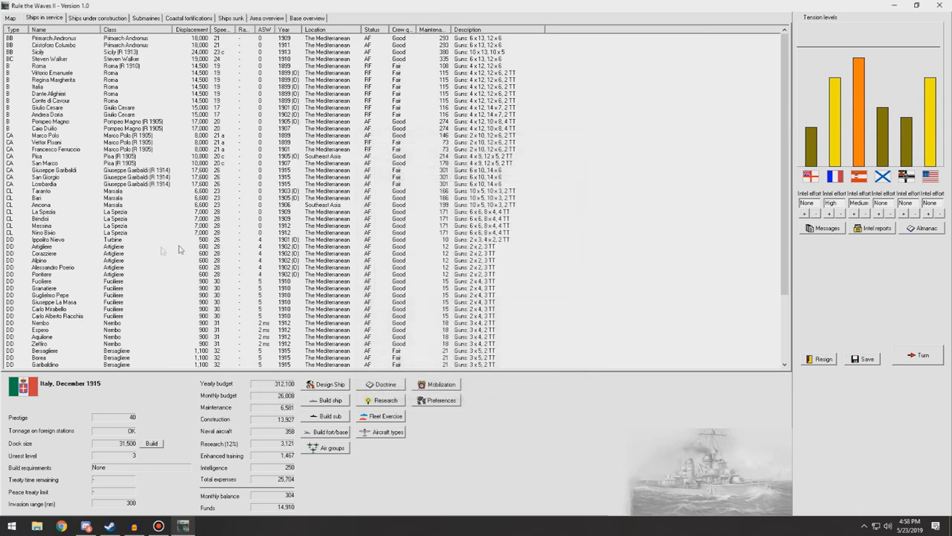
# Check the Marsala (R 1915) rebuild under construction, then bring up coastal fortifications.
pyautogui.scroll(-3)
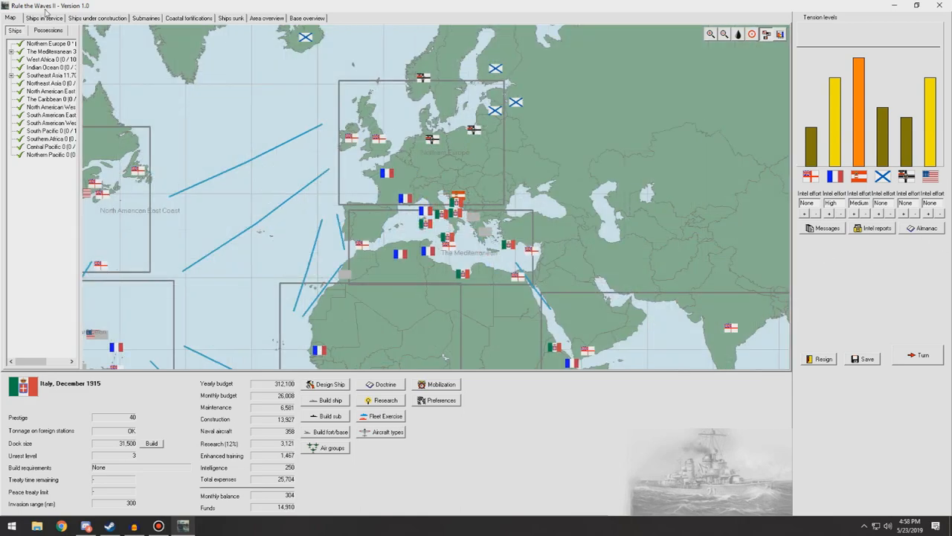
pyautogui.click(97, 17)
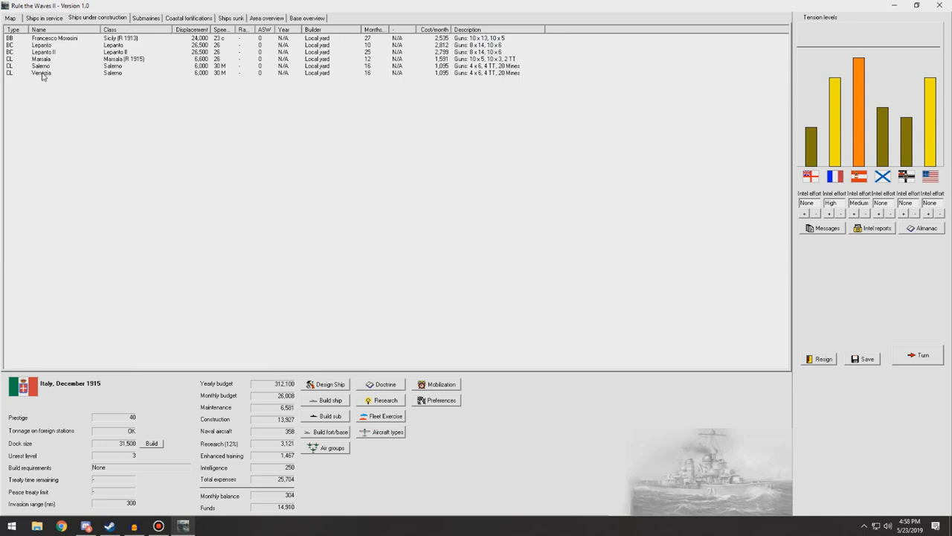
pyautogui.moveTo(42, 78)
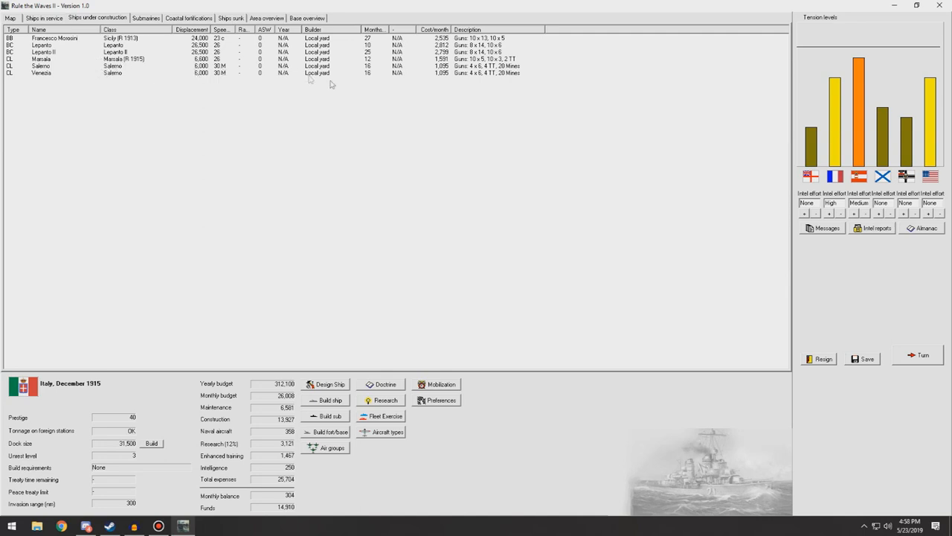
pyautogui.moveTo(274, 494)
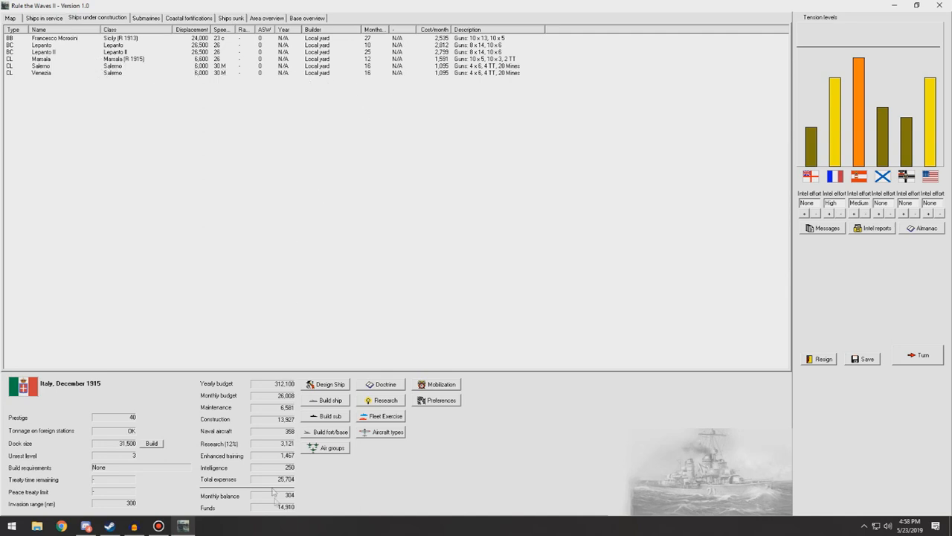
pyautogui.click(187, 18)
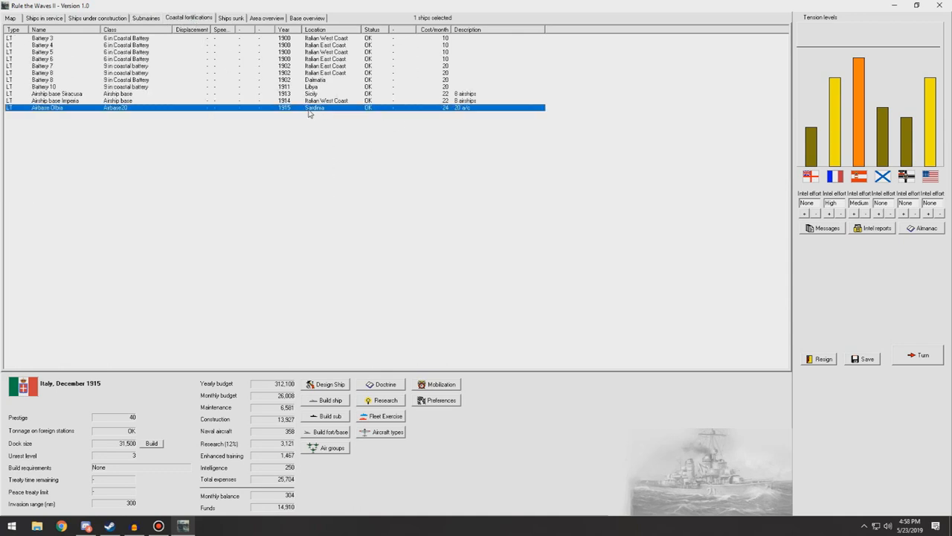
pyautogui.moveTo(110, 113)
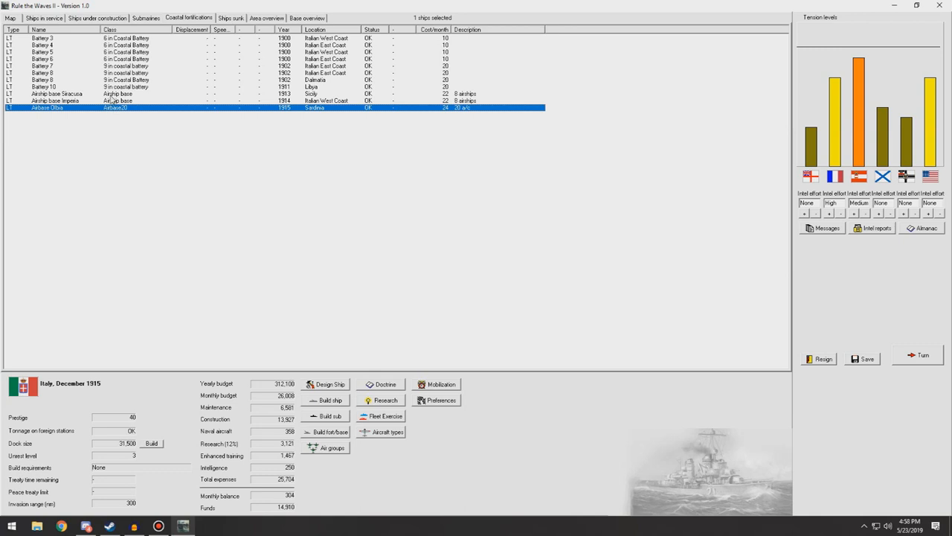
pyautogui.moveTo(488, 103)
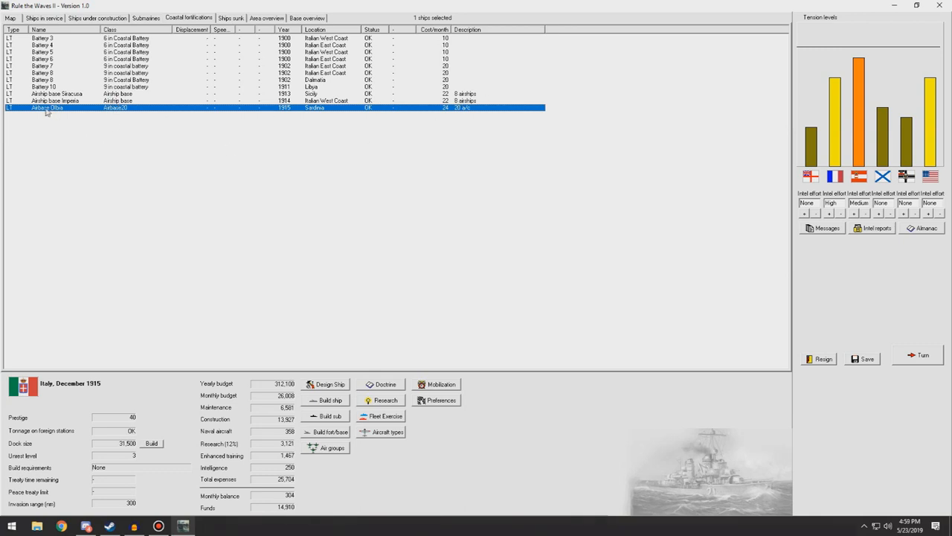
pyautogui.moveTo(336, 235)
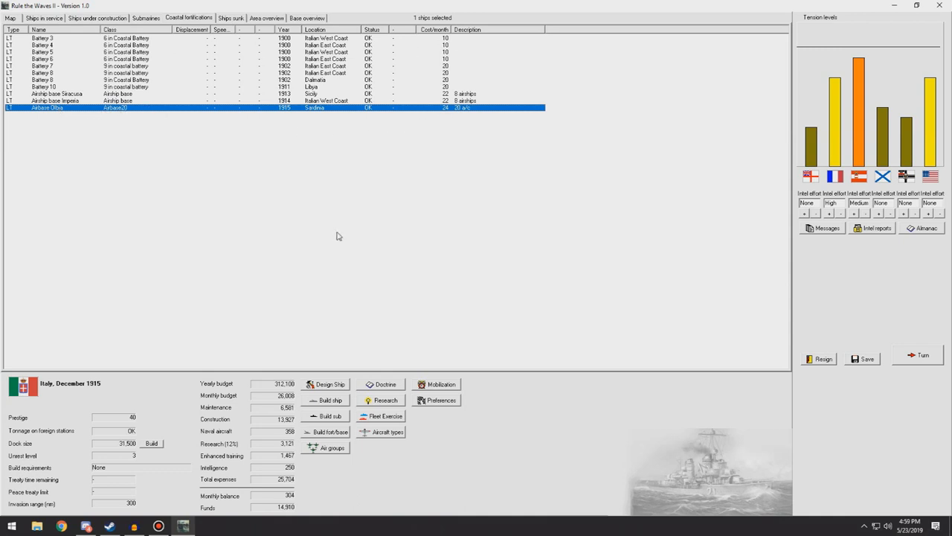
pyautogui.moveTo(380, 435)
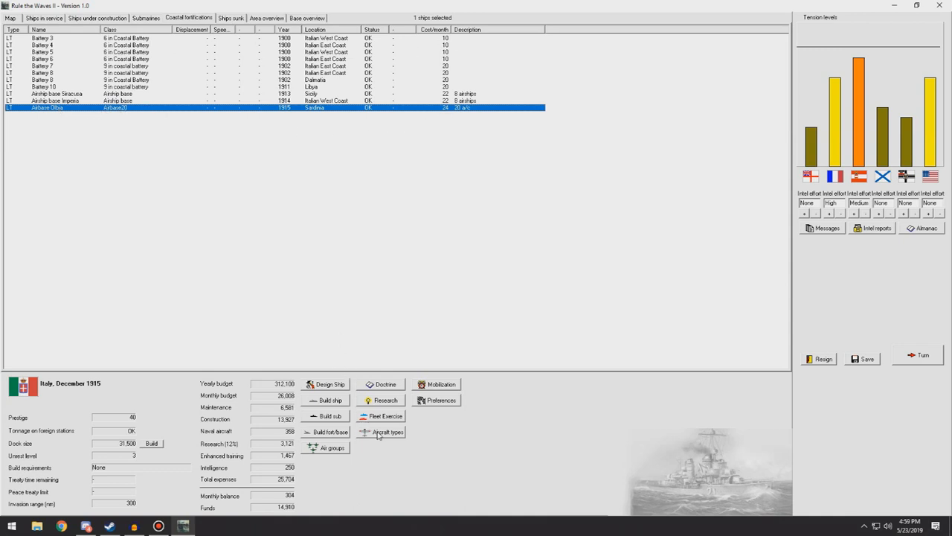
# Look through coastal fortifications, ships sunk and base overview, then return to the world map.
pyautogui.click(384, 431)
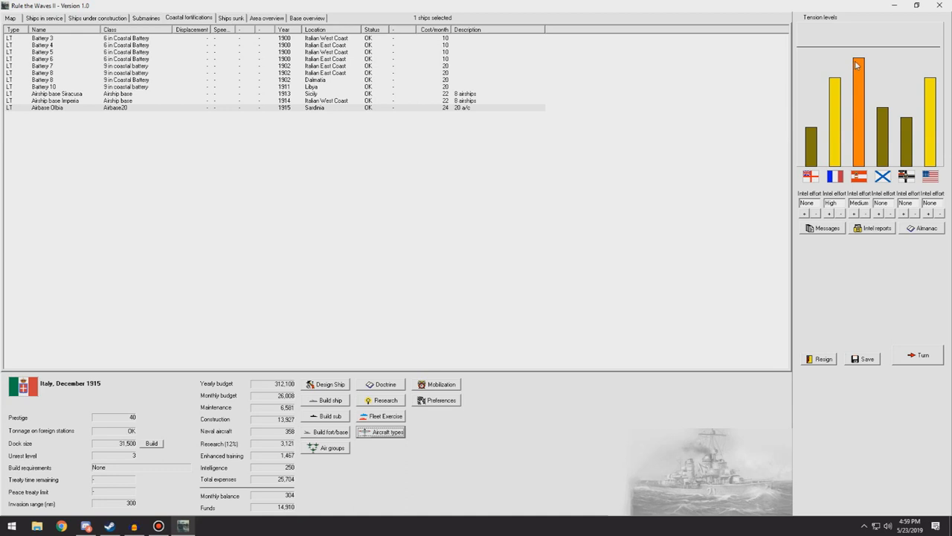
pyautogui.moveTo(836, 75)
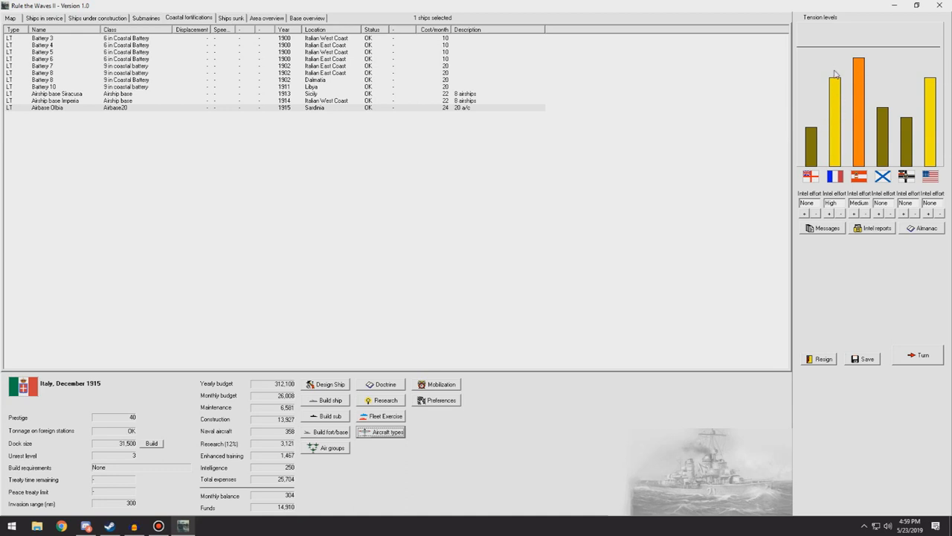
pyautogui.moveTo(836, 179)
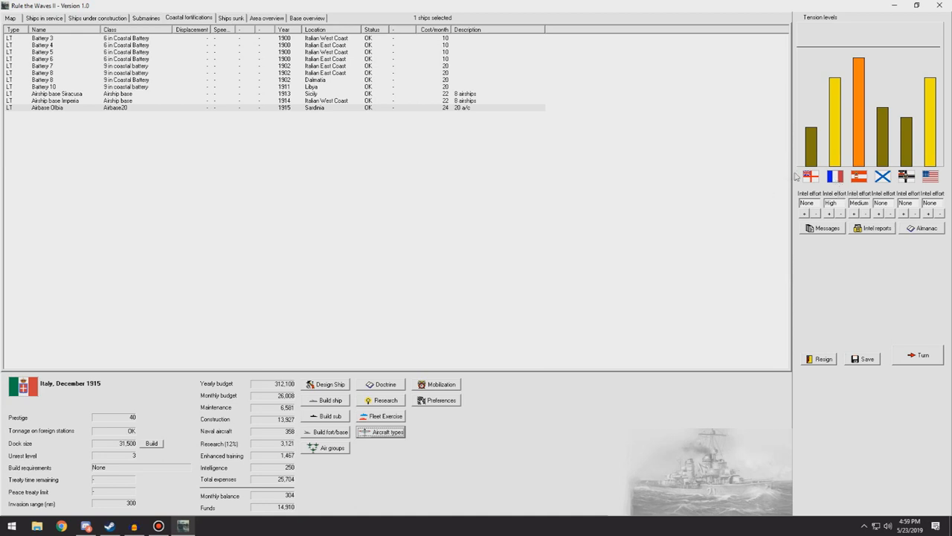
pyautogui.moveTo(811, 181)
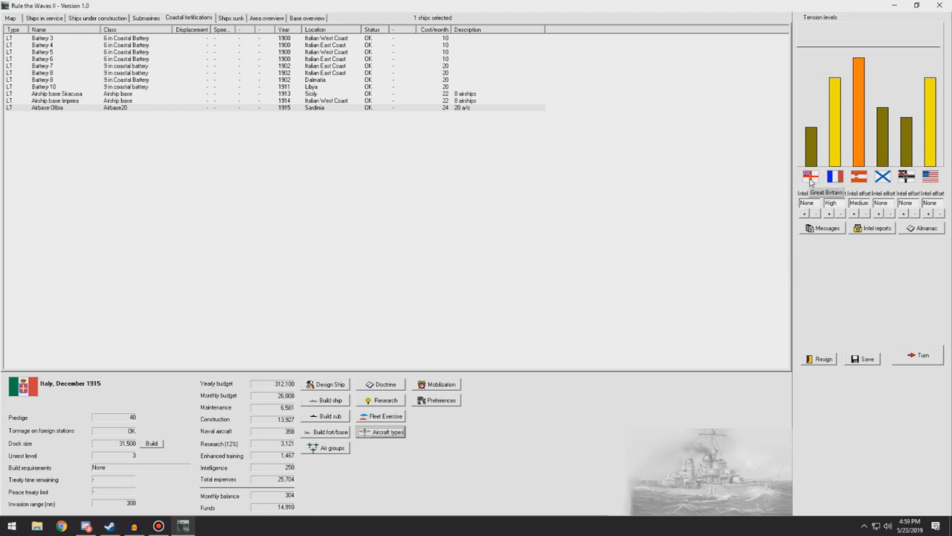
pyautogui.moveTo(916, 180)
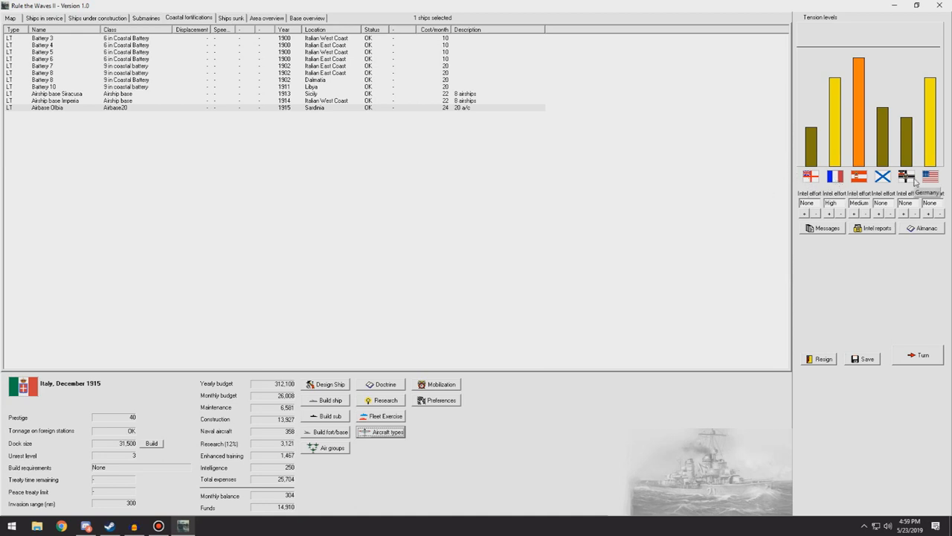
pyautogui.moveTo(836, 178)
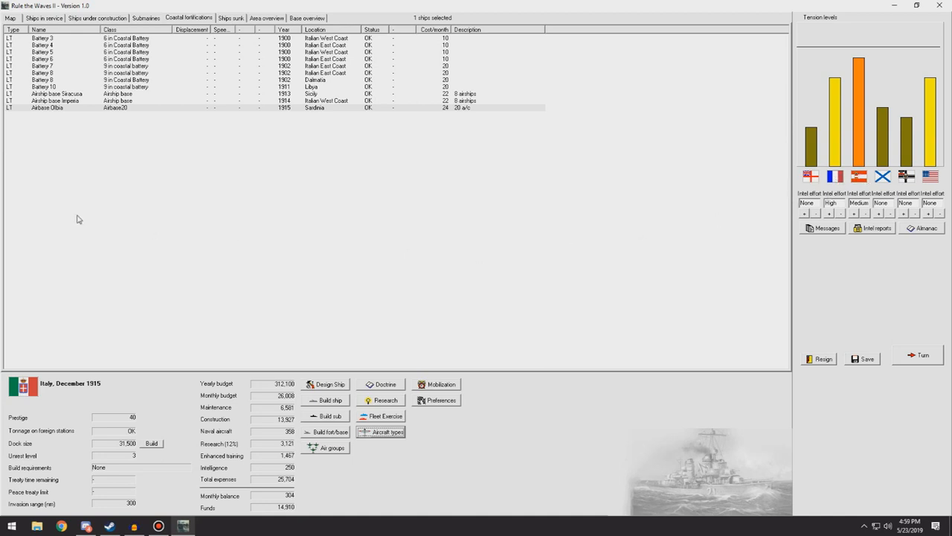
pyautogui.moveTo(66, 212)
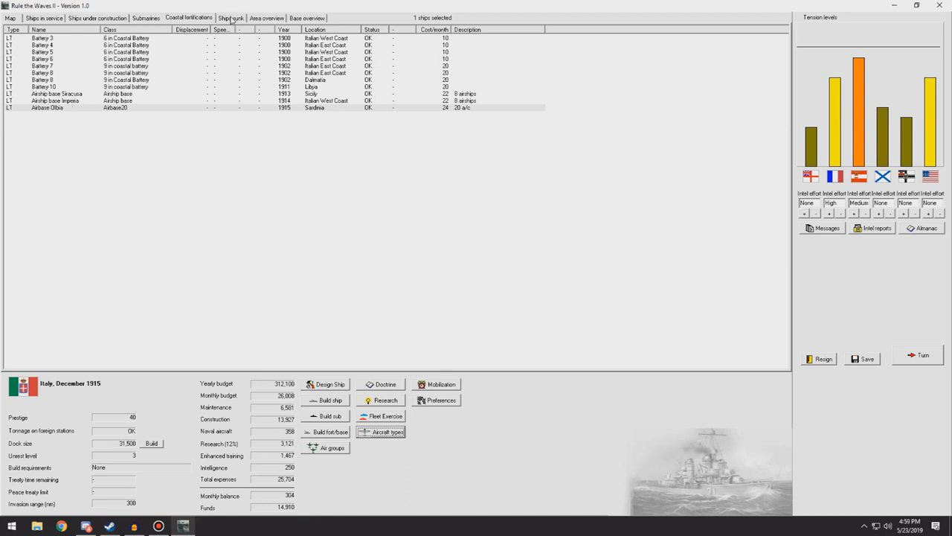
pyautogui.click(229, 18)
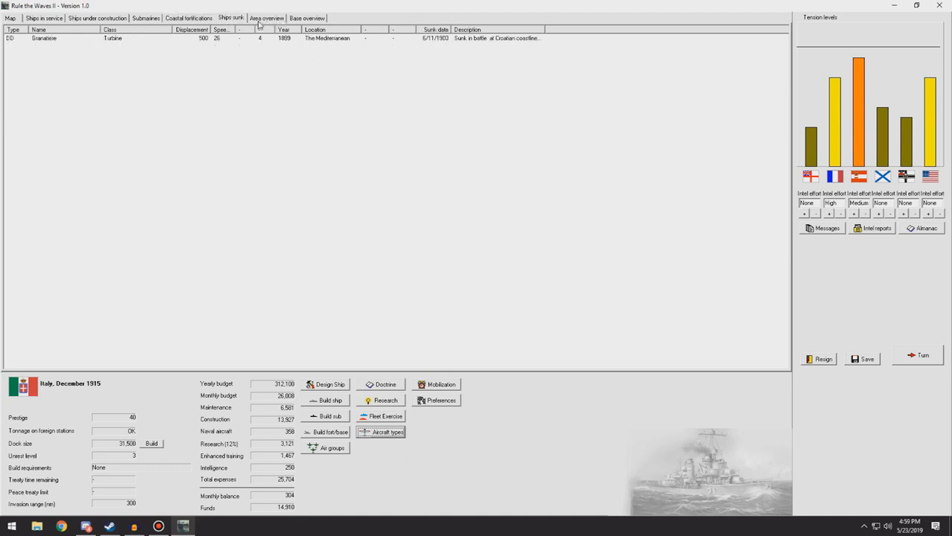
pyautogui.click(307, 18)
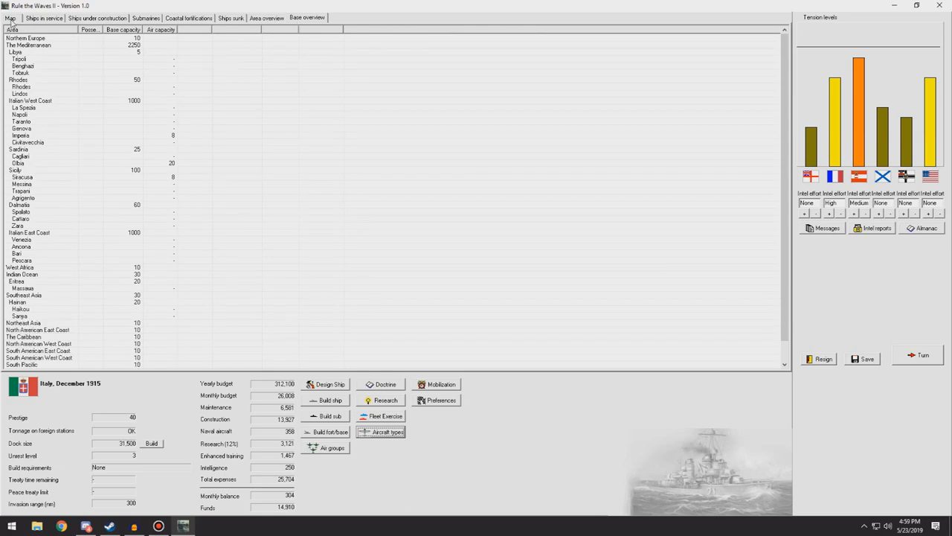
pyautogui.click(9, 18)
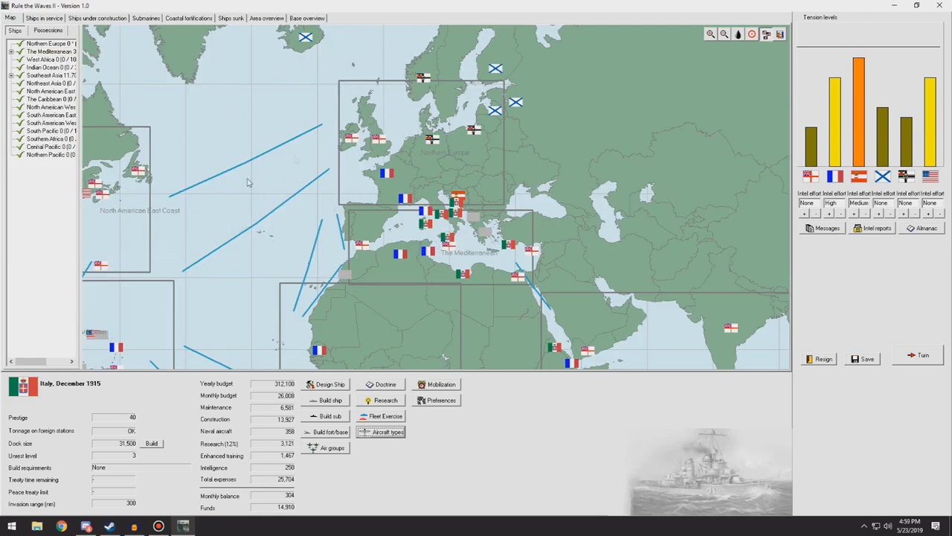